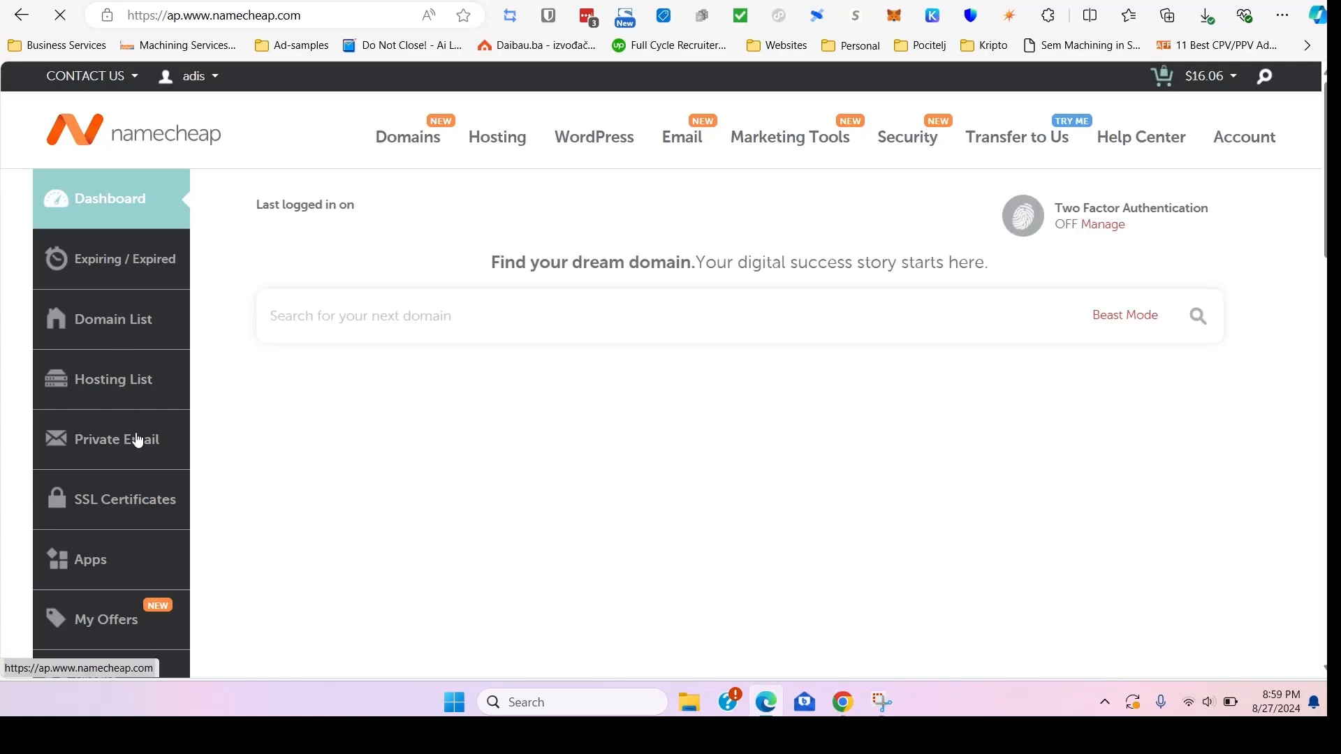
# Load the Namecheap Domain List and expand the options menu beside selimsnutrition.com's Renew button
pyautogui.click(111, 318)
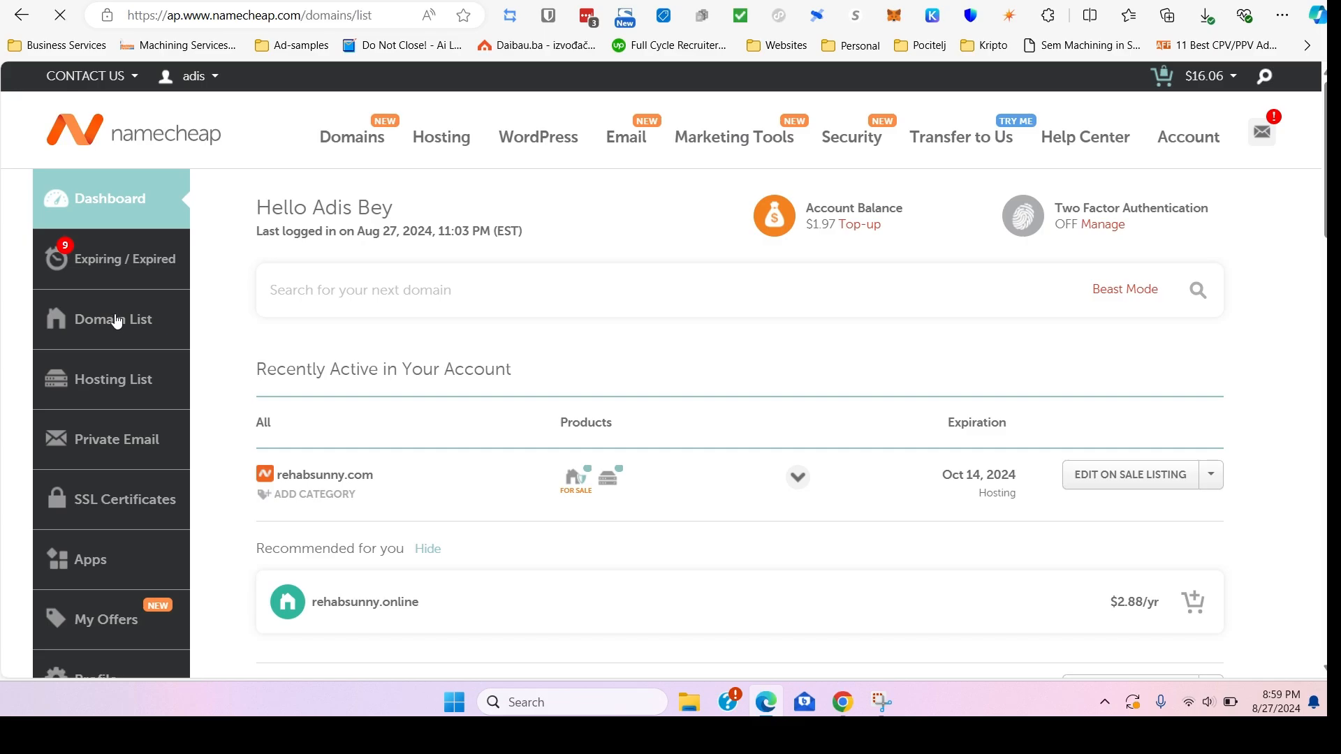
pyautogui.click(113, 319)
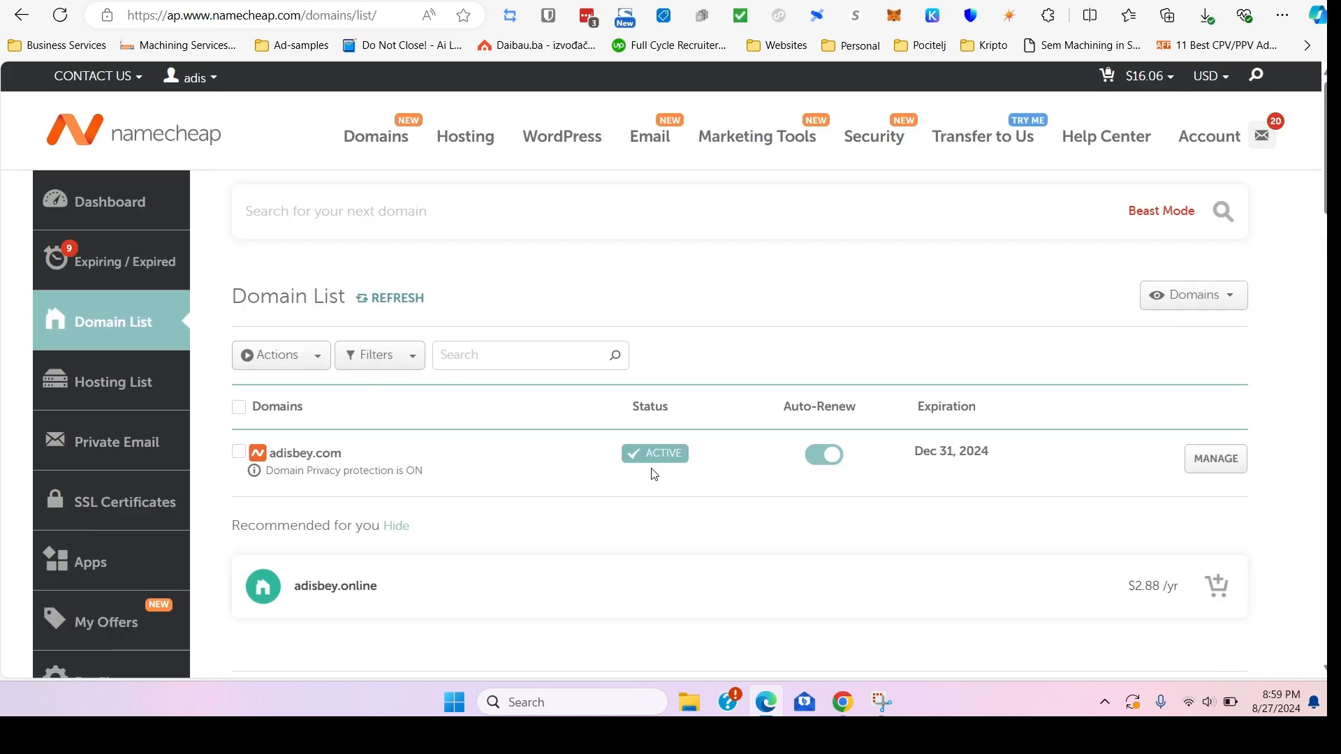
pyautogui.scroll(-3)
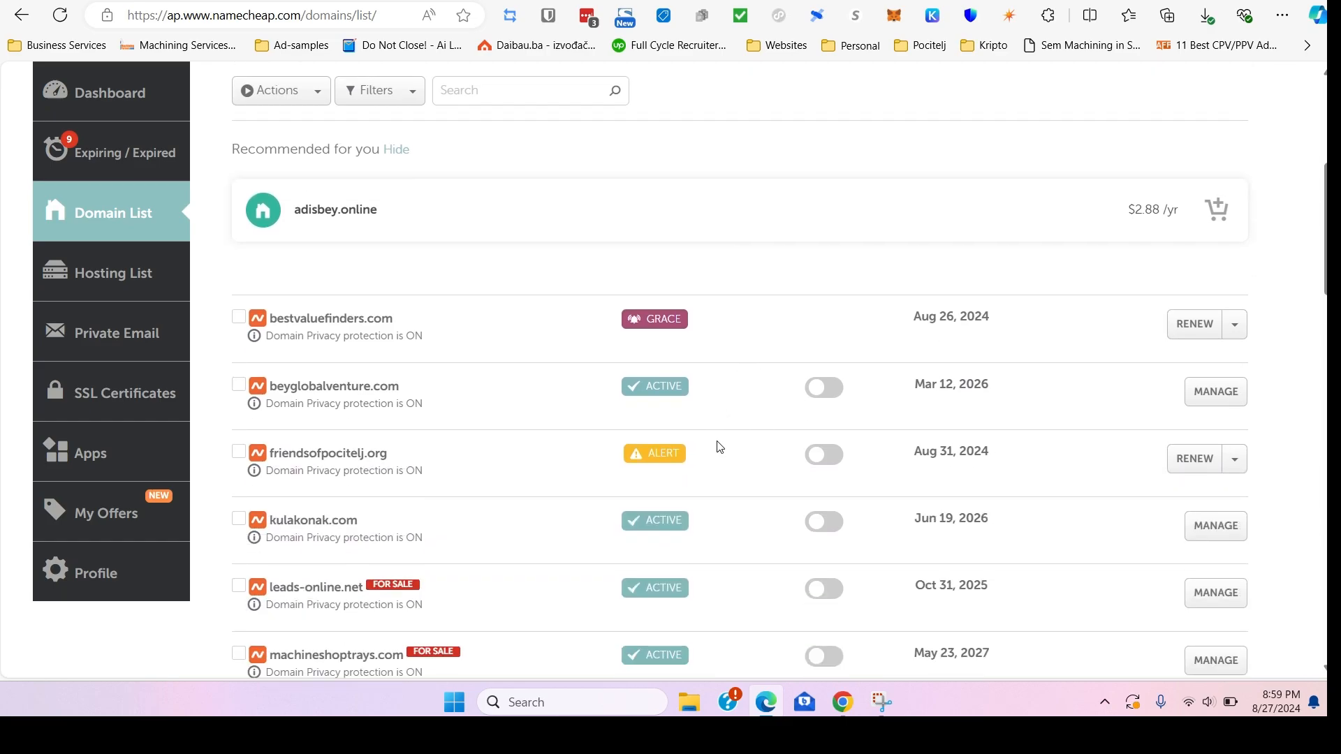
pyautogui.scroll(-3)
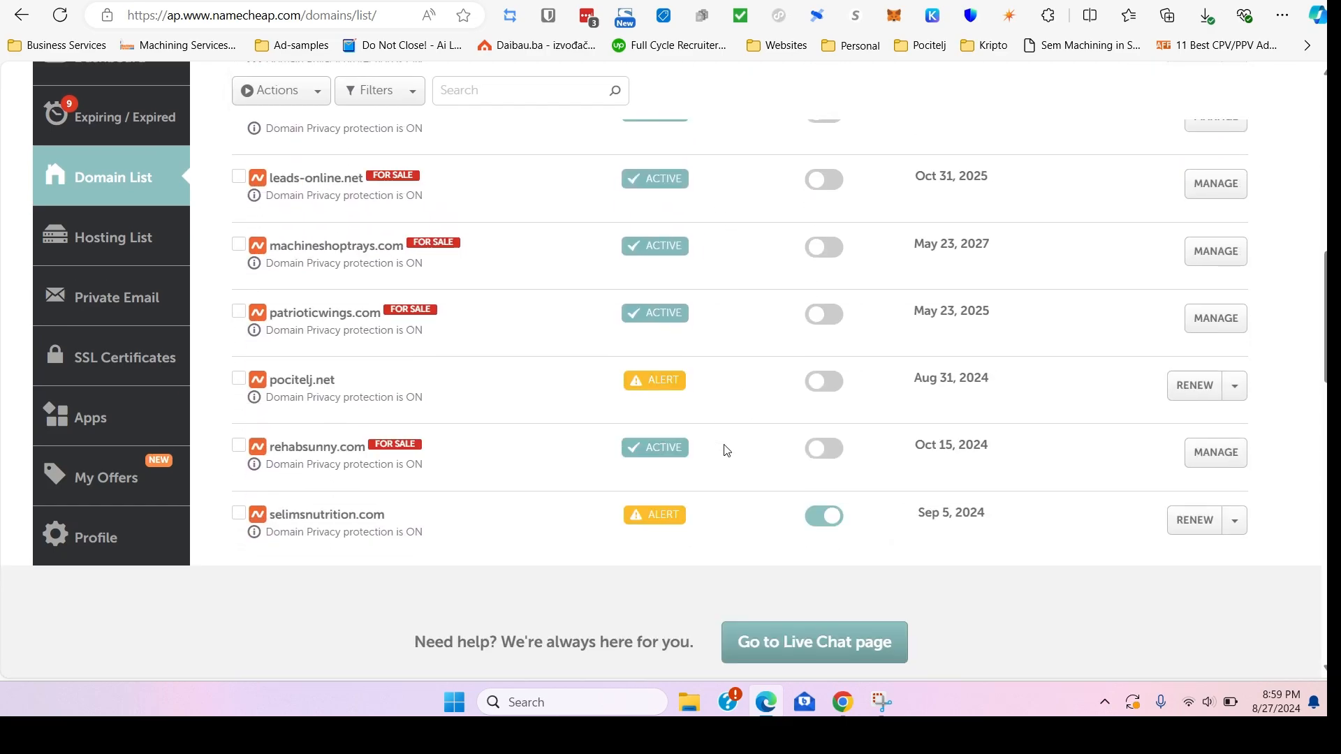
pyautogui.click(1235, 519)
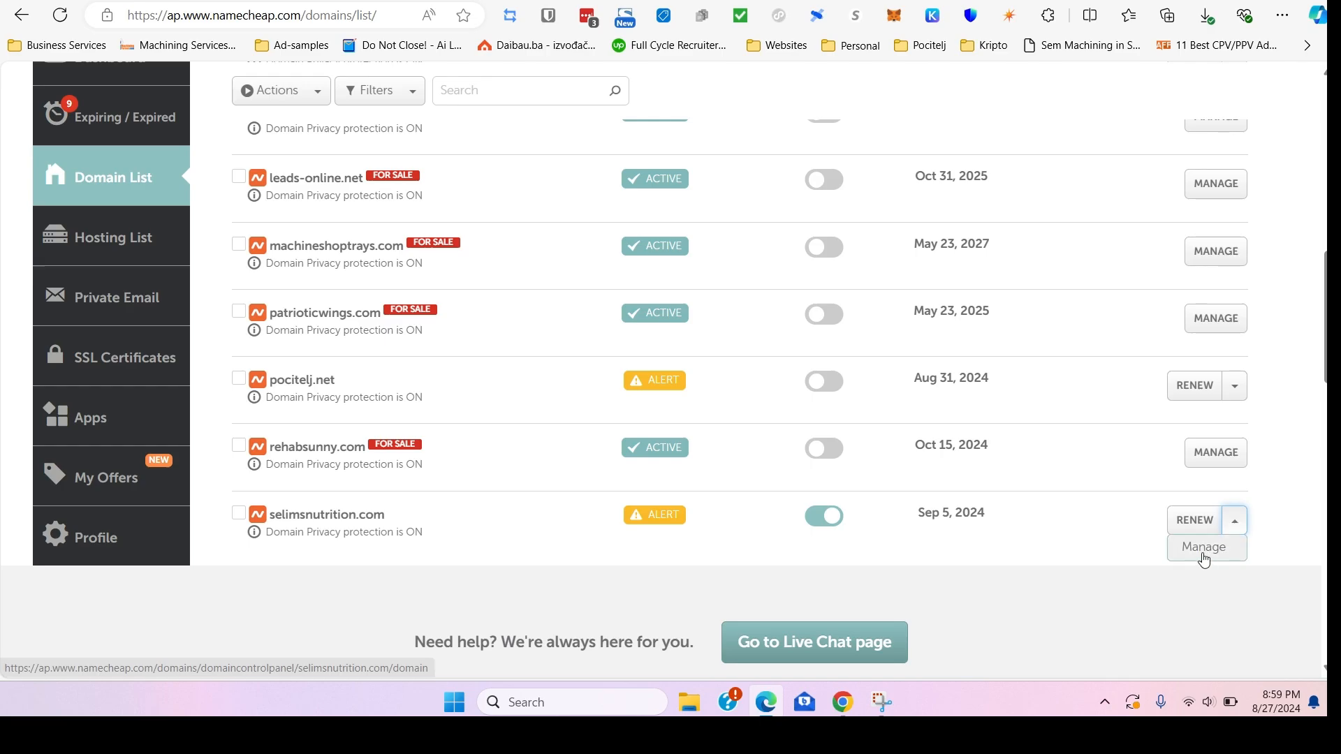
# Manage selimsnutrition.com and reach the Transfer Out section under Sharing & Transfer
pyautogui.click(1204, 548)
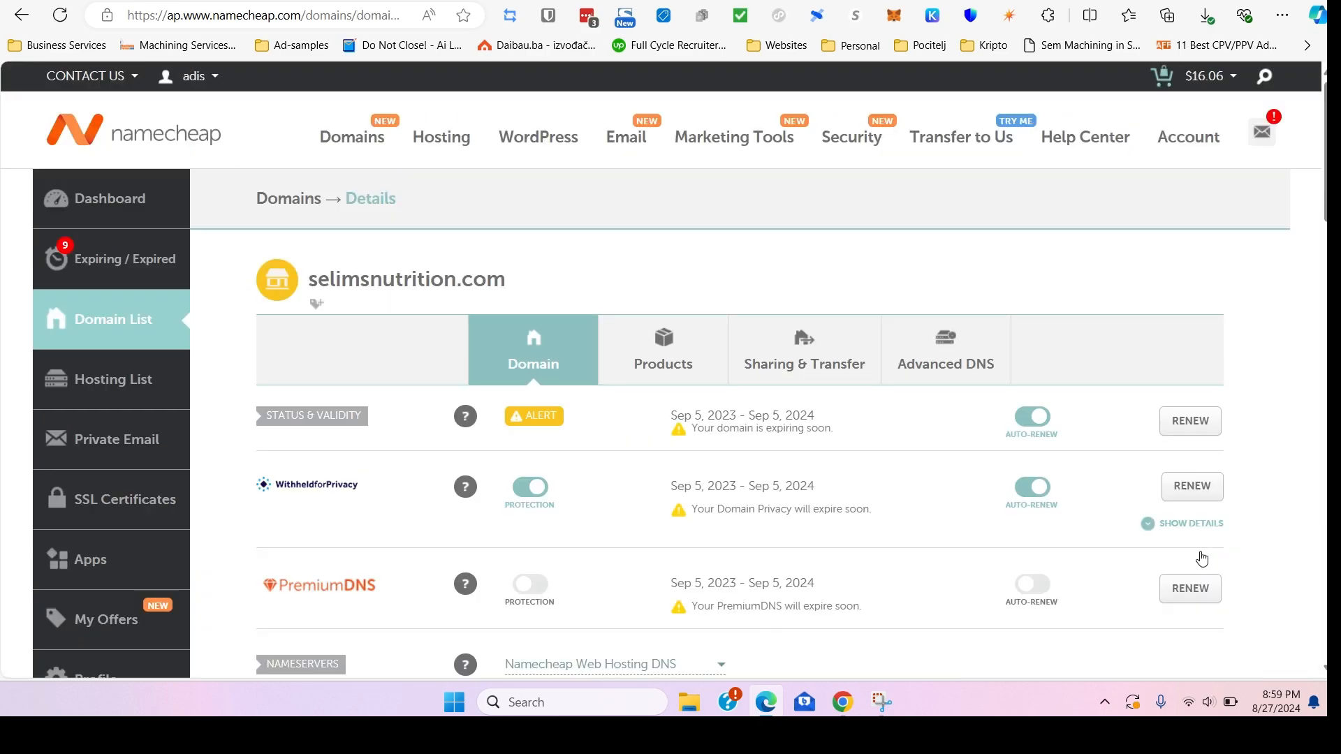
pyautogui.scroll(-3)
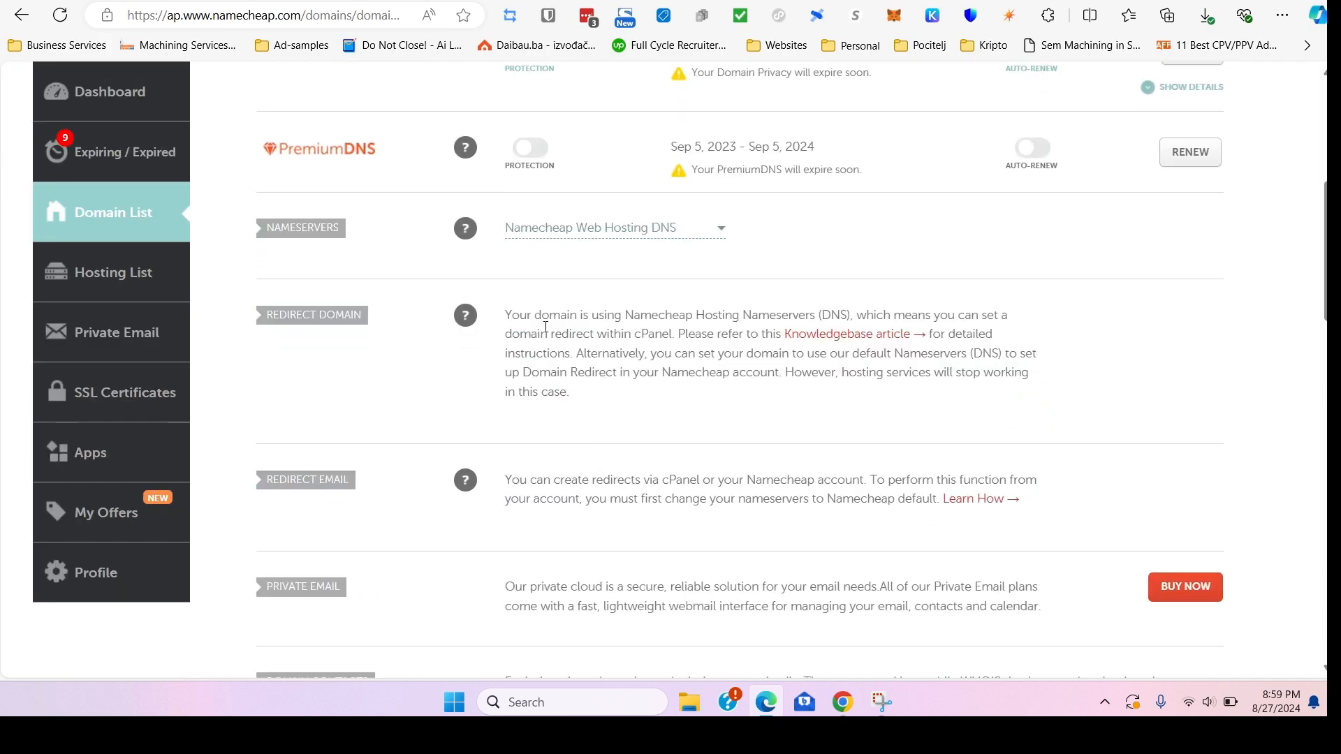
pyautogui.scroll(3)
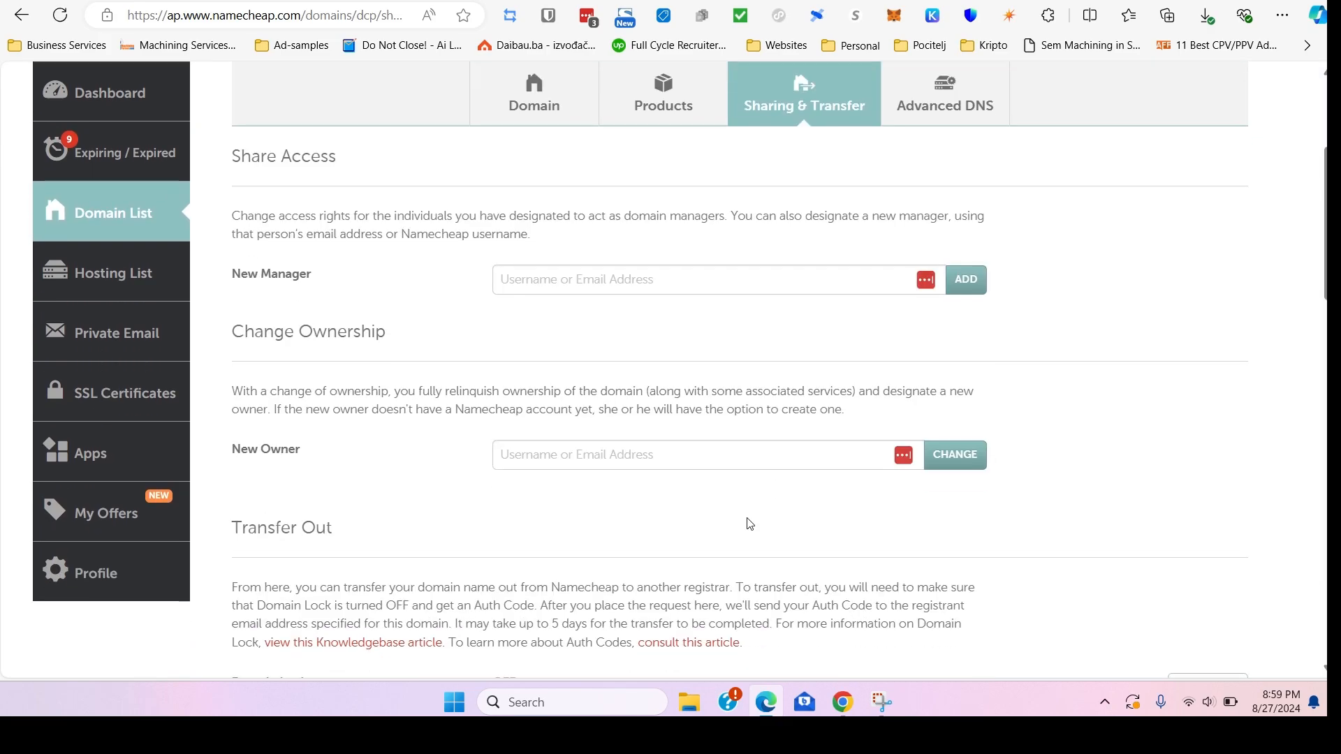
pyautogui.scroll(-3)
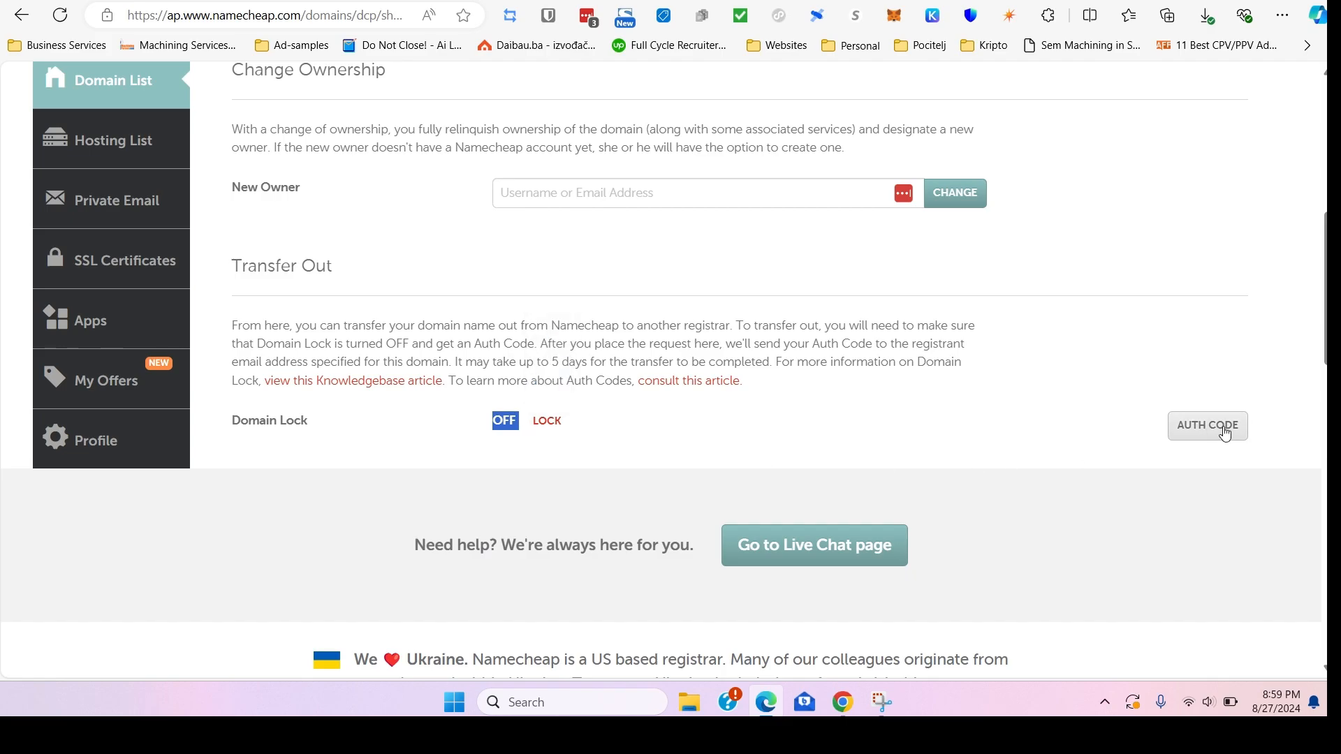
# Request the transfer-out auth code for selimsnutrition.com with reason Other and send it
pyautogui.click(1207, 424)
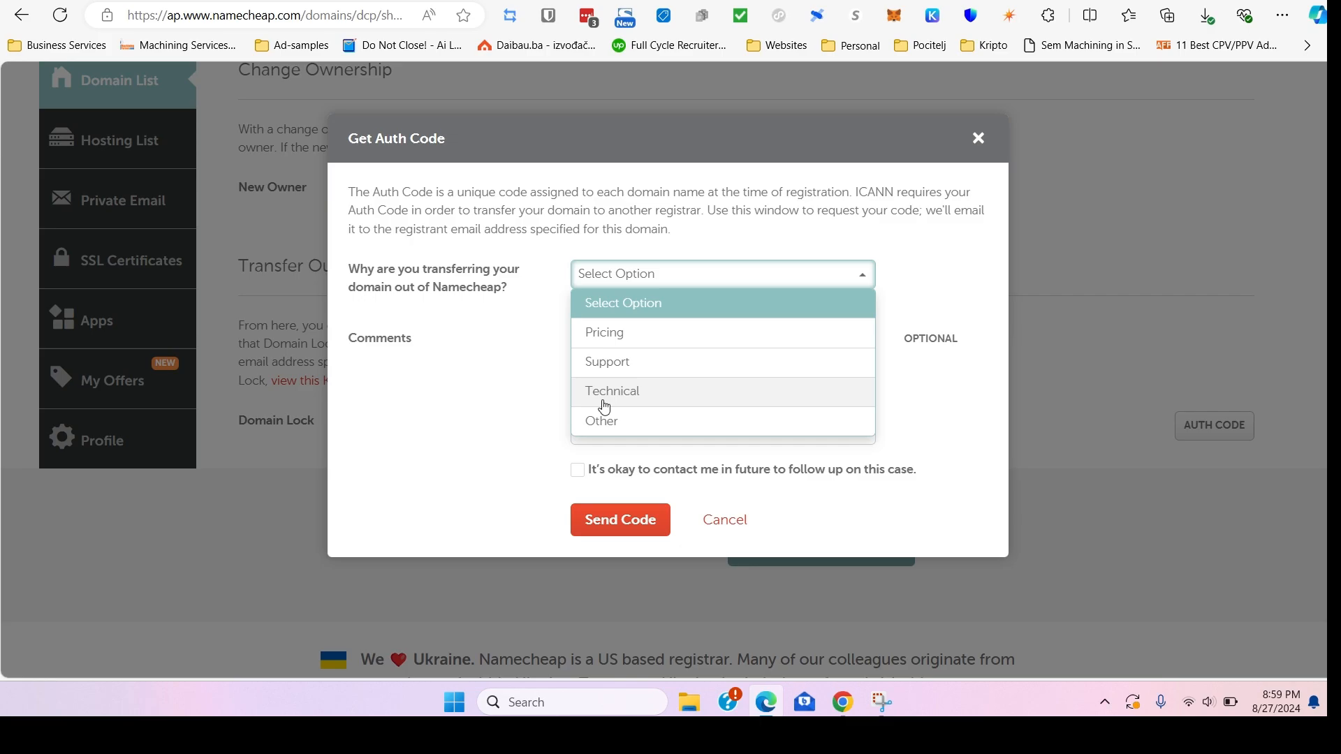
pyautogui.click(601, 421)
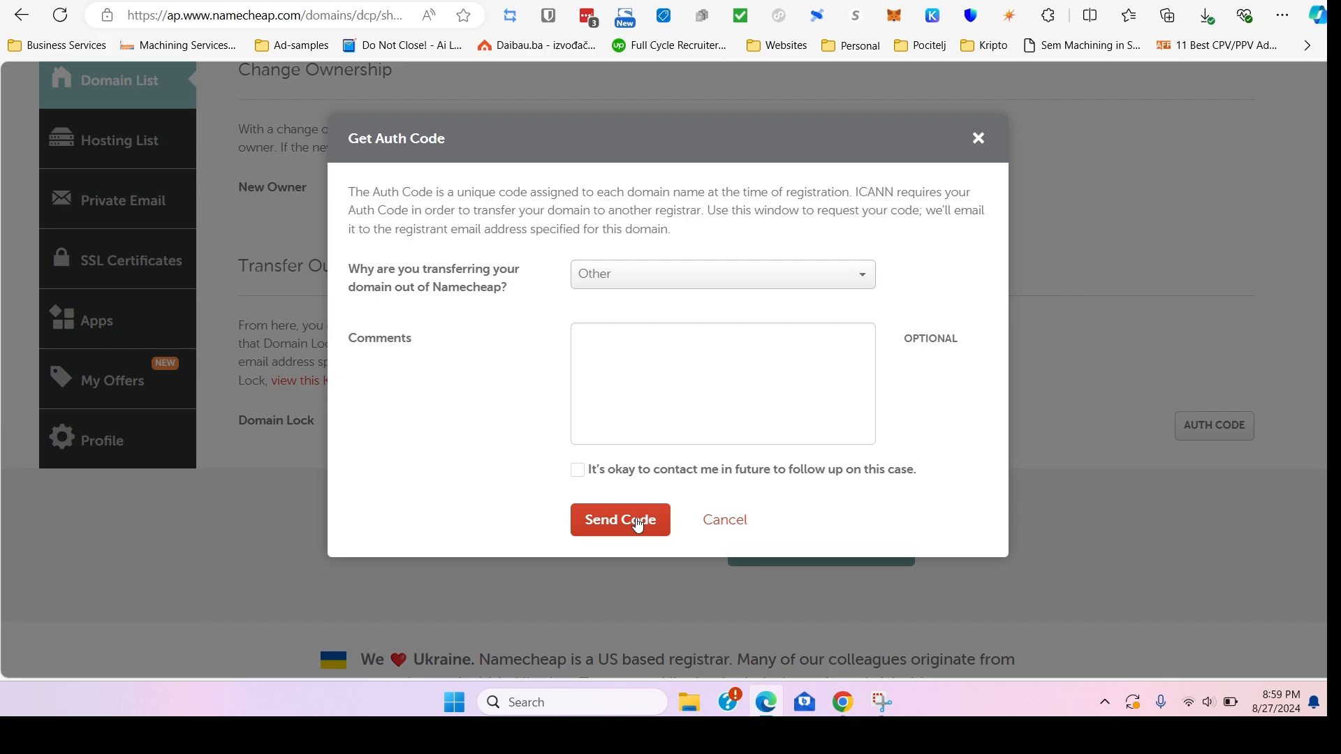
pyautogui.click(620, 520)
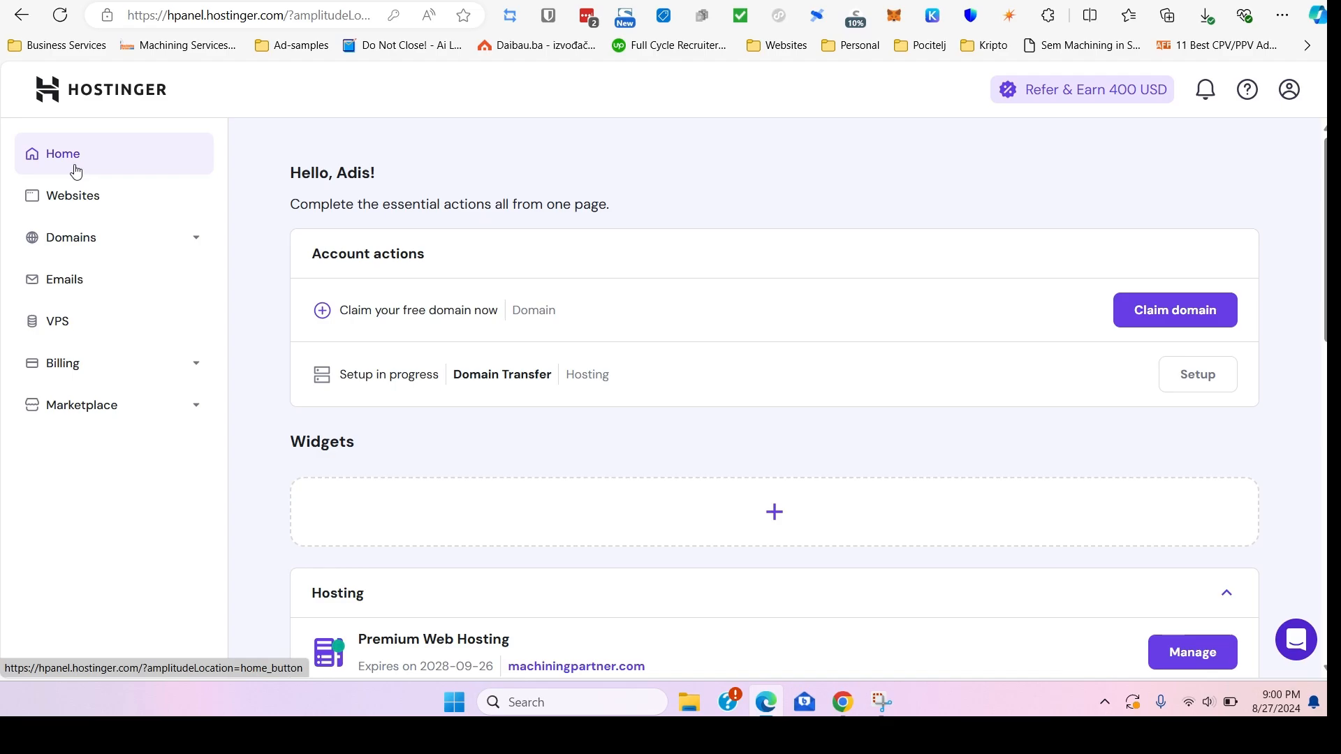
# Review the Domains > Transfers list showing selimsnutrition.com transferring, then begin a new transfer to Hostinger
pyautogui.click(71, 238)
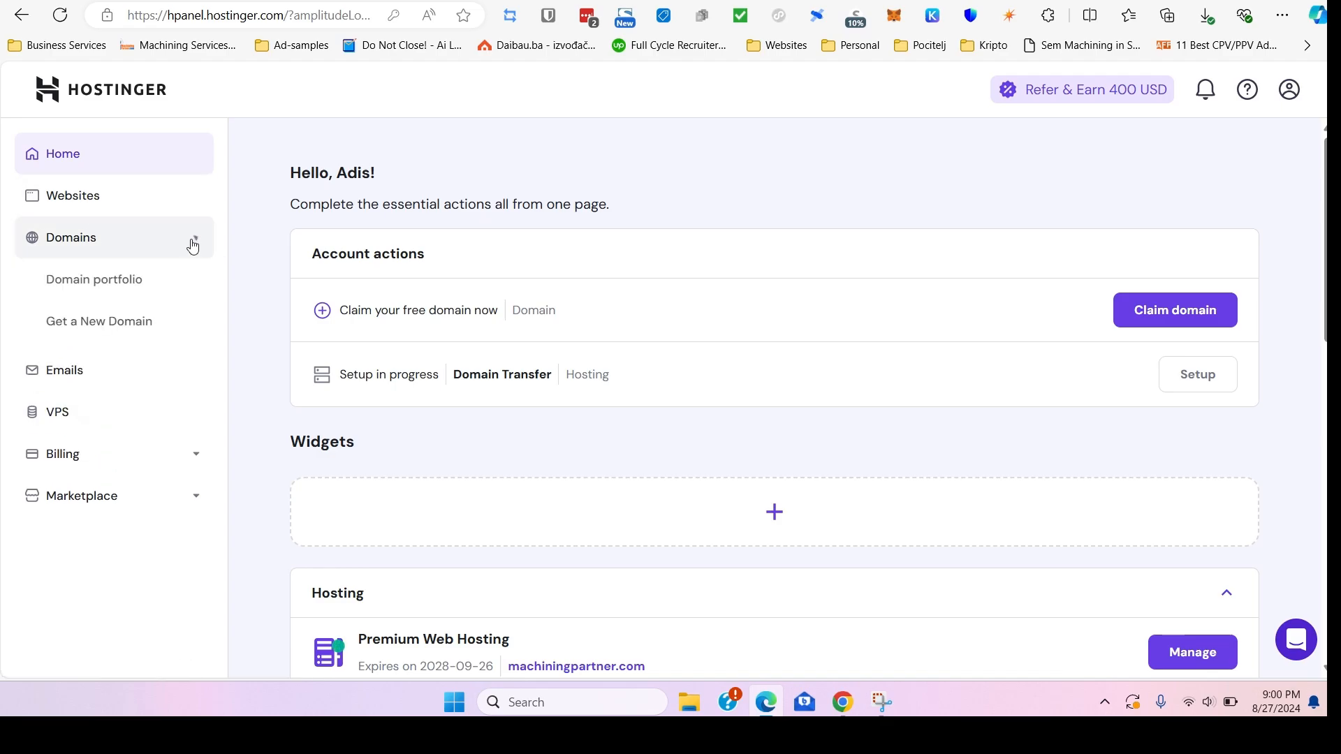
pyautogui.click(72, 363)
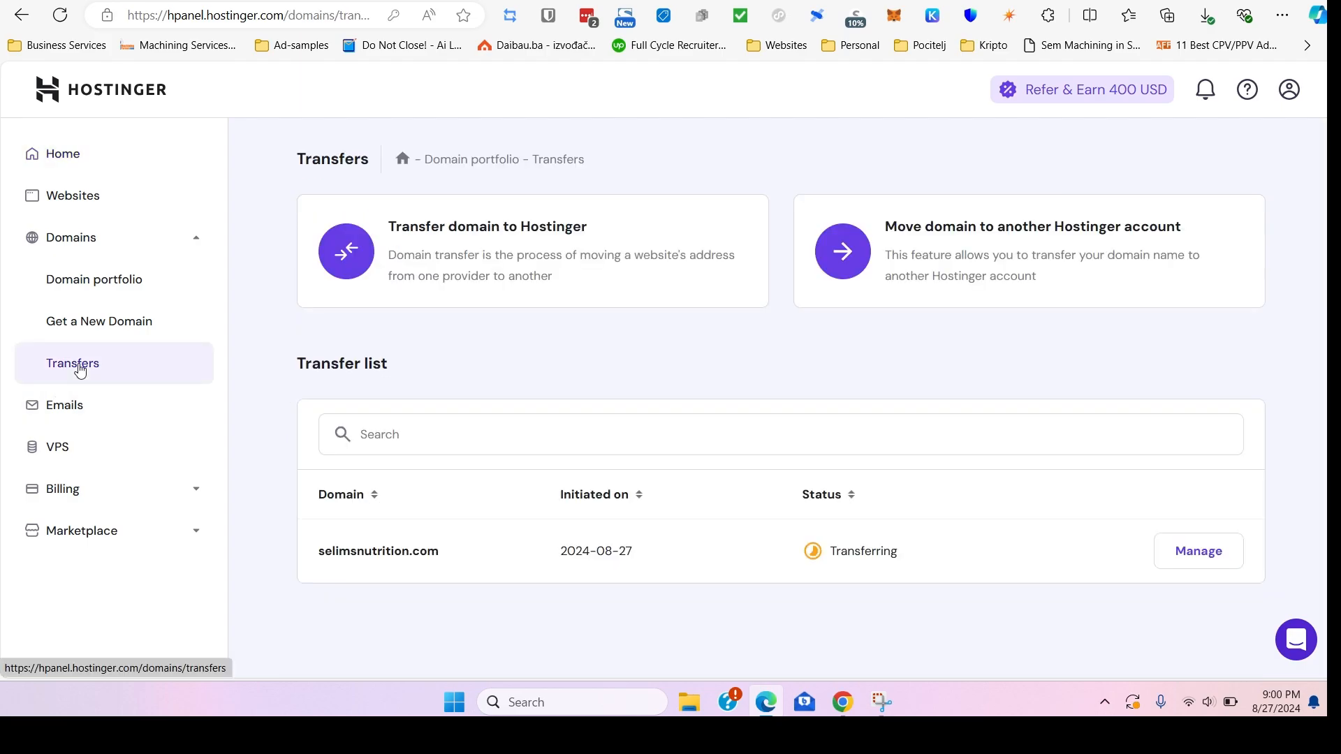
pyautogui.moveTo(914, 555)
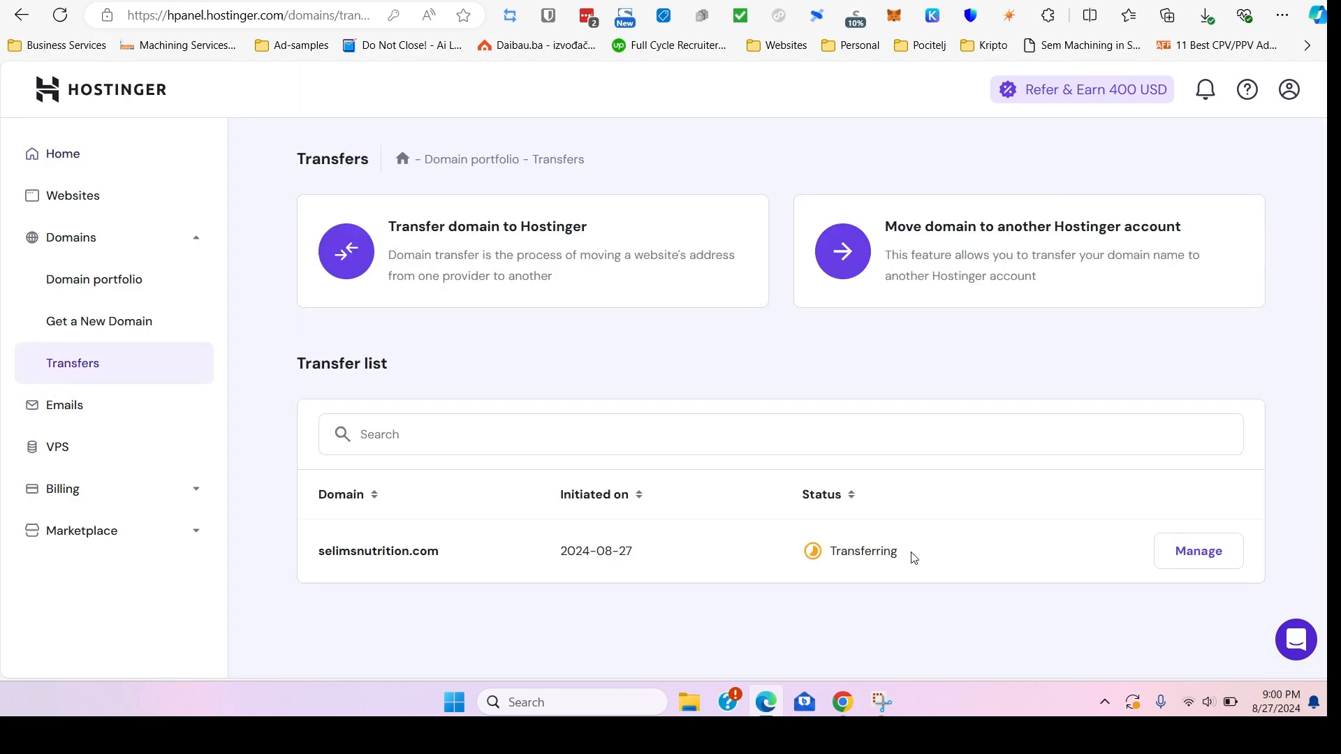
pyautogui.doubleClick(863, 552)
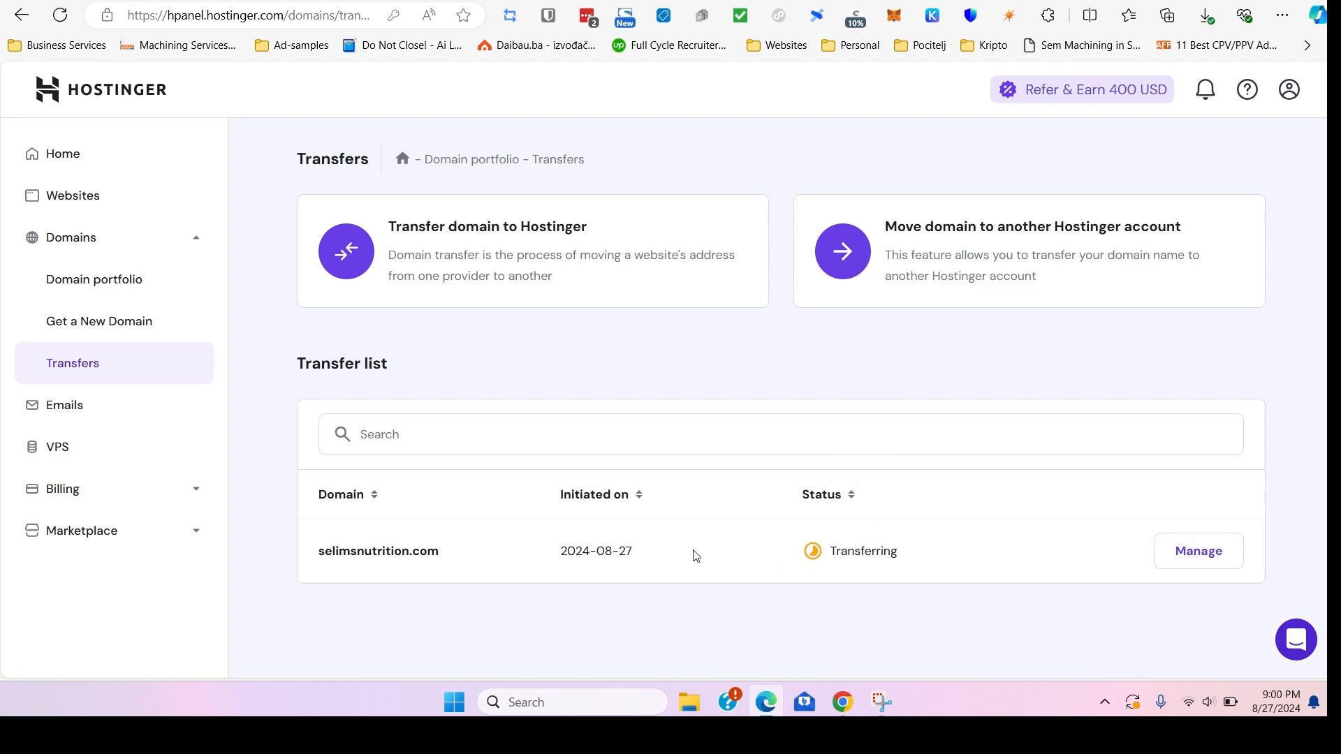
pyautogui.moveTo(587, 258)
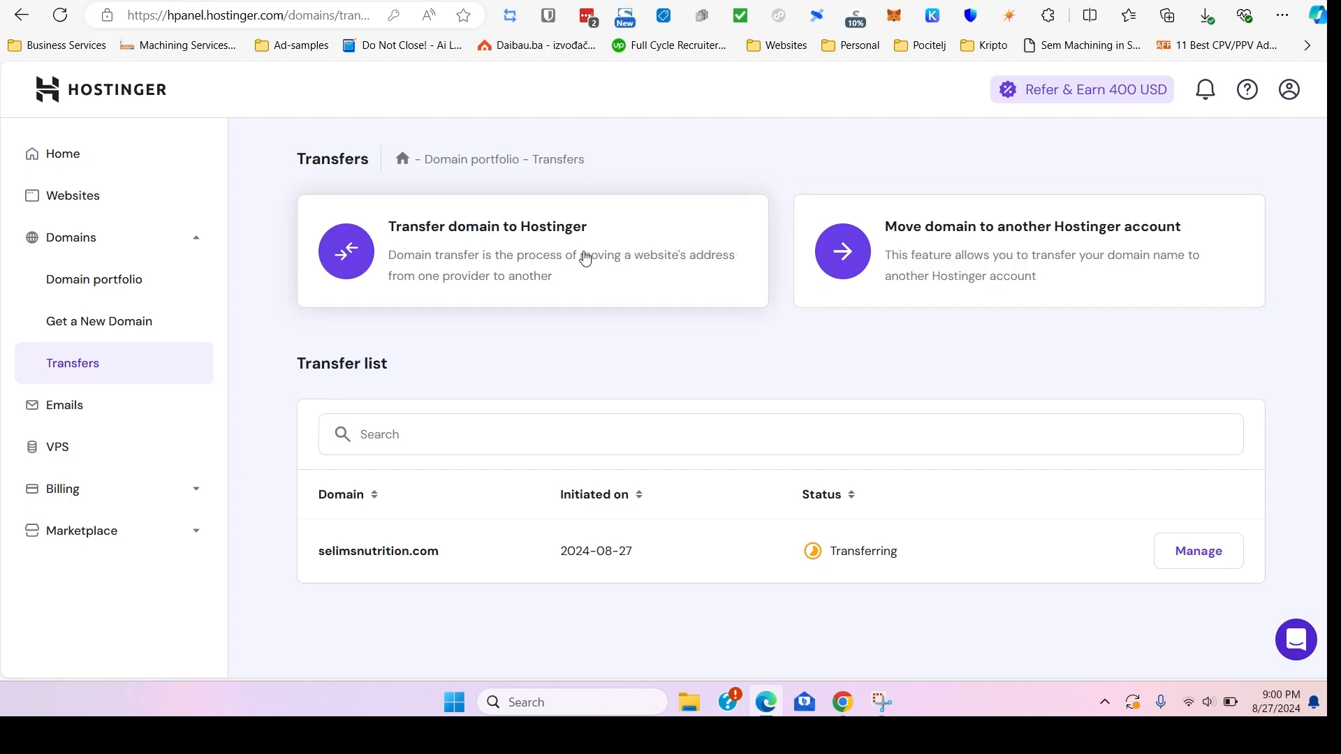
pyautogui.moveTo(517, 236)
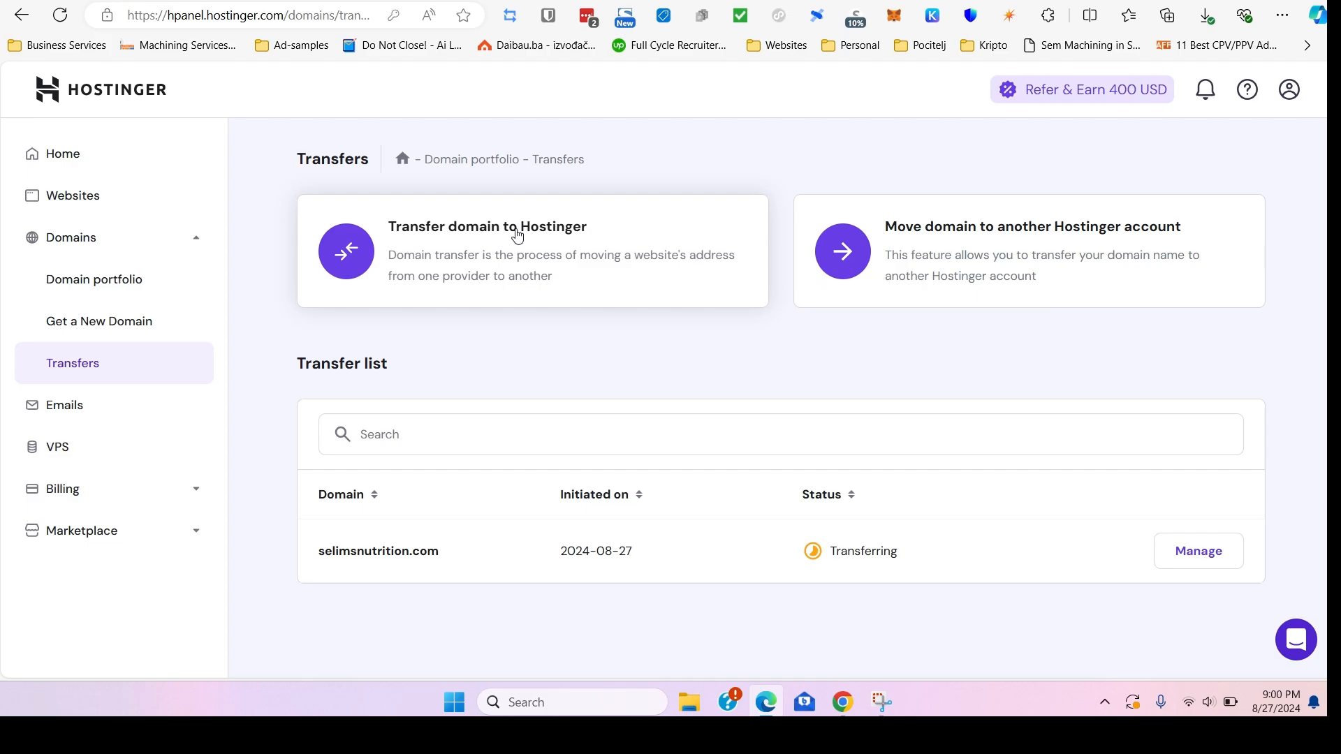
pyautogui.click(517, 234)
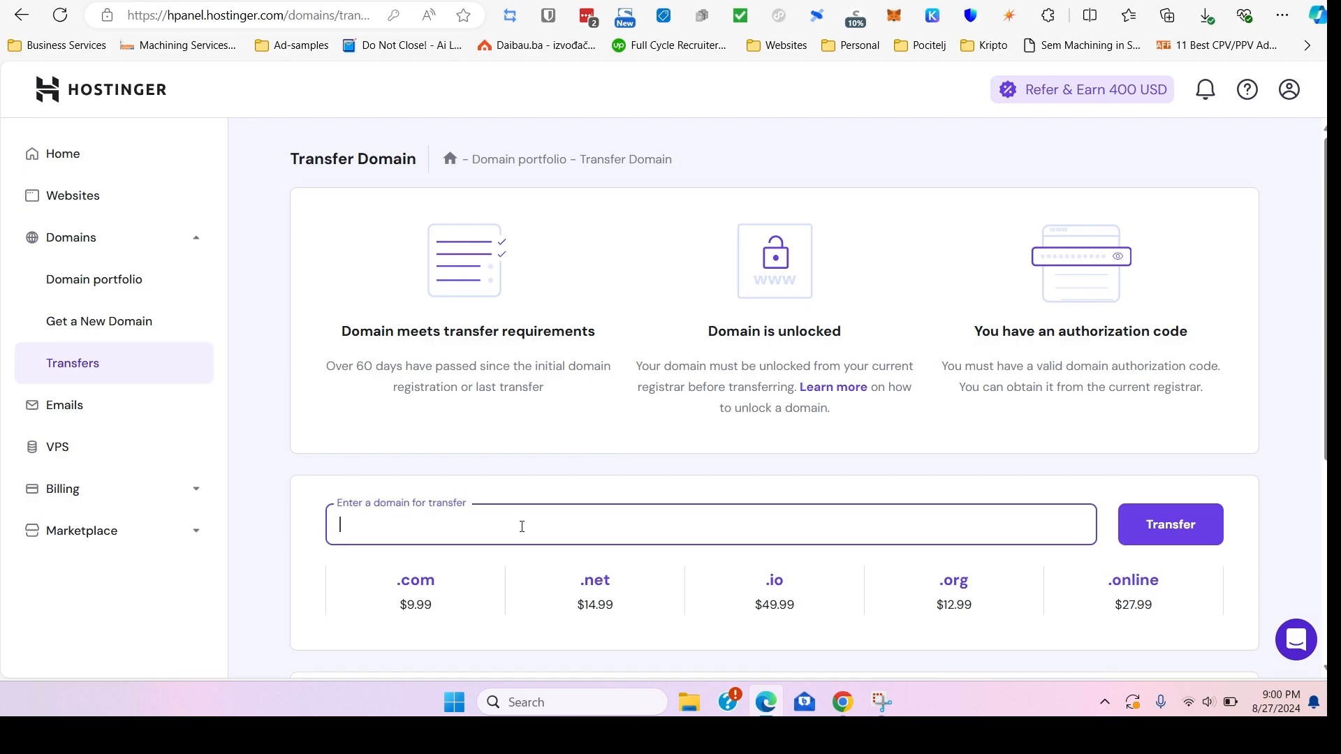
# Enter machineshoptrays.com in the transfer form and confirm it is ready for transfer at $9.99
pyautogui.write('selim')
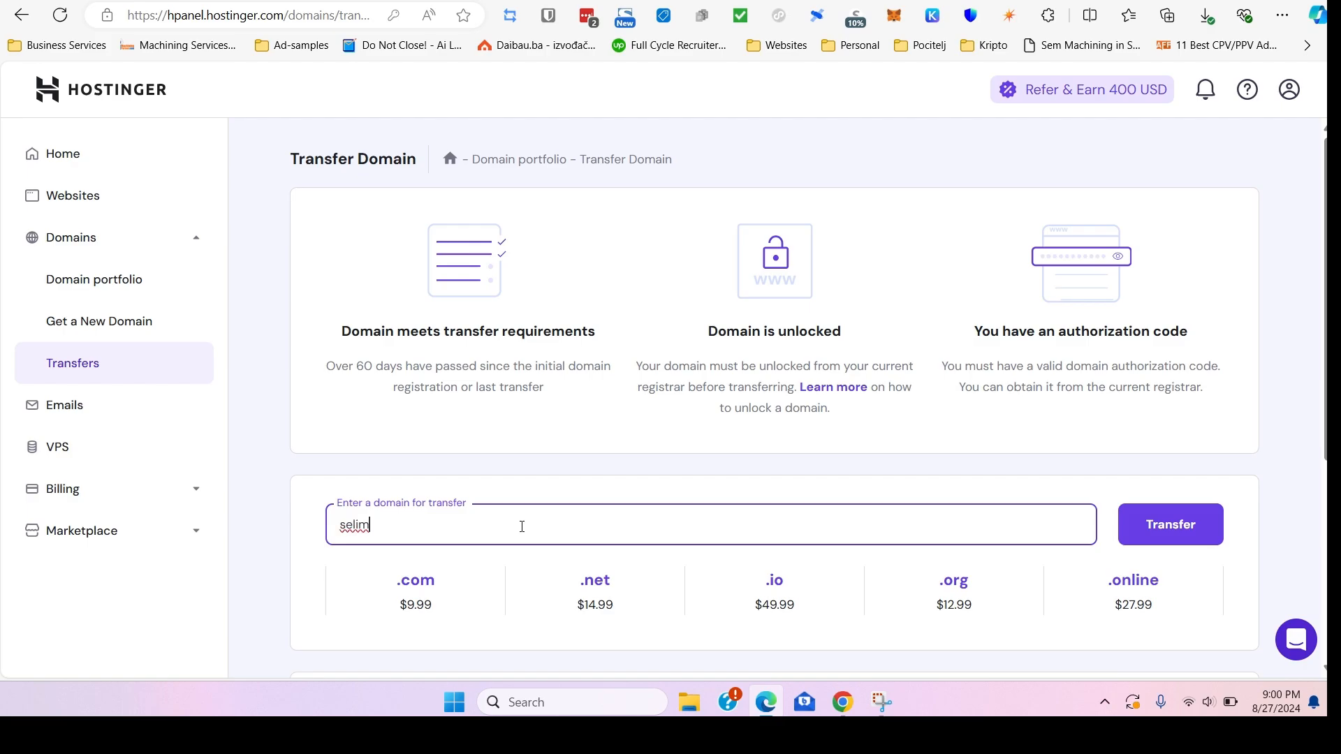
pyautogui.write('nut')
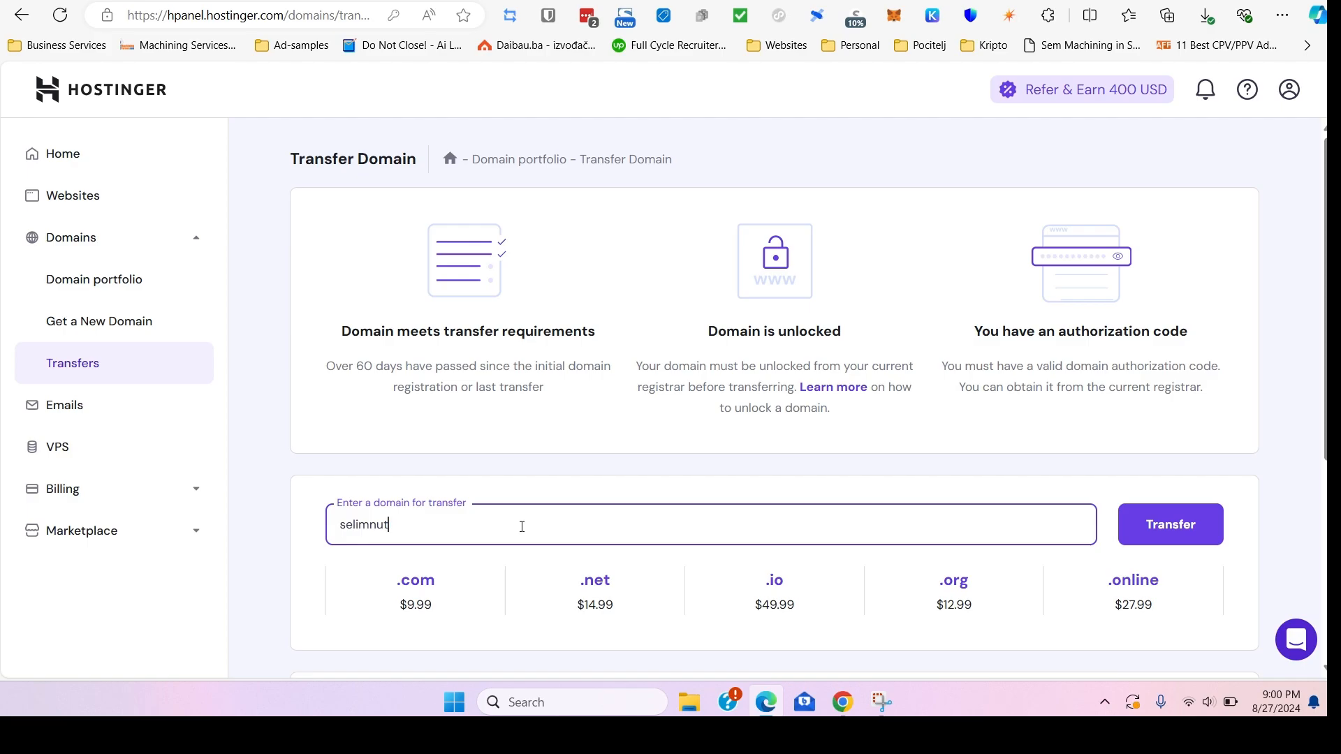
pyautogui.write('machineshoptrays.com')
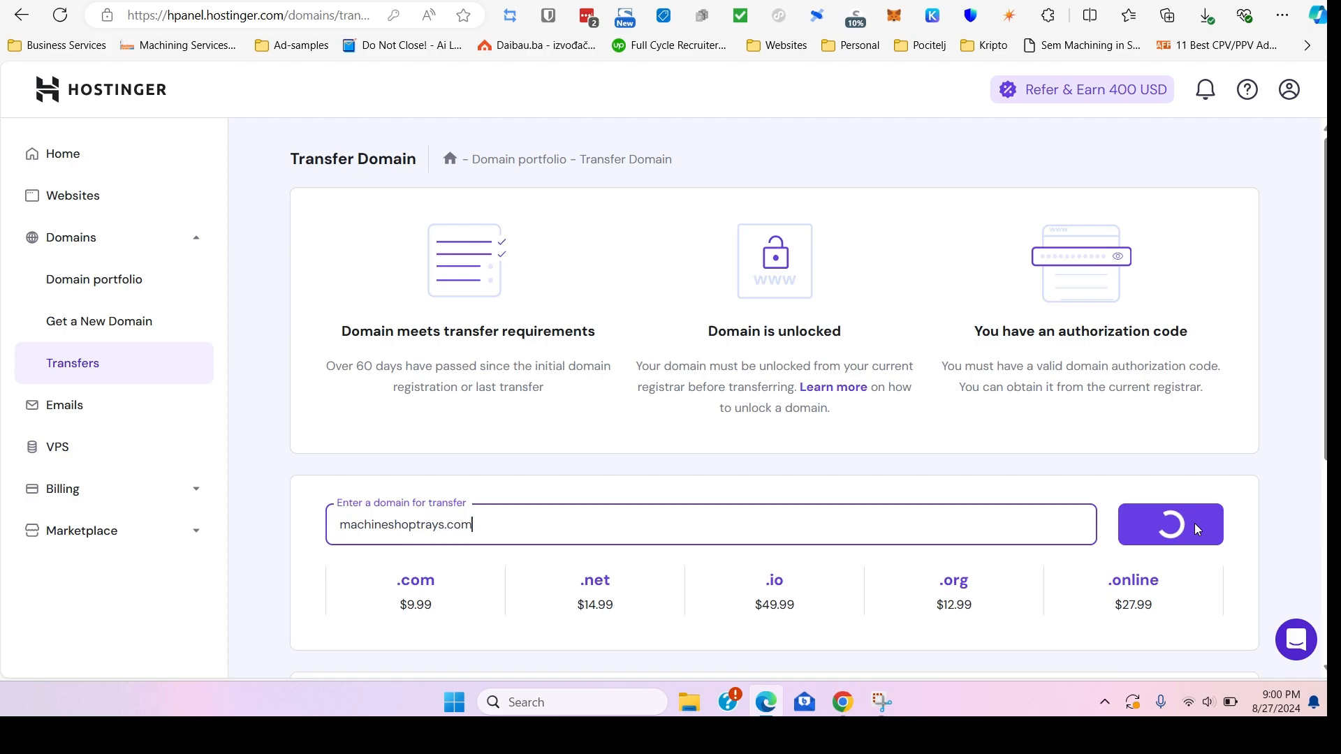
pyautogui.scroll(-3)
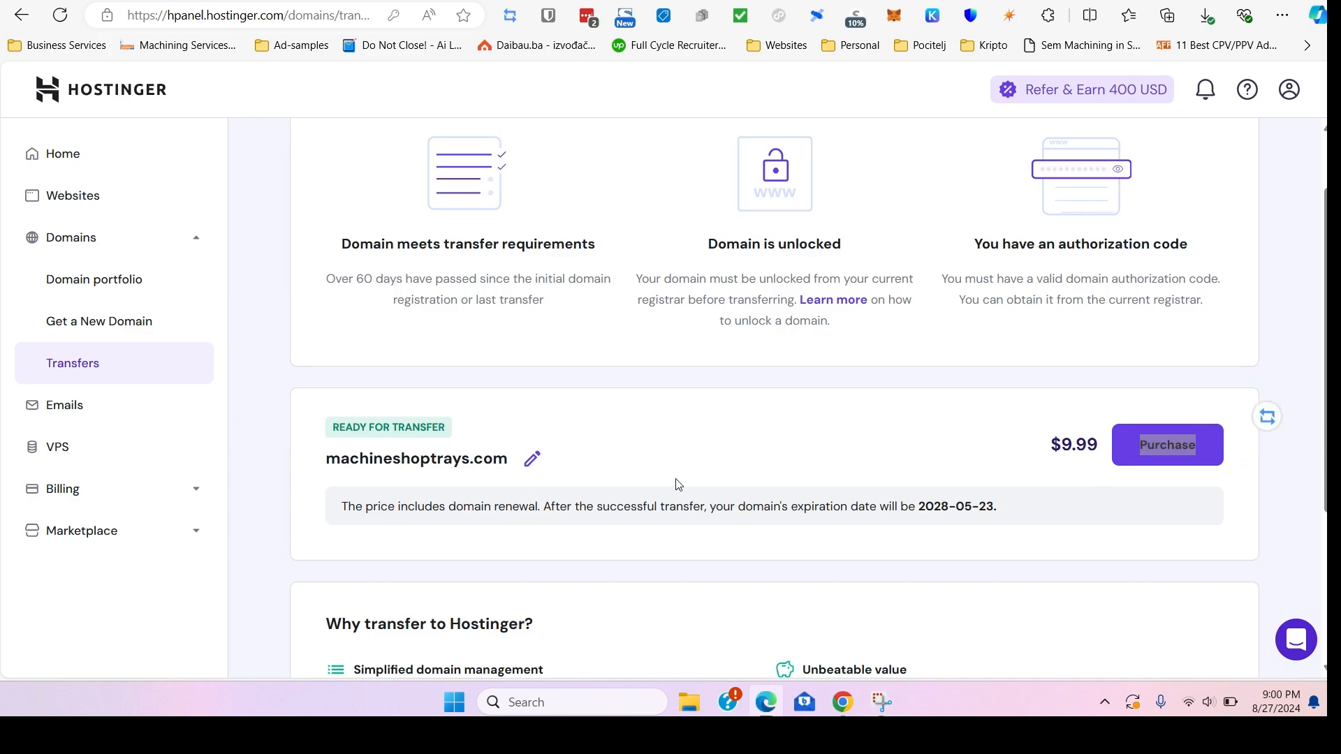
pyautogui.scroll(-3)
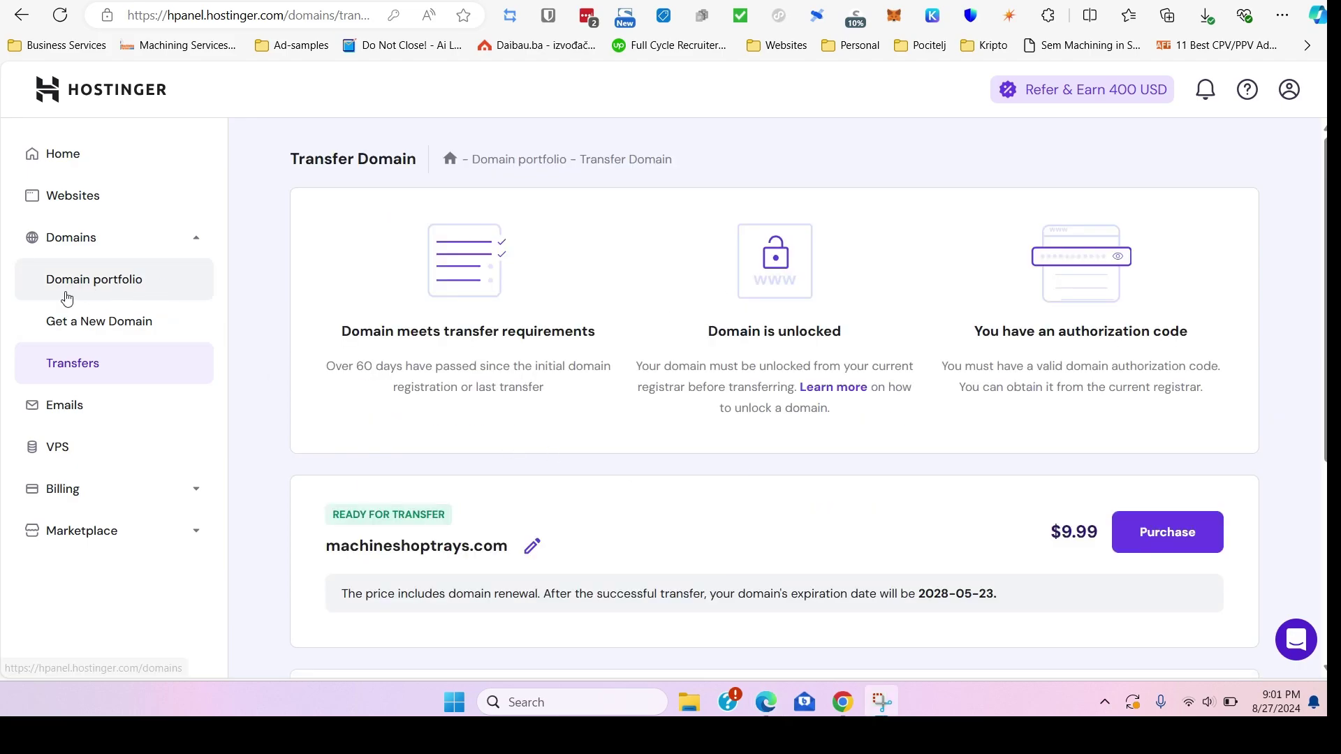
# Return to the Transfers list and then the Websites page listing machiningpartner.com
pyautogui.click(72, 363)
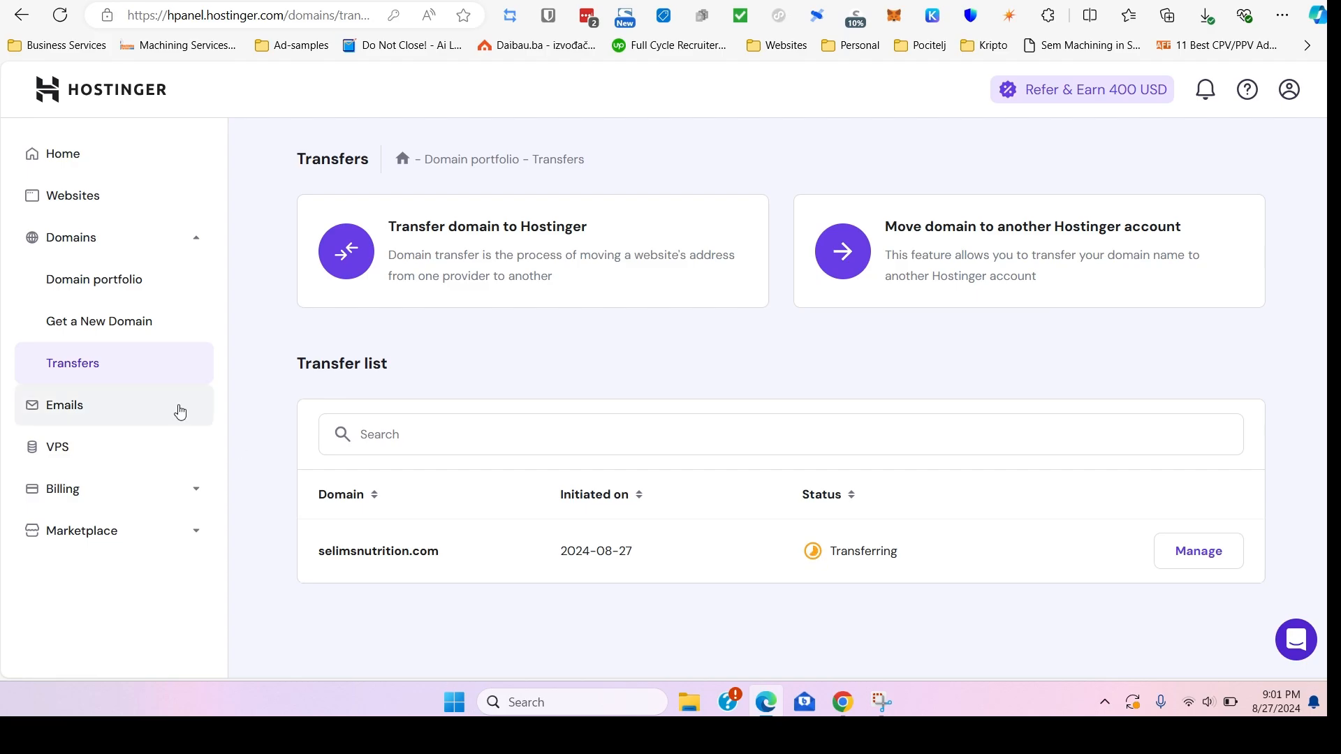
pyautogui.click(73, 195)
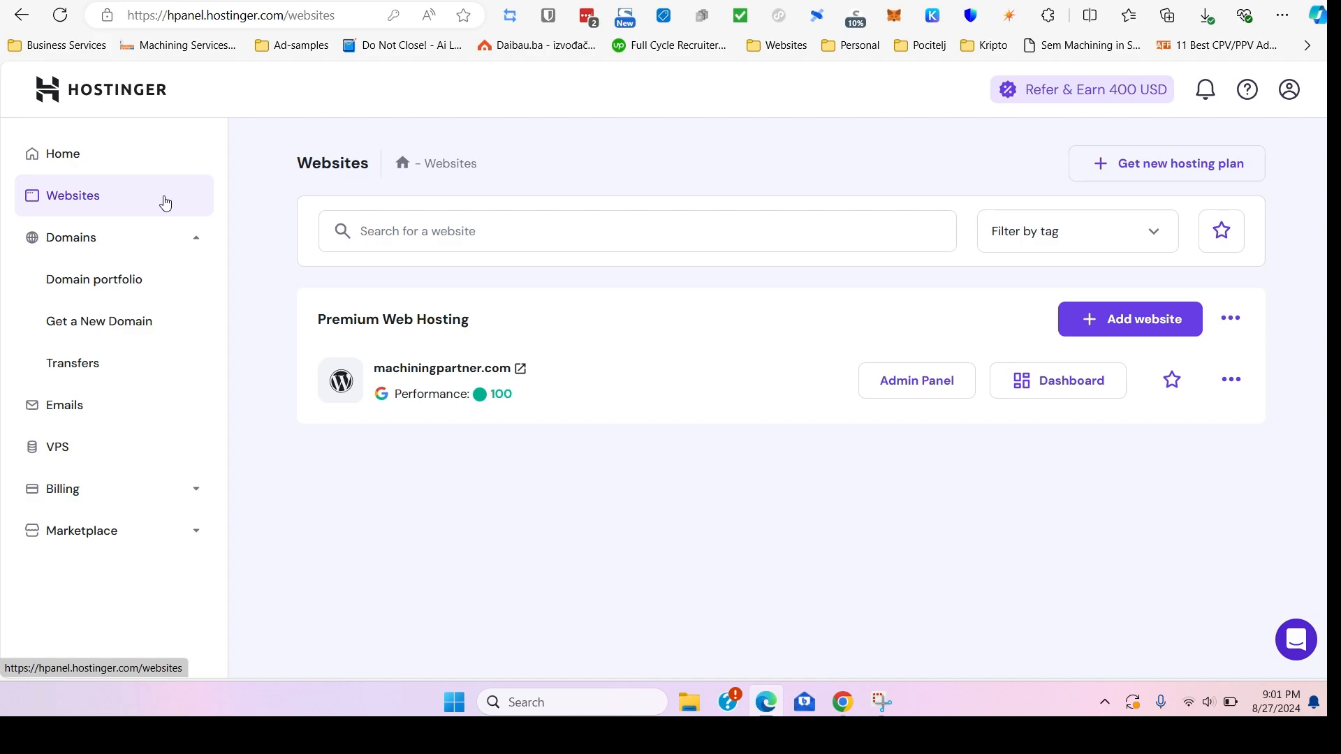
pyautogui.moveTo(925, 305)
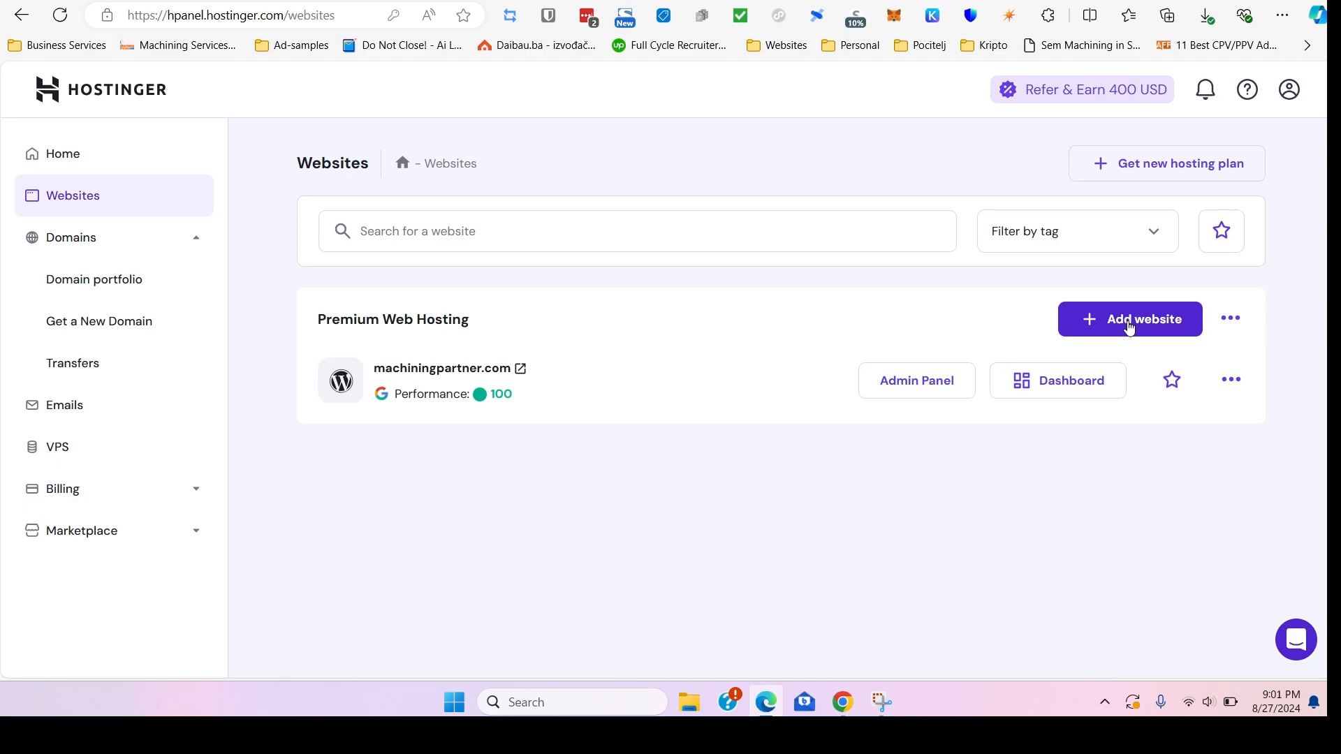
# Add a blank WordPress site to the Premium Web Hosting plan, accepting default login details and a temporary domain
pyautogui.click(1130, 319)
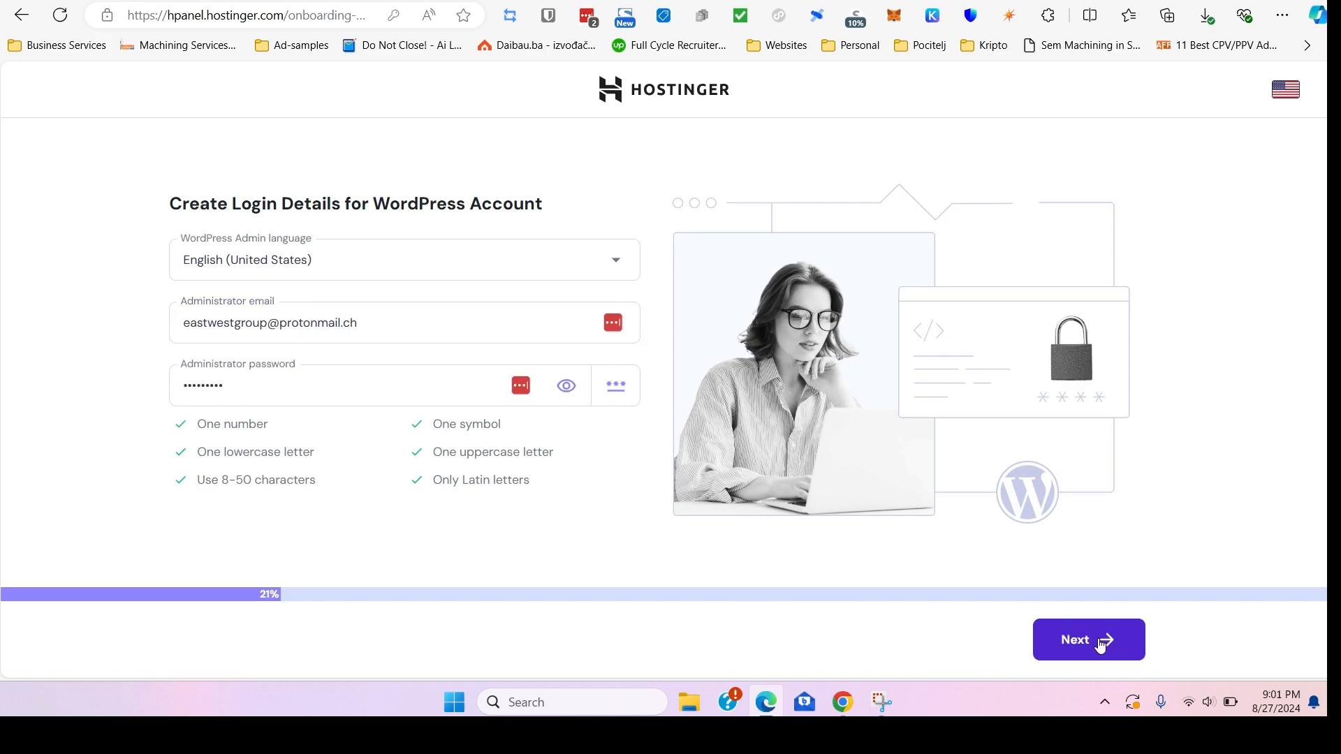
pyautogui.click(1090, 640)
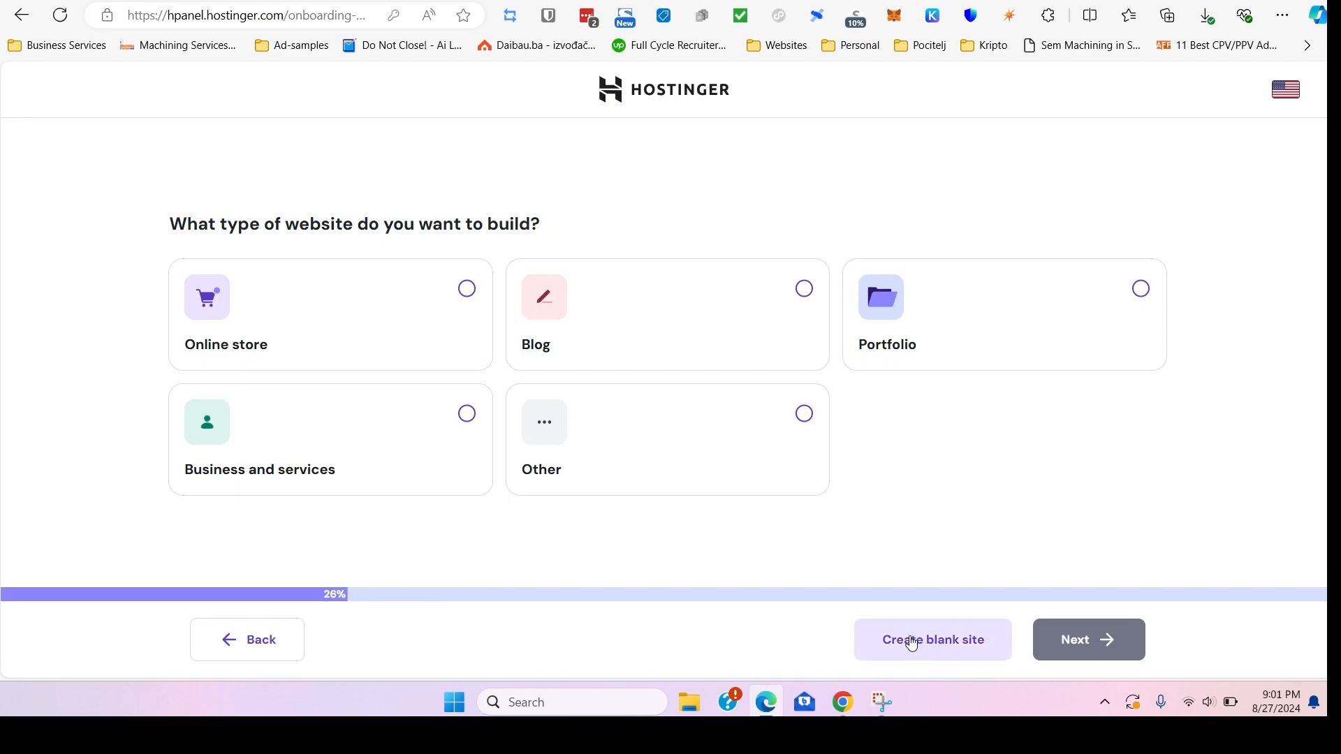
pyautogui.click(933, 640)
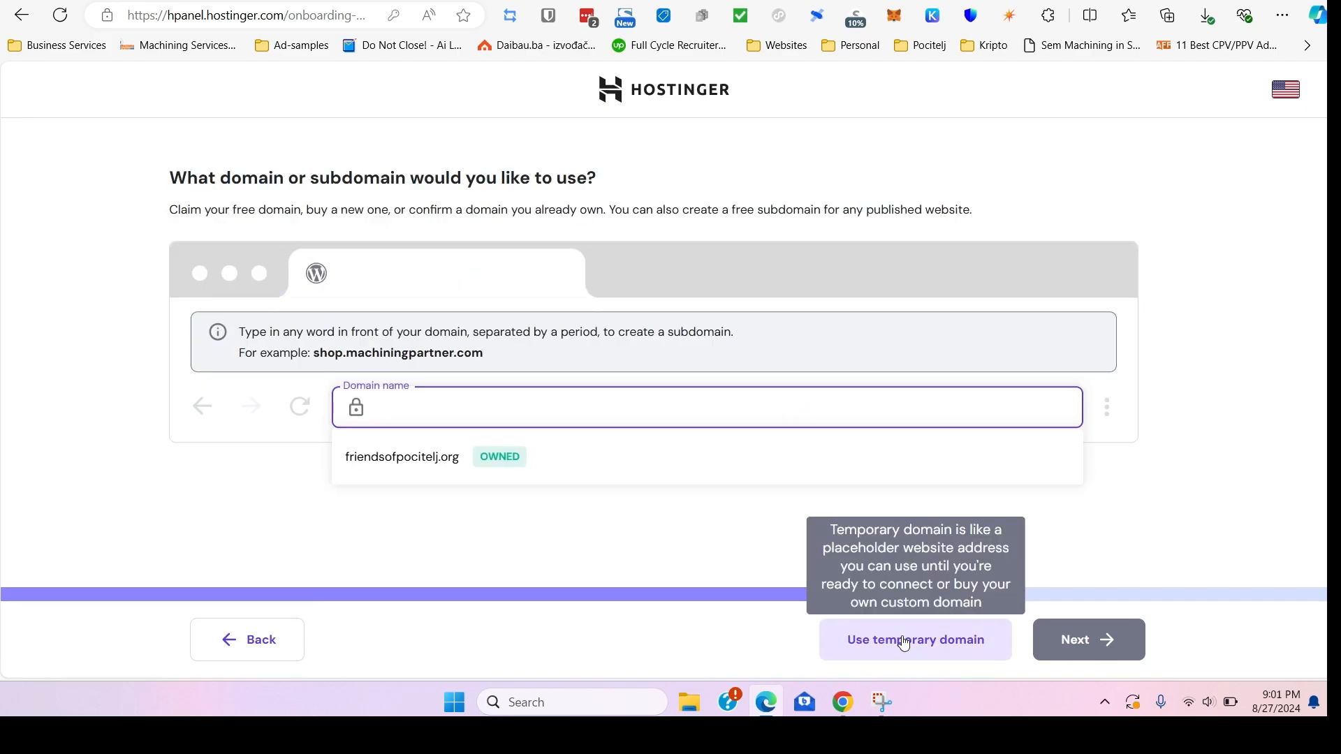
pyautogui.click(916, 640)
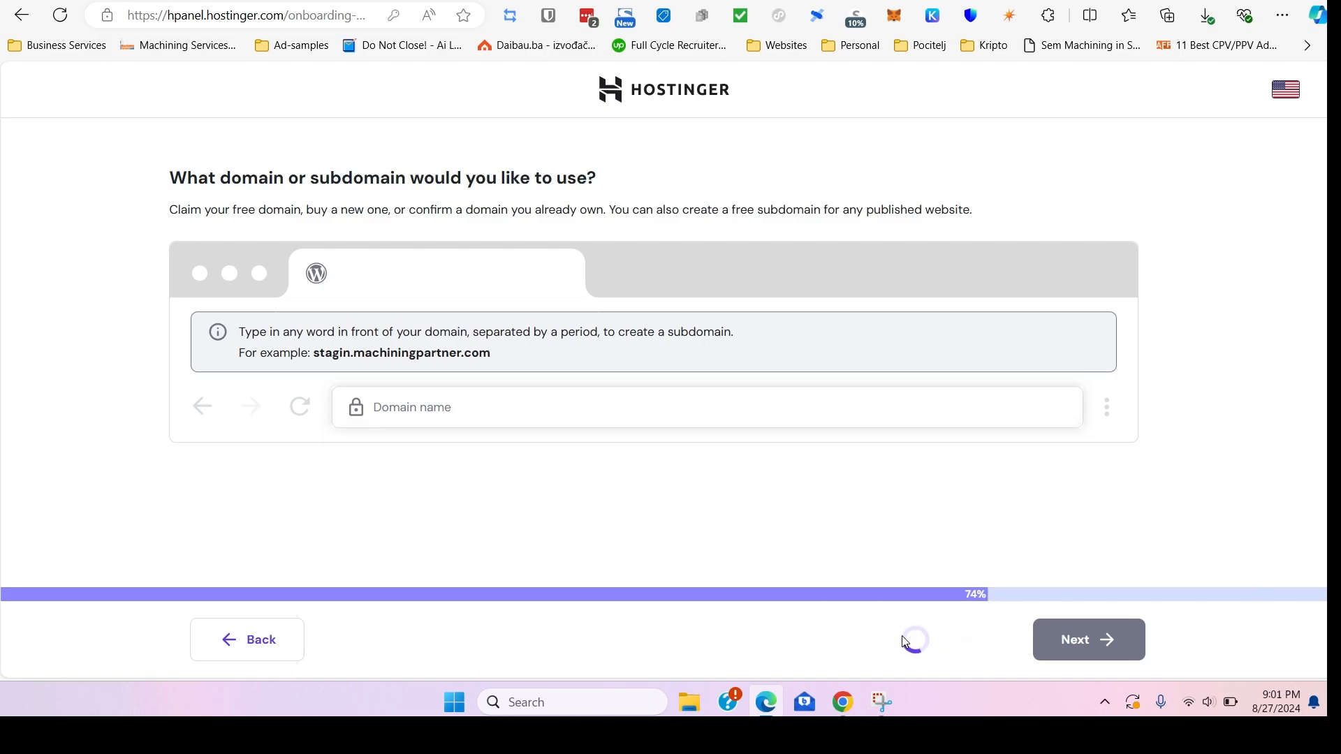
pyautogui.click(1089, 640)
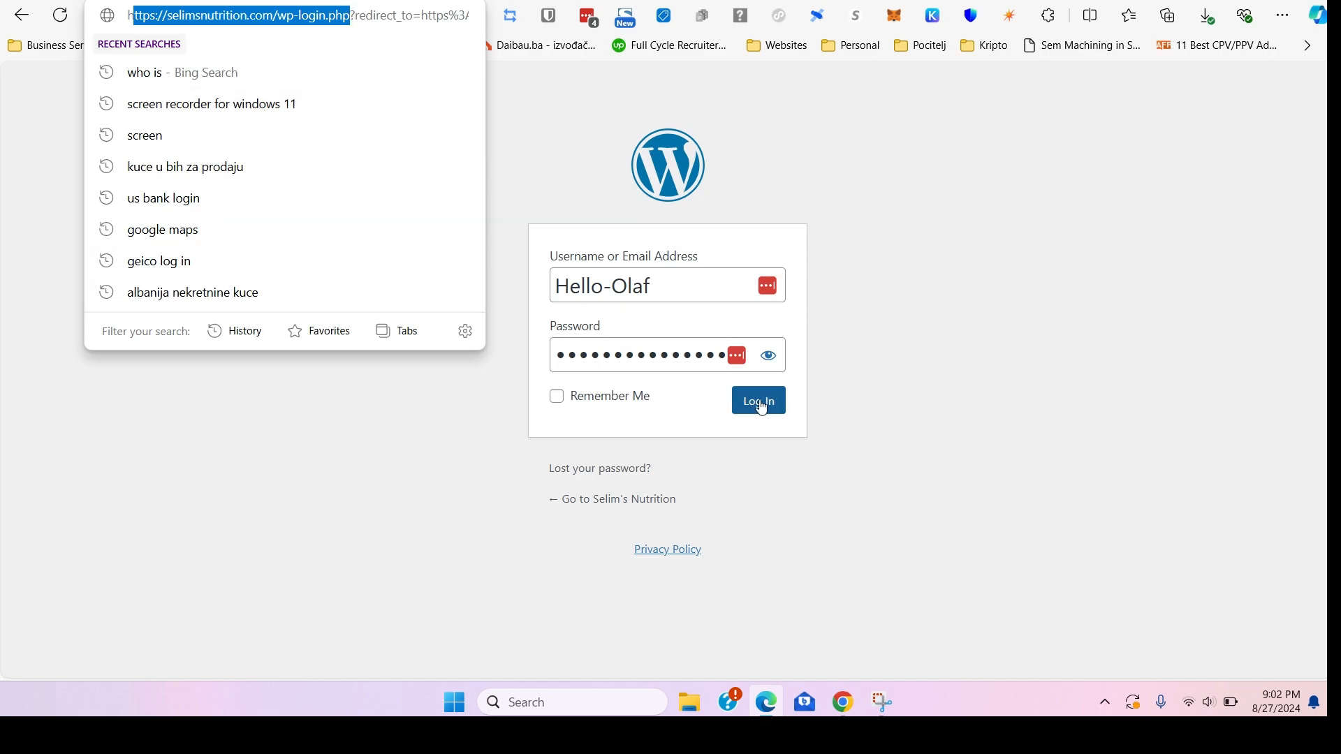
# Log in to the Selim's Nutrition WordPress dashboard
pyautogui.click(757, 399)
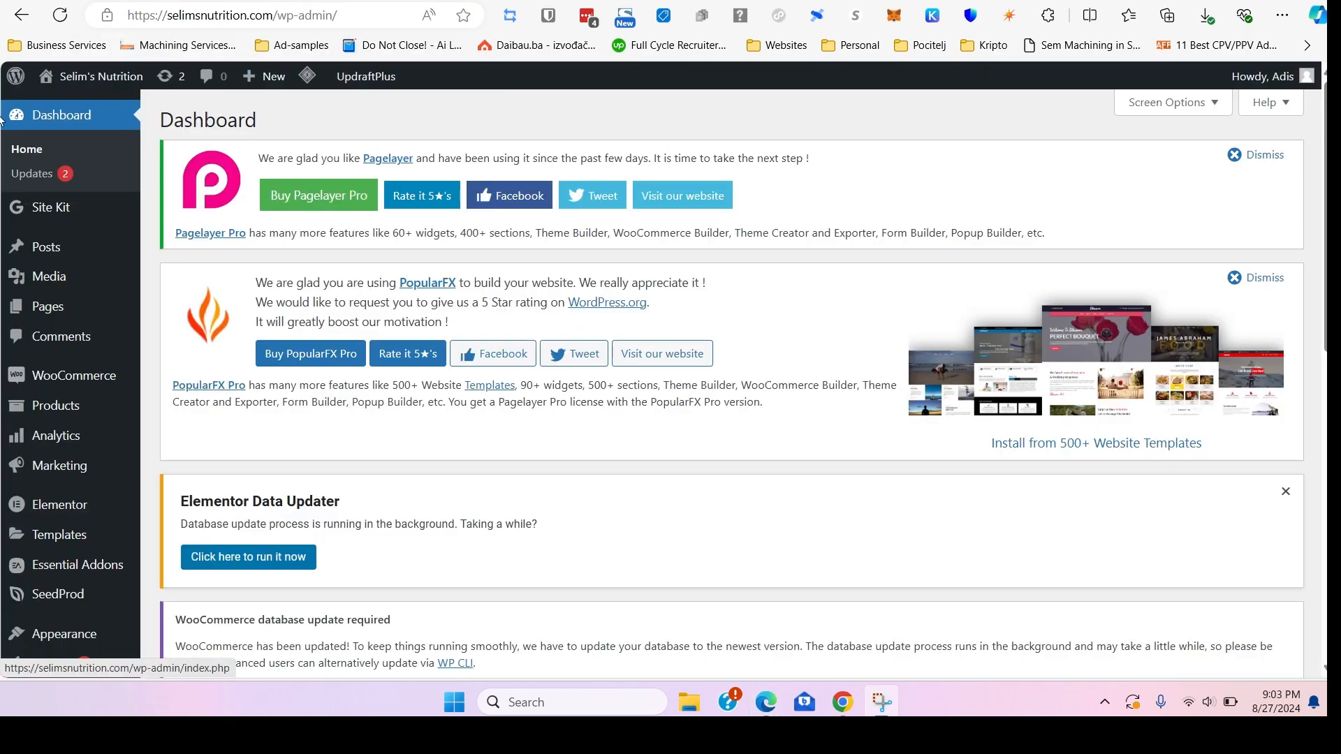
pyautogui.scroll(-3)
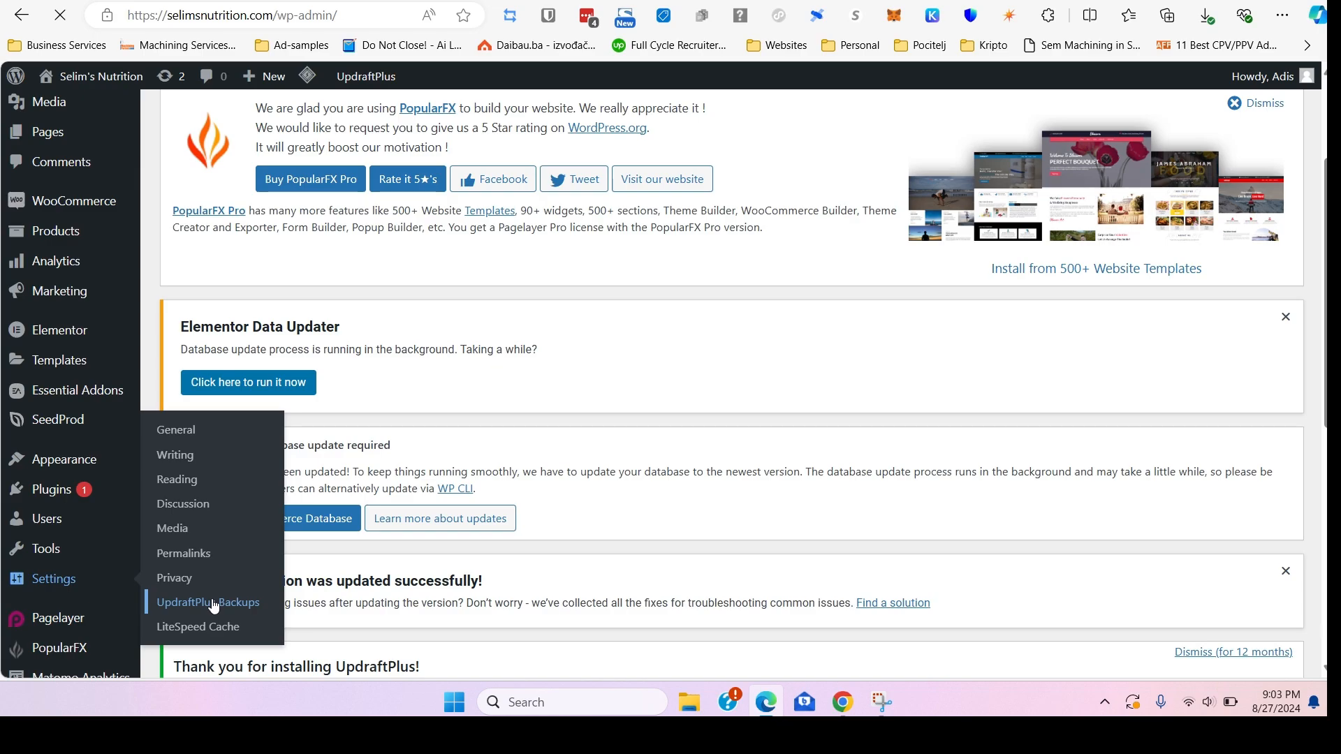
# Visit the live Selim's Nutrition homepage and scroll through its sections and blog post cards
pyautogui.click(177, 430)
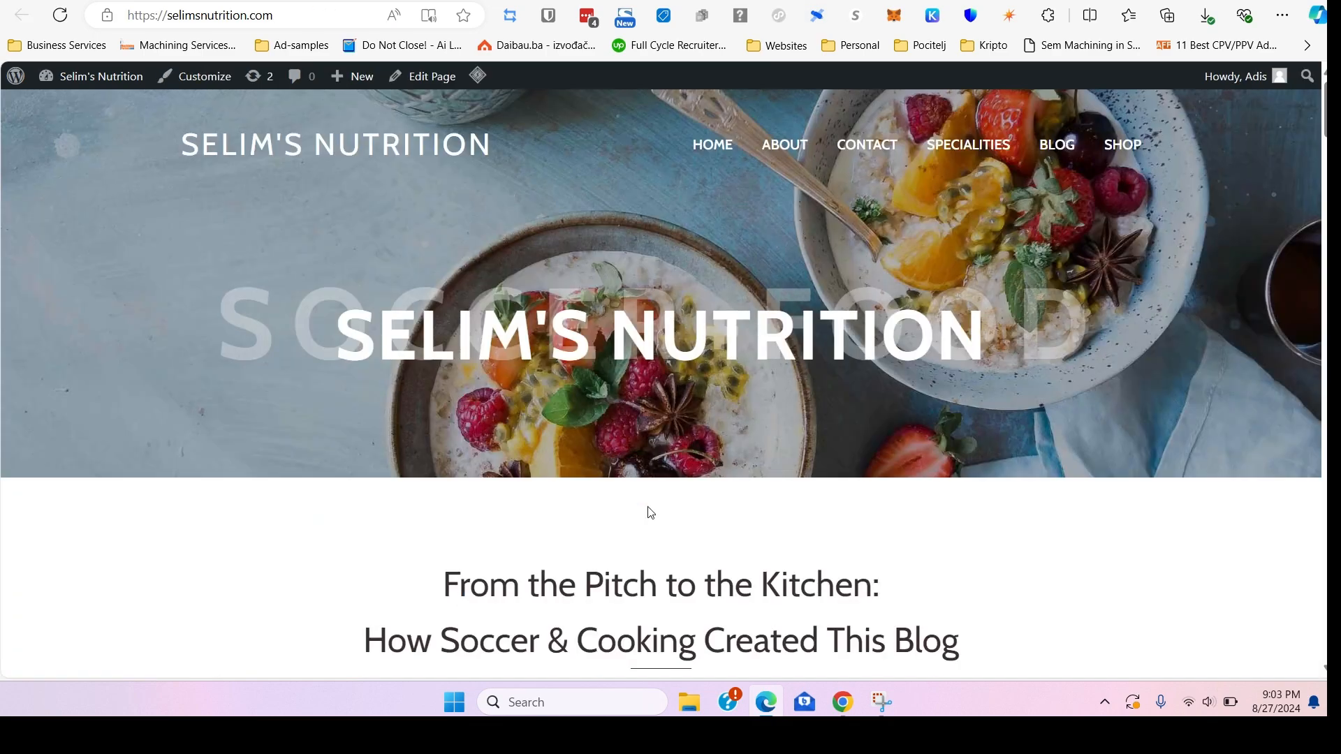
pyautogui.scroll(-3)
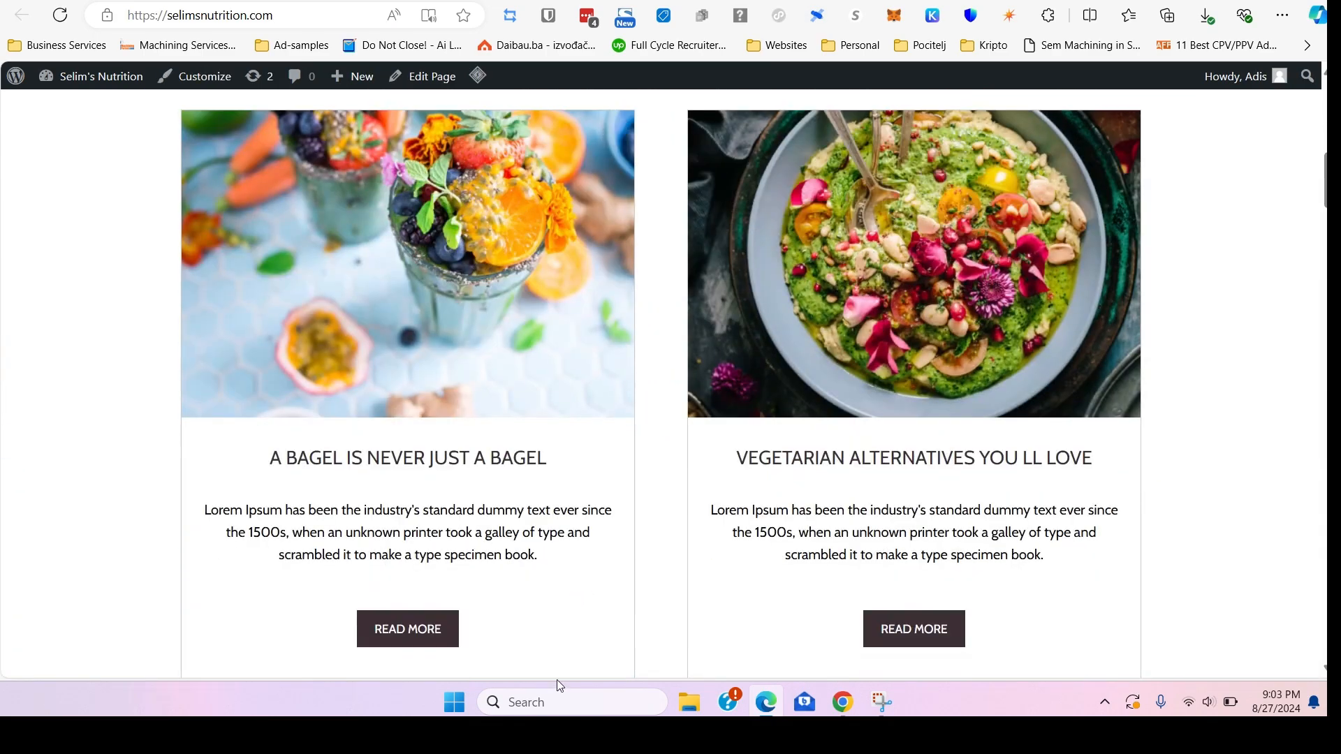
pyautogui.scroll(3)
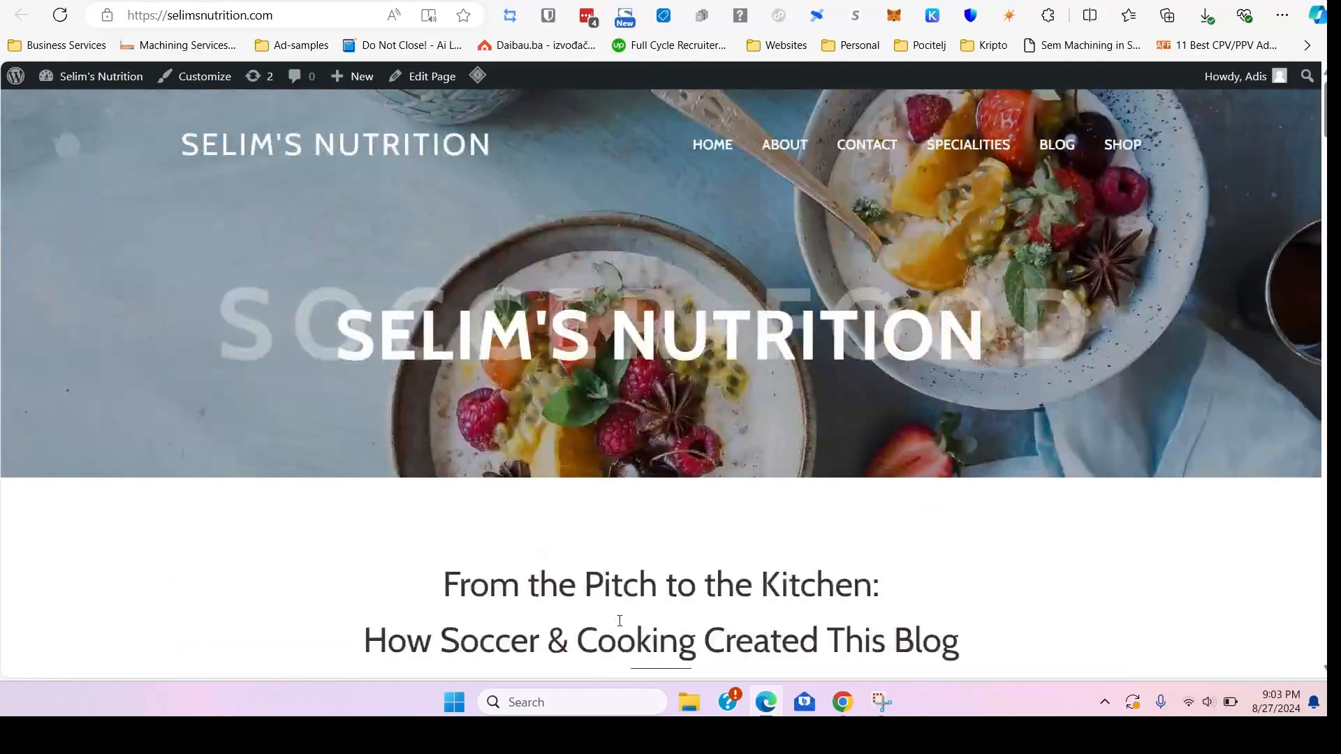
pyautogui.scroll(-3)
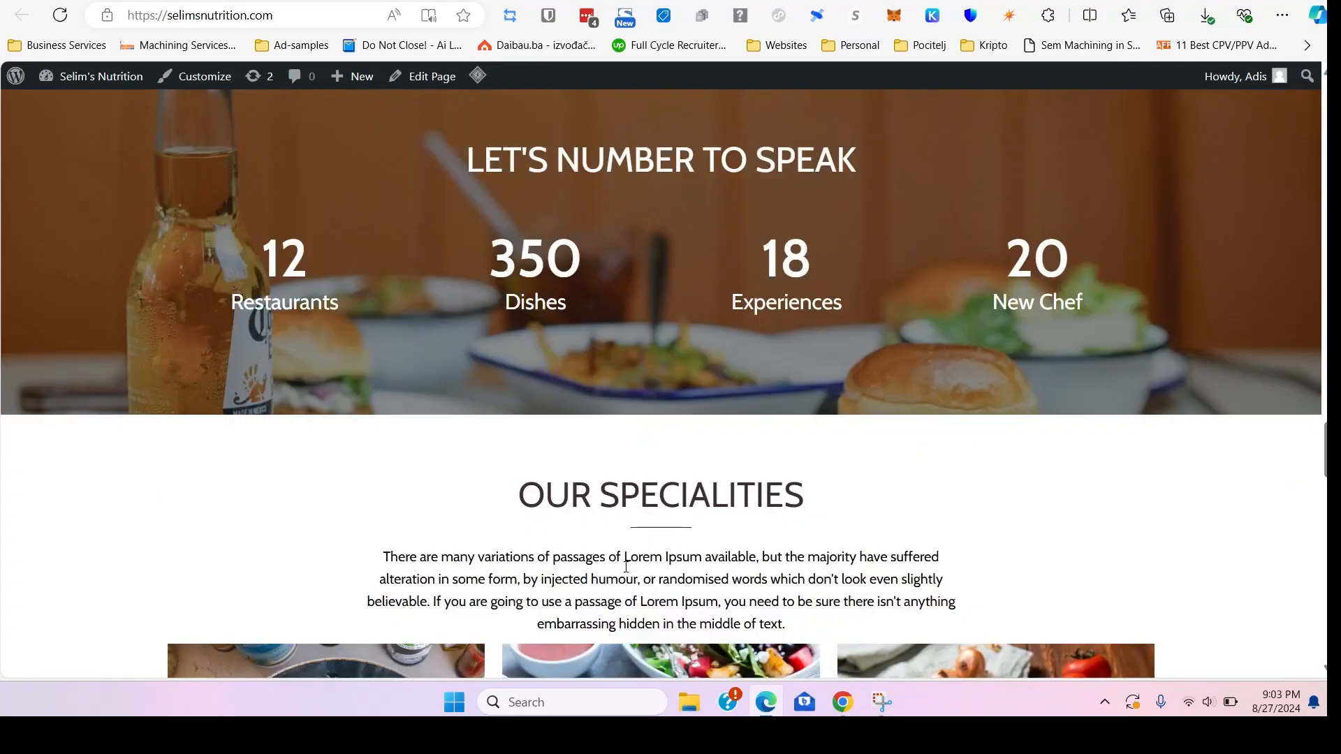
pyautogui.scroll(-3)
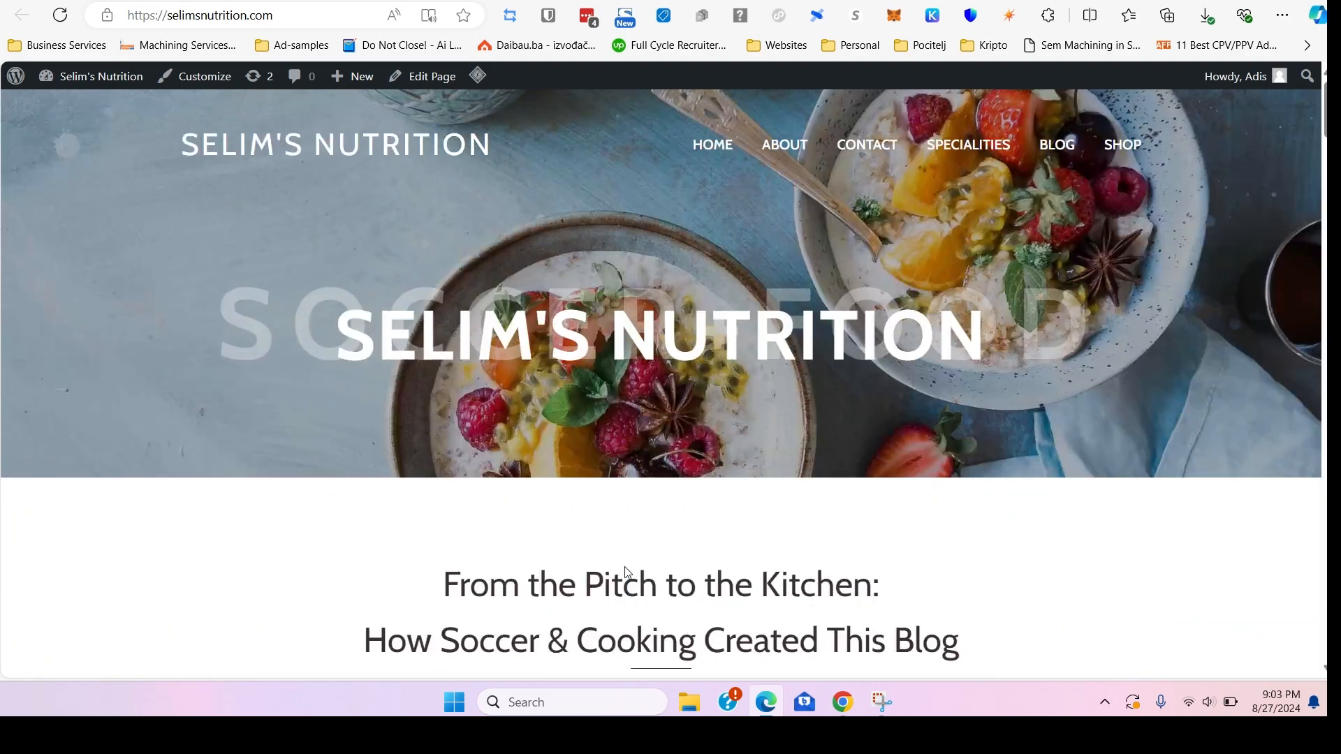
pyautogui.scroll(-3)
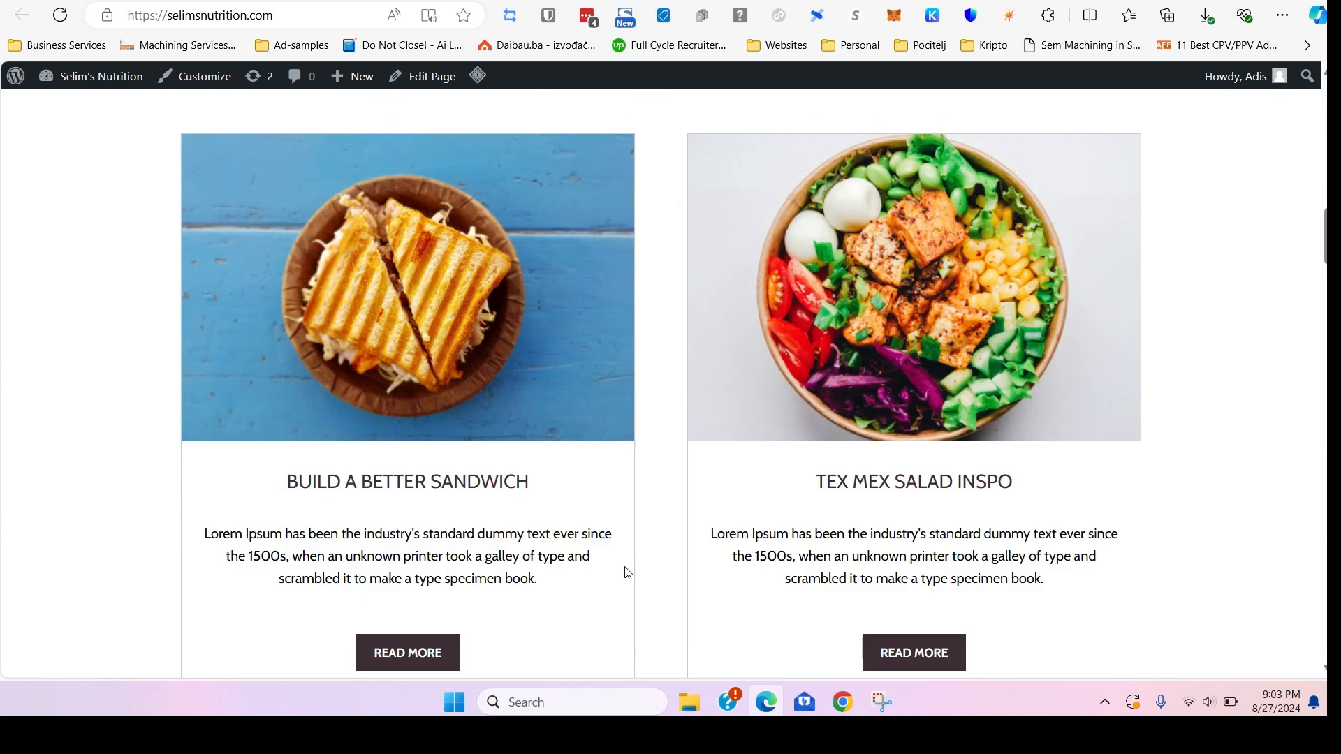
pyautogui.scroll(-3)
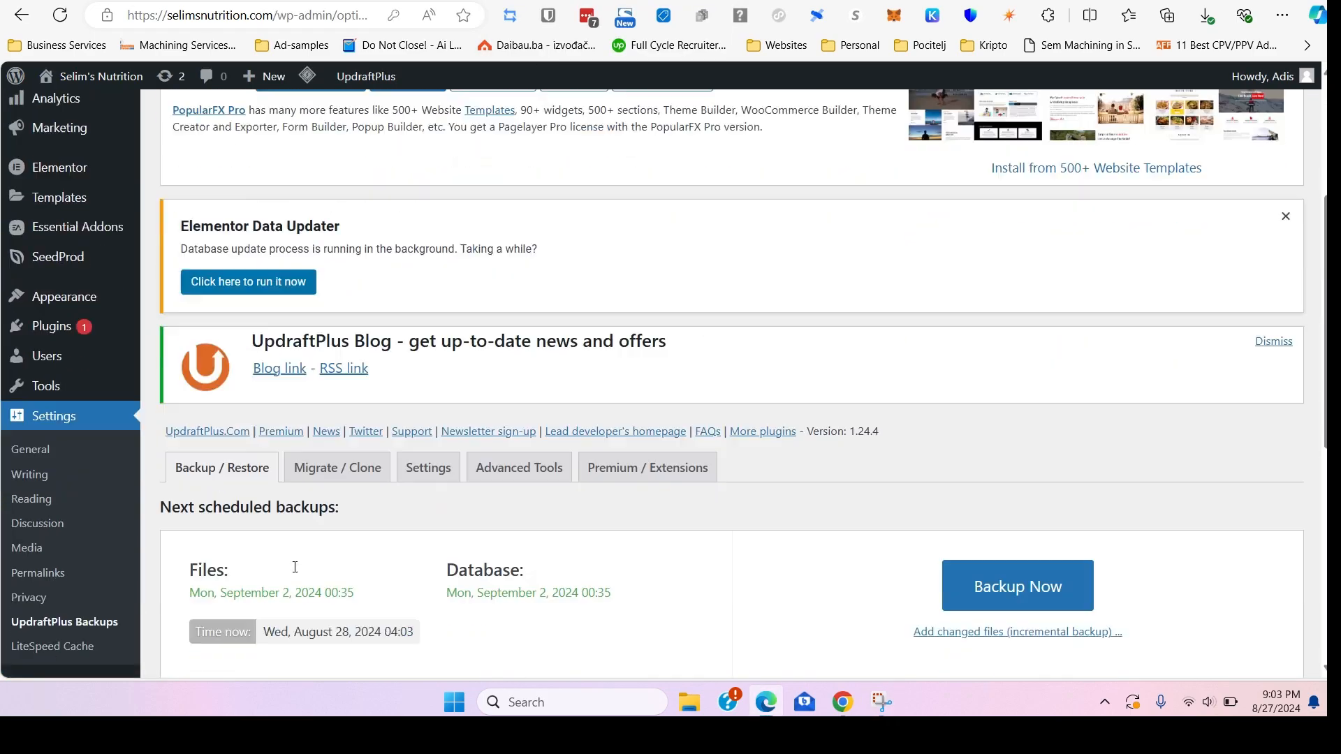
# Fetch the Aug 27, 2024 UpdraftPlus backup's Database file and download it to the computer
pyautogui.scroll(-3)
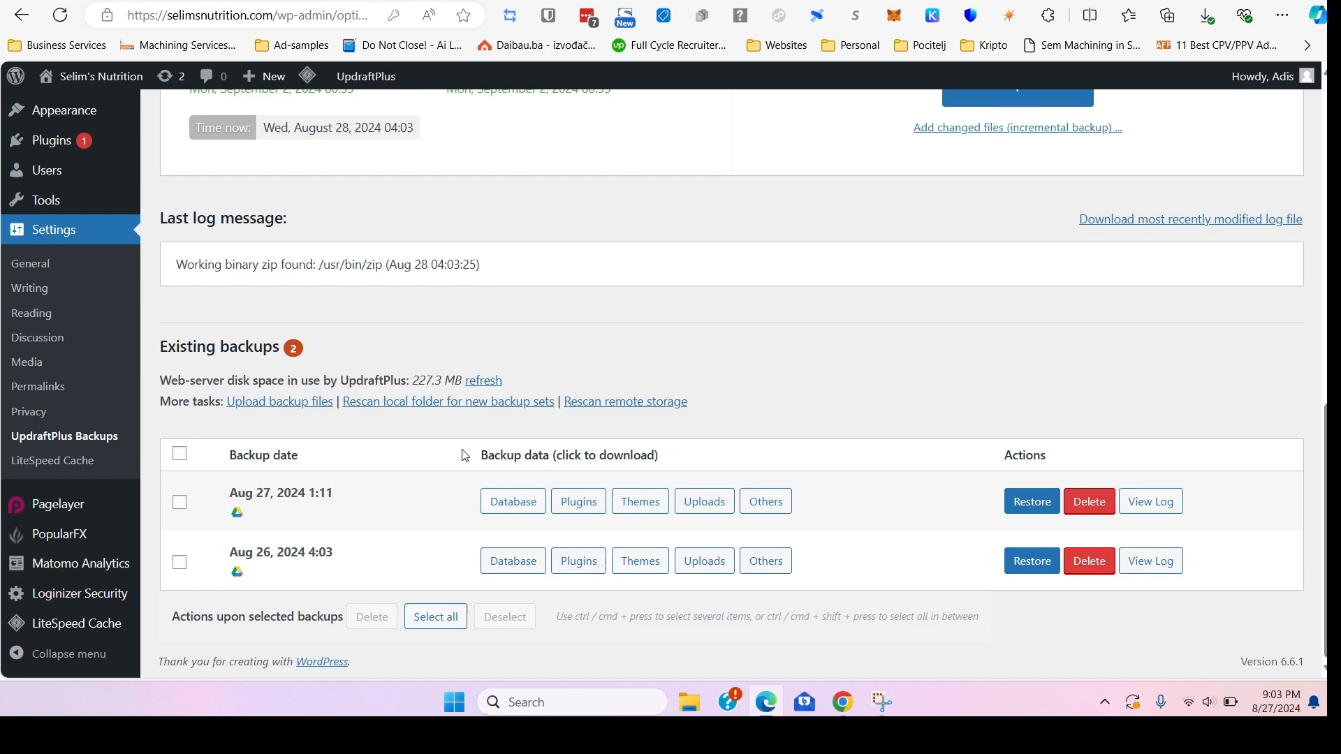
pyautogui.moveTo(531, 506)
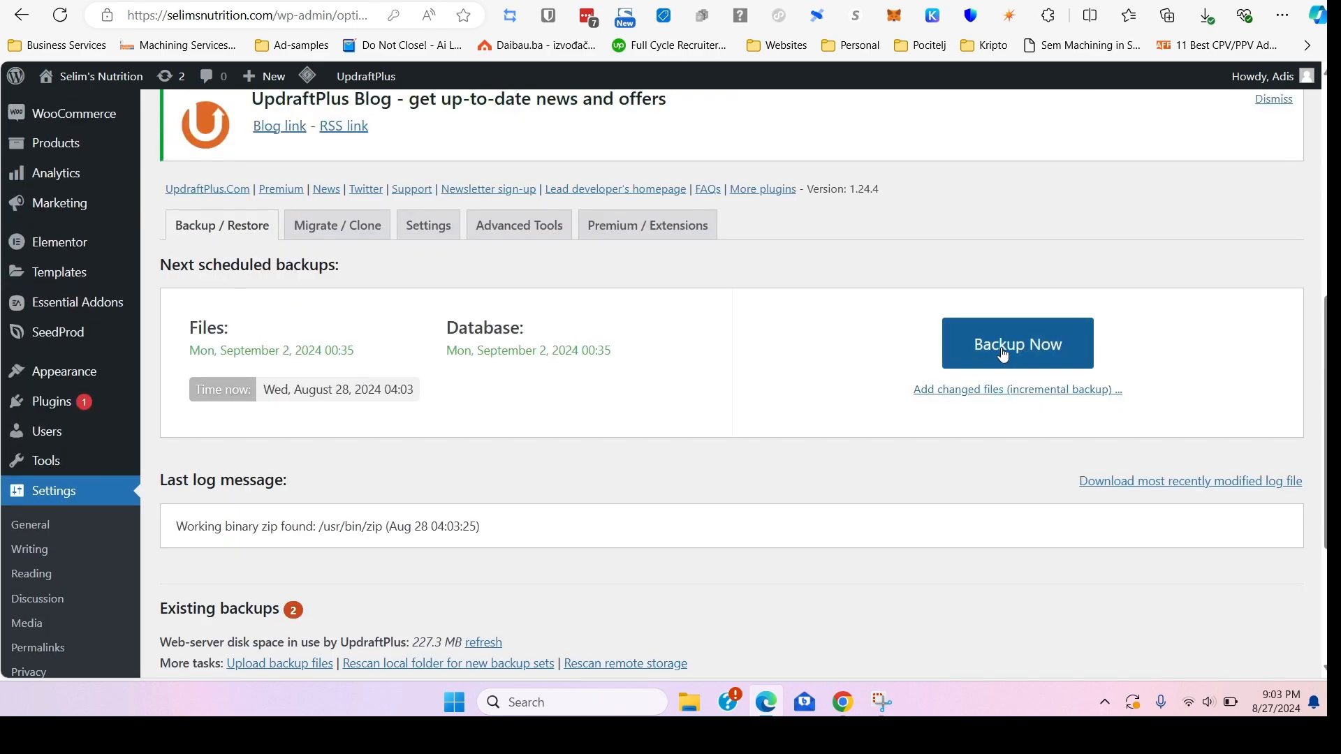
pyautogui.scroll(-3)
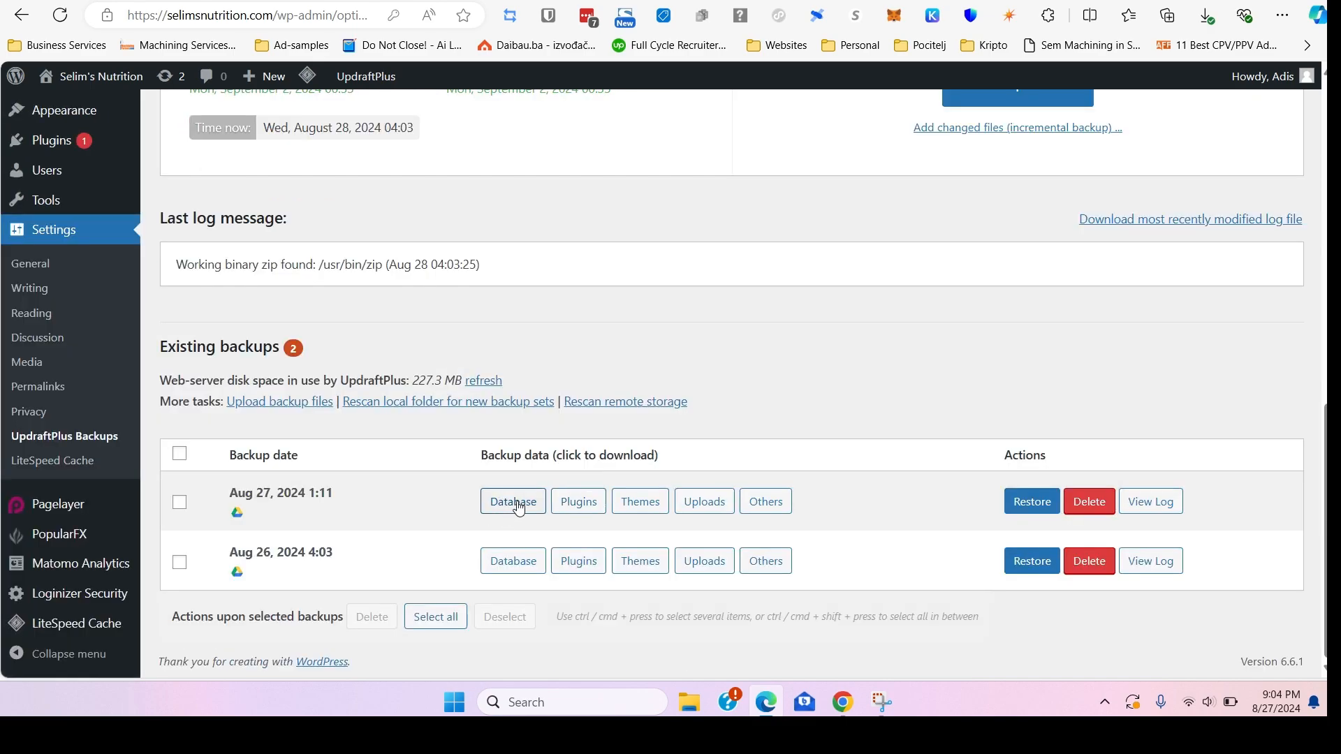
pyautogui.click(512, 502)
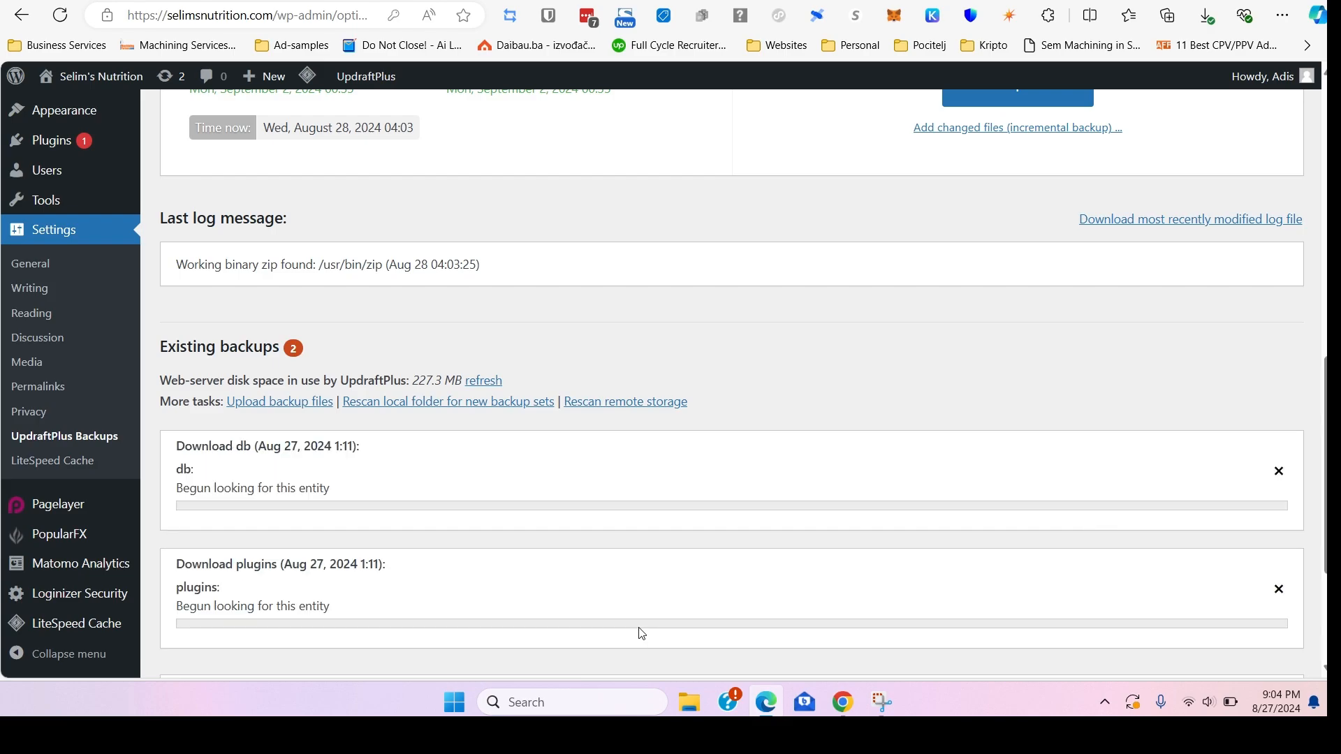
pyautogui.scroll(-3)
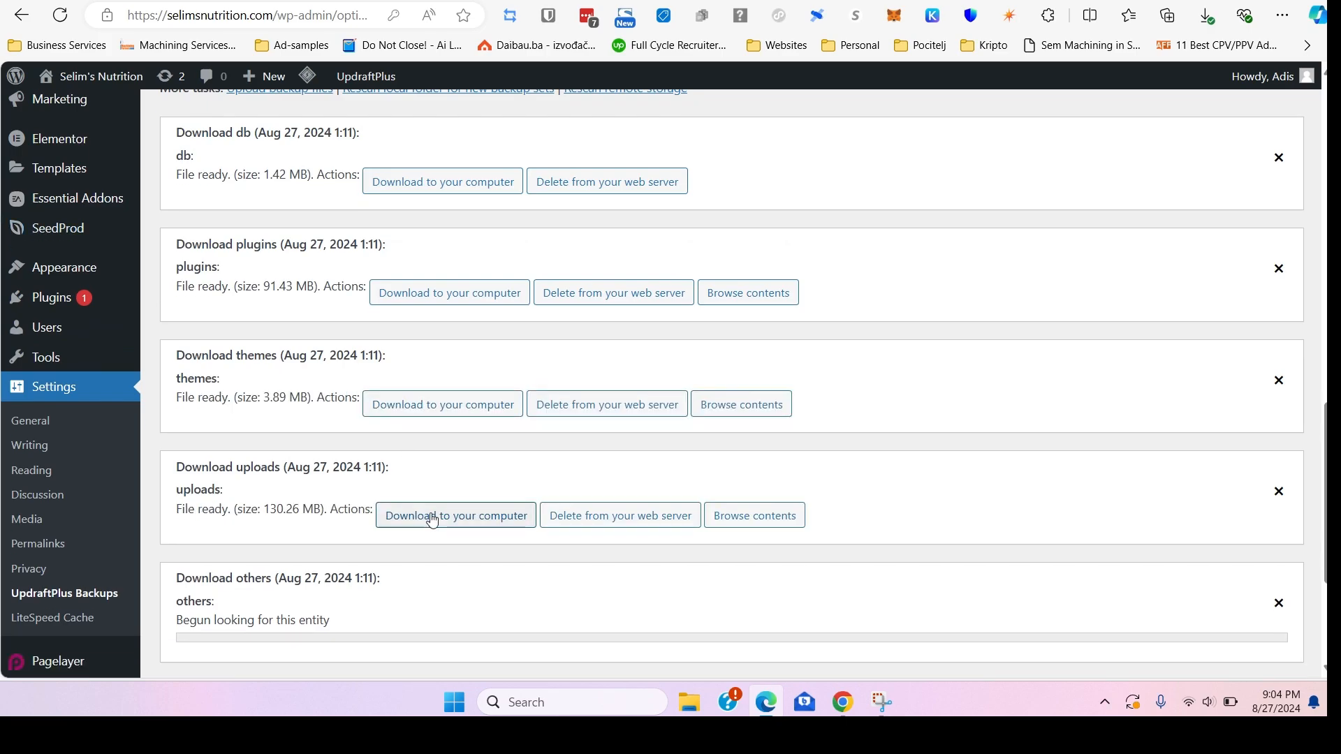
pyautogui.scroll(-3)
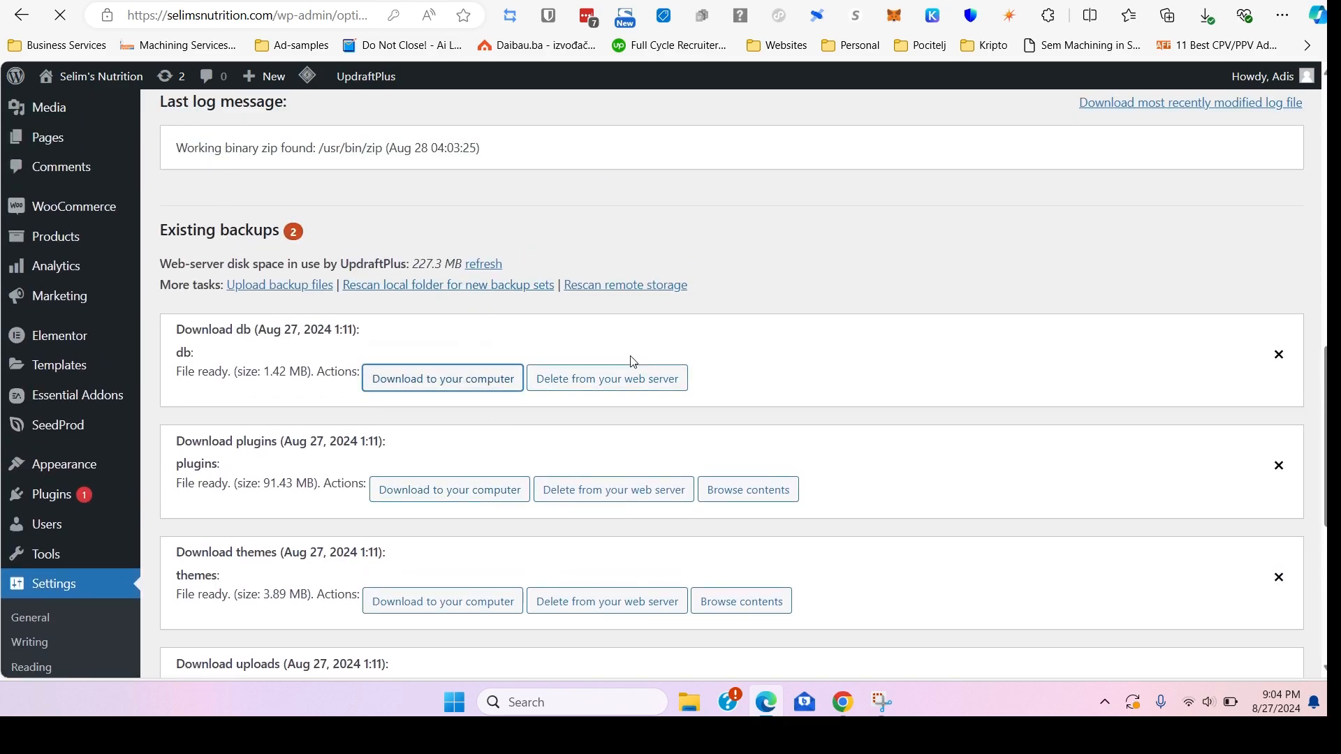
pyautogui.click(1204, 14)
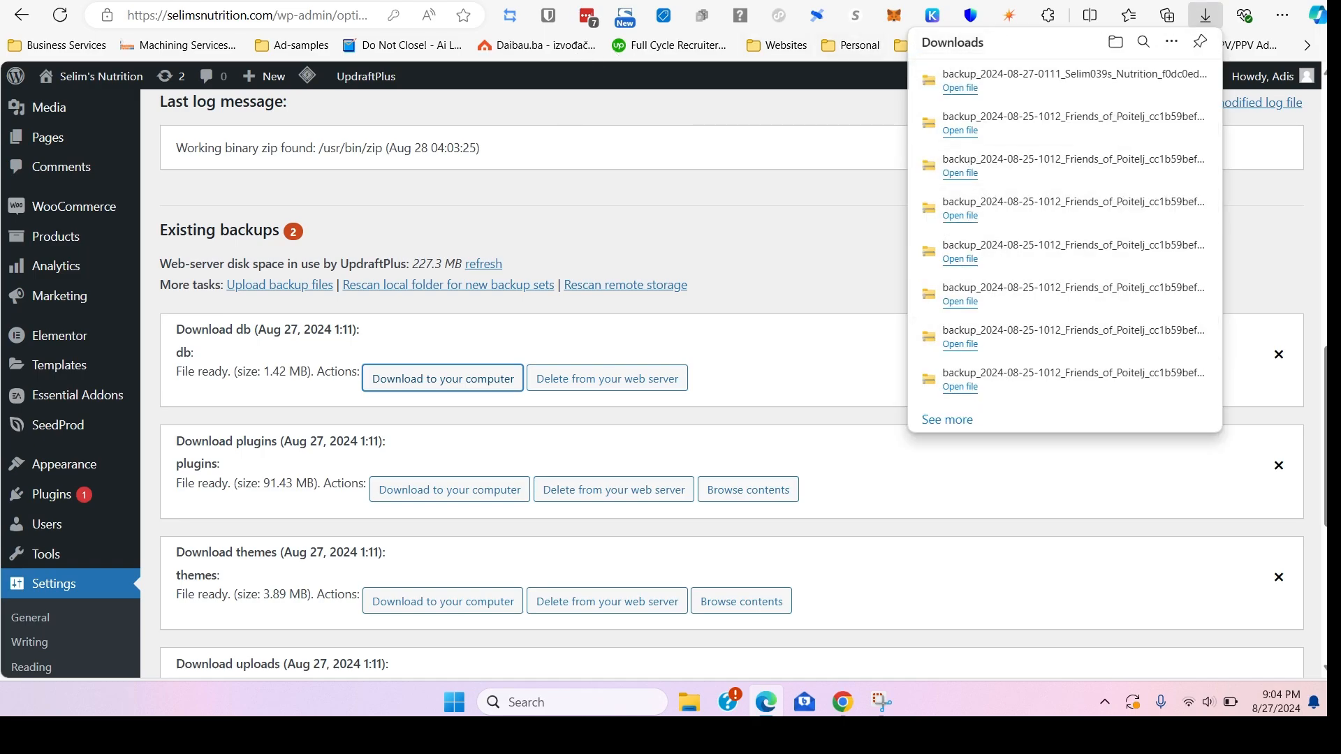
pyautogui.scroll(-3)
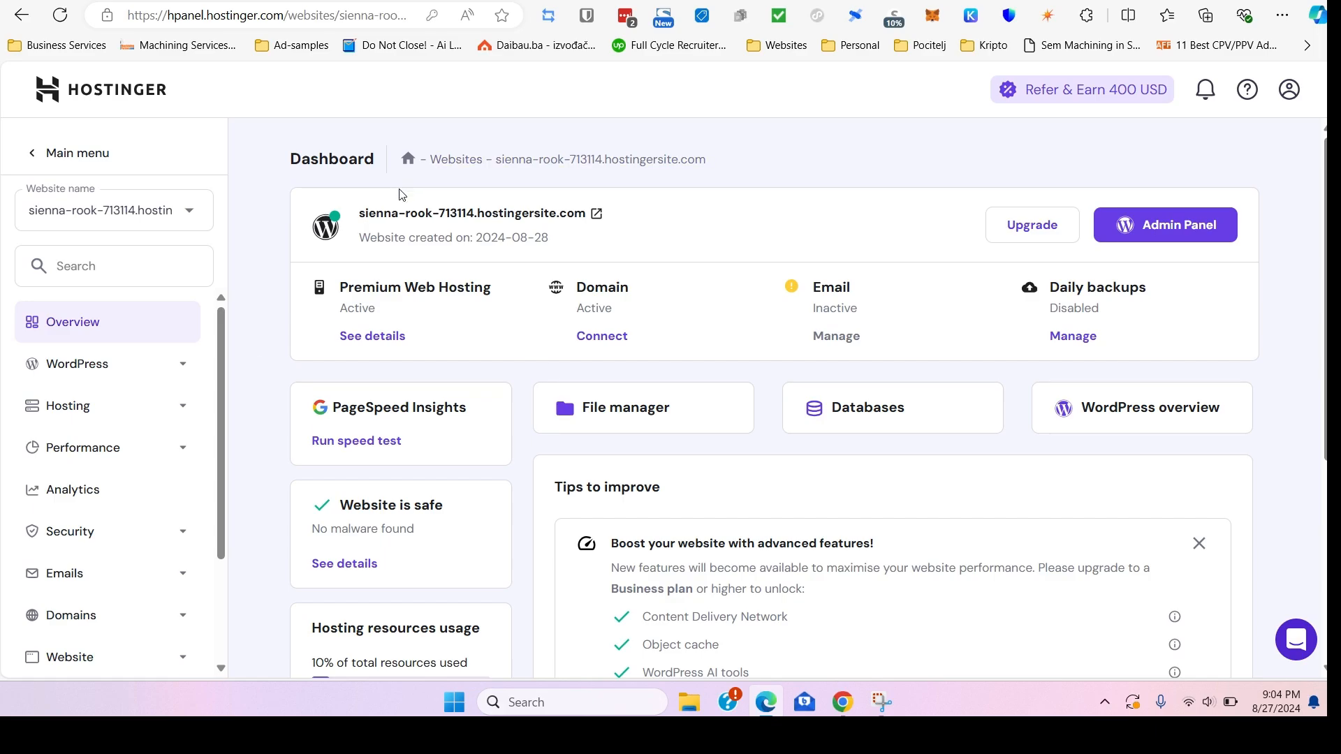
pyautogui.moveTo(450, 222)
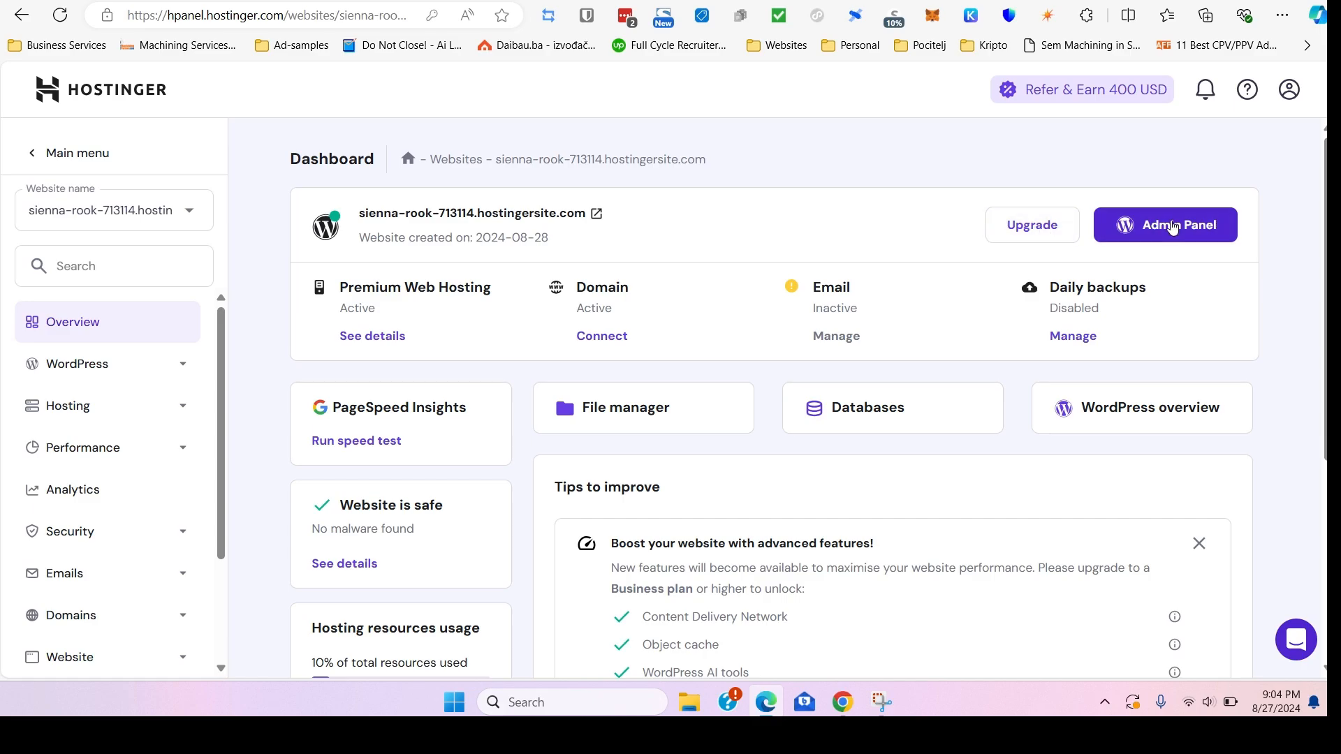
pyautogui.moveTo(1182, 226)
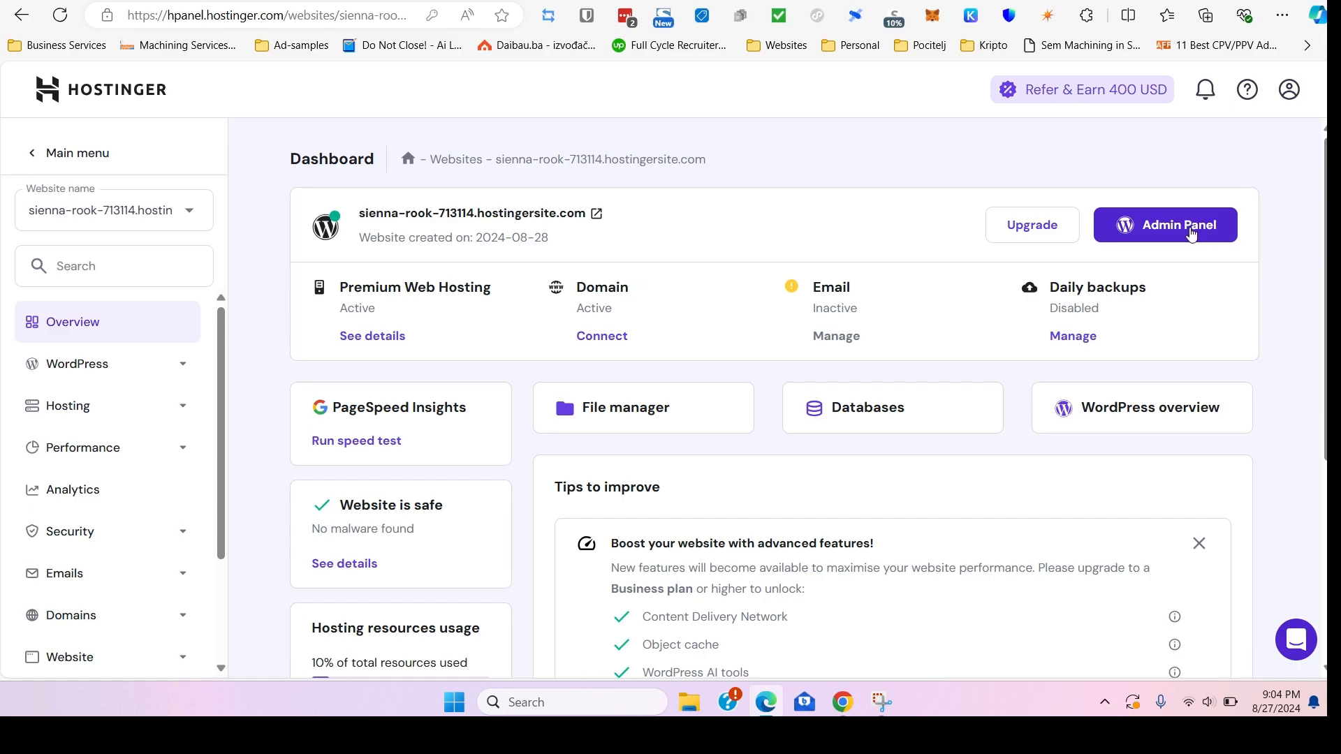
# Enter the temporary site's WordPress admin via hPanel, accepting each Norton risk warning, and reach Add Plugins
pyautogui.click(1176, 225)
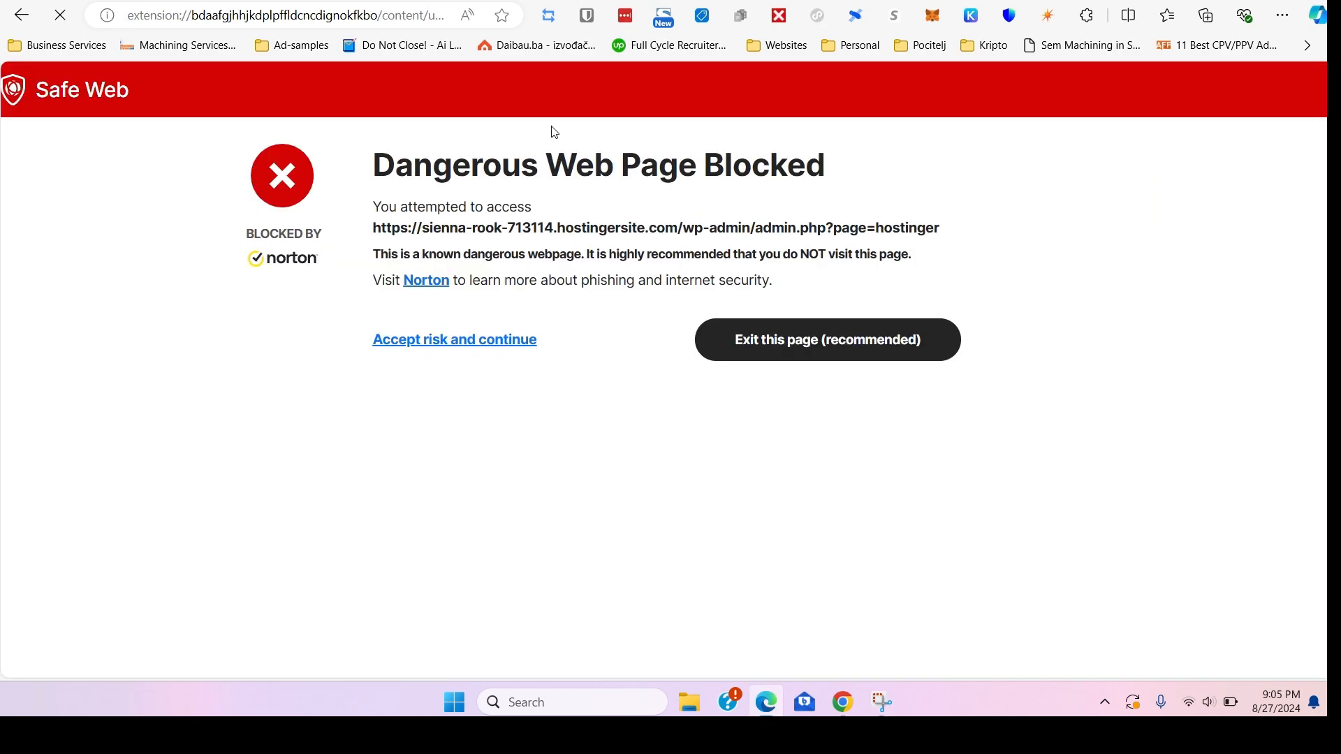
pyautogui.click(454, 339)
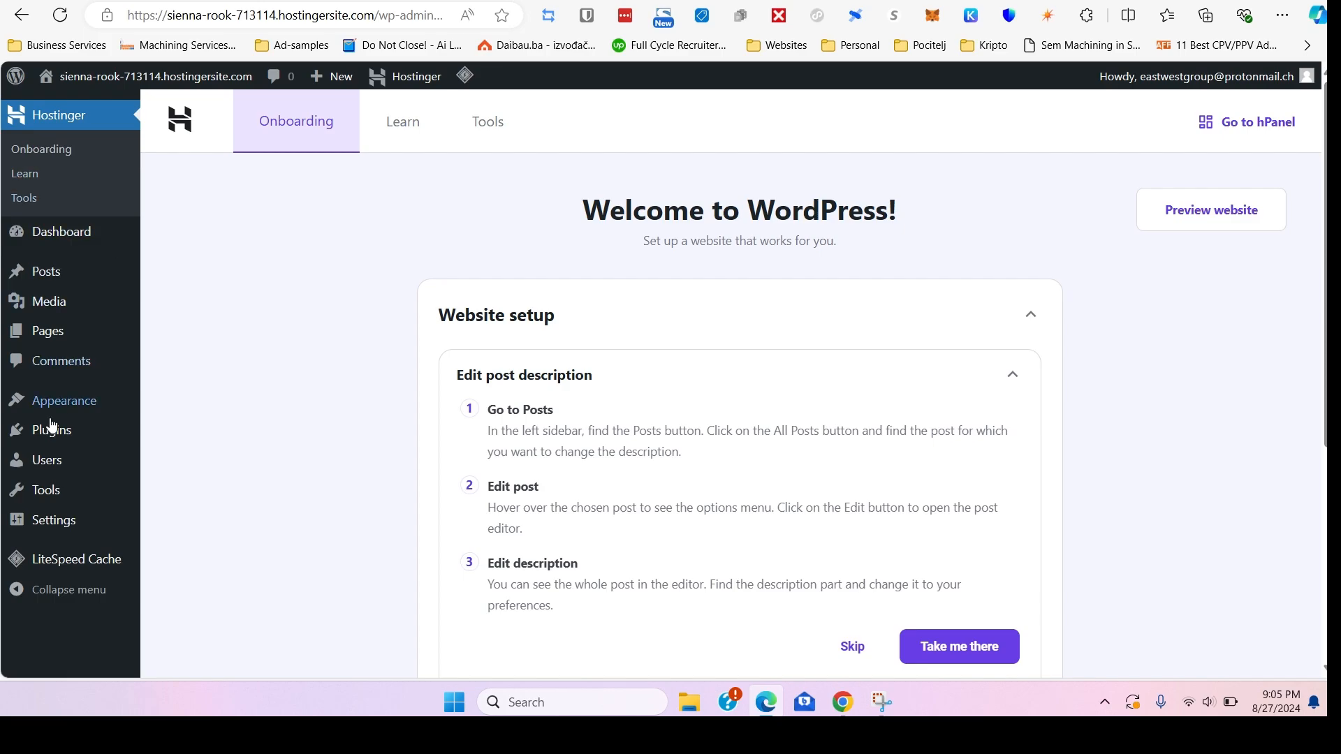
pyautogui.moveTo(52, 430)
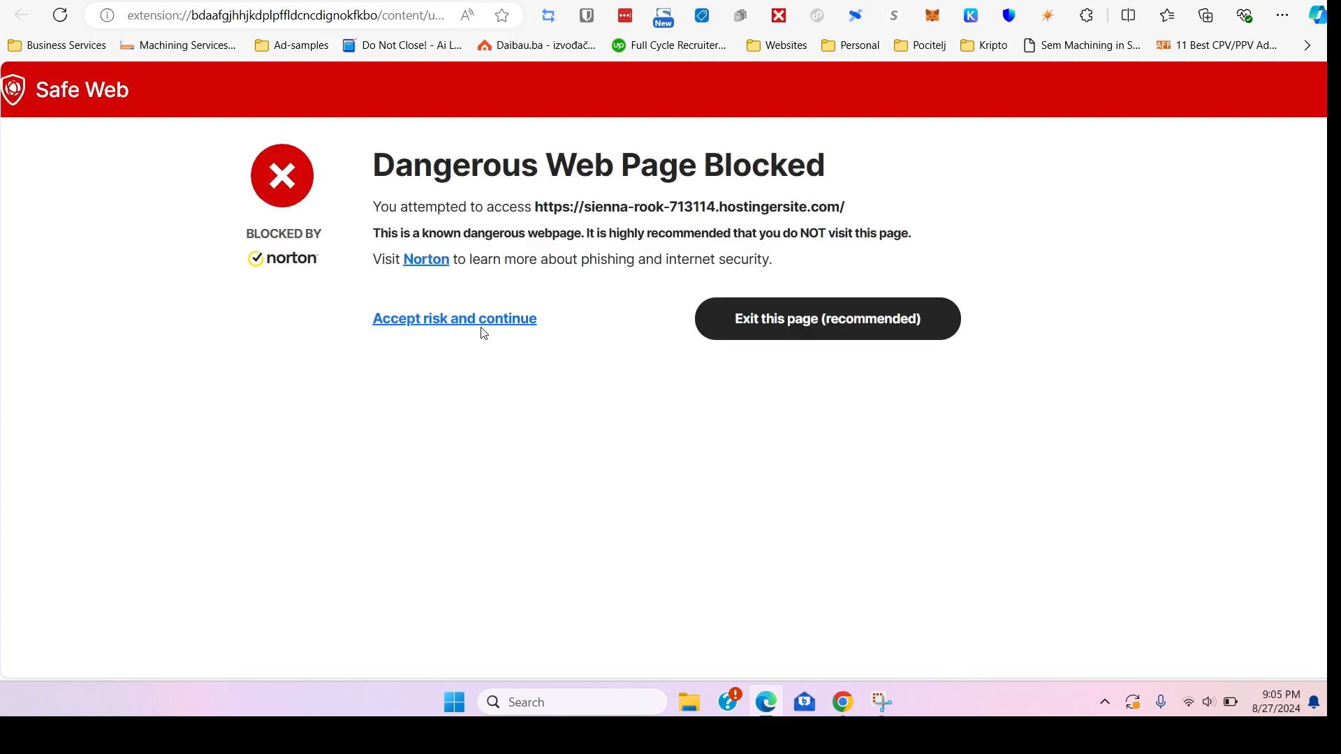
pyautogui.click(456, 318)
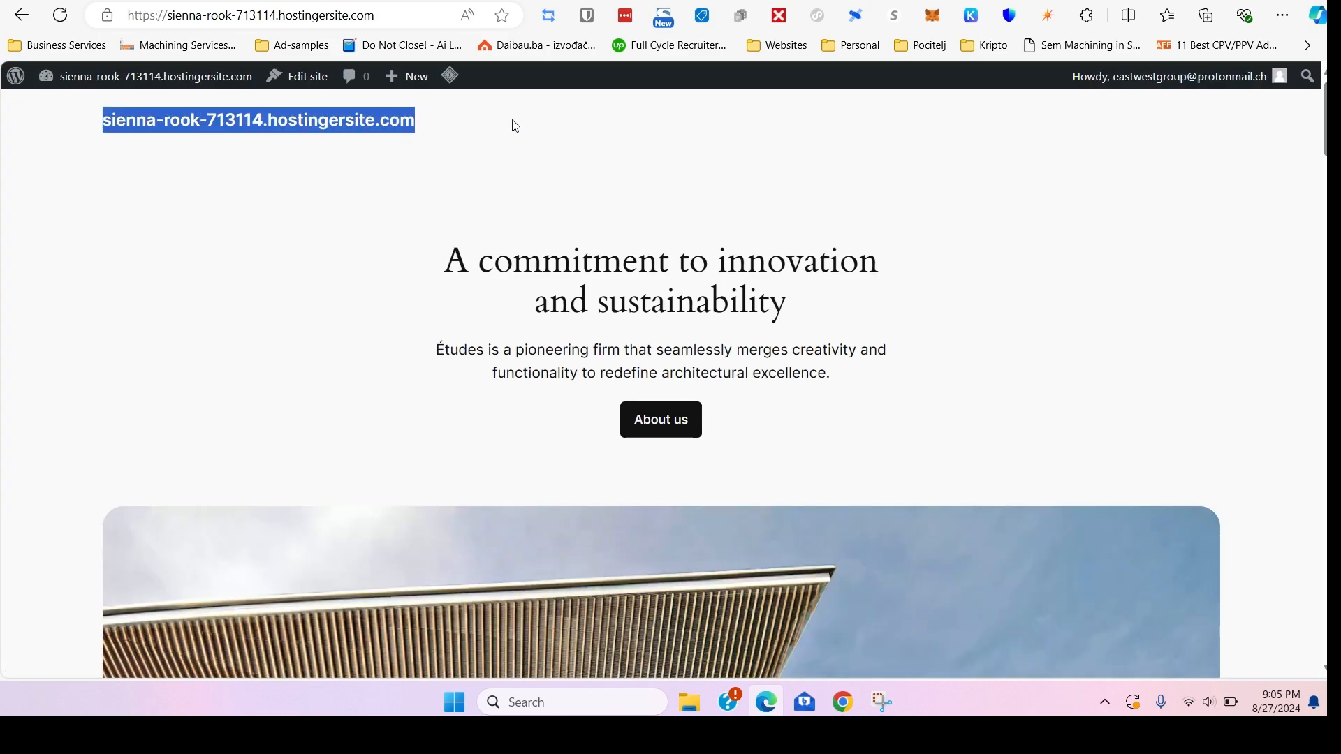
pyautogui.scroll(-3)
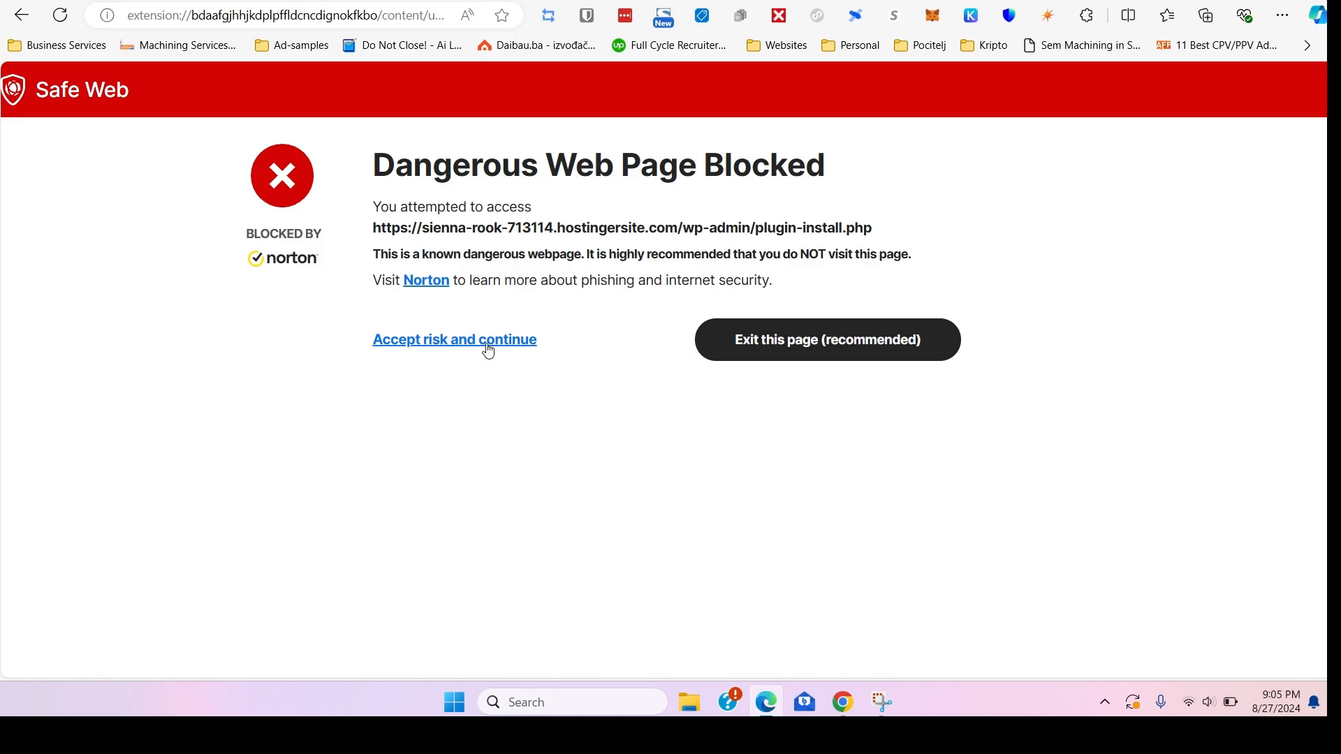
pyautogui.click(455, 339)
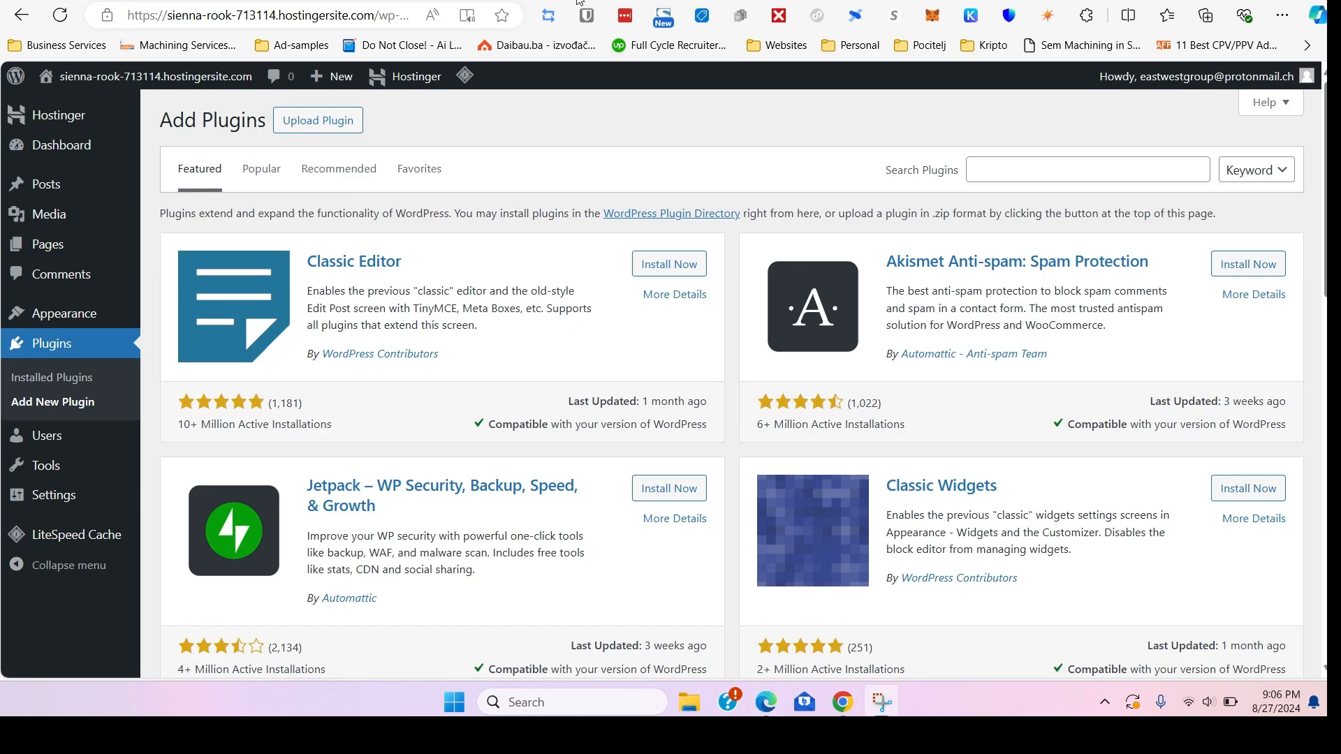
pyautogui.moveTo(84, 410)
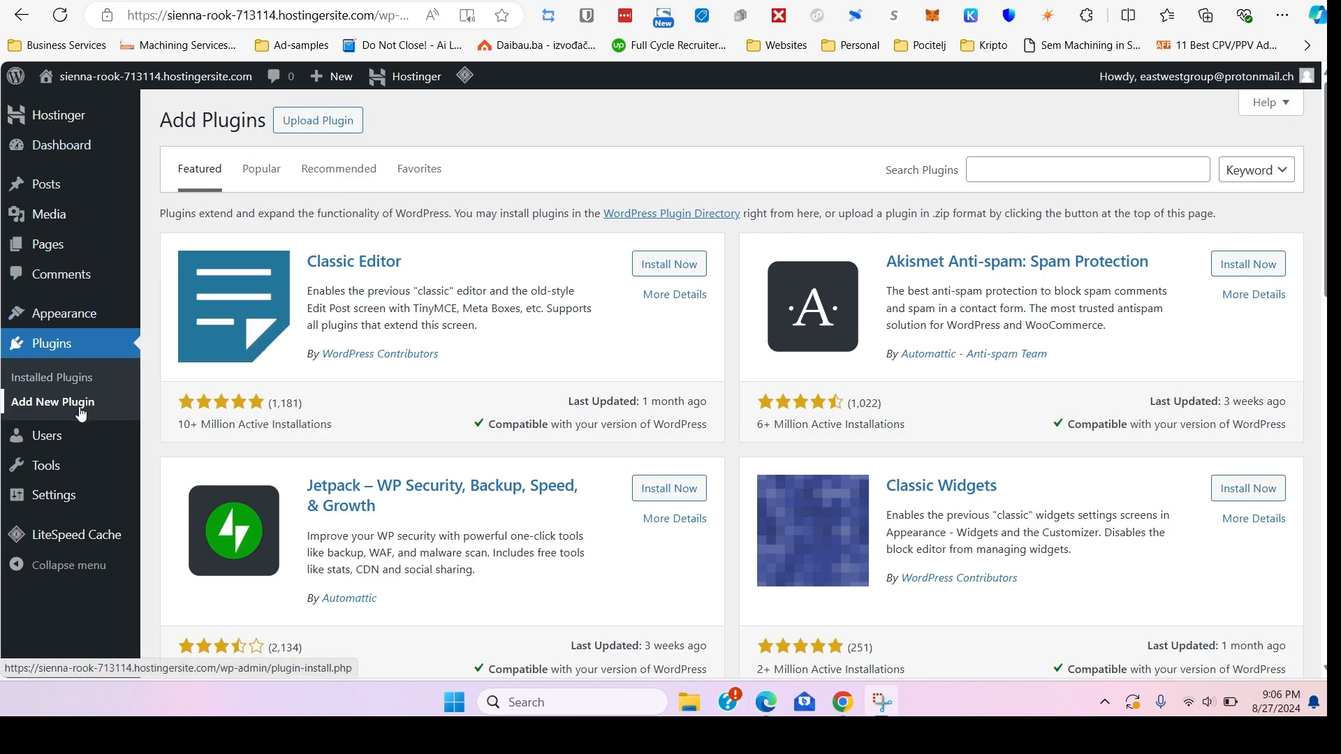
# Search the plugin directory for 'updraft' and install UpdraftPlus
pyautogui.click(1087, 169)
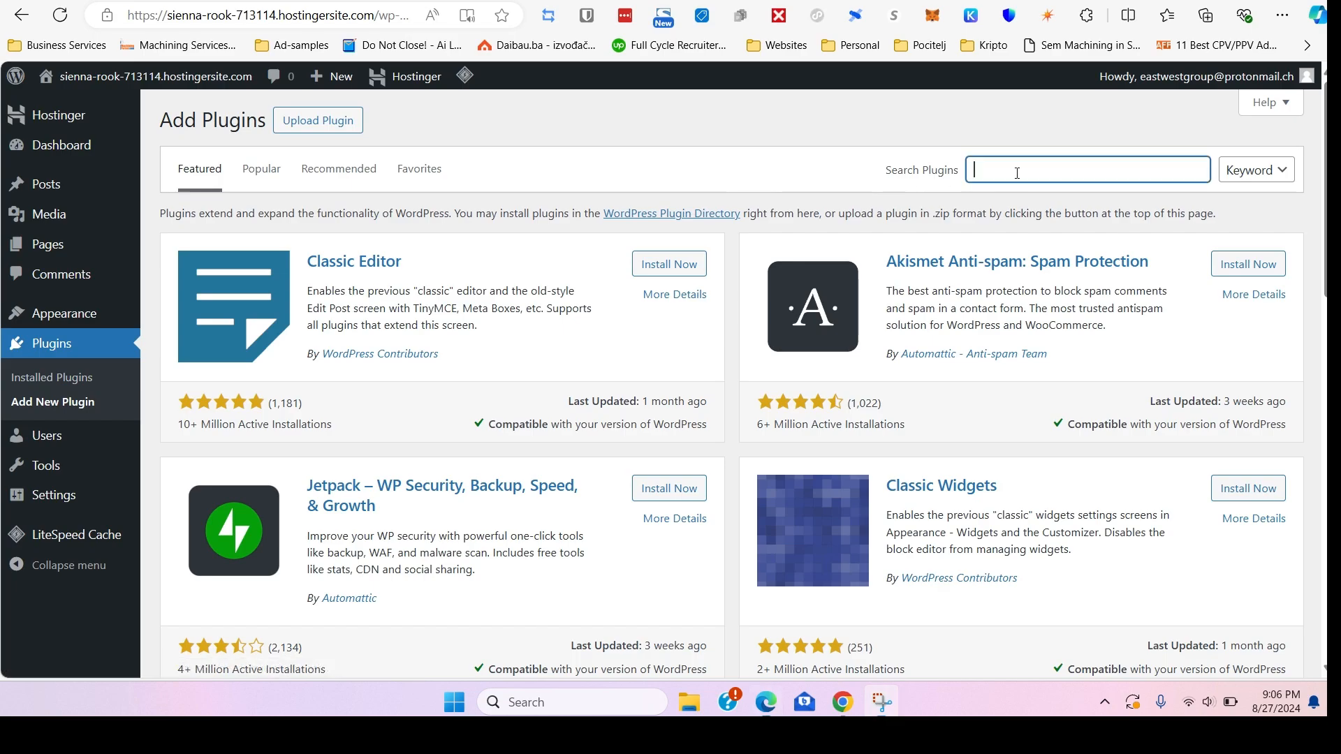
pyautogui.write('updraft')
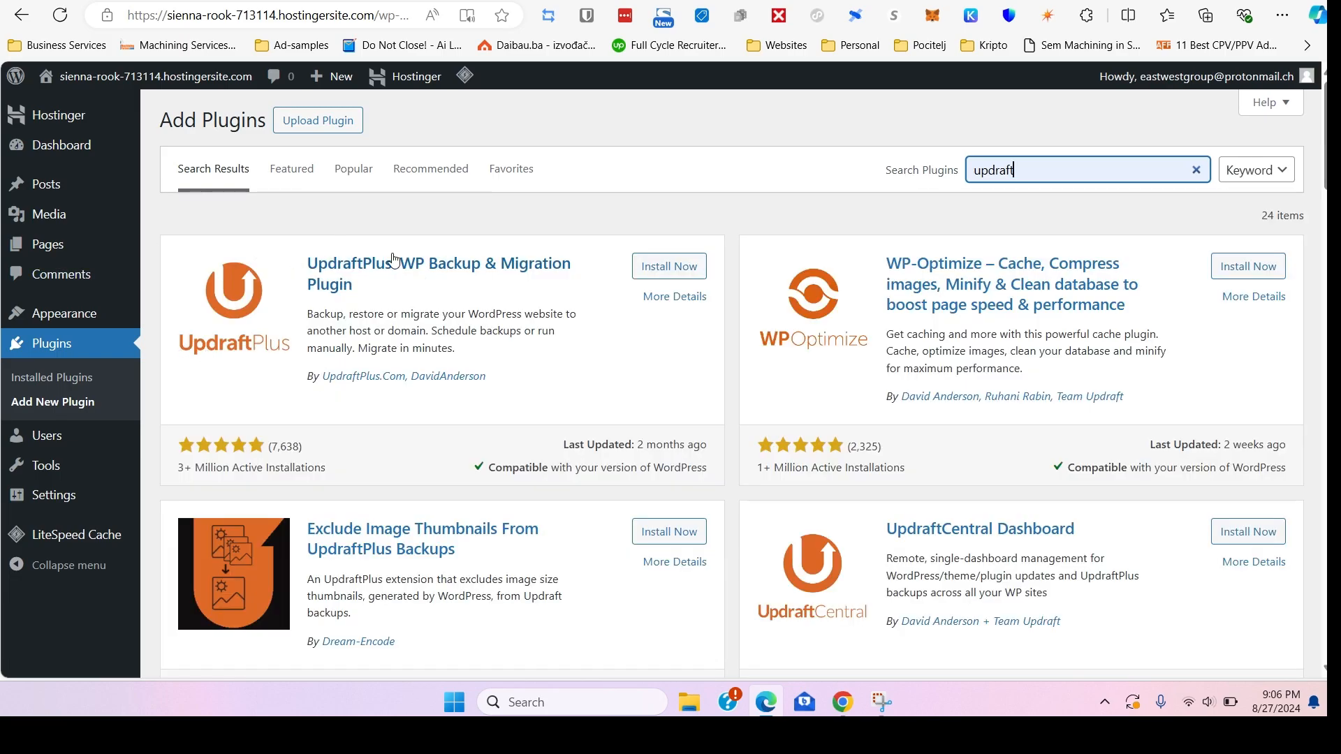
pyautogui.moveTo(658, 271)
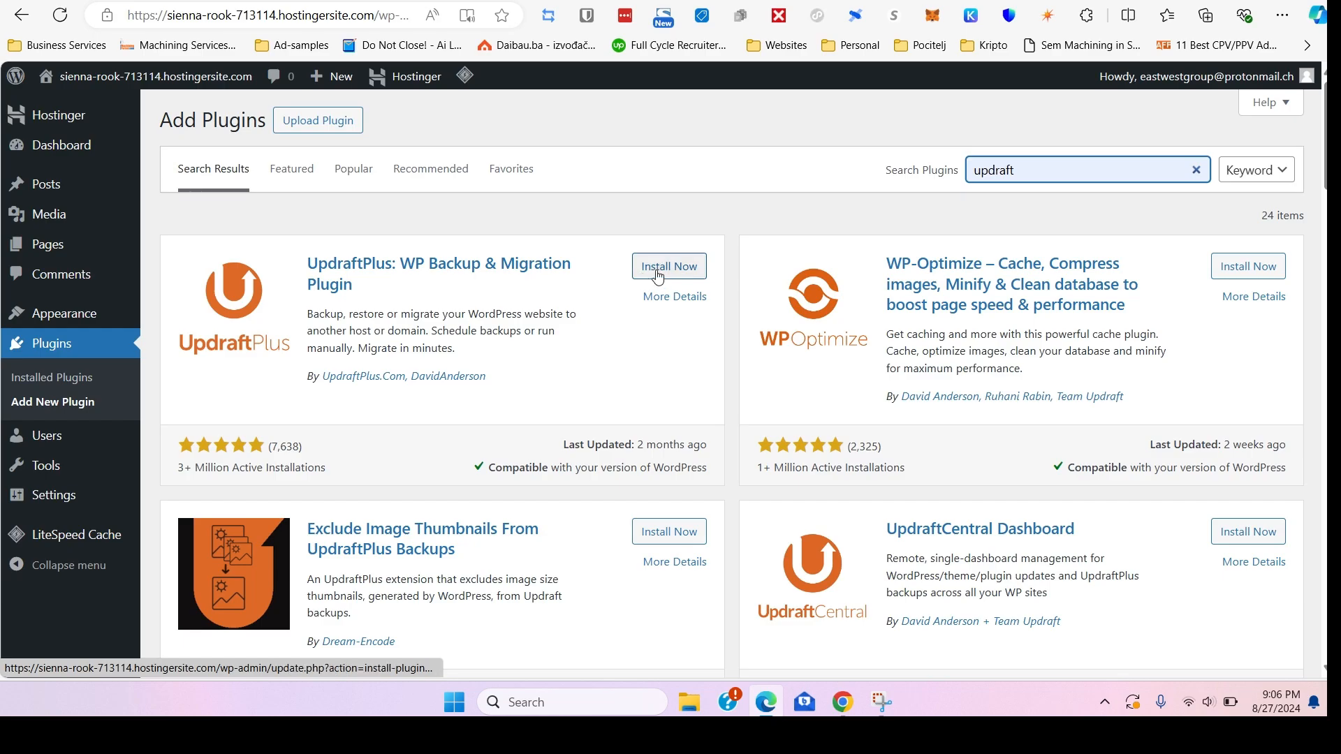
pyautogui.click(668, 265)
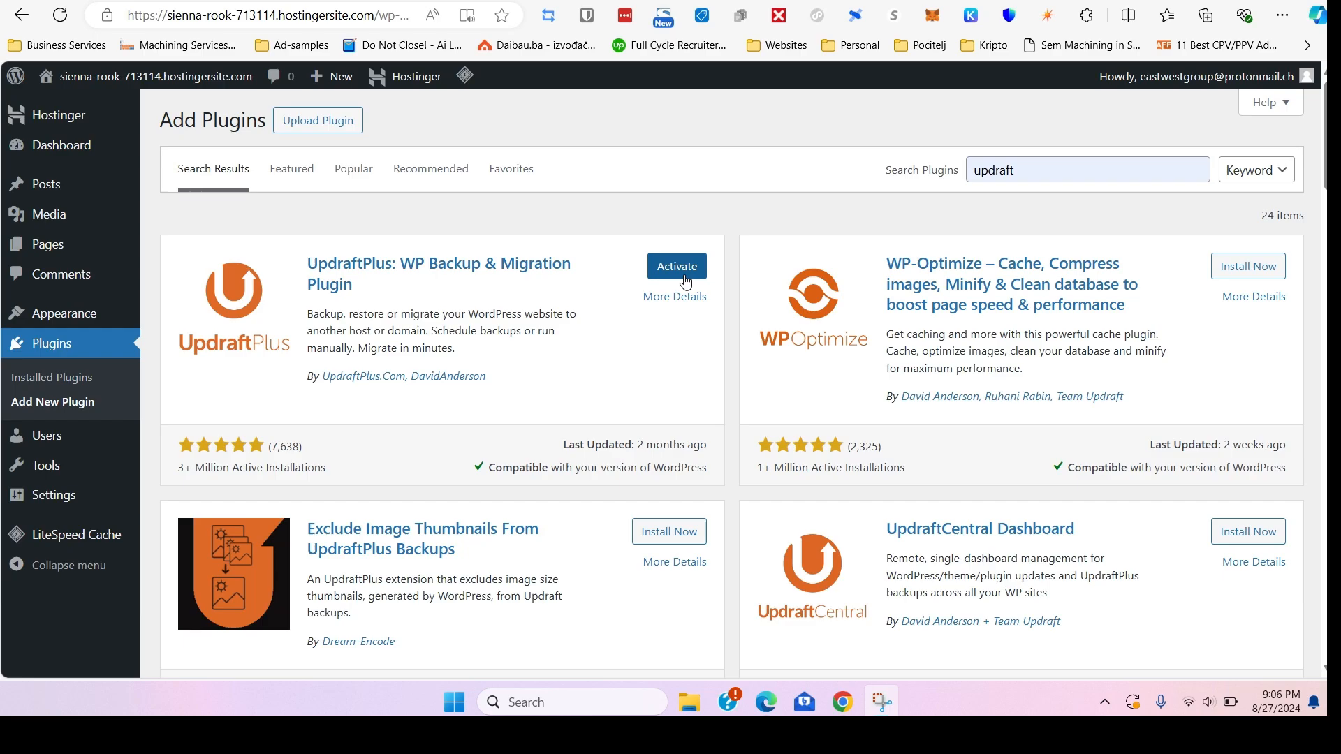
# Activate UpdraftPlus, accept the Norton risk warning and dismiss the welcome message
pyautogui.click(676, 265)
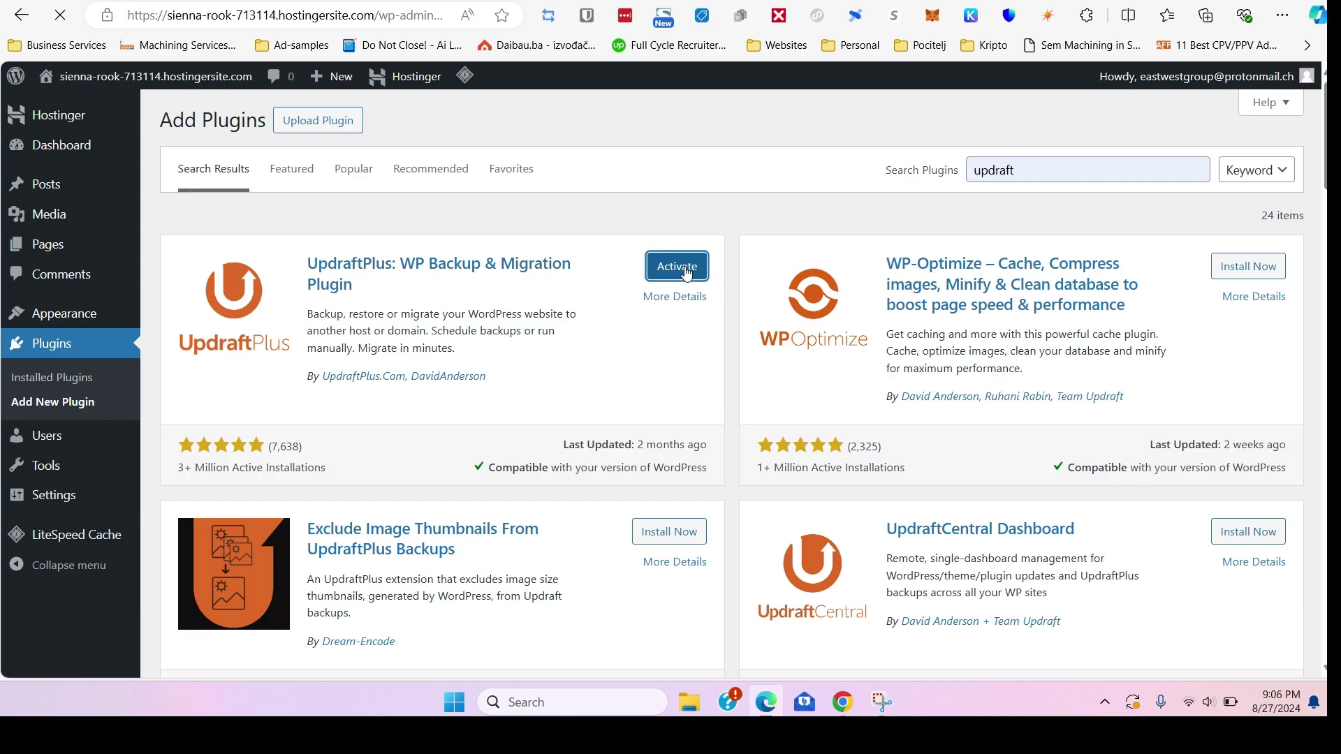
pyautogui.click(676, 265)
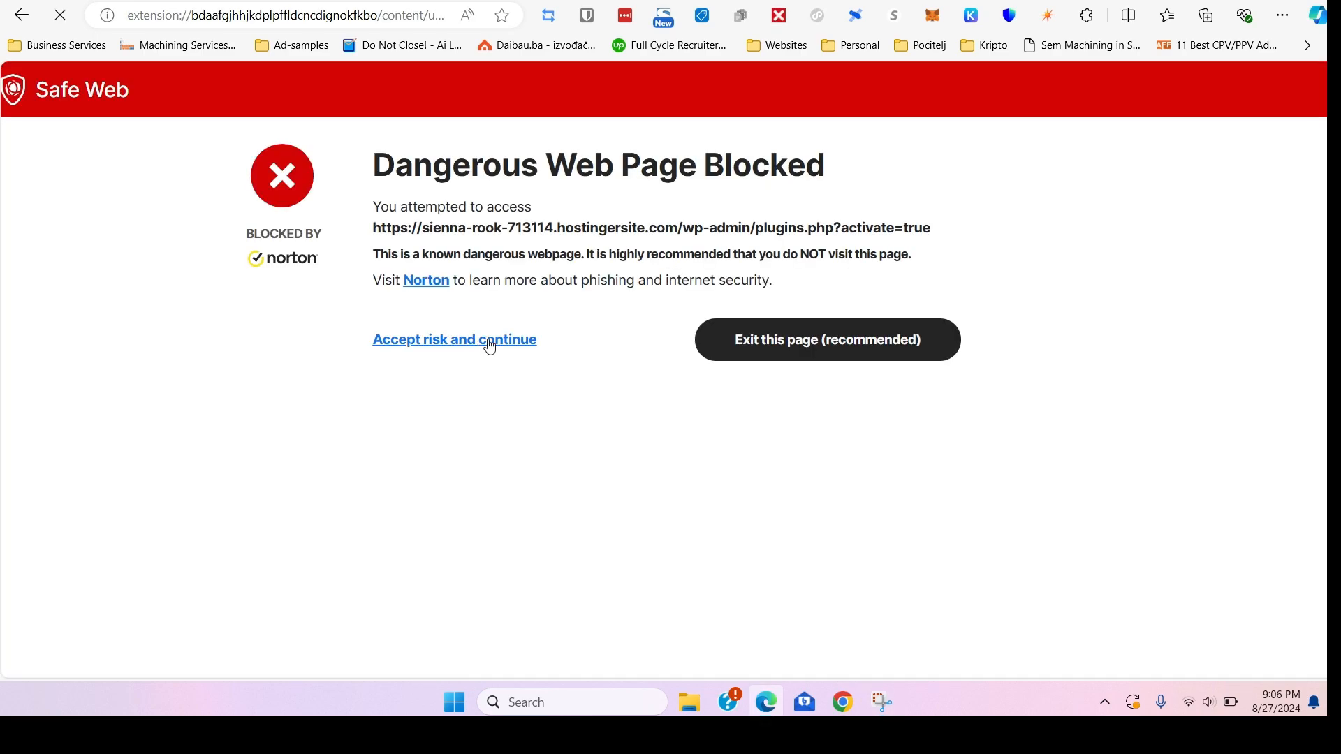
pyautogui.click(454, 340)
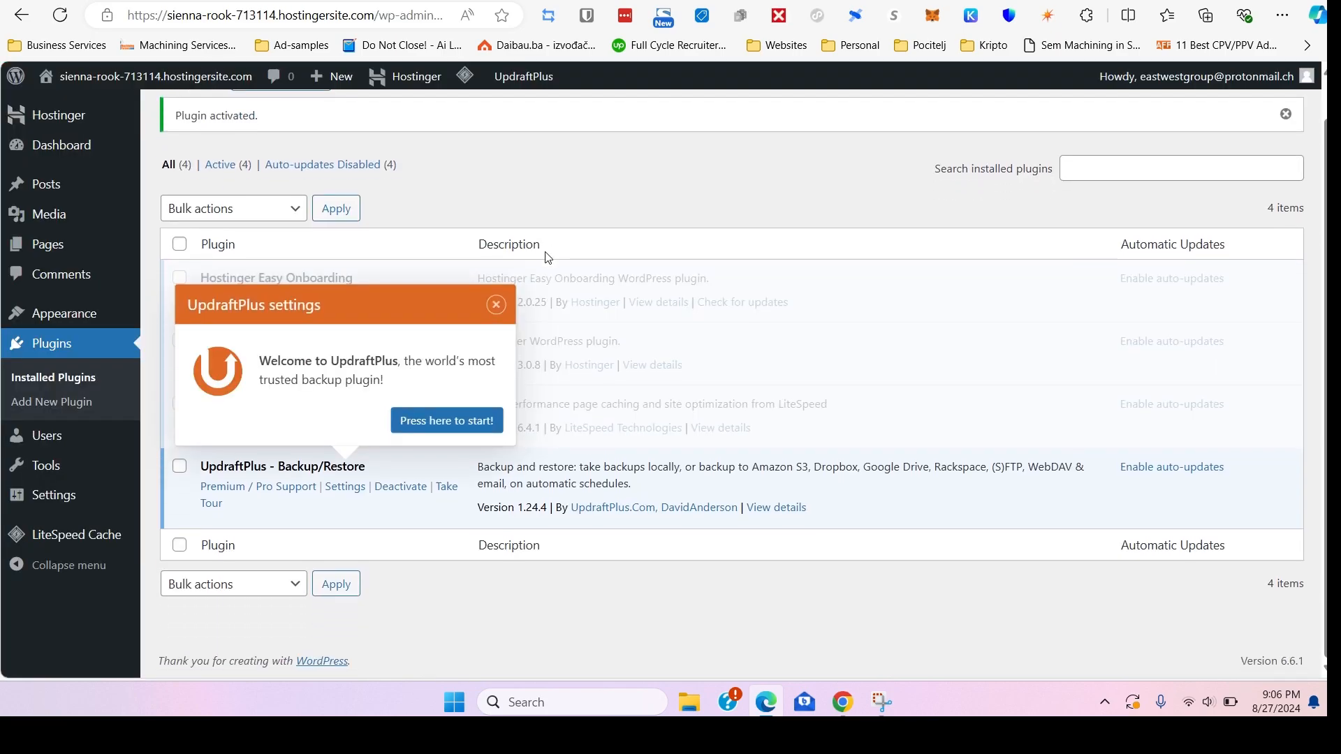
pyautogui.click(496, 304)
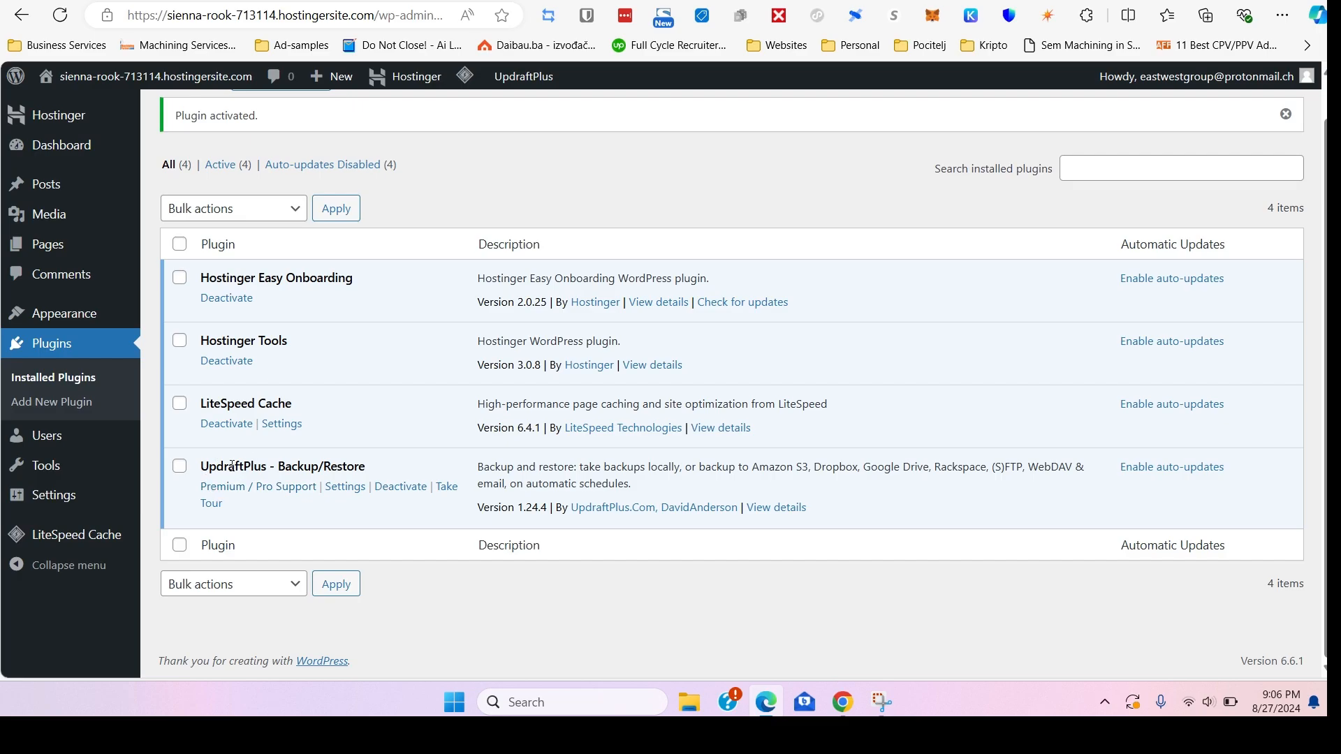
pyautogui.moveTo(310, 495)
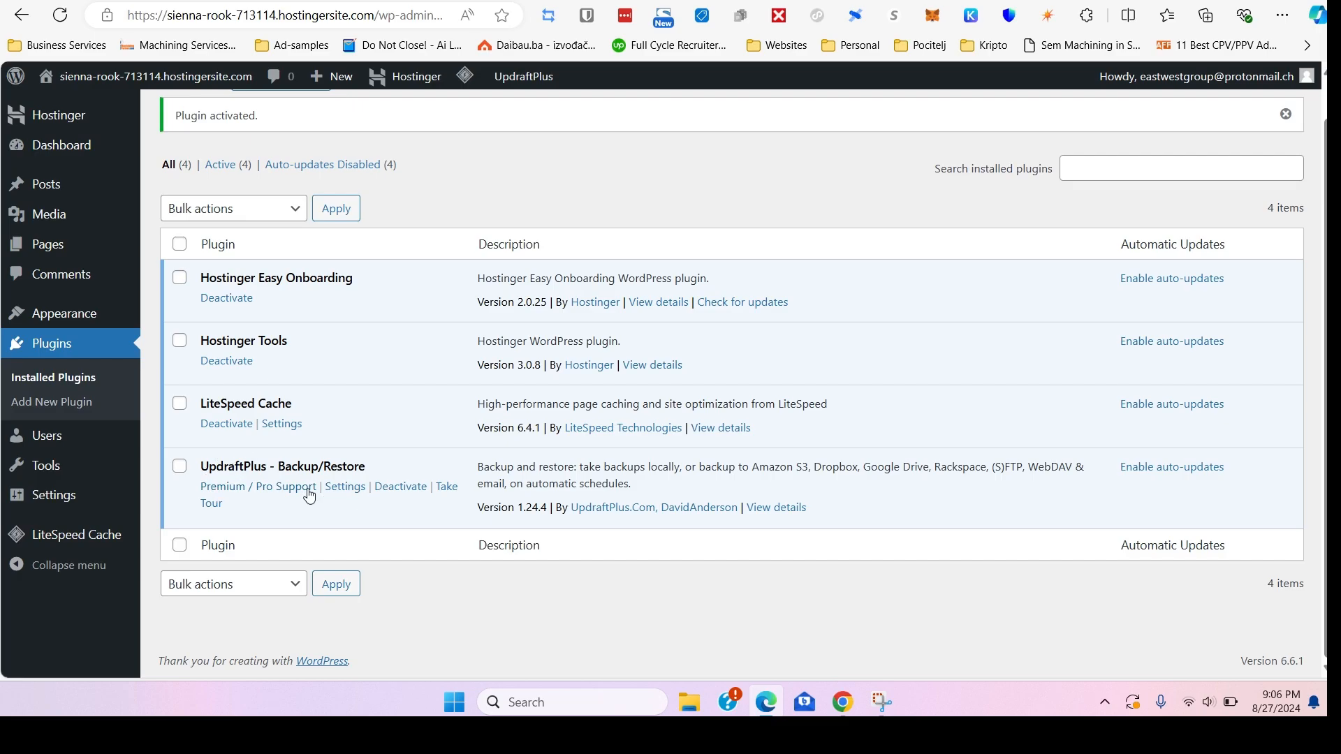
# Go to UpdraftPlus settings past the Norton warning and reveal the 'Upload backup files' area
pyautogui.click(345, 486)
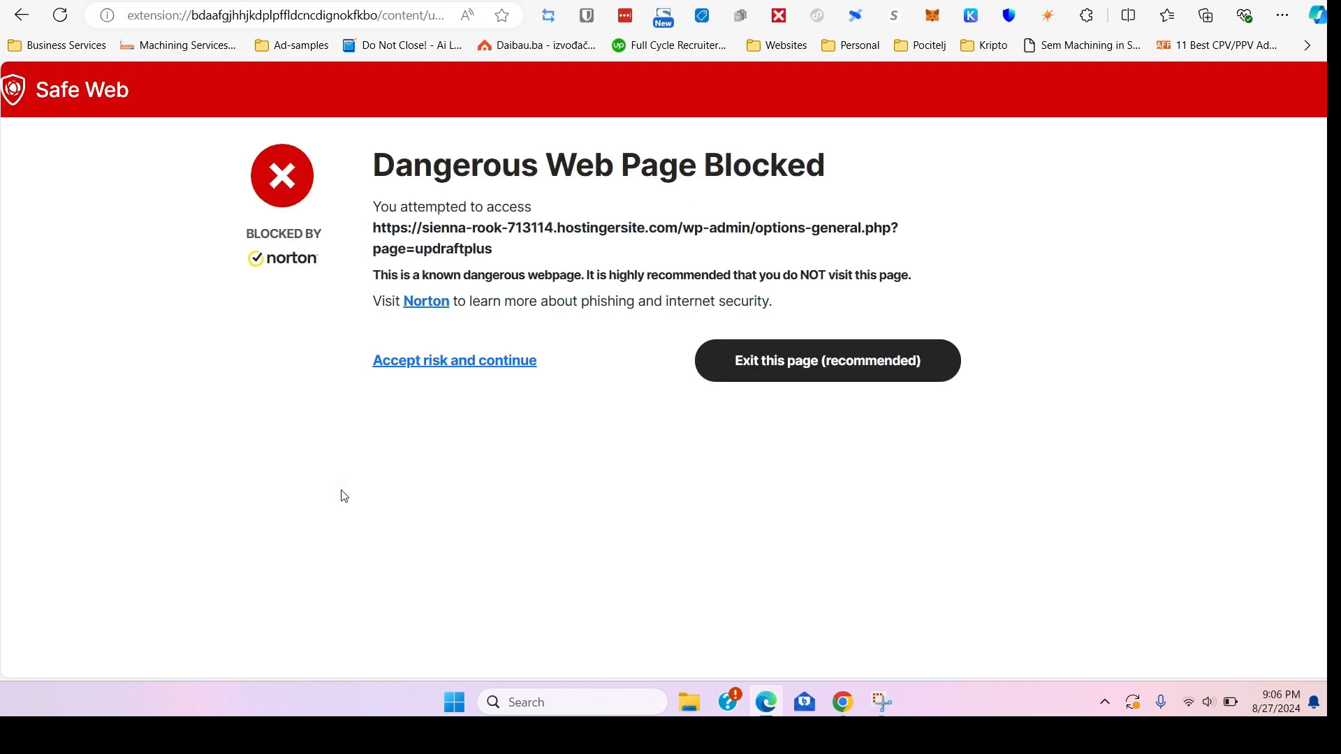
pyautogui.click(454, 360)
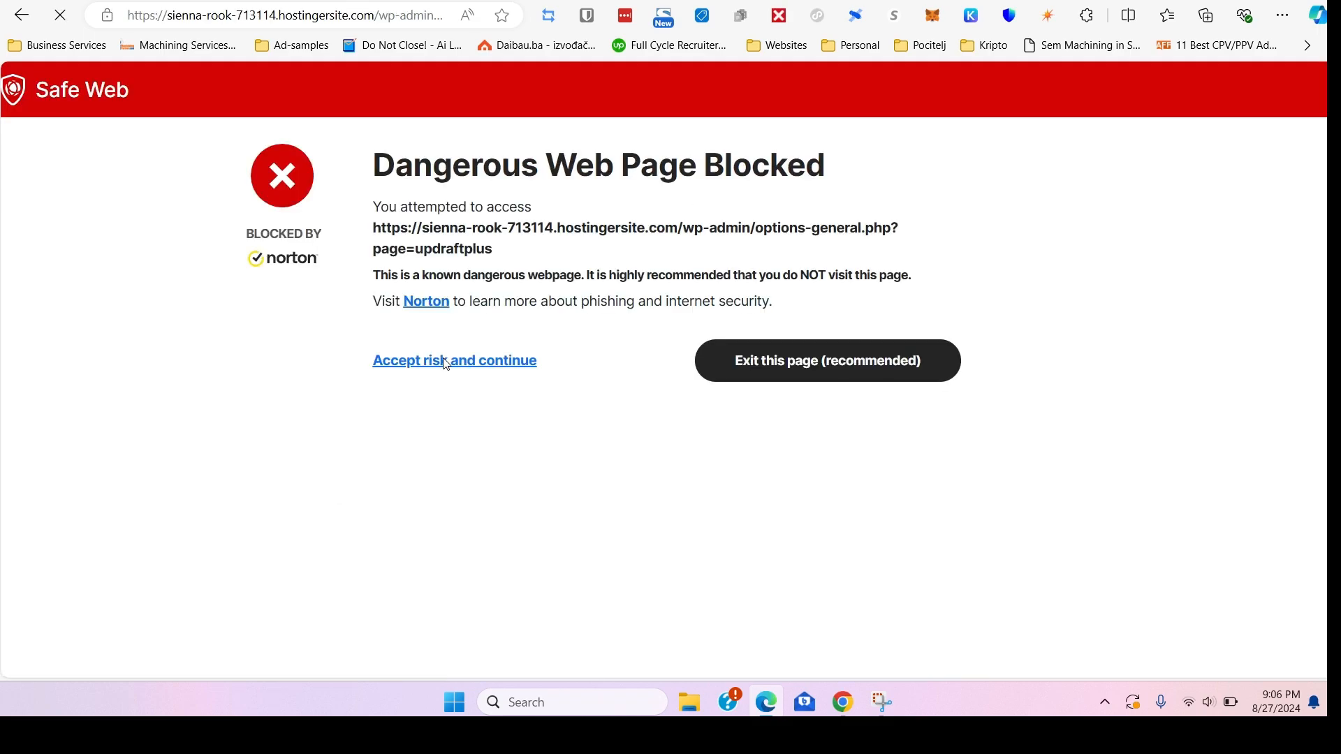
pyautogui.click(454, 360)
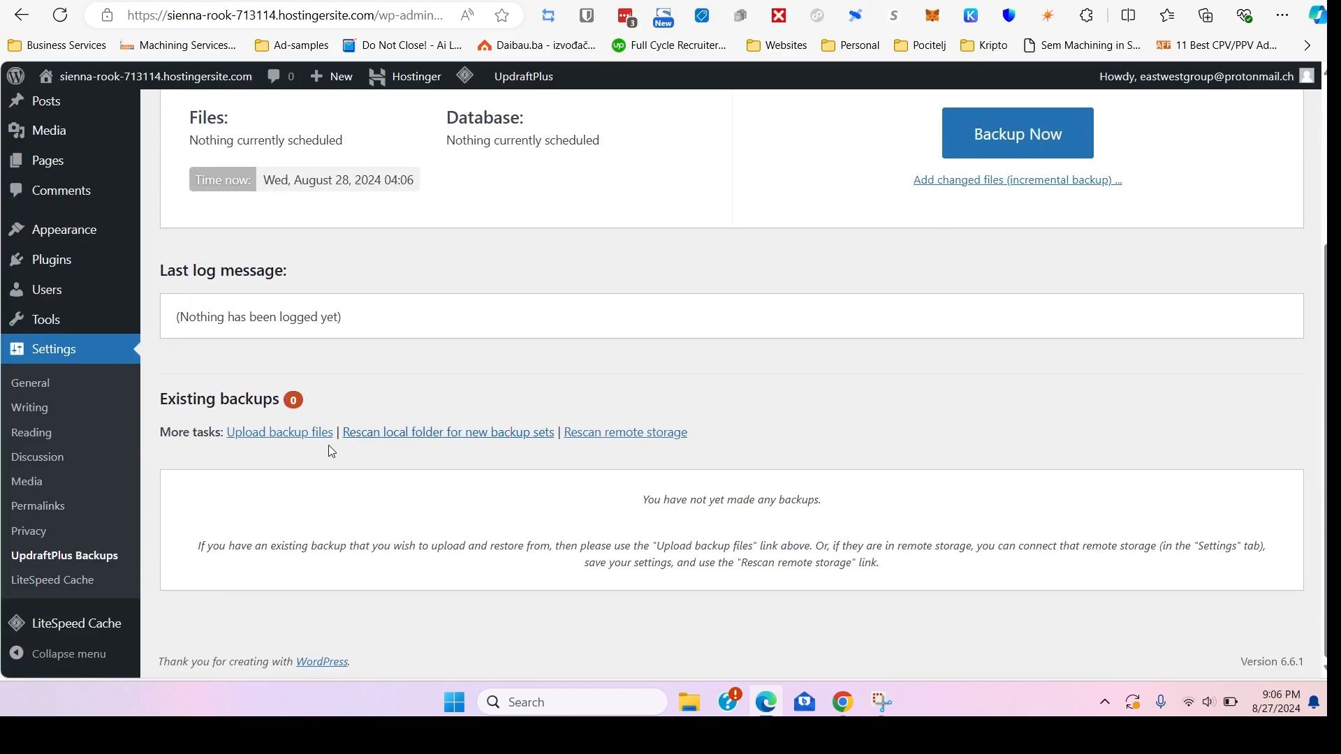
pyautogui.moveTo(308, 437)
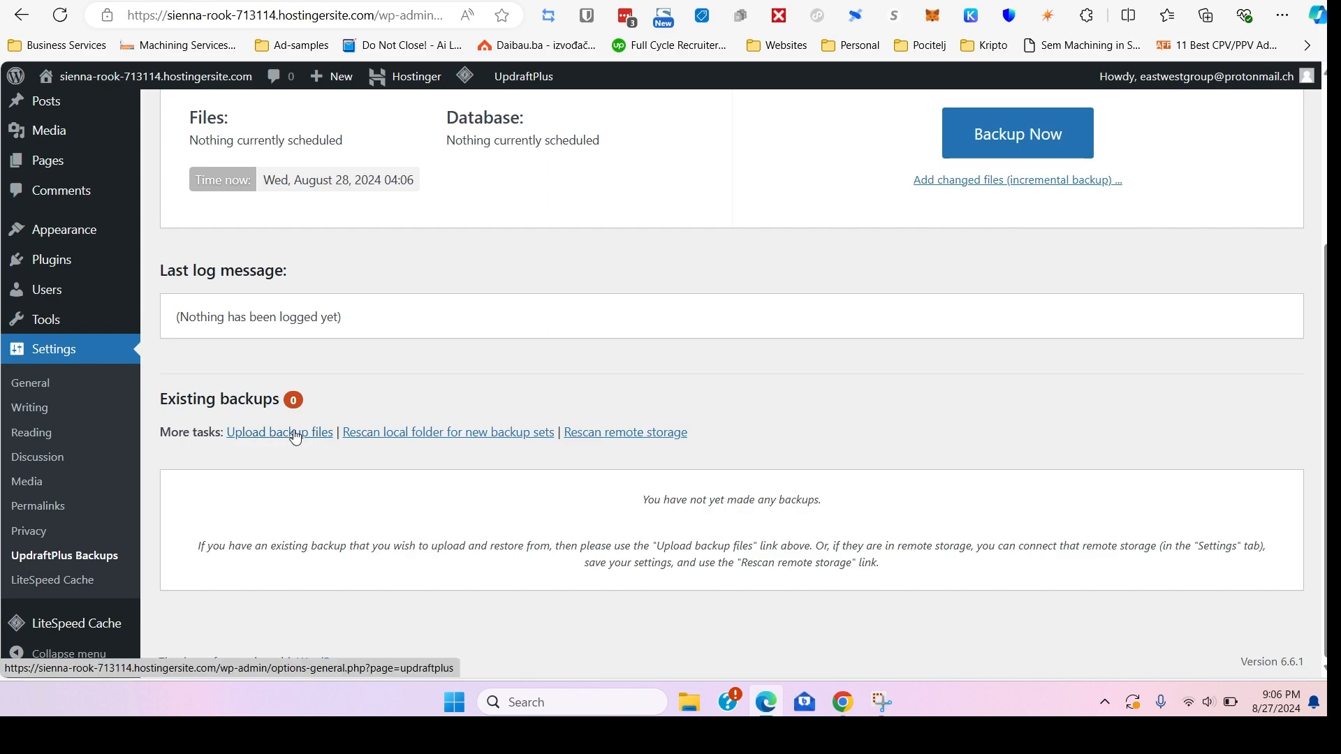
pyautogui.click(279, 433)
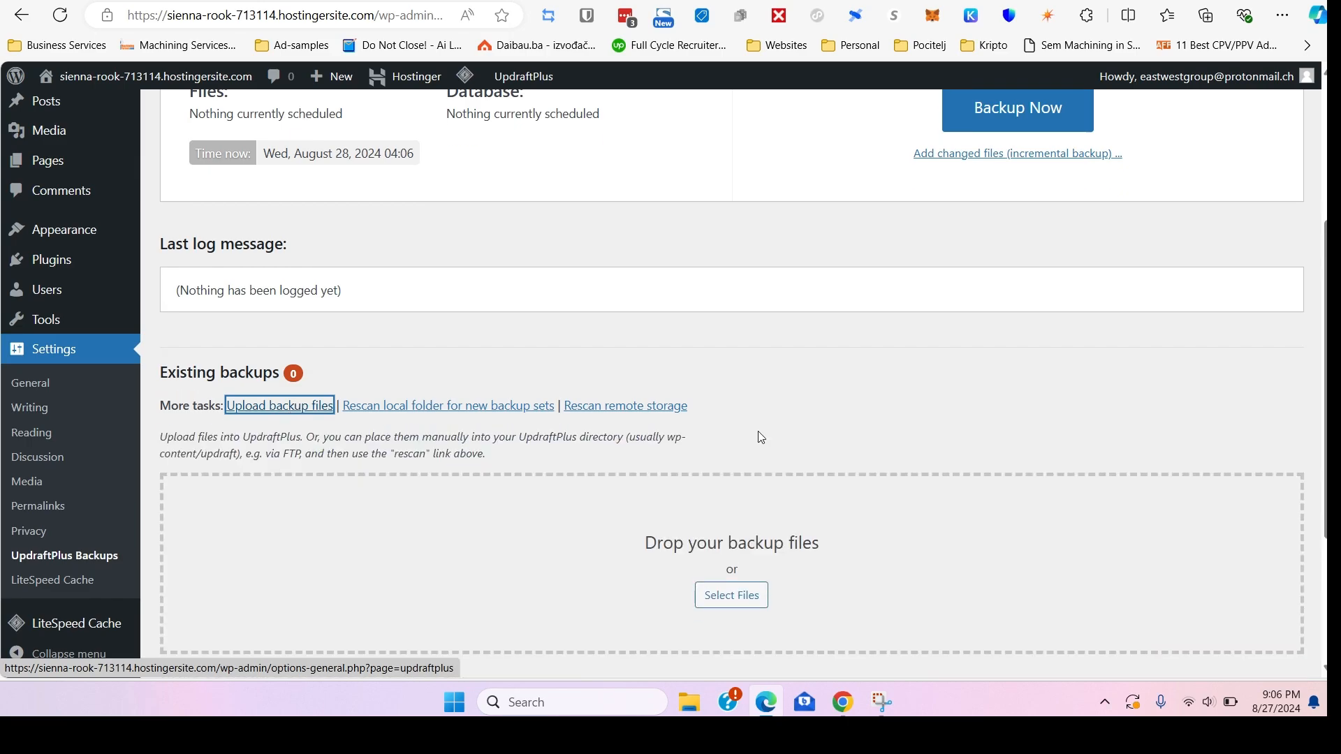
pyautogui.scroll(-3)
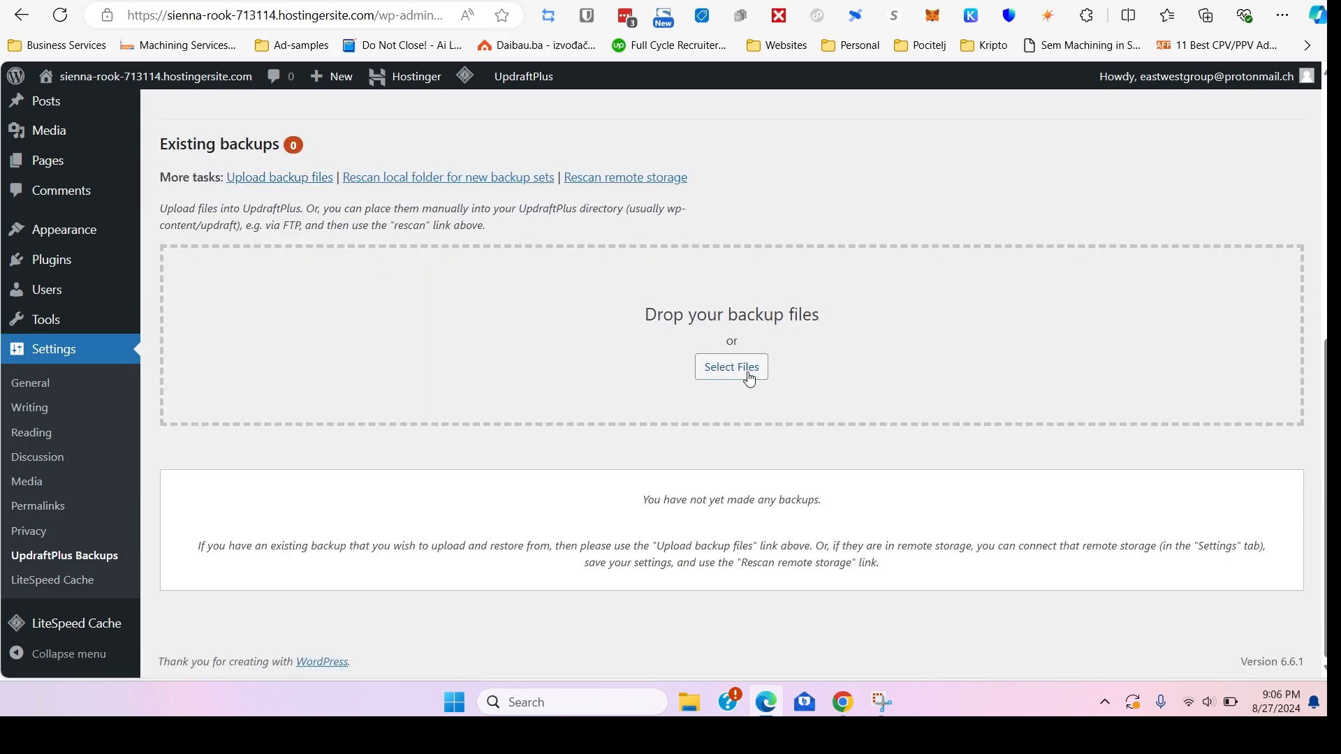
# Browse the file picker to Documents > Business > Websites > Downloaded > Namecheap
pyautogui.click(732, 366)
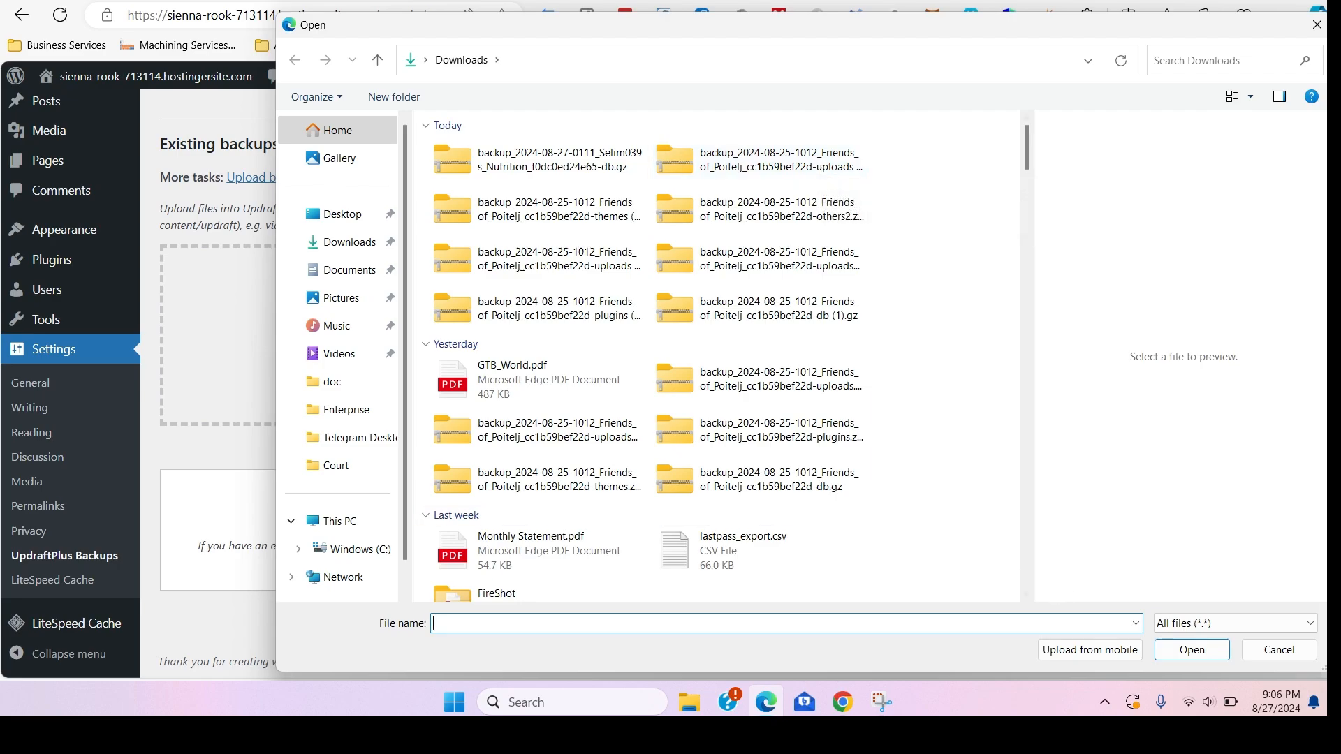
pyautogui.click(1279, 649)
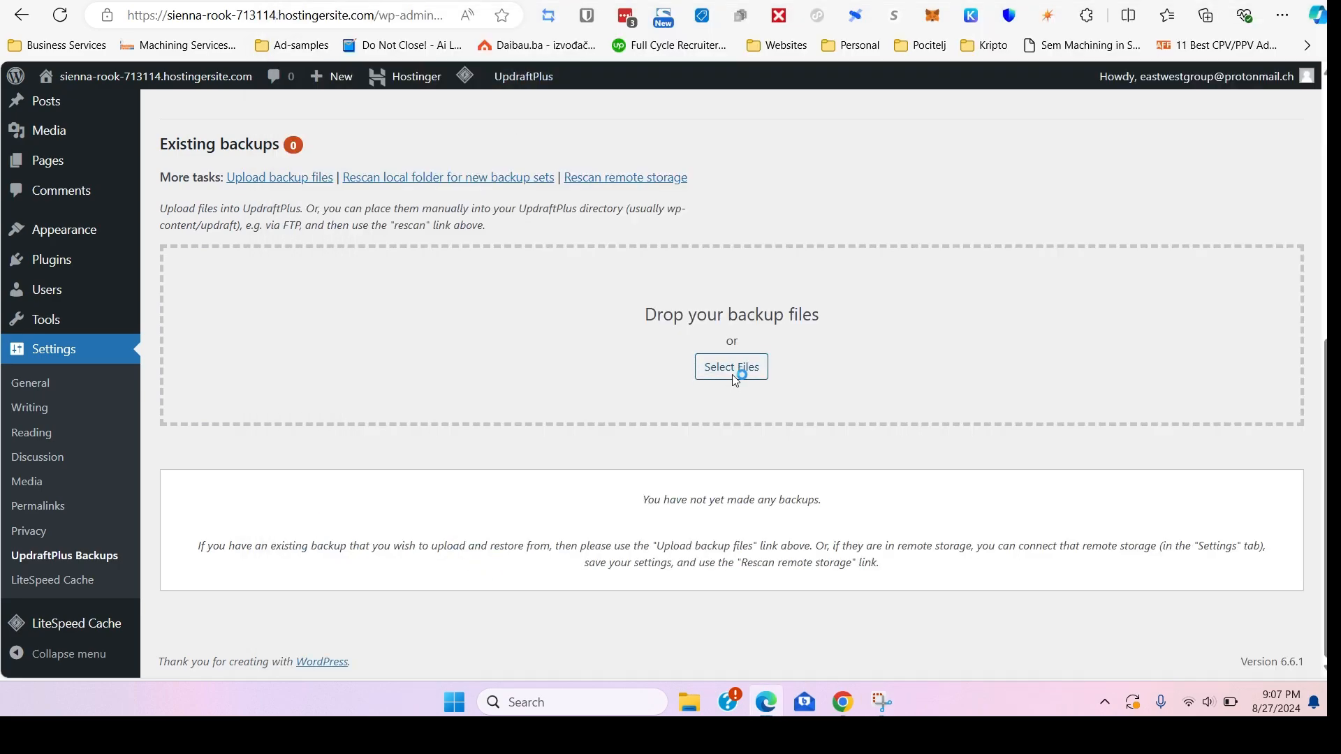
pyautogui.click(732, 366)
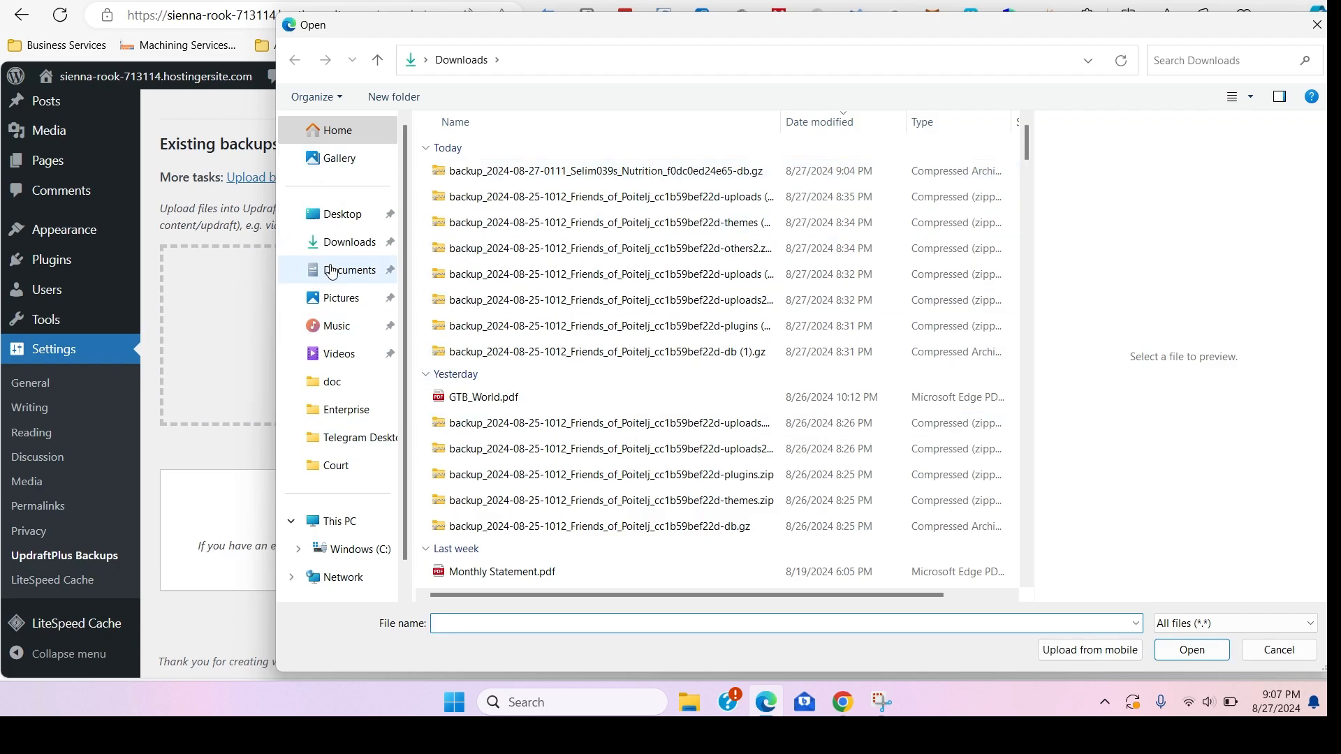
pyautogui.click(349, 269)
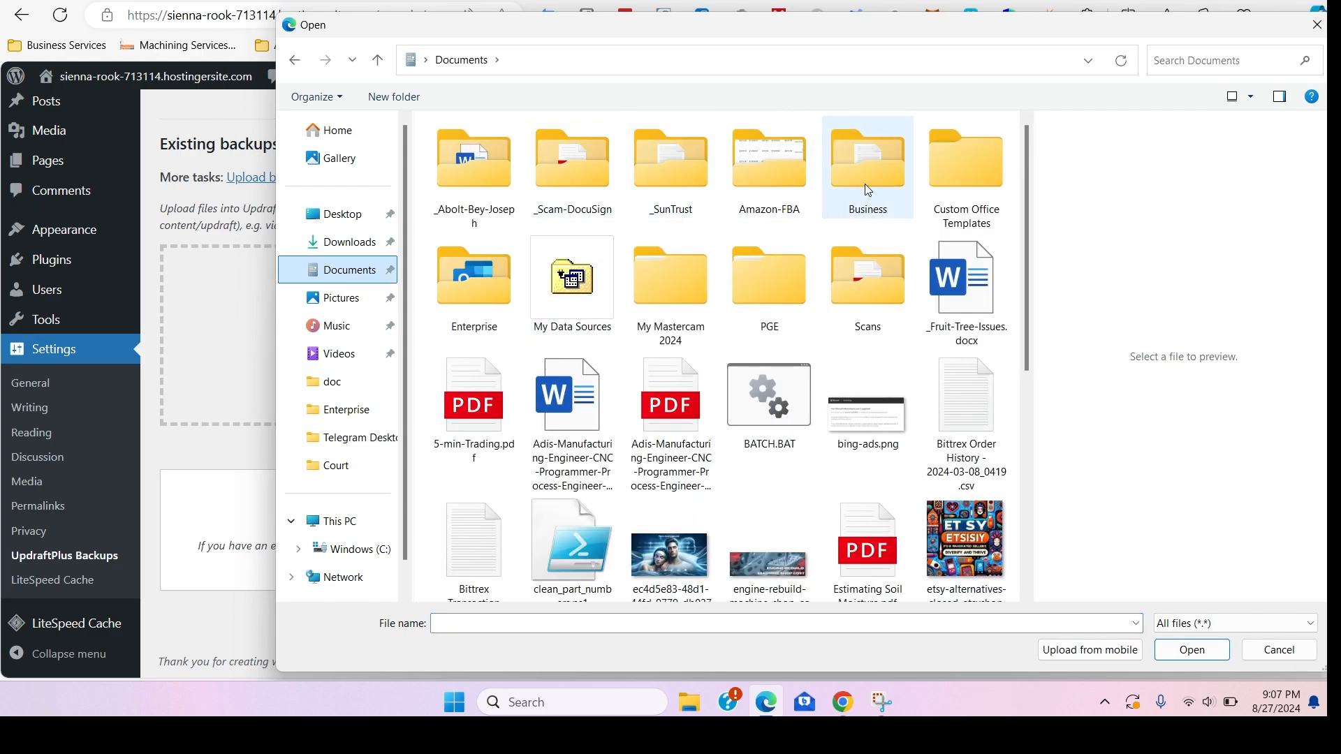
pyautogui.doubleClick(867, 157)
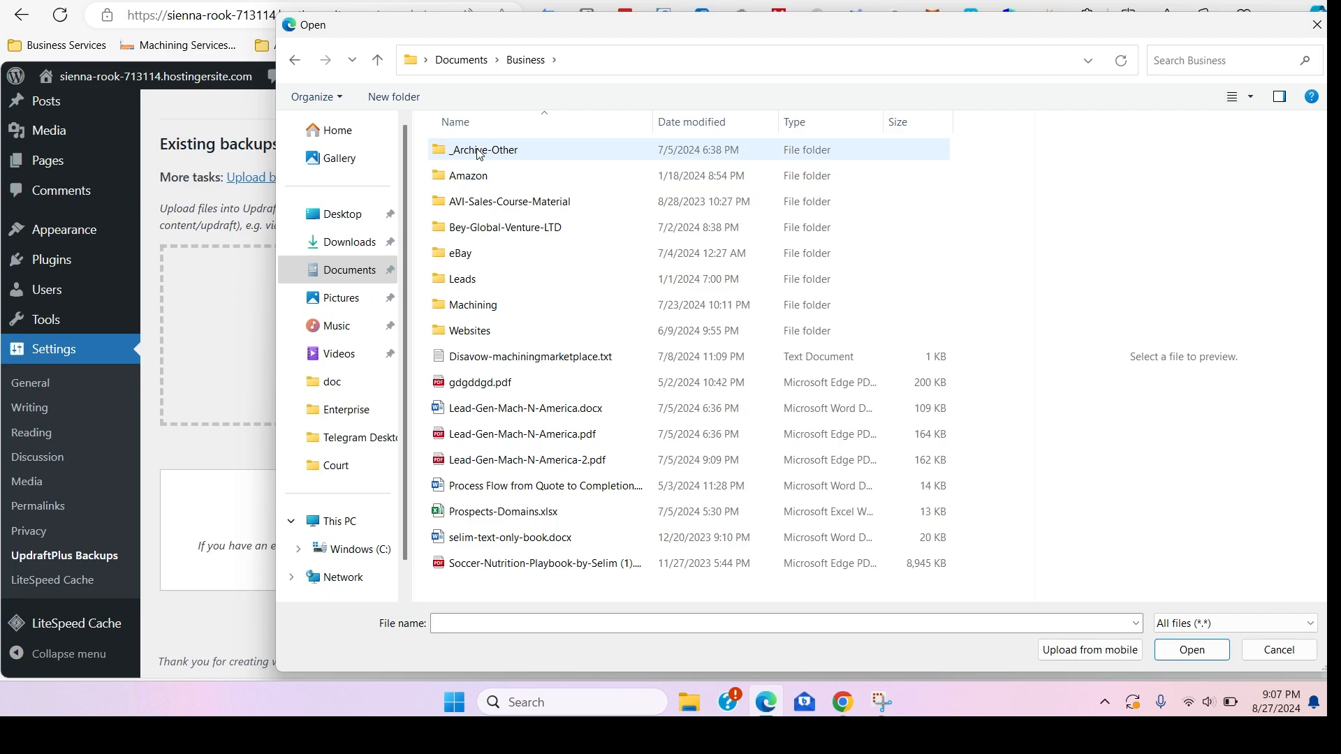
pyautogui.doubleClick(470, 329)
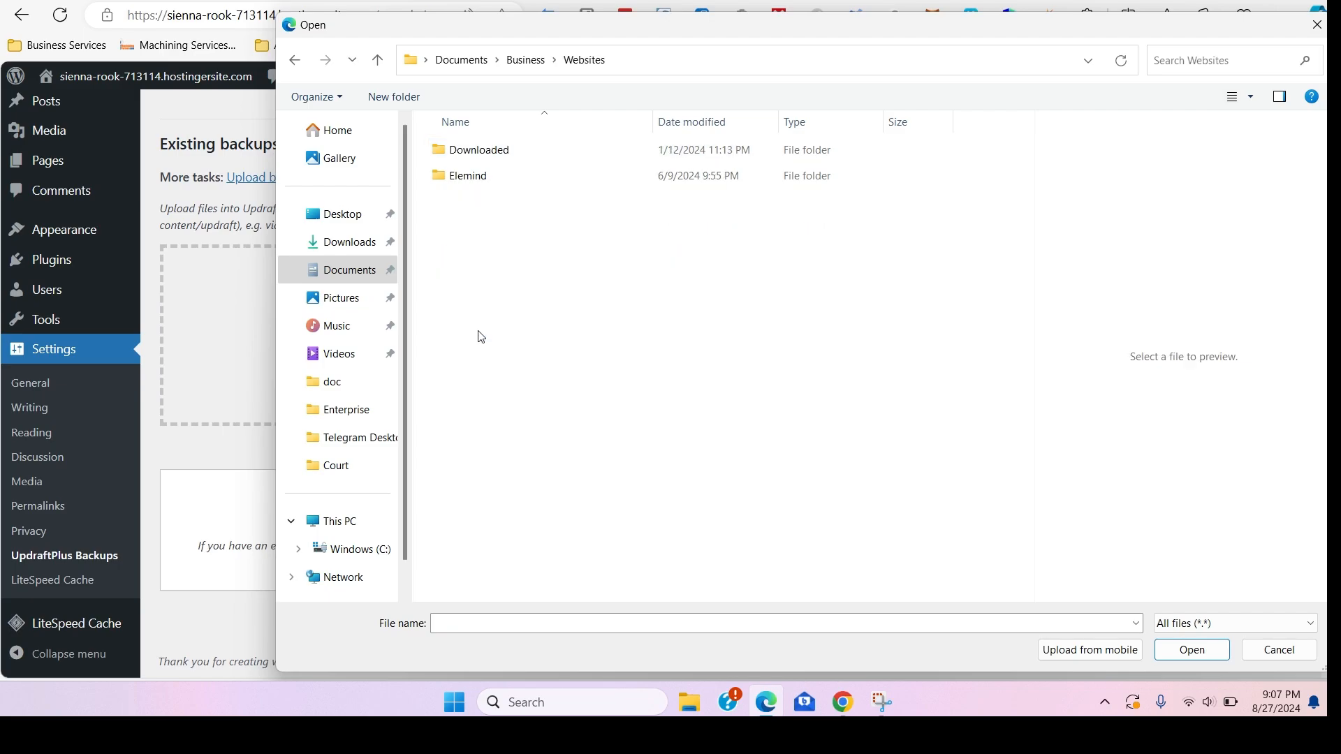
pyautogui.doubleClick(478, 149)
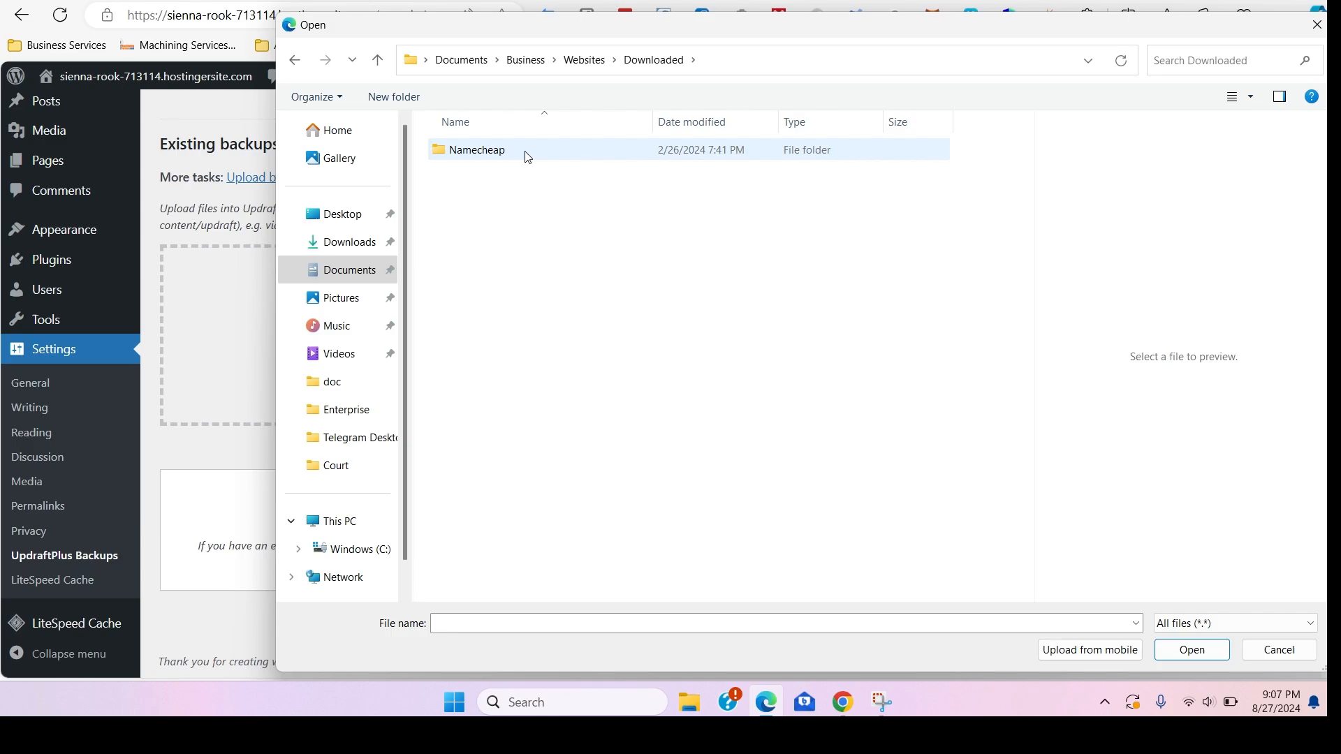
pyautogui.doubleClick(477, 149)
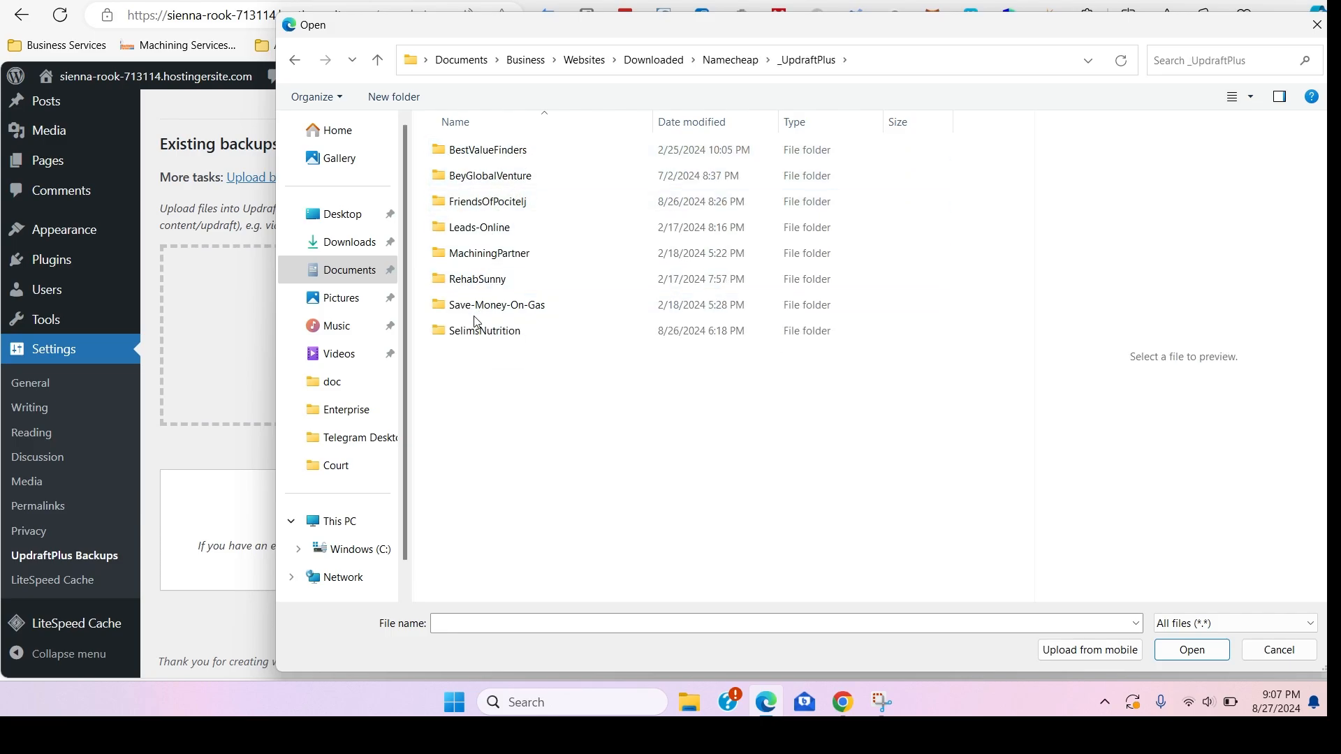
# Select the five files in SelimsNutritionUpdraft-08-26-2024 and send them for upload
pyautogui.doubleClick(484, 329)
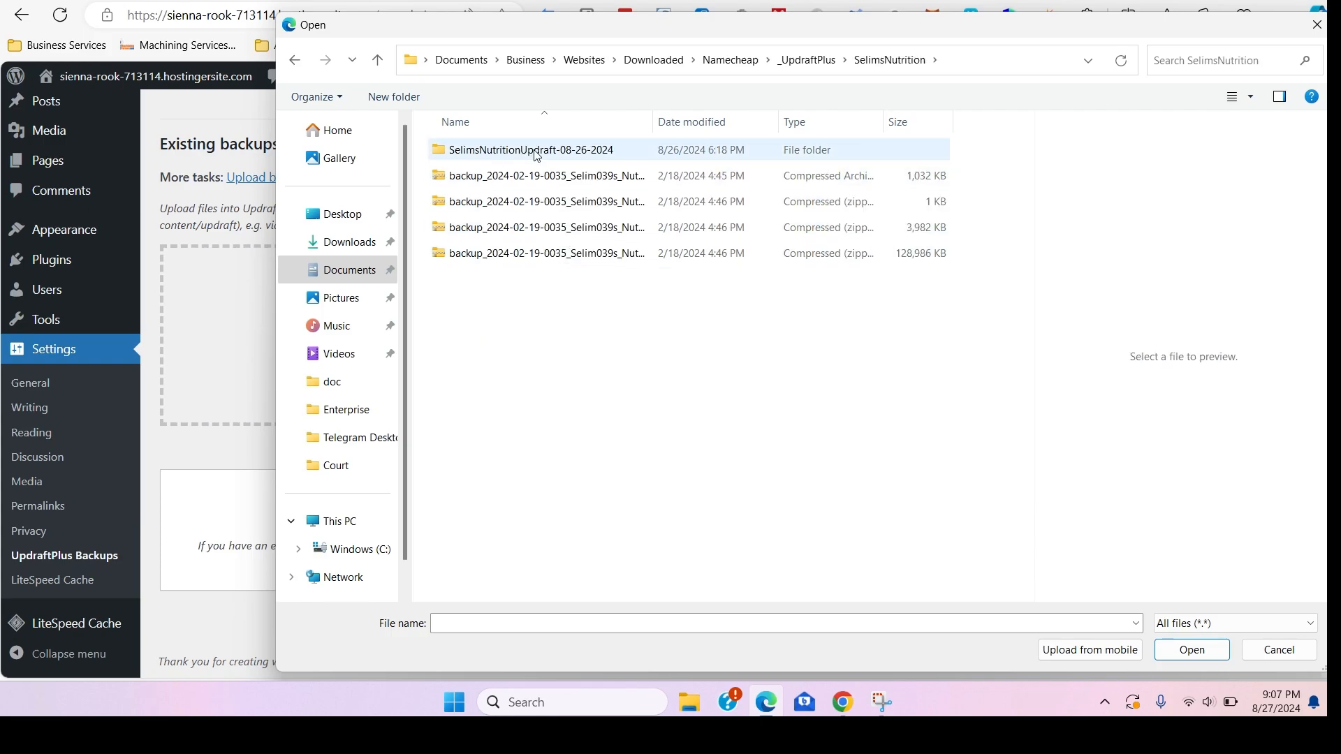
pyautogui.doubleClick(531, 149)
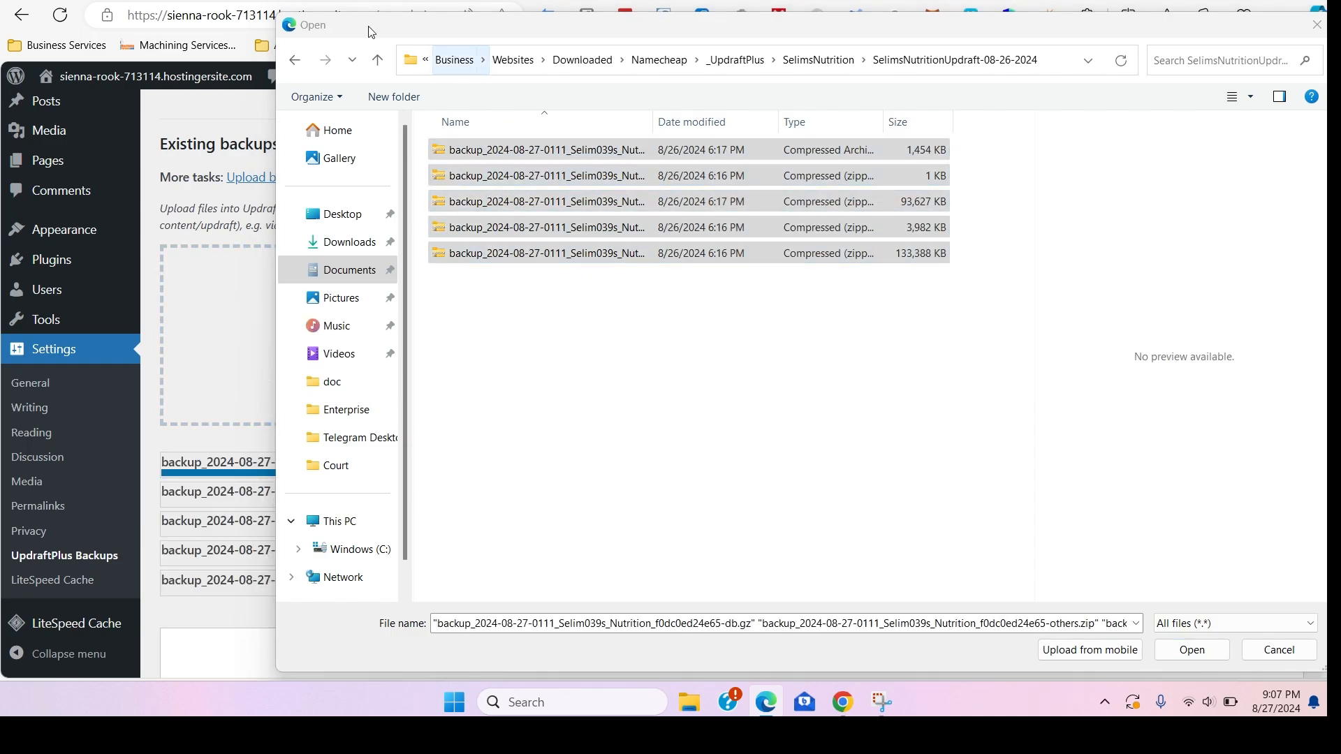
pyautogui.click(1191, 650)
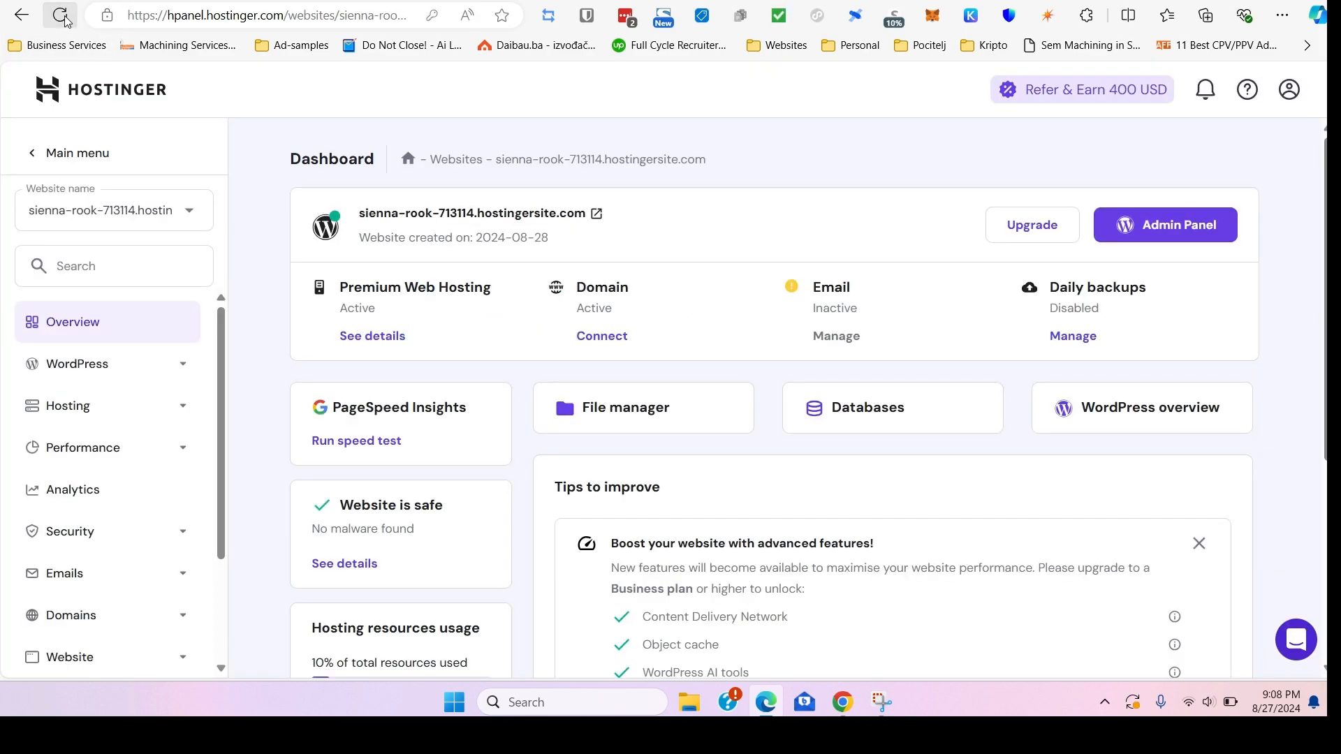
# Refresh the hPanel dashboard and view the Domain portfolio
pyautogui.click(62, 15)
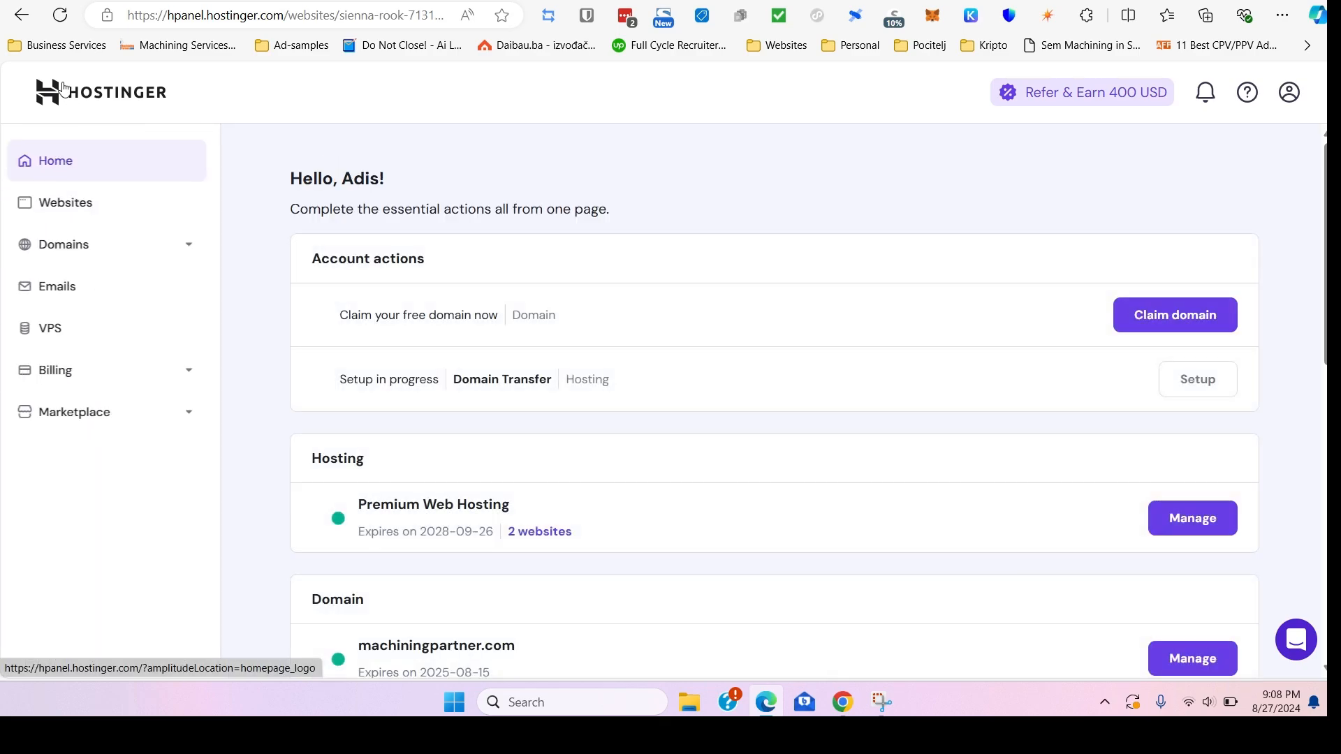
pyautogui.click(64, 244)
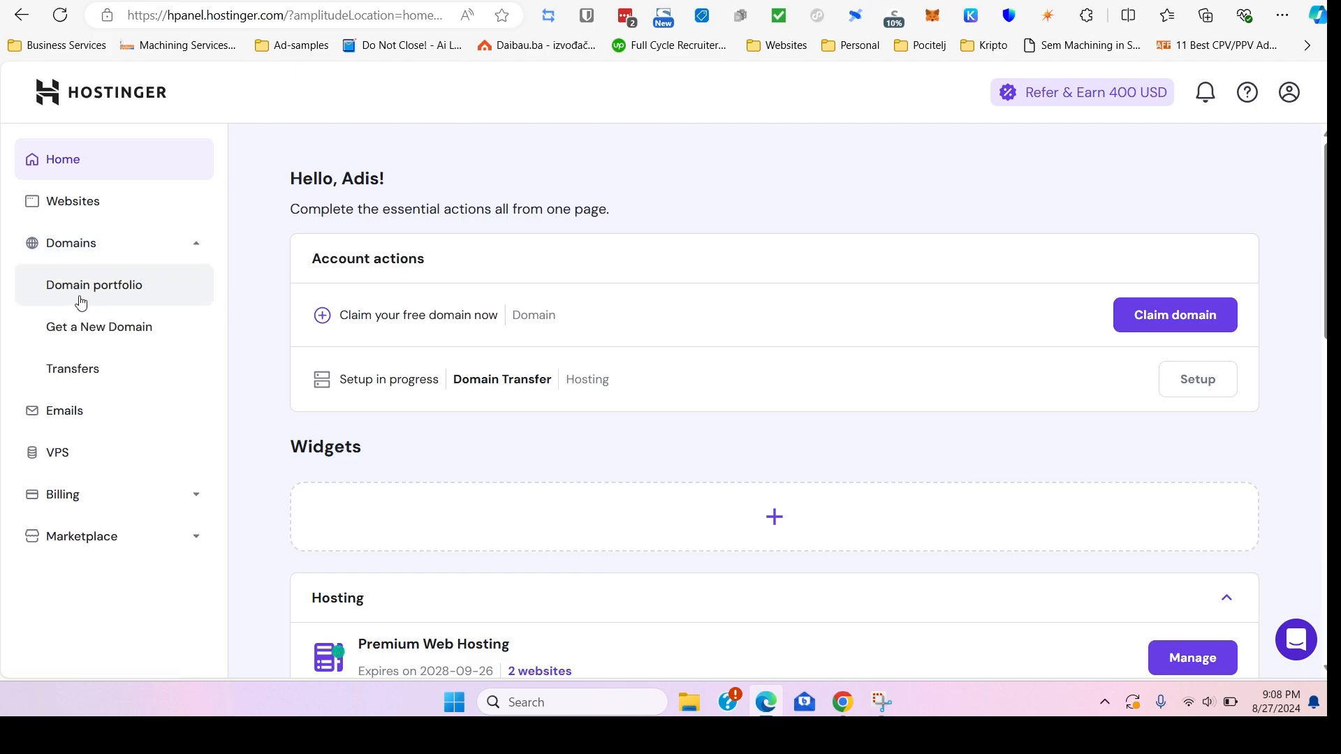
pyautogui.moveTo(78, 294)
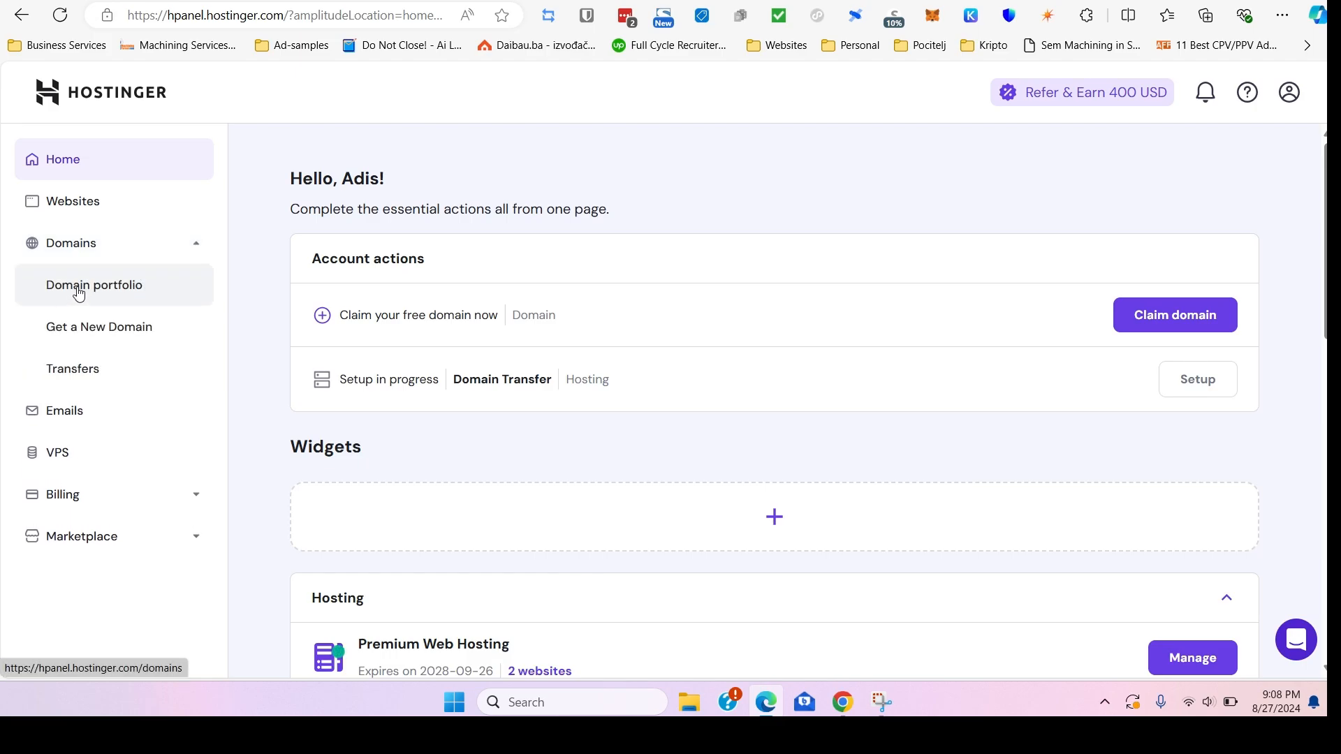
pyautogui.click(93, 285)
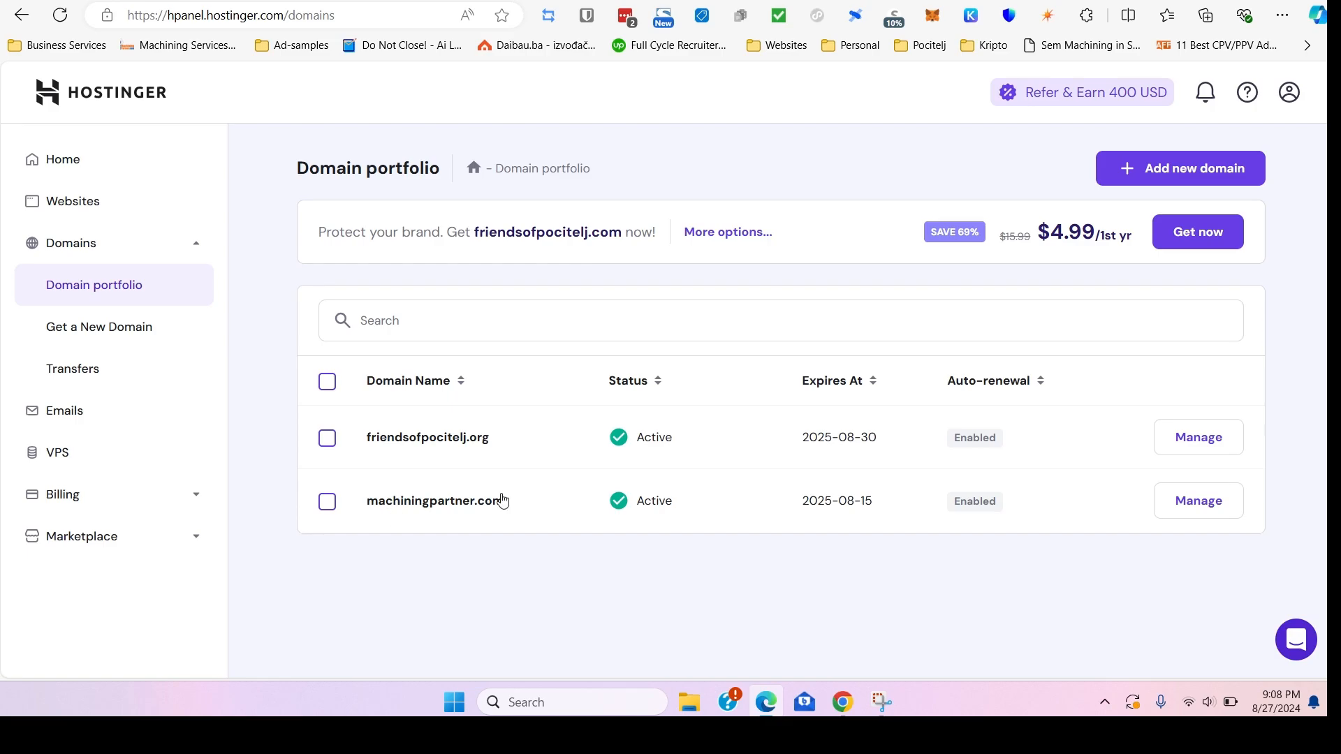
# Return to the temporary WordPress site past the Norton warning to watch uploads, then start a new tab
pyautogui.click(72, 369)
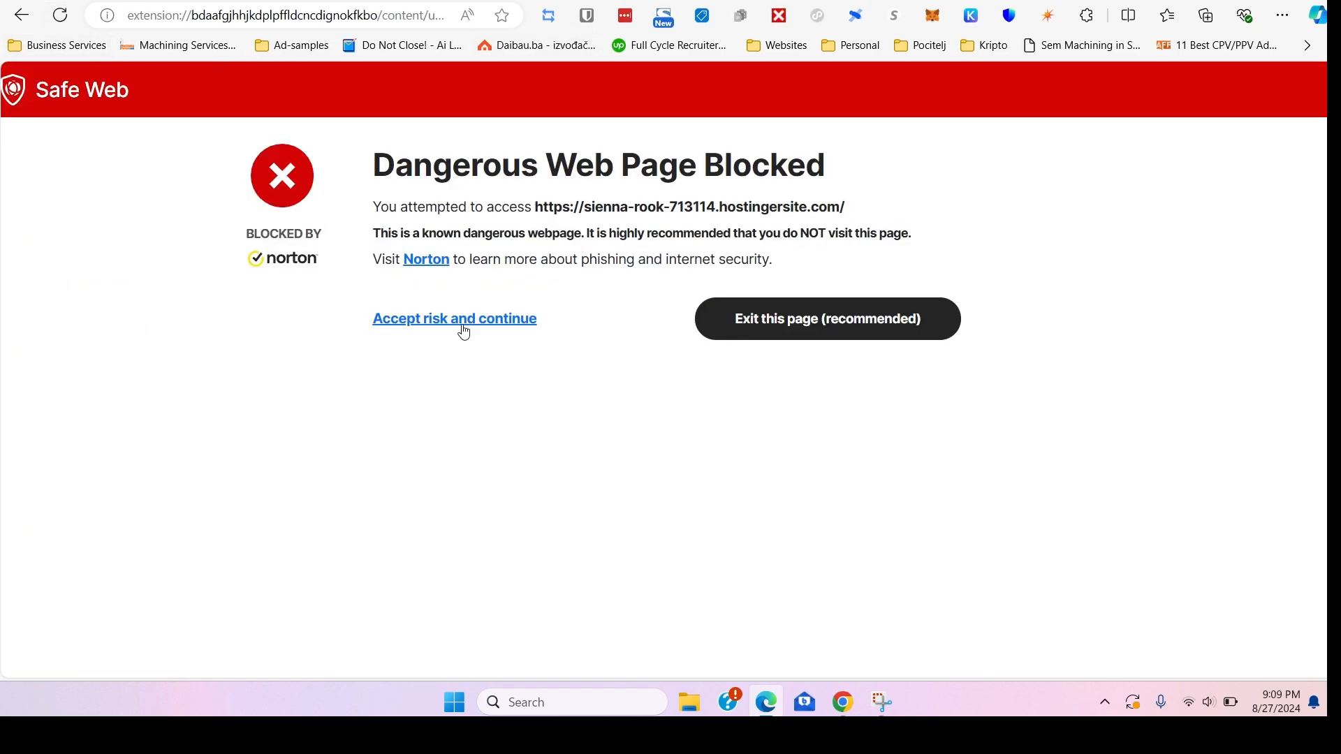
pyautogui.click(454, 318)
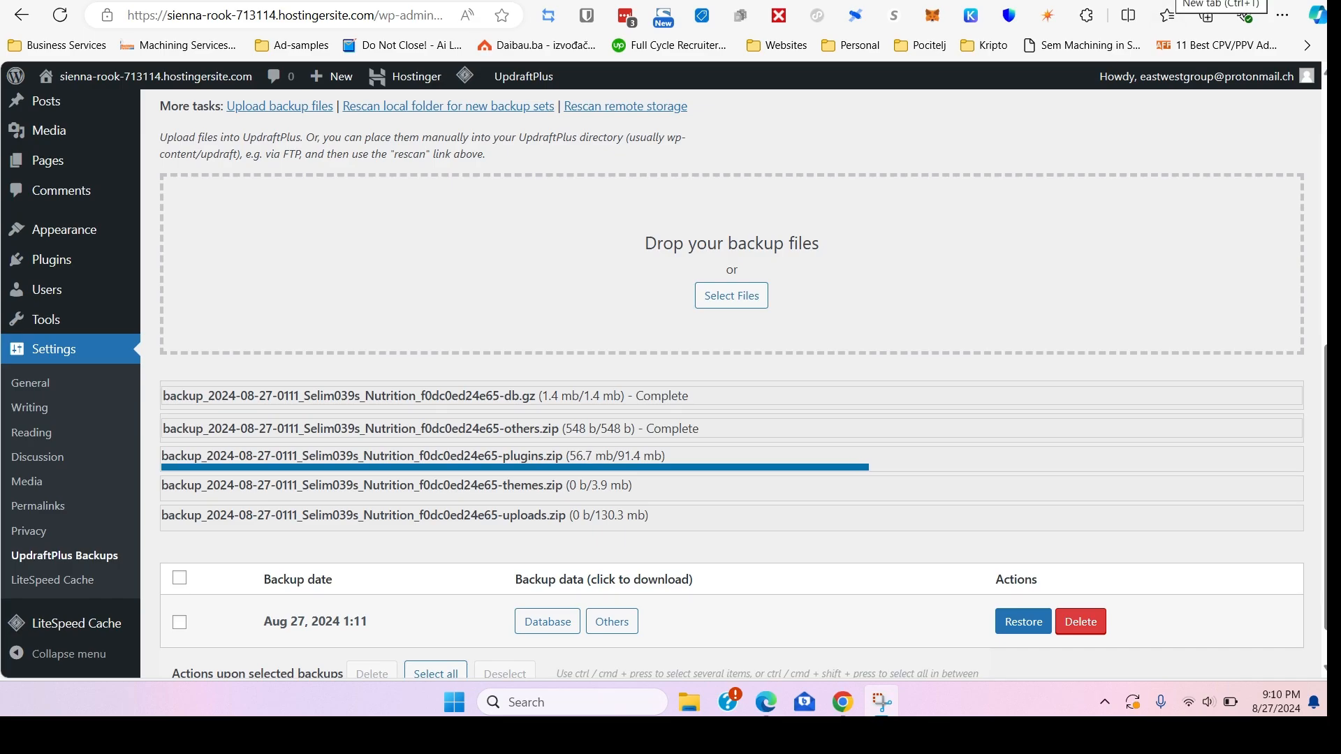
pyautogui.click(1209, 11)
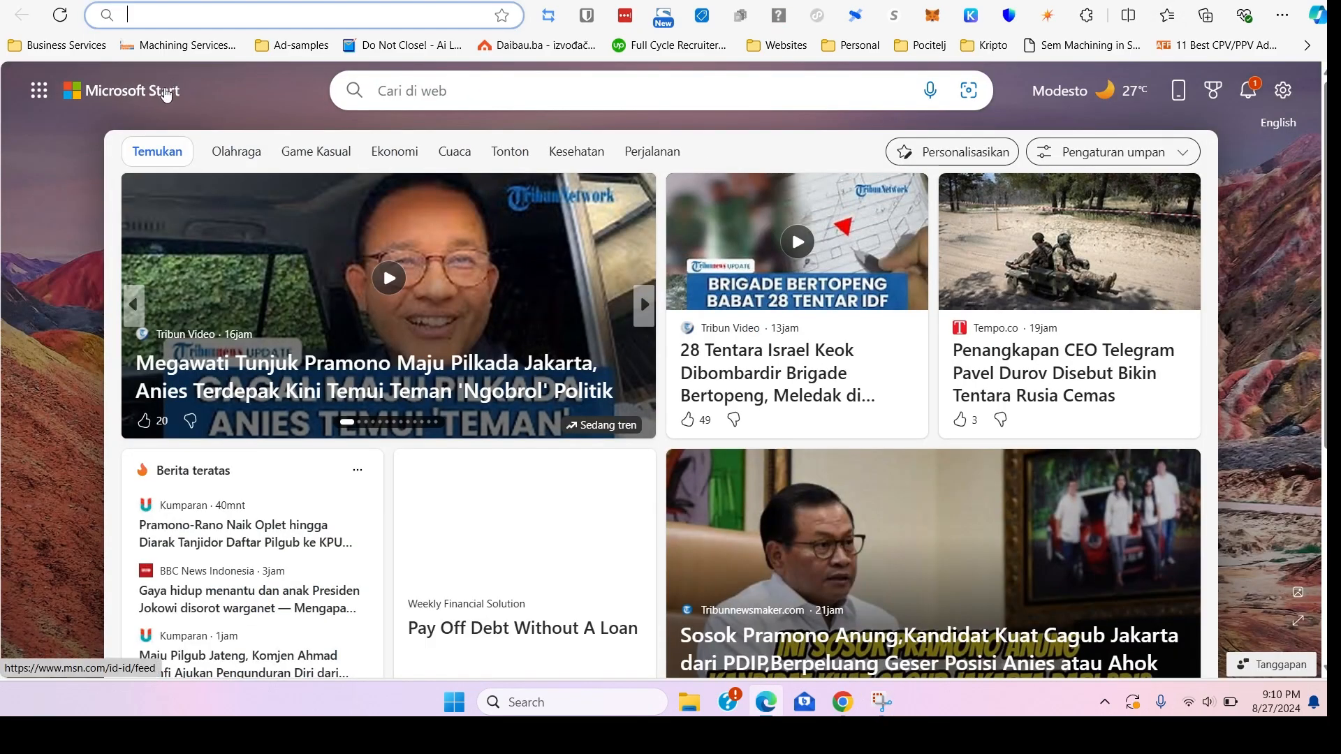
pyautogui.write('whois-b?isc=sem3year...')
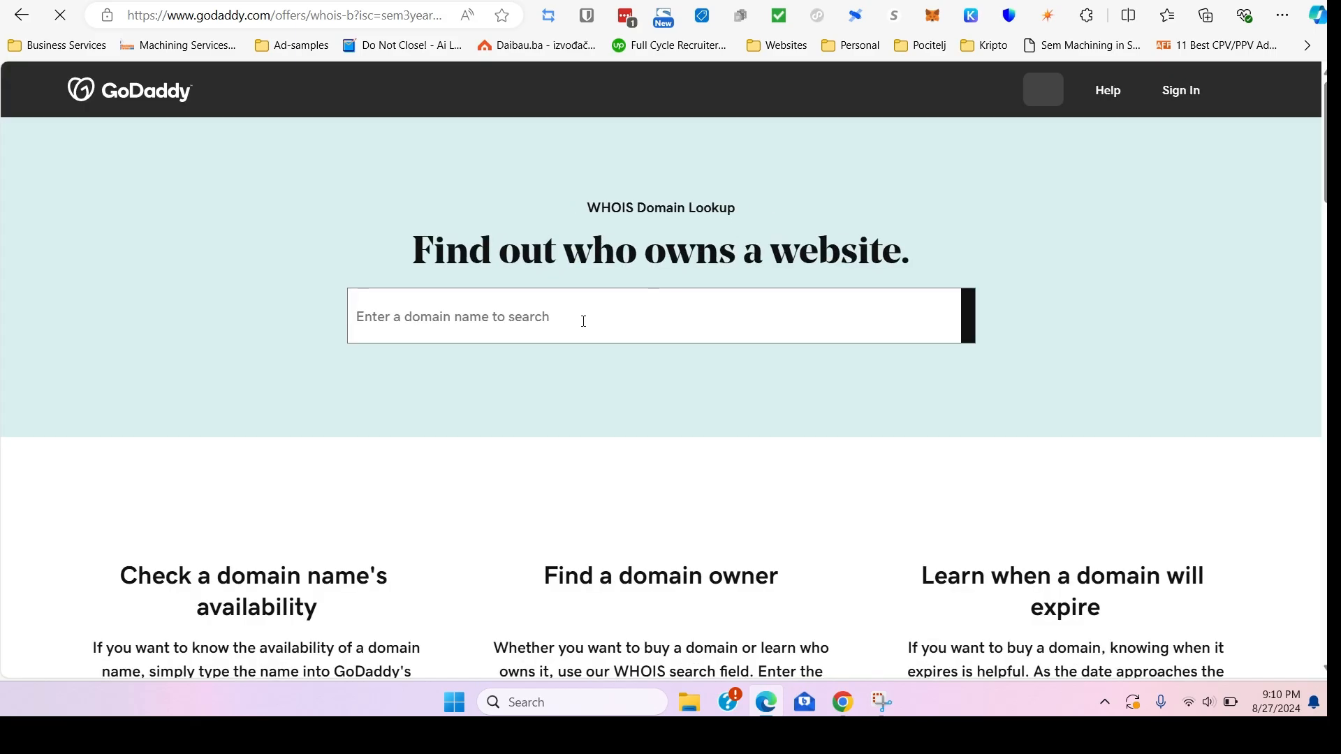
pyautogui.write('https://selimsnutrition.com/')
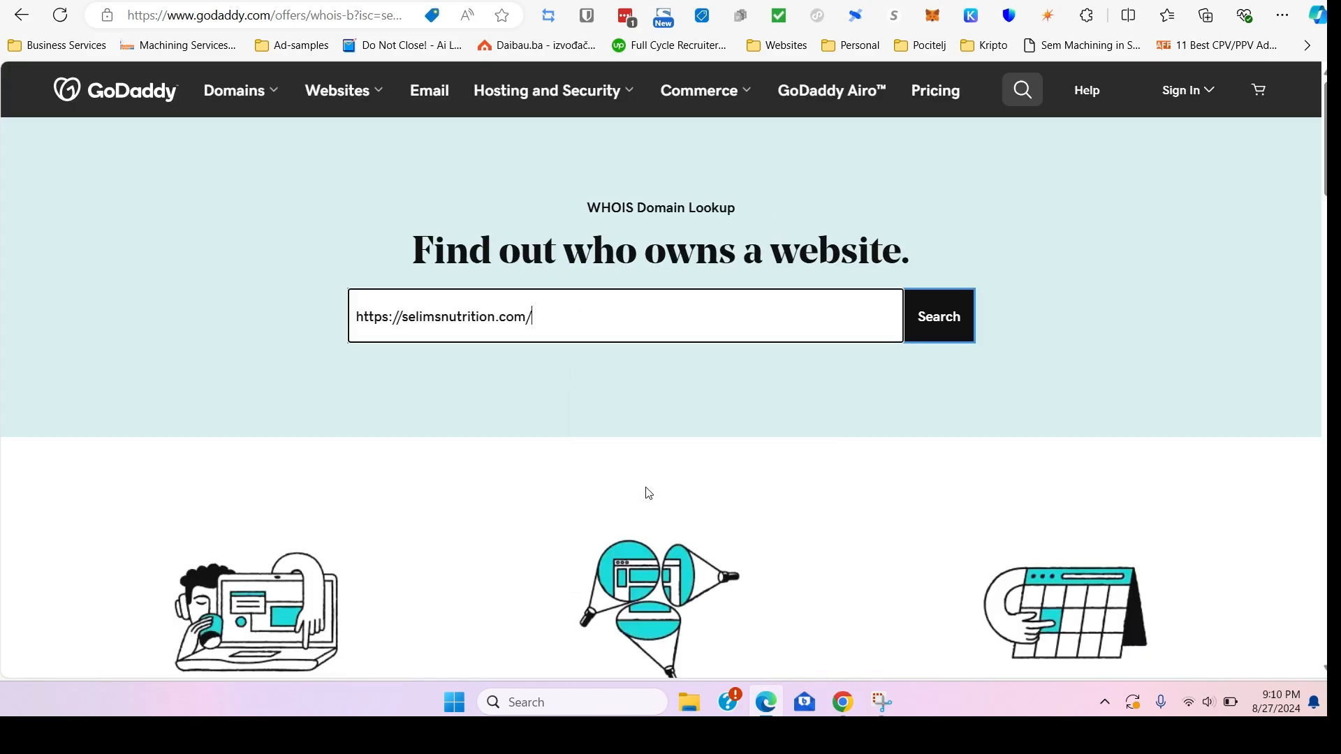
pyautogui.click(939, 316)
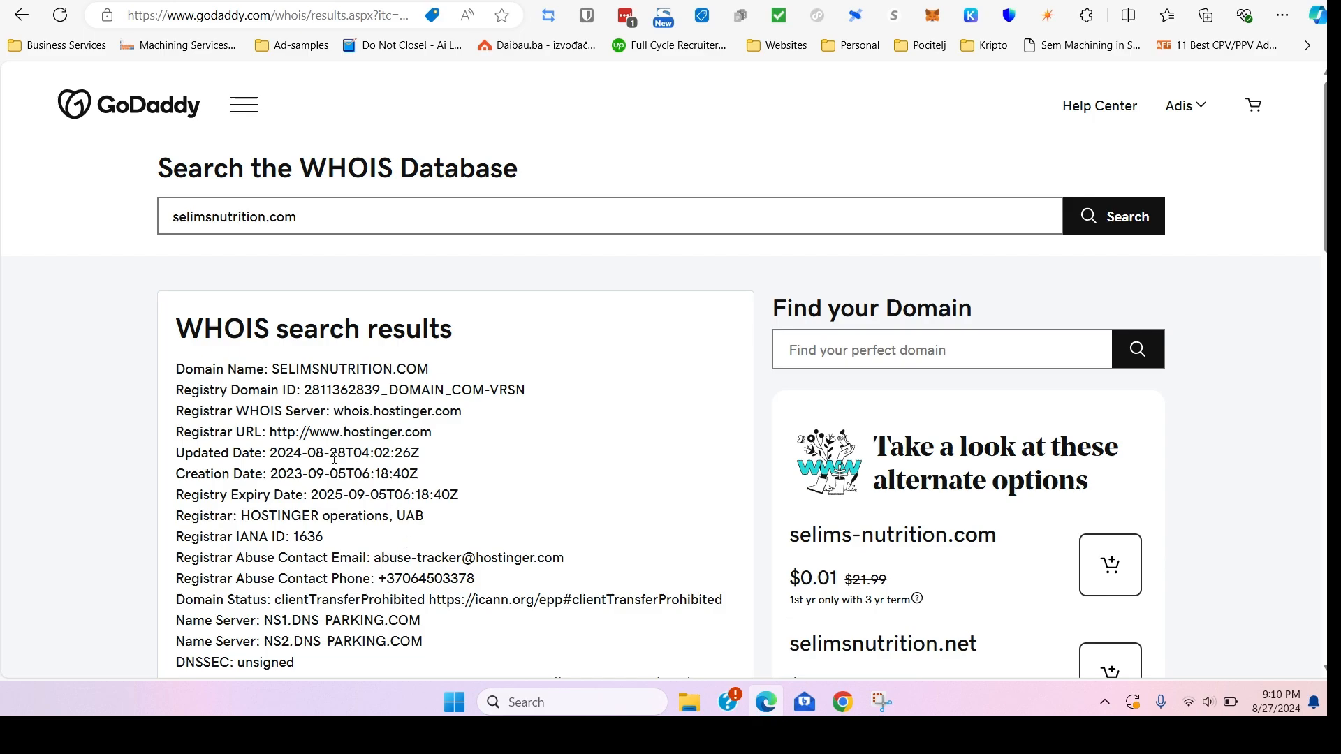
pyautogui.rightClick(348, 434)
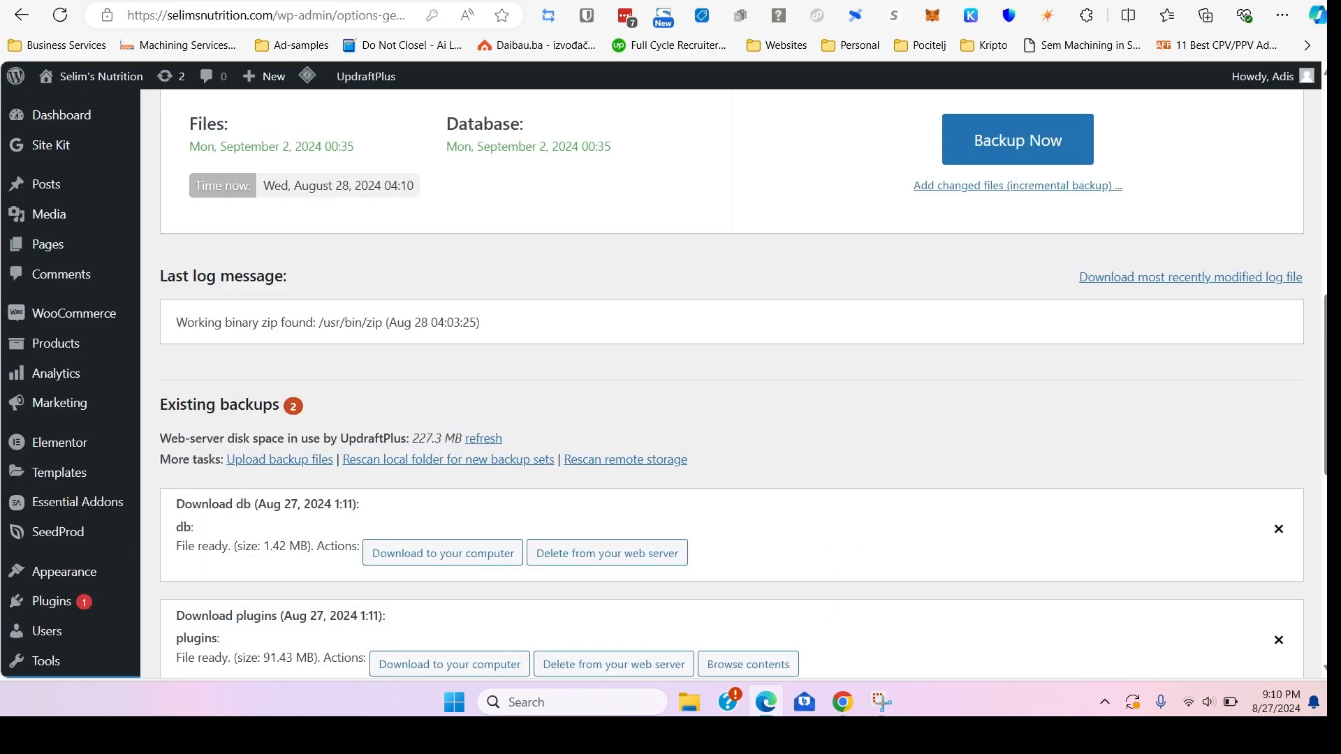
pyautogui.rightClick(61, 109)
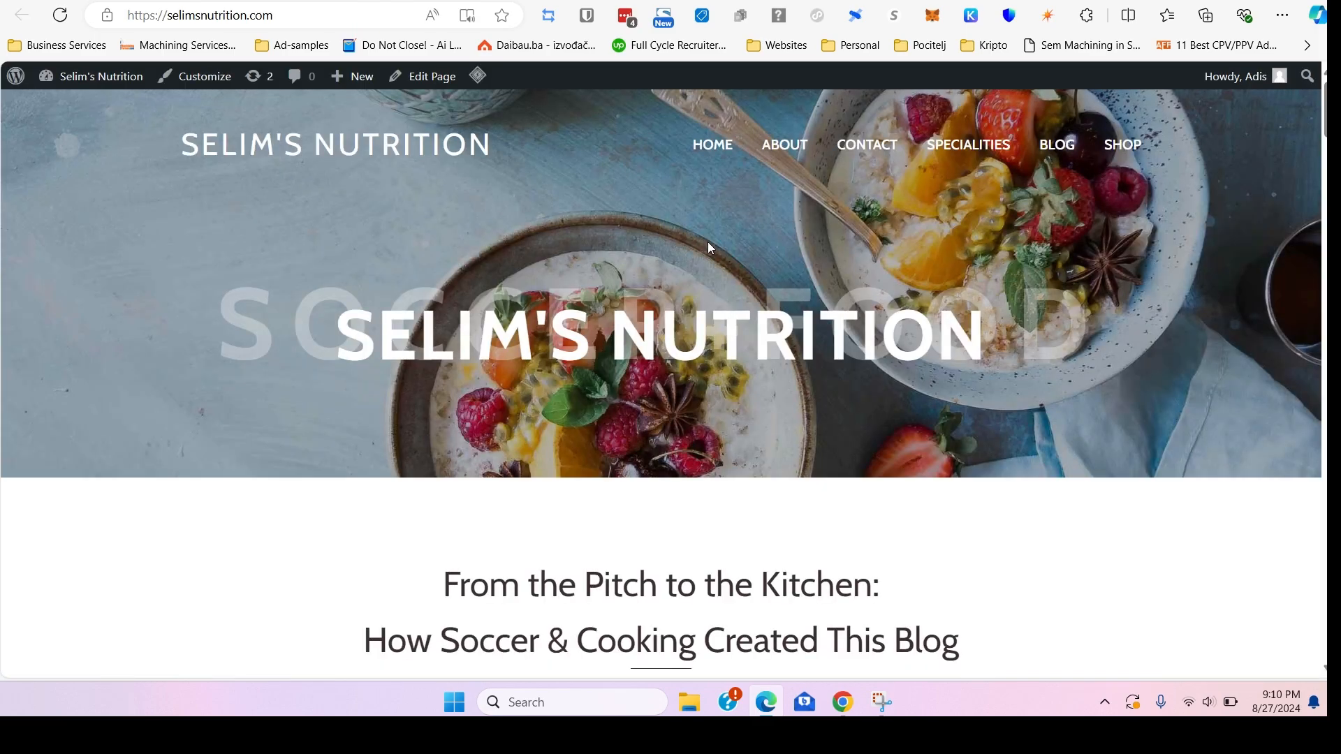
pyautogui.moveTo(204, 48)
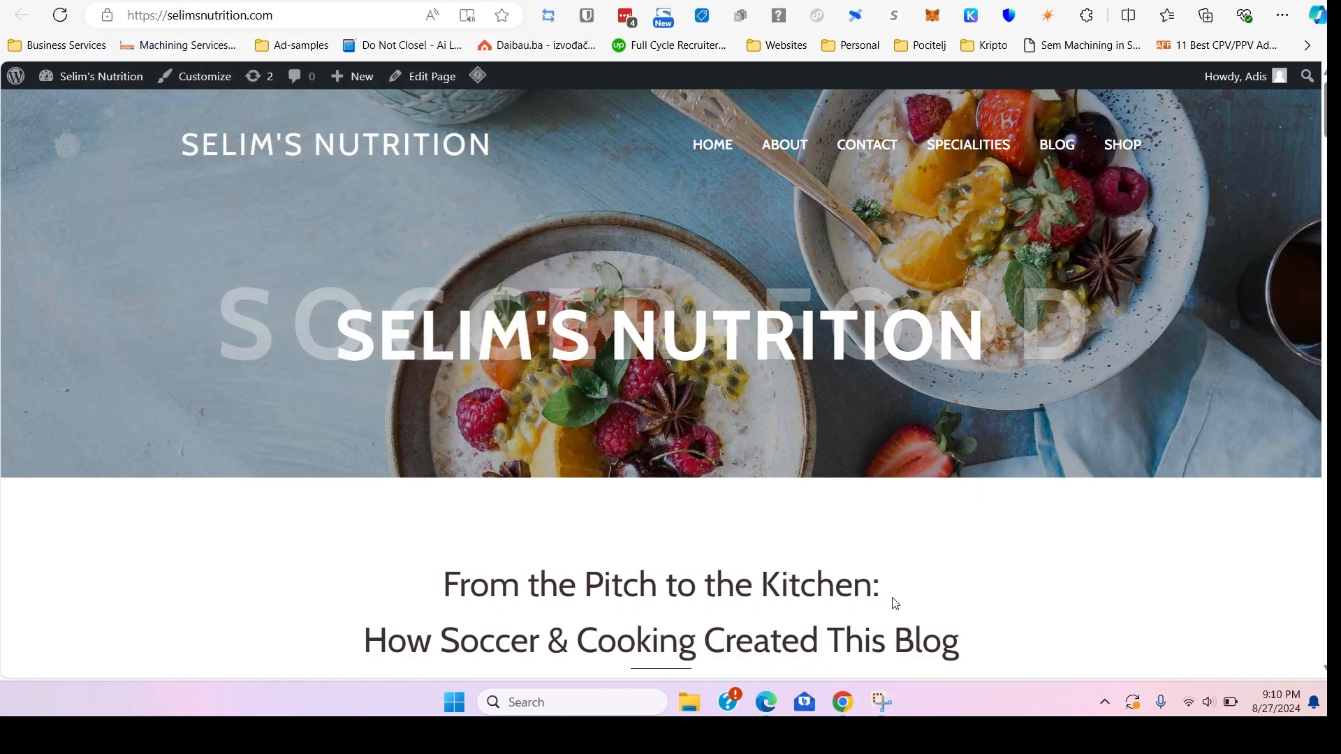
pyautogui.moveTo(843, 702)
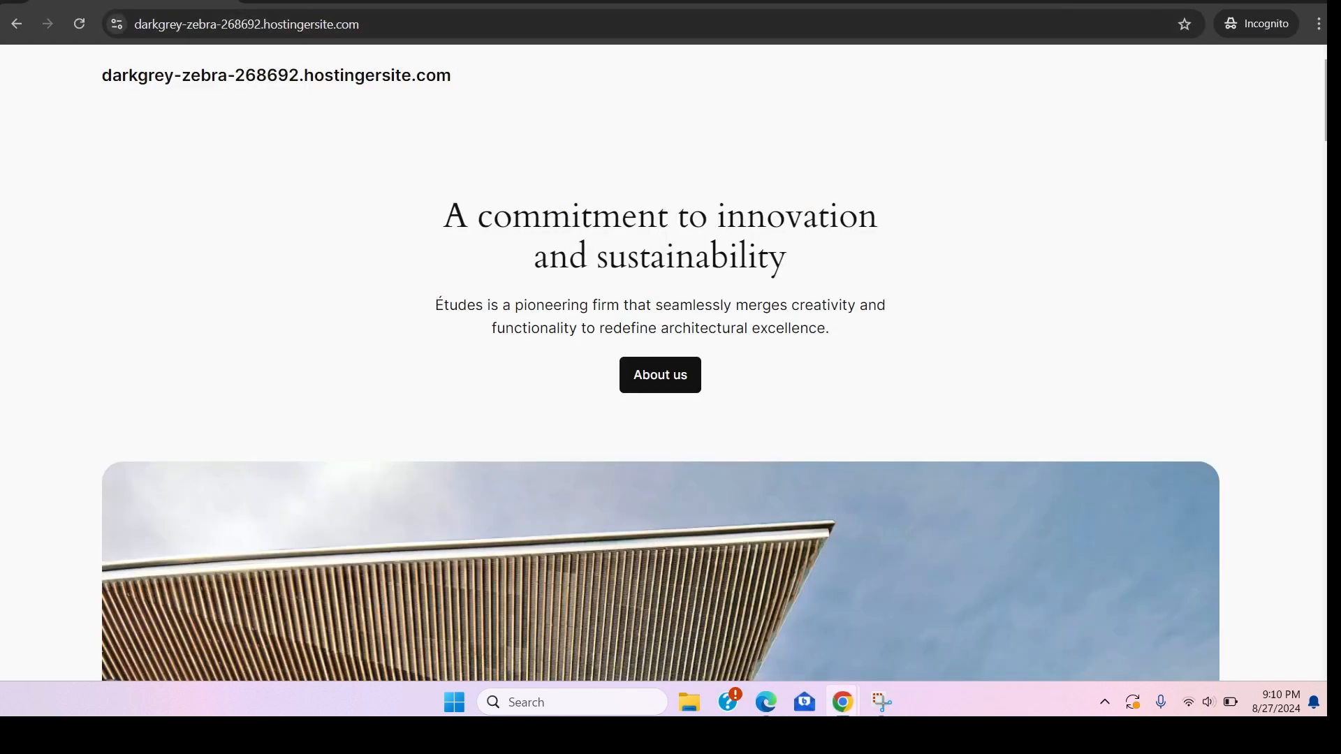
pyautogui.write('https://selimsnutrition.com/')
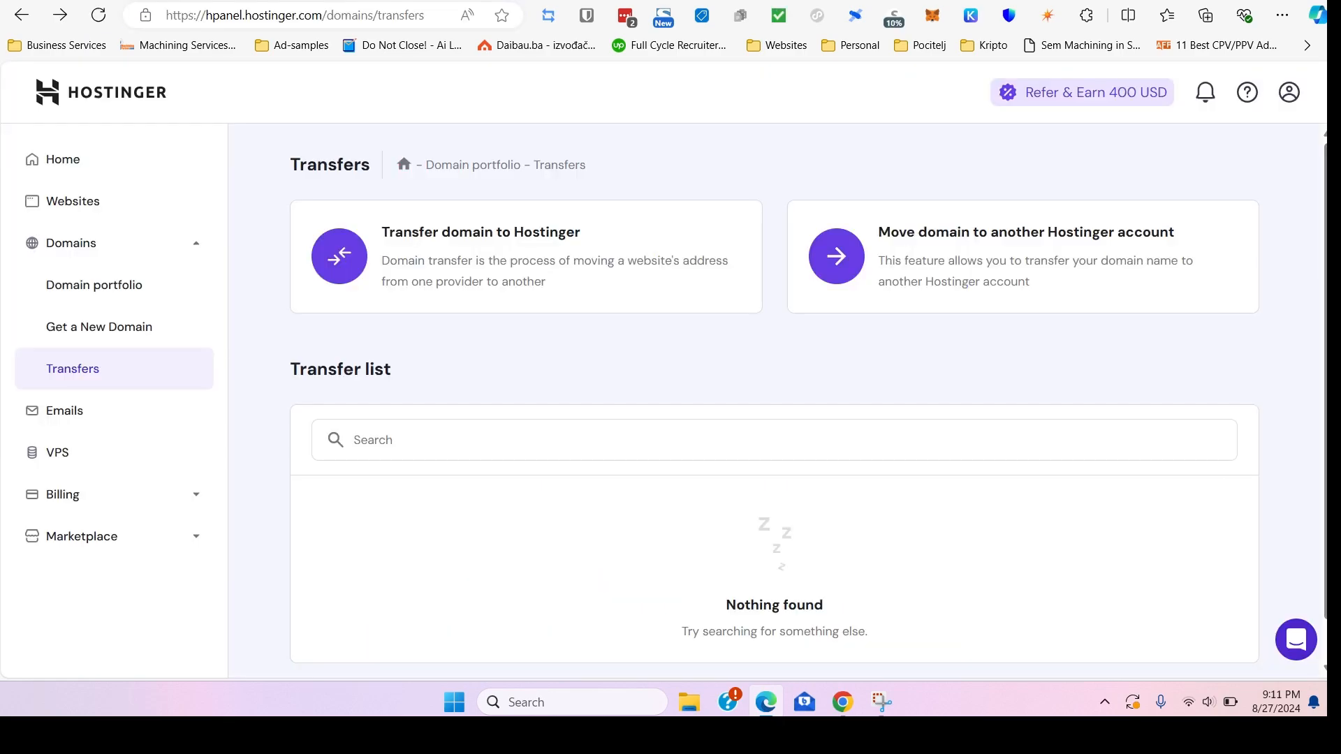
# From the Domain portfolio, manage selimsnutrition.com to see its dns-parking nameservers
pyautogui.doubleClick(774, 605)
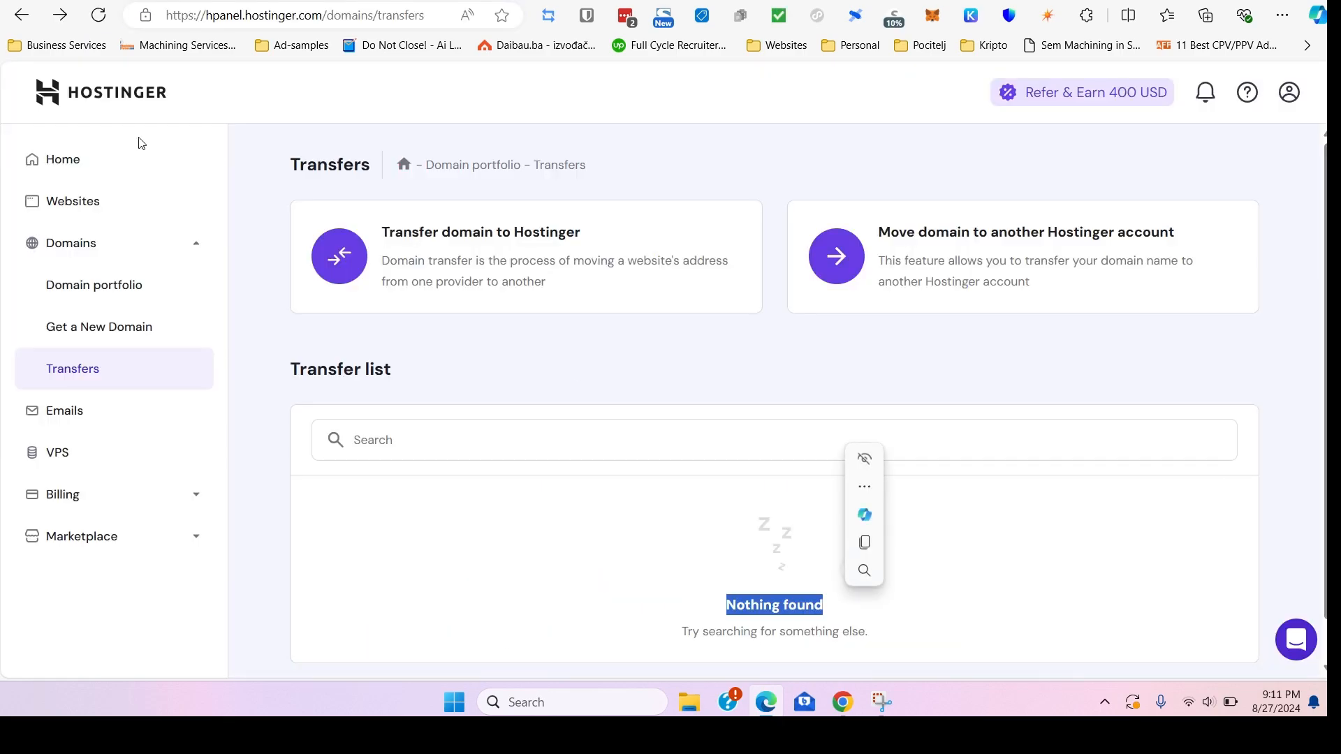
pyautogui.moveTo(98, 316)
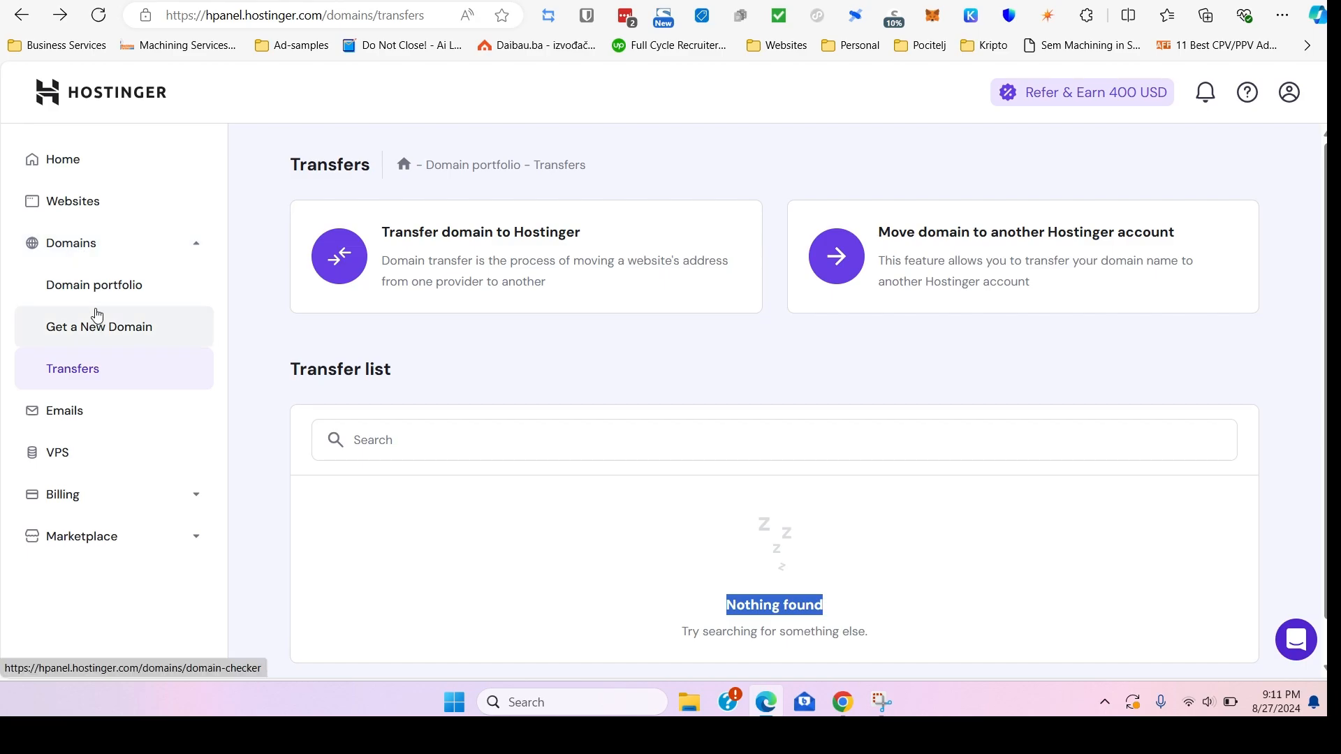
pyautogui.click(94, 285)
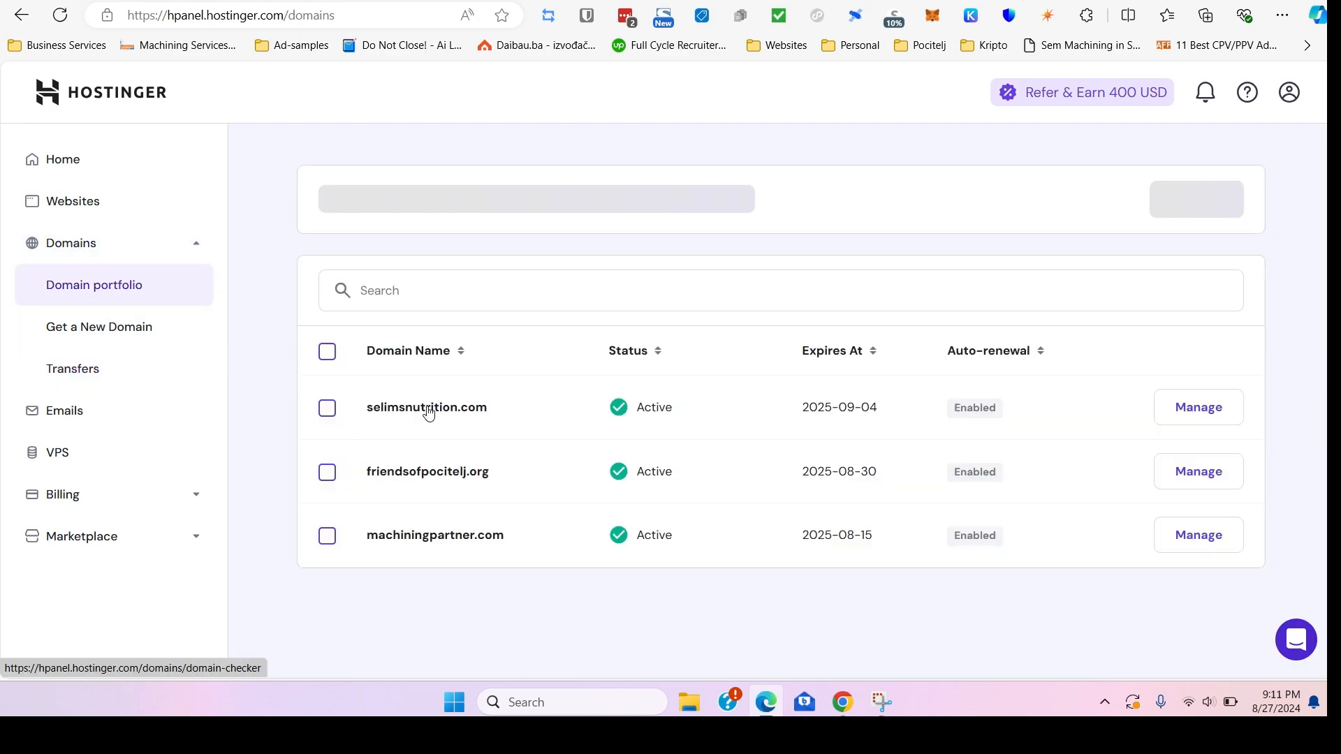
pyautogui.doubleClick(428, 408)
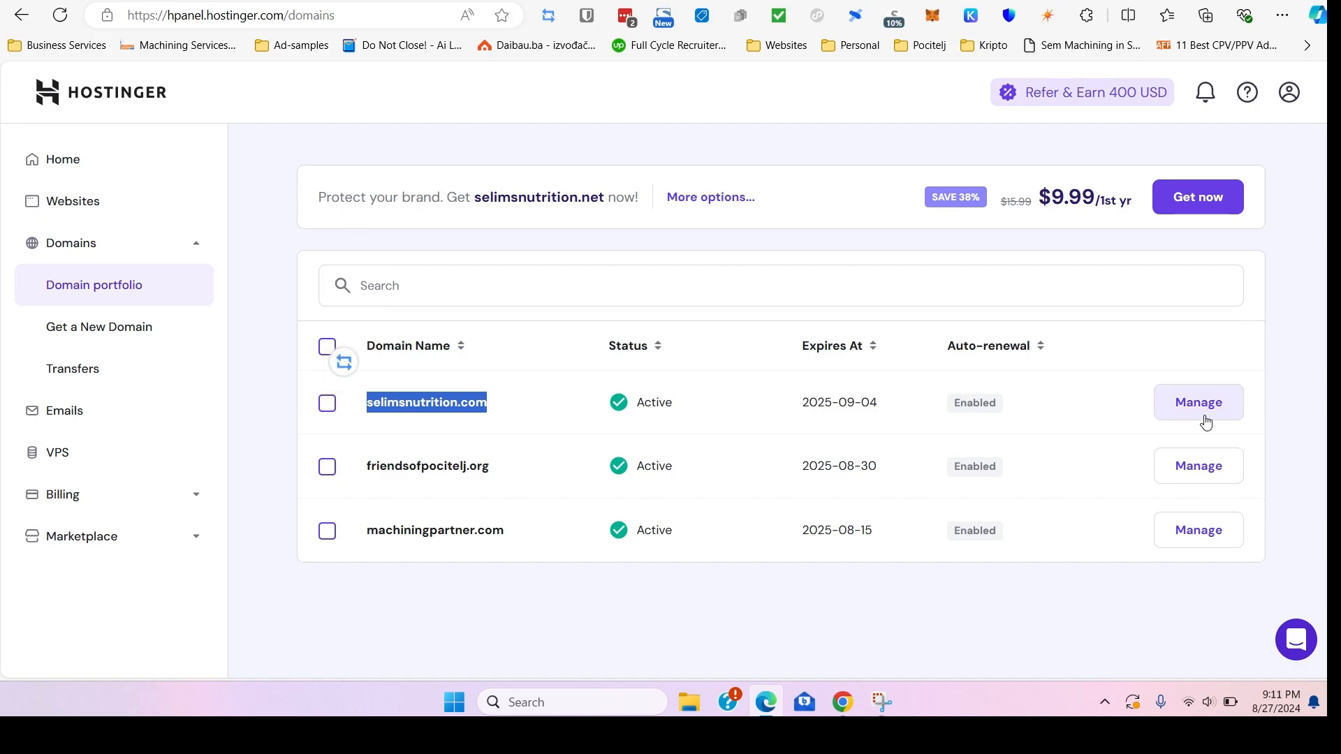
pyautogui.click(1198, 403)
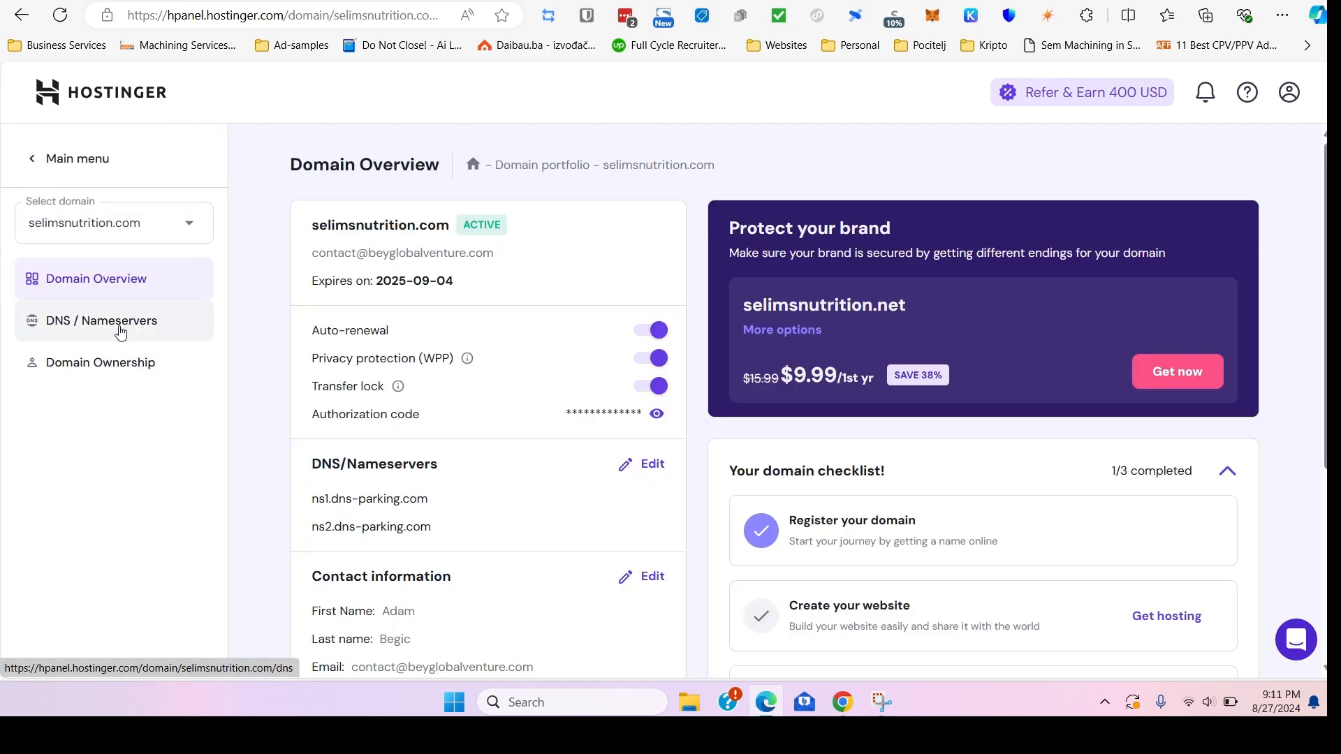
pyautogui.moveTo(123, 213)
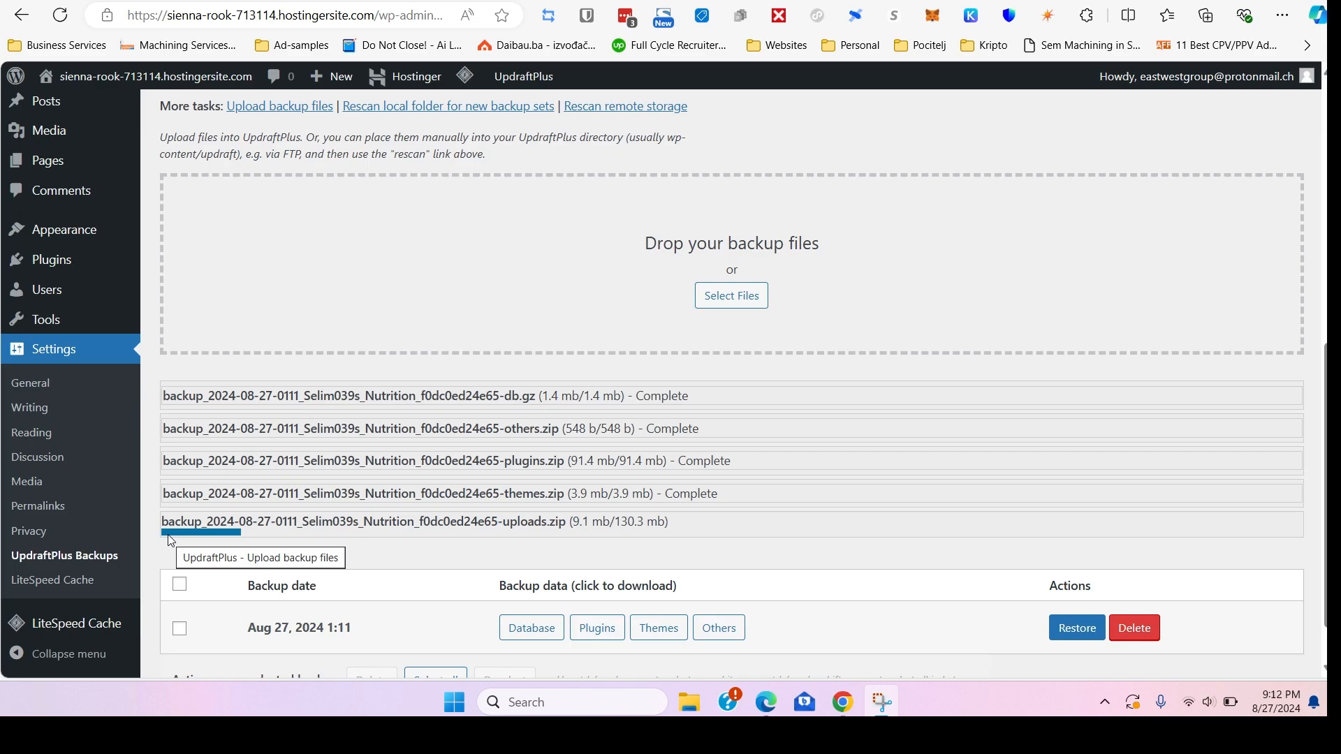
pyautogui.moveTo(319, 545)
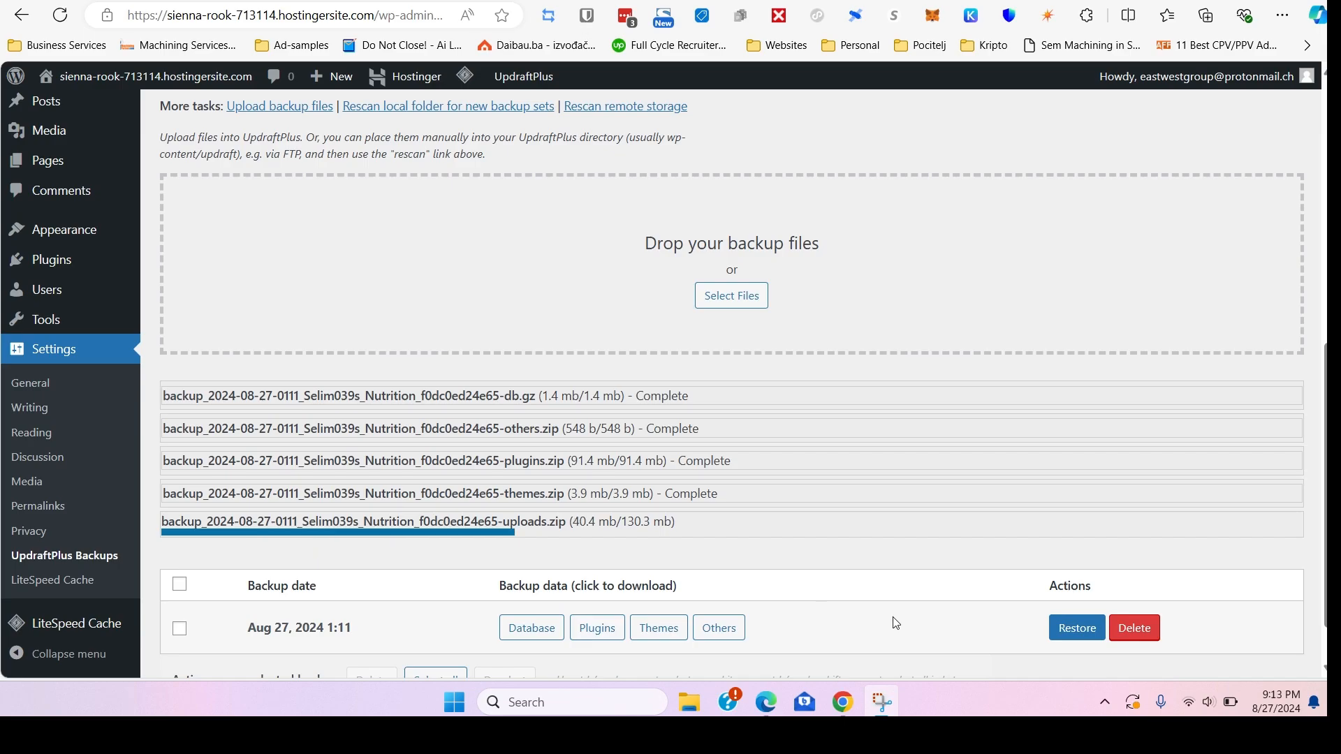
pyautogui.moveTo(1218, 522)
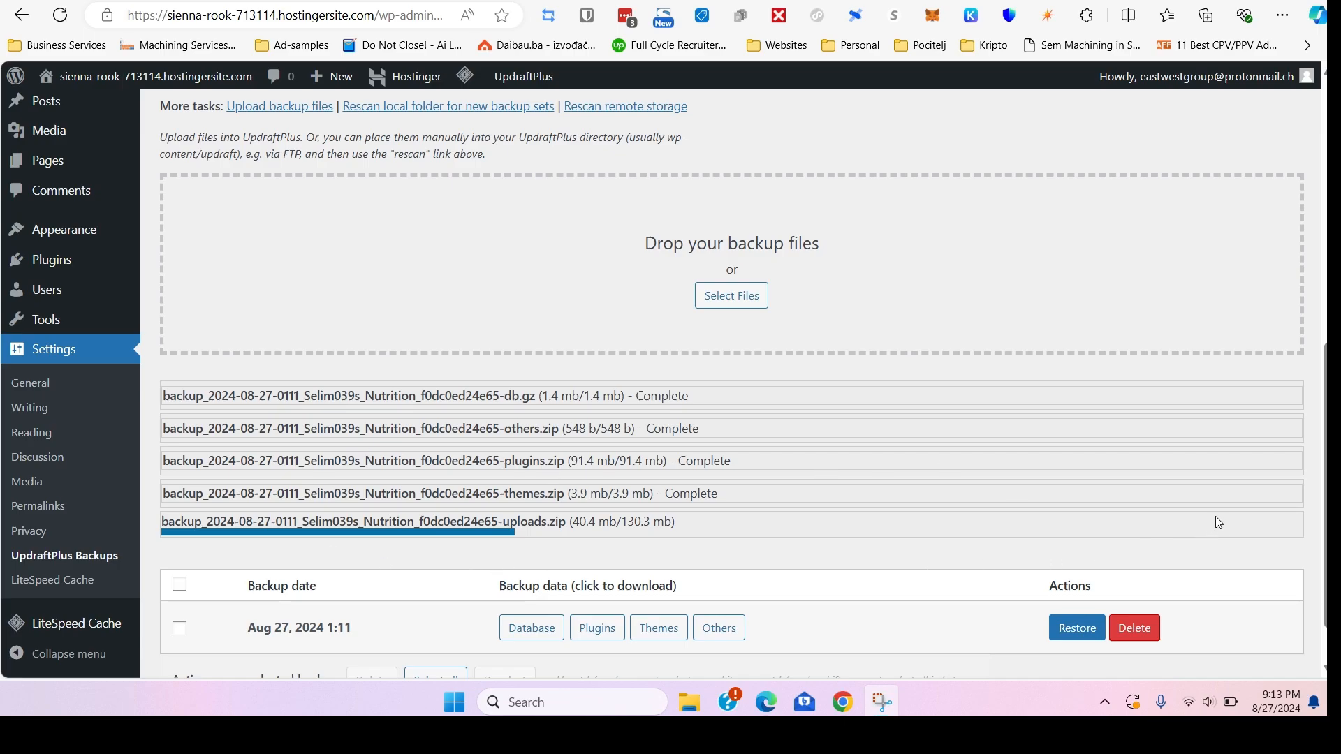
pyautogui.moveTo(332, 344)
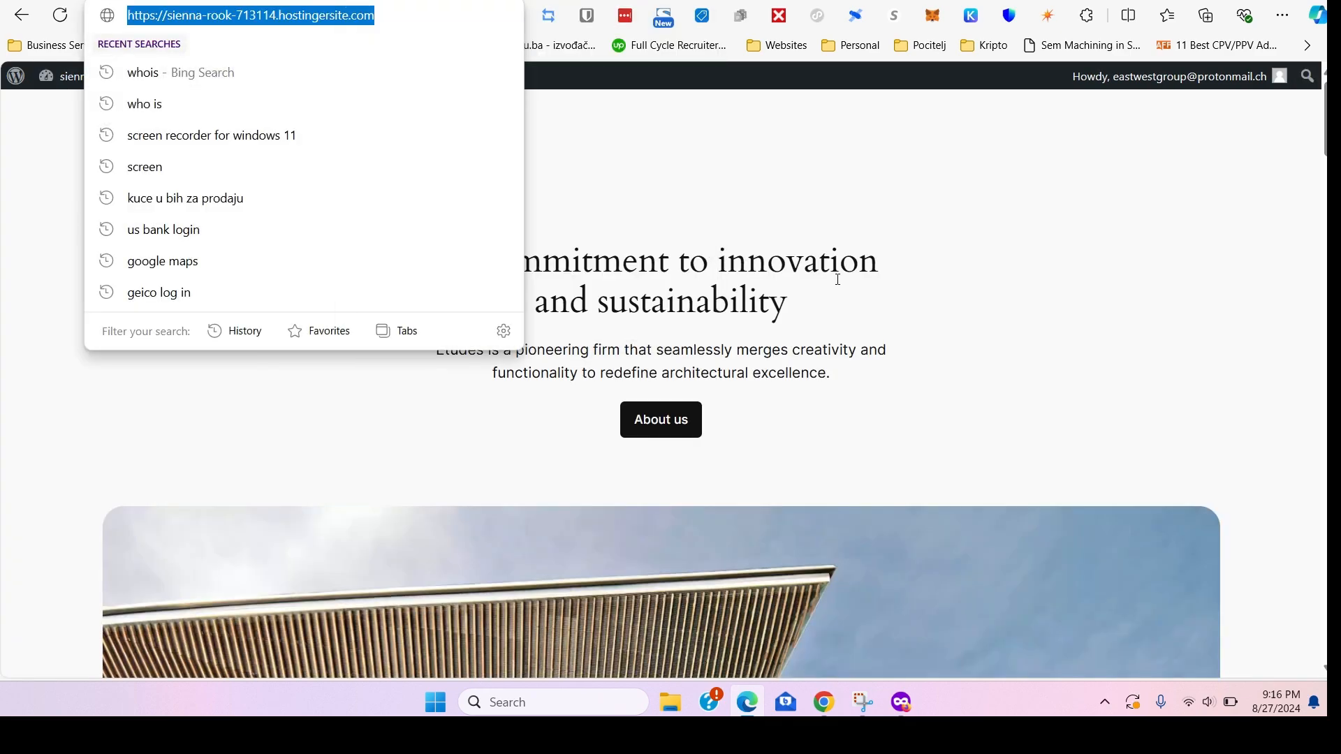
pyautogui.moveTo(902, 701)
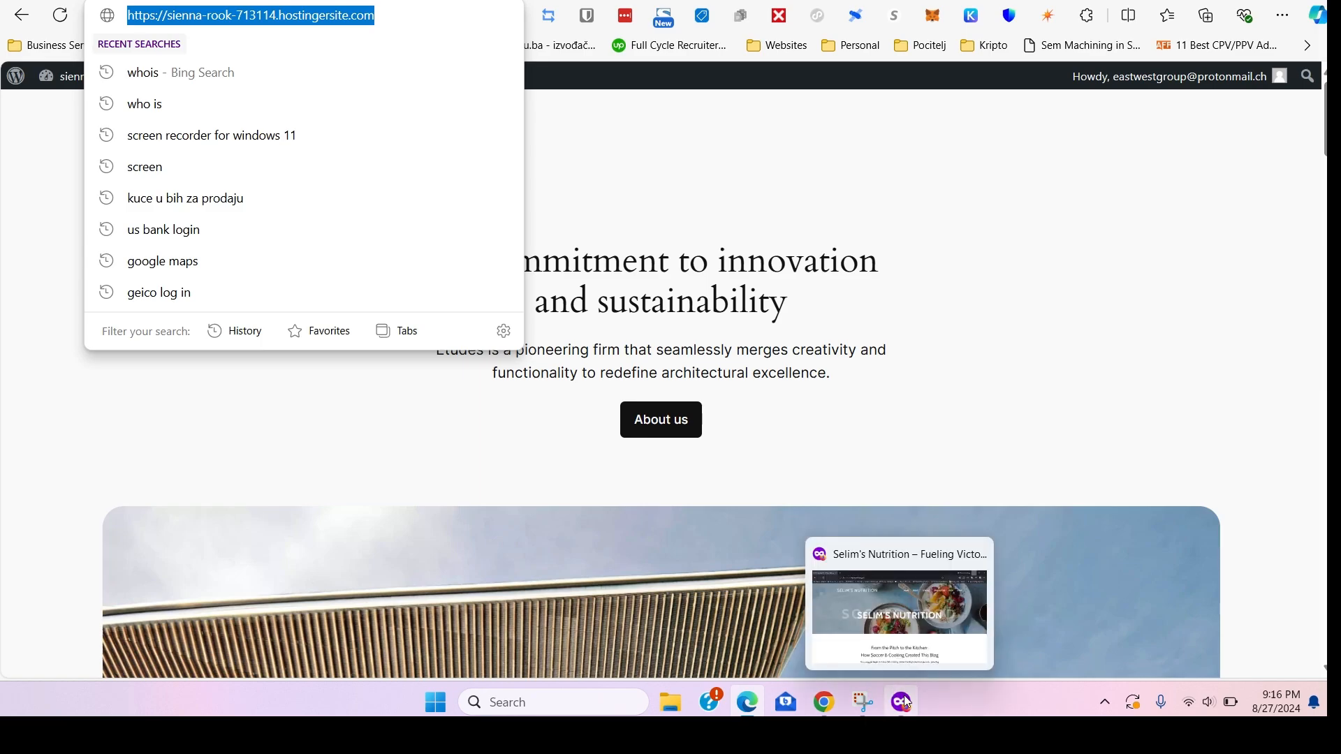
# Load sienna-rook-713114.hostingersite.com in a Chrome Incognito window
pyautogui.click(899, 617)
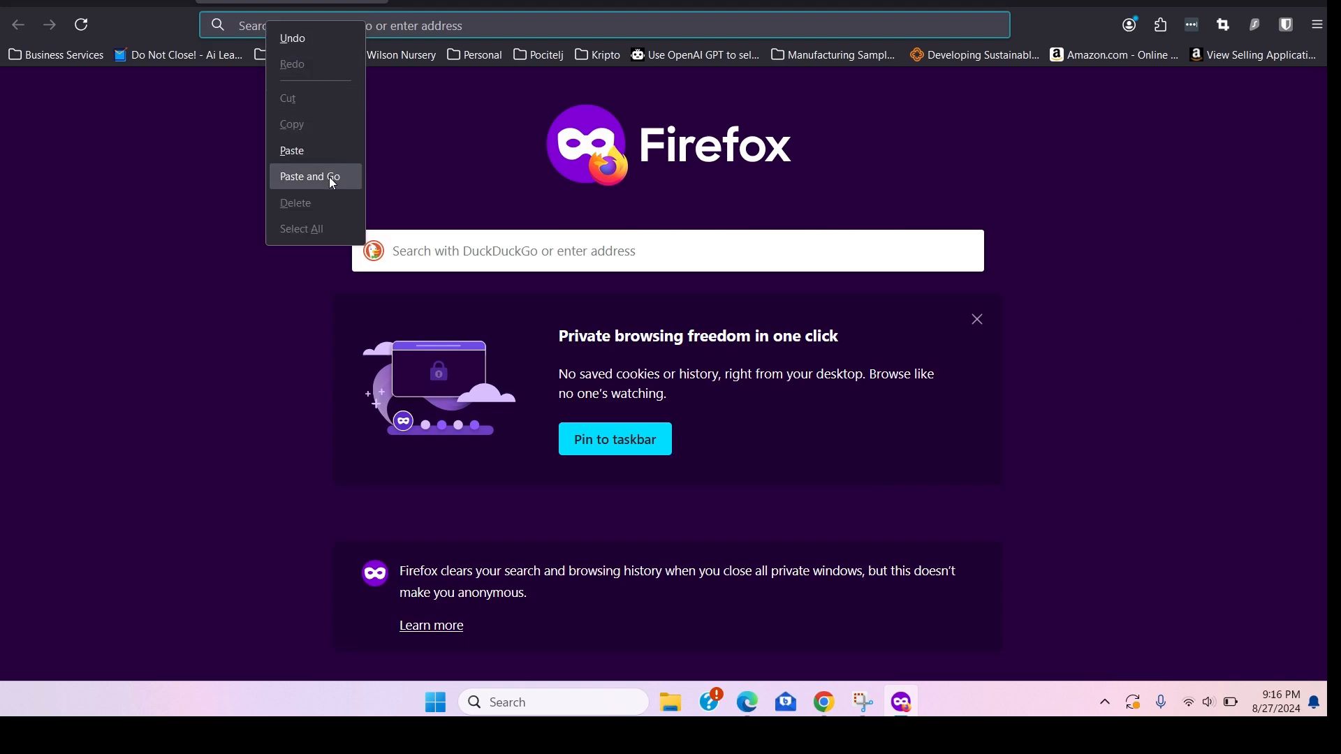
pyautogui.click(310, 176)
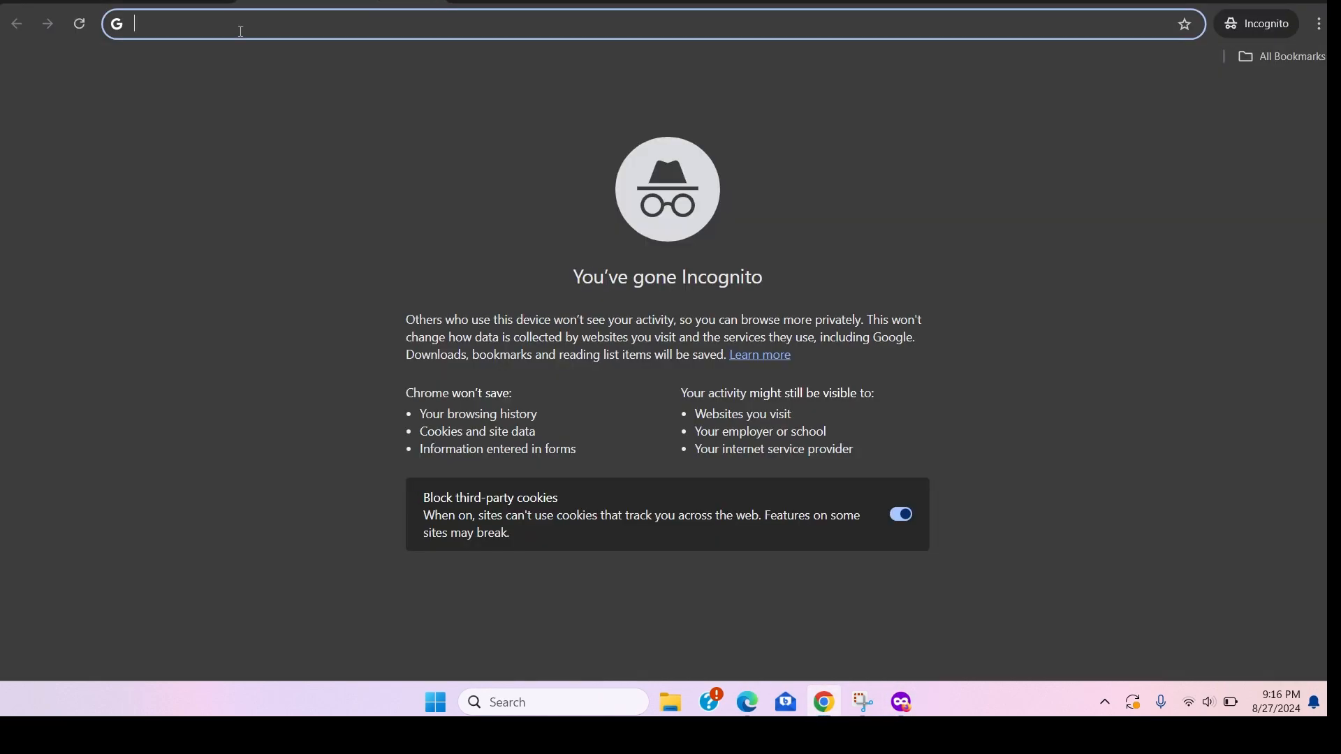
pyautogui.write('sienna-rook-713114.hostingersite.com')
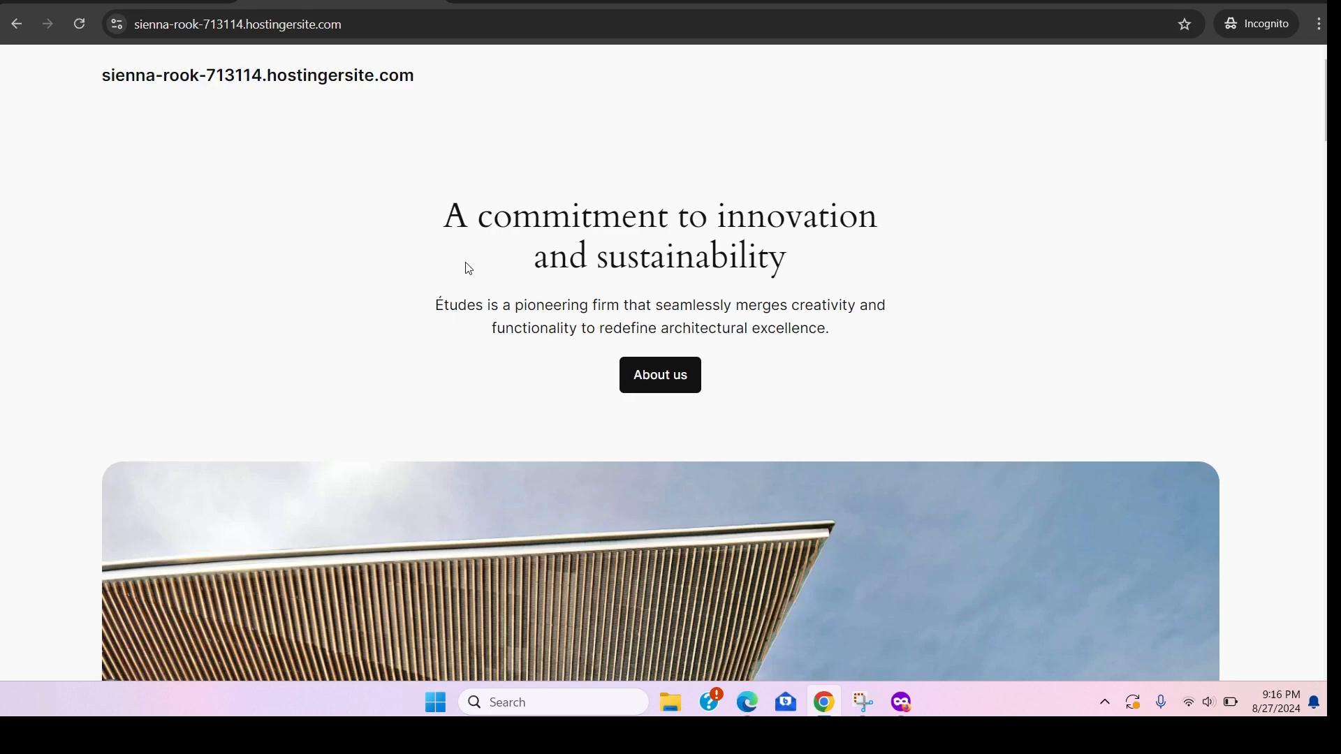
pyautogui.click(746, 701)
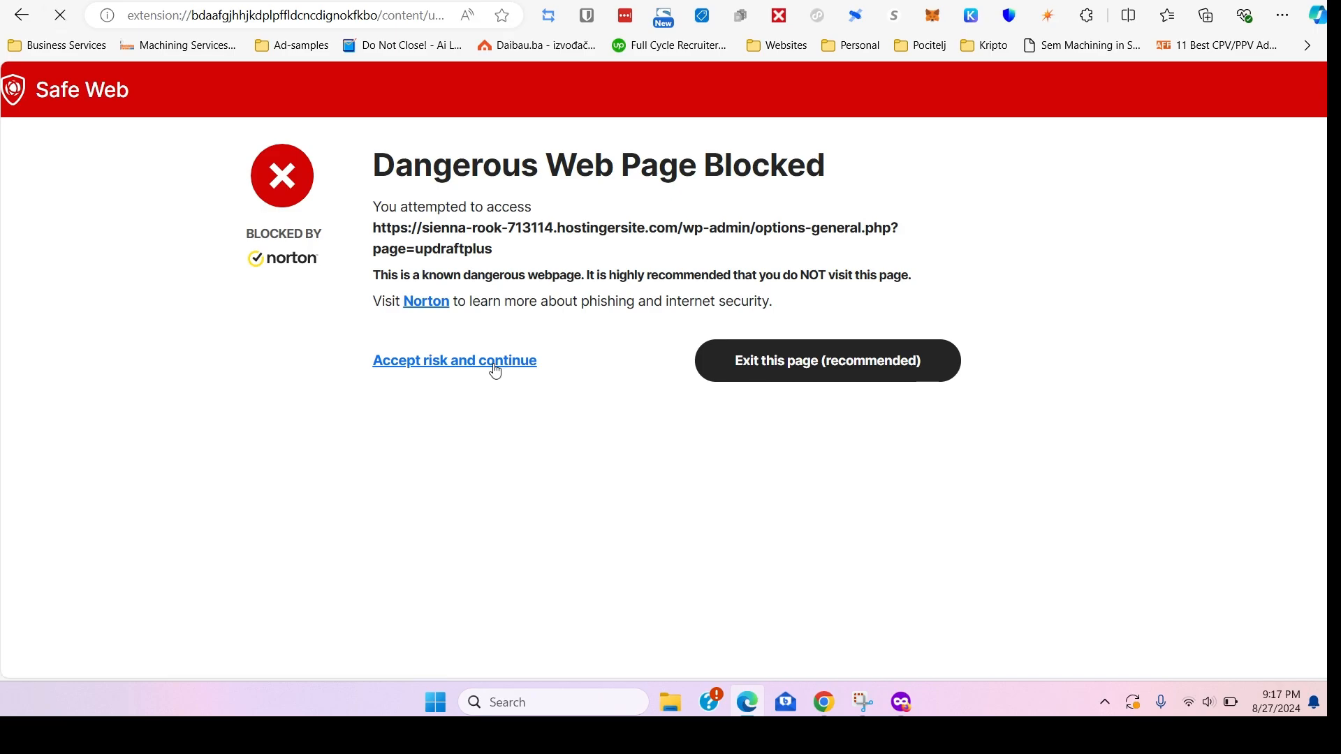
# Pass the Norton block and start Restore on the Aug 27, 2024 backup
pyautogui.click(454, 360)
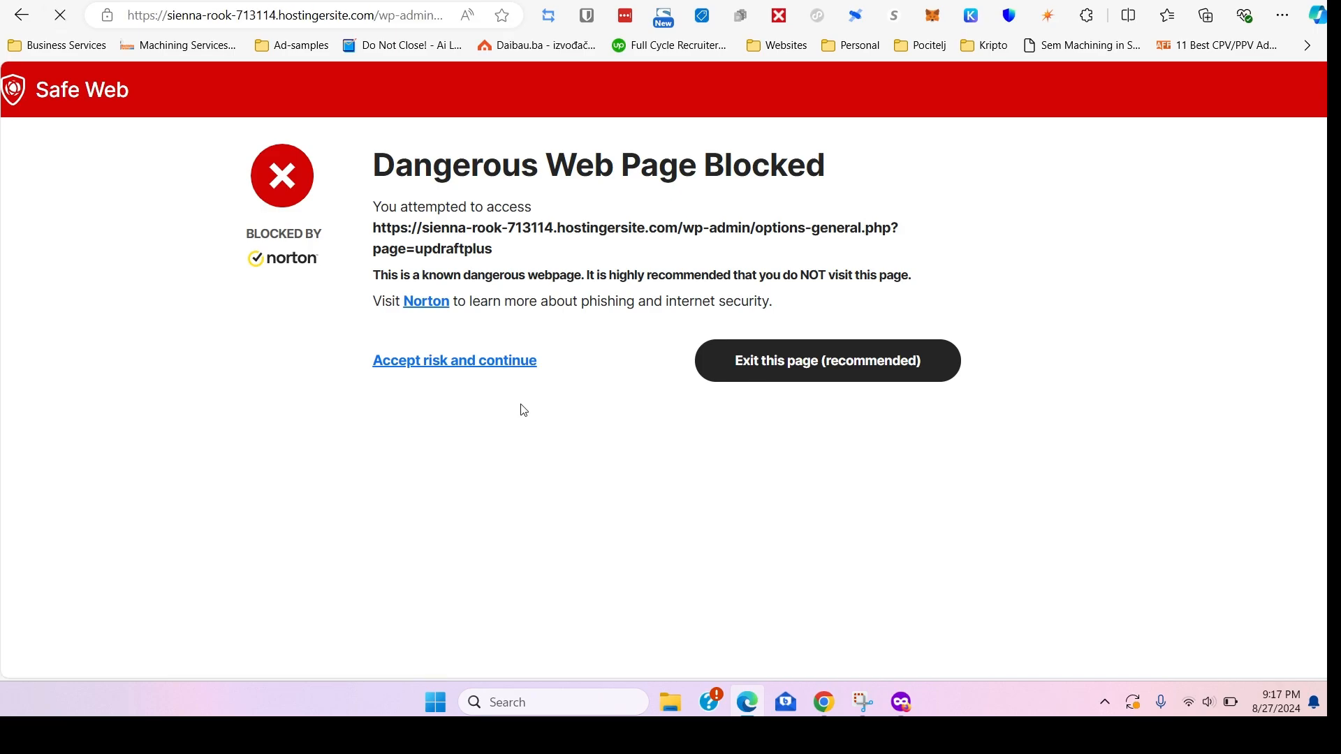
pyautogui.click(454, 360)
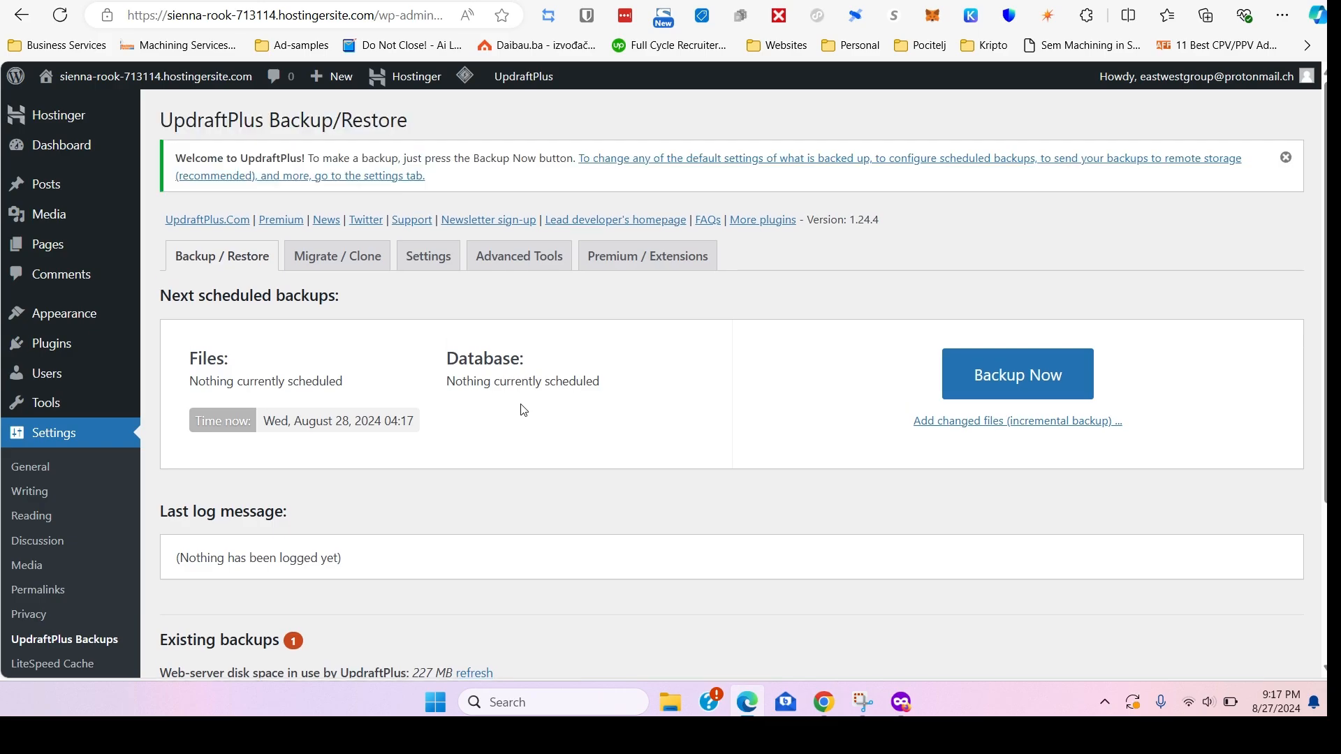
pyautogui.moveTo(394, 571)
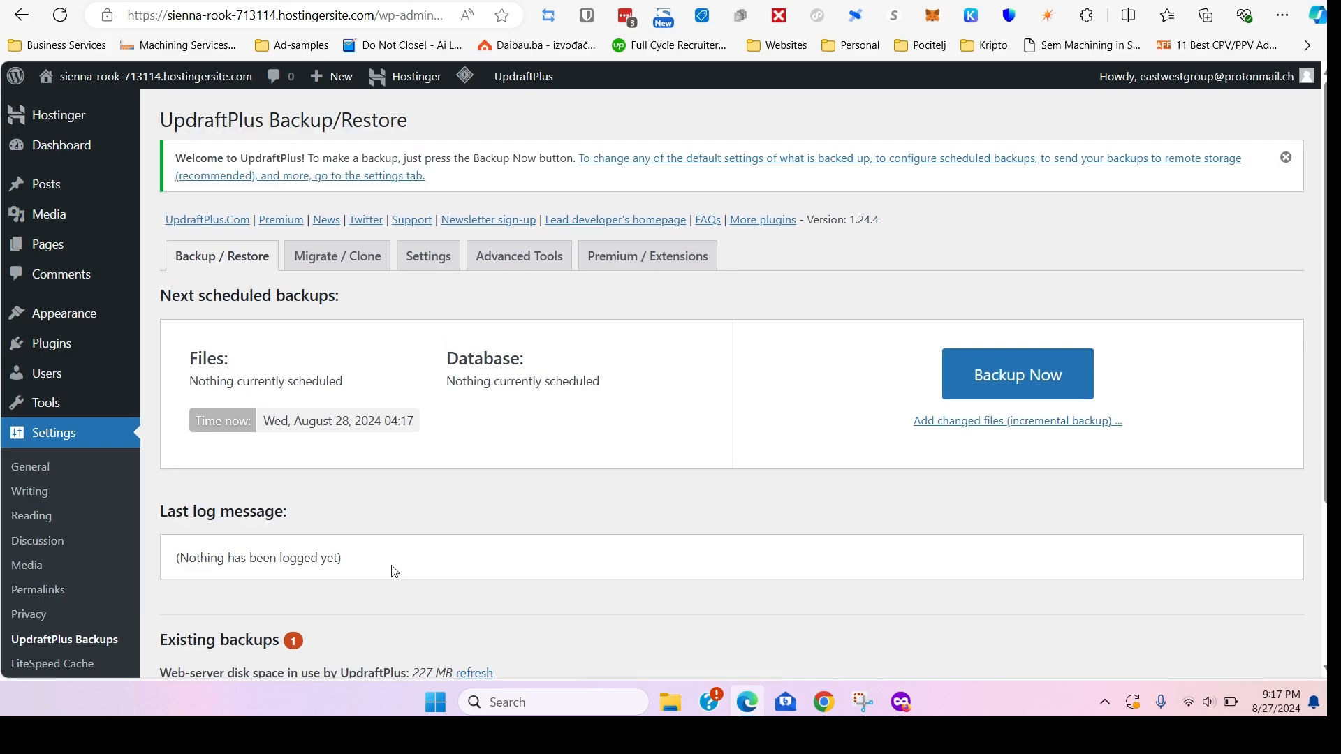
pyautogui.scroll(-3)
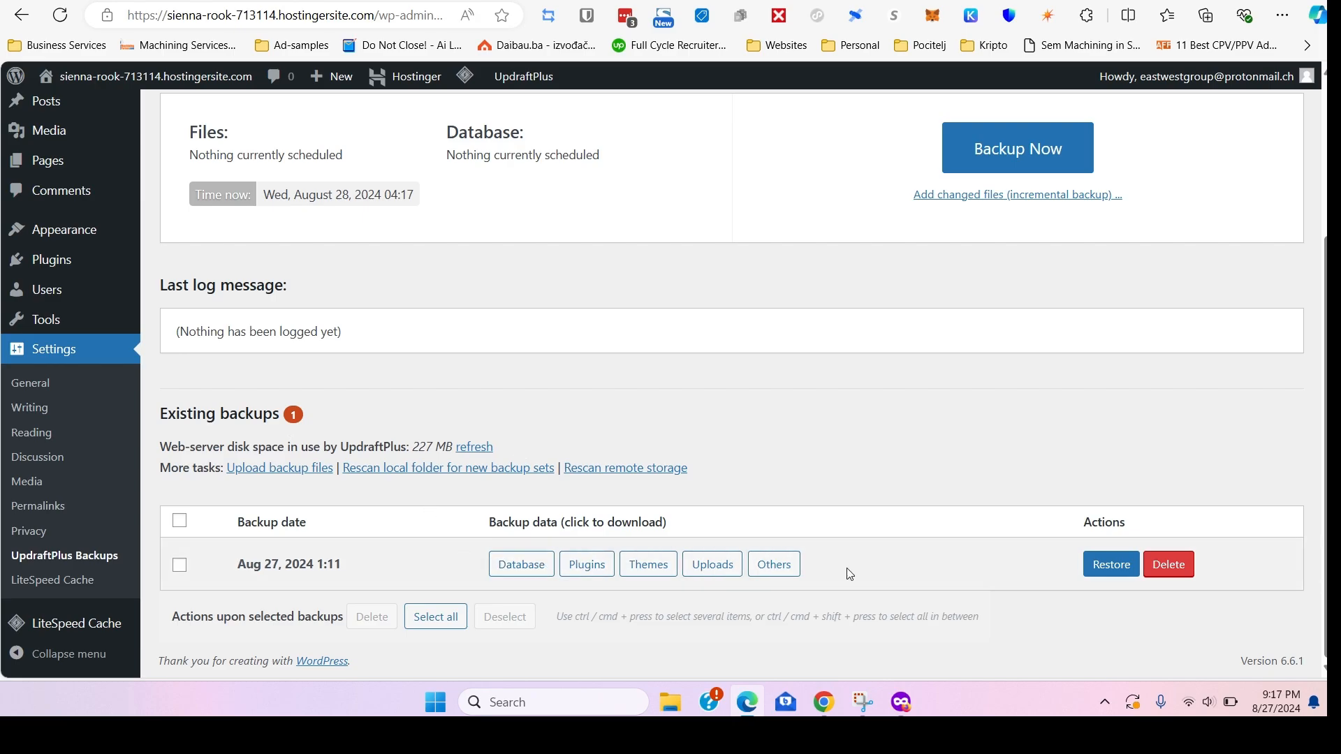
pyautogui.click(1112, 565)
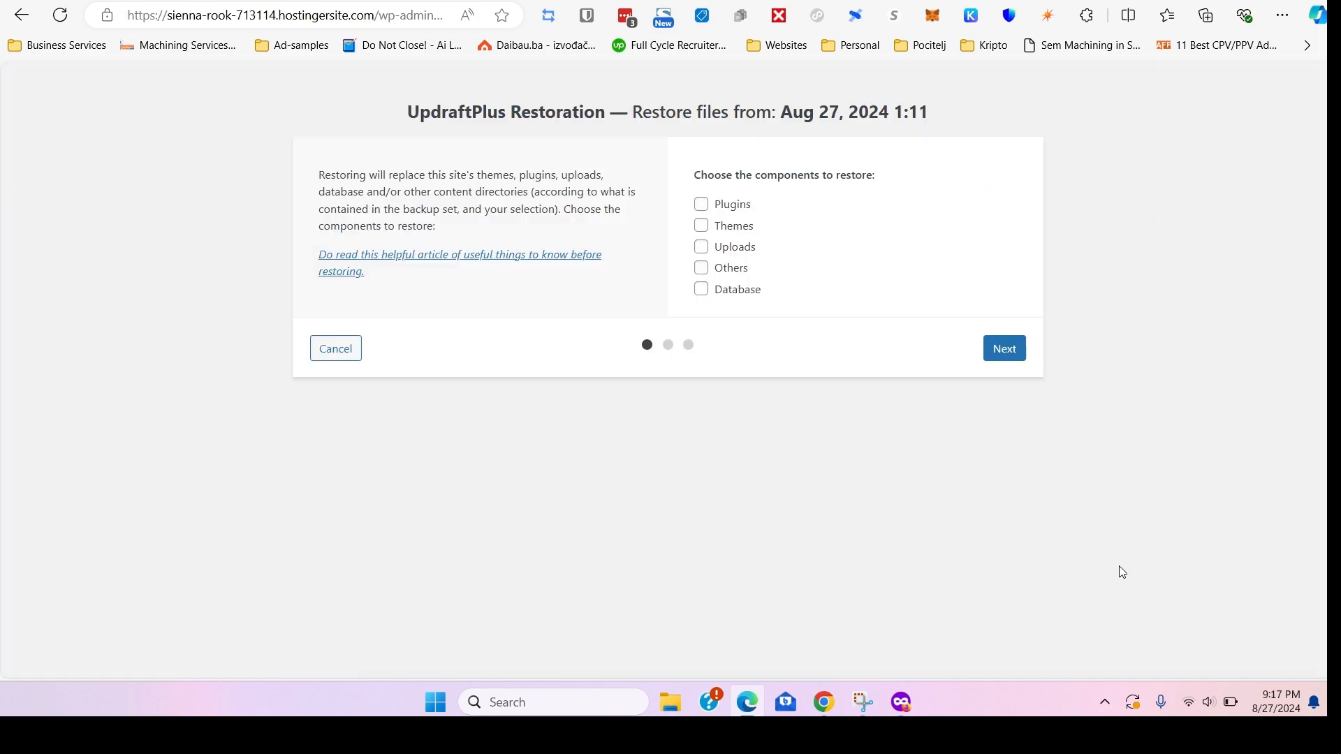
pyautogui.moveTo(1119, 570)
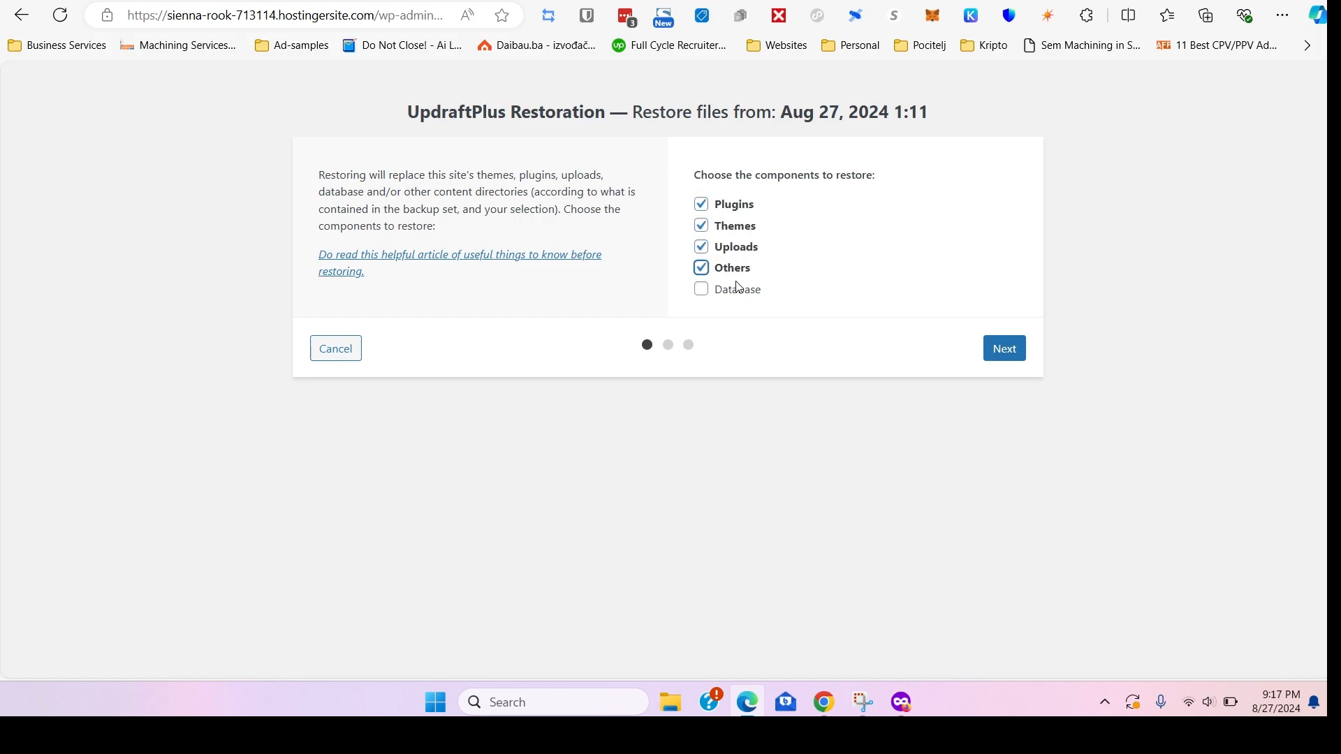
# Include the database with the other components, proceed and begin the restore
pyautogui.click(702, 289)
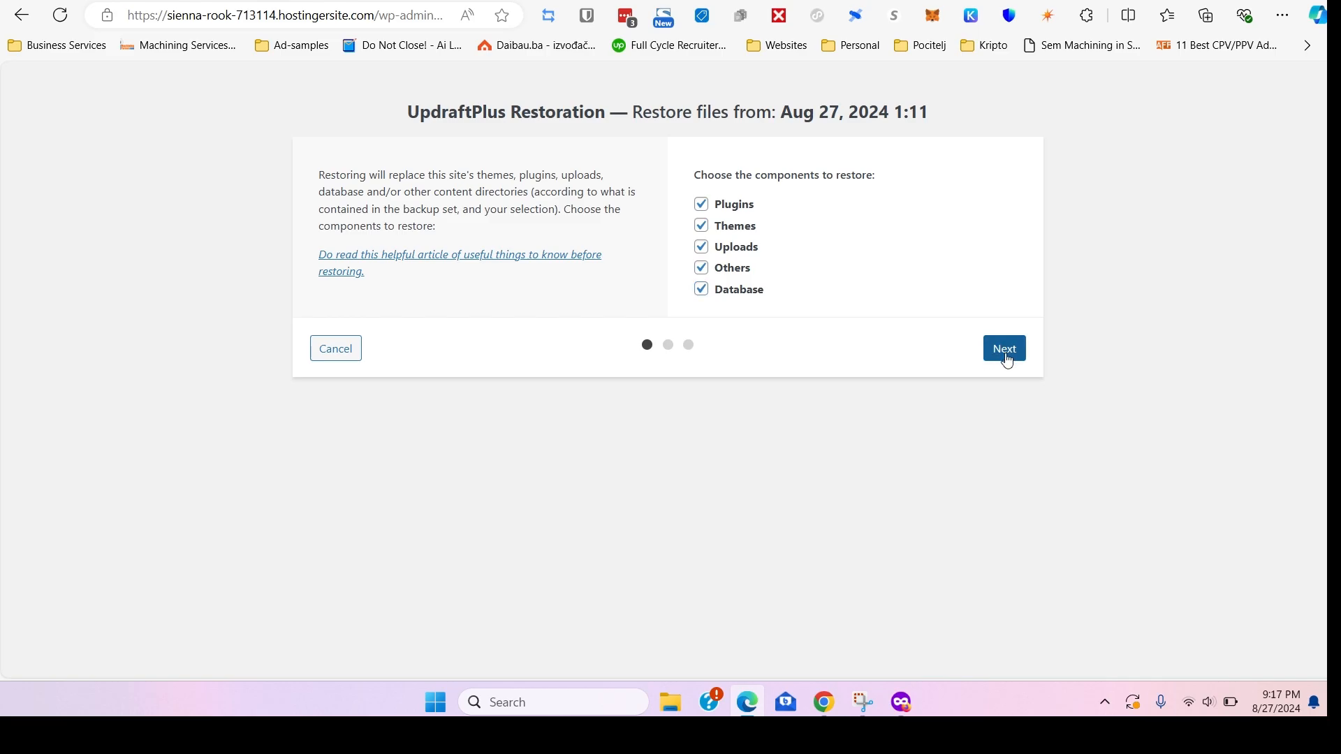
pyautogui.click(1003, 349)
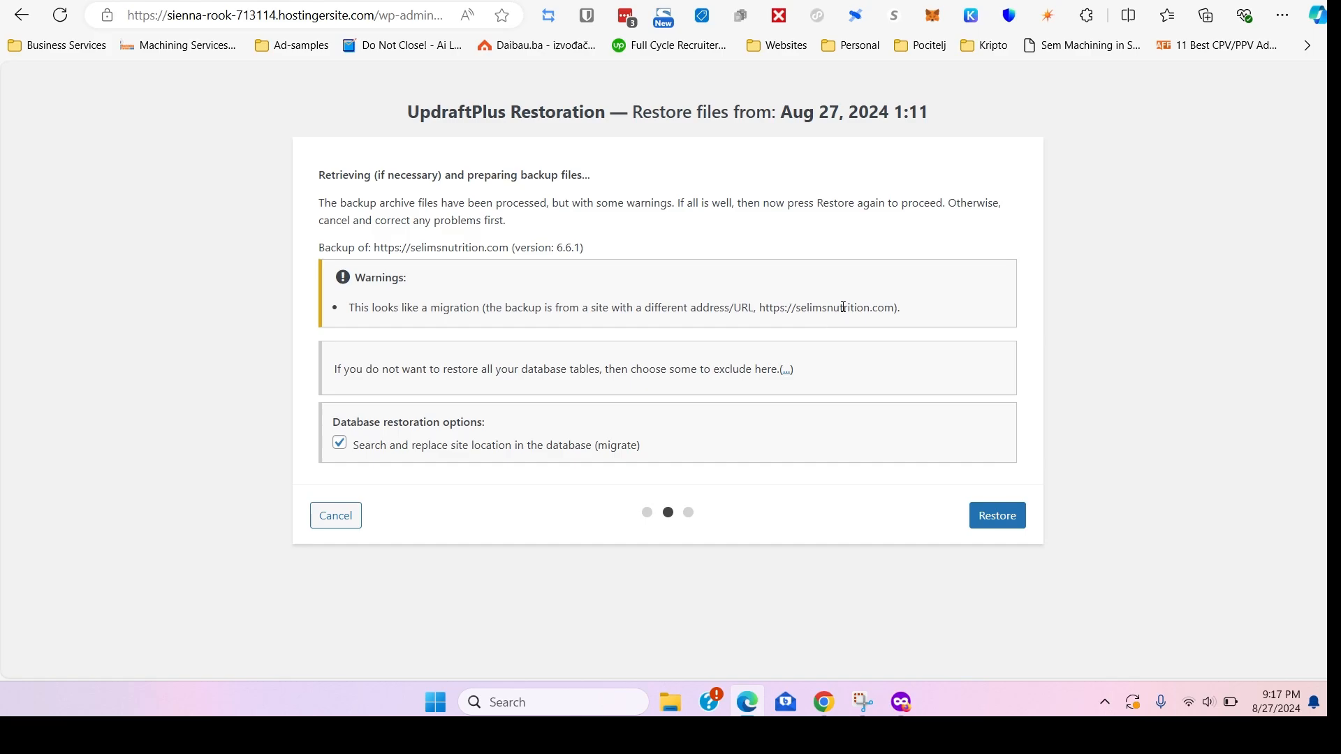
pyautogui.moveTo(1003, 517)
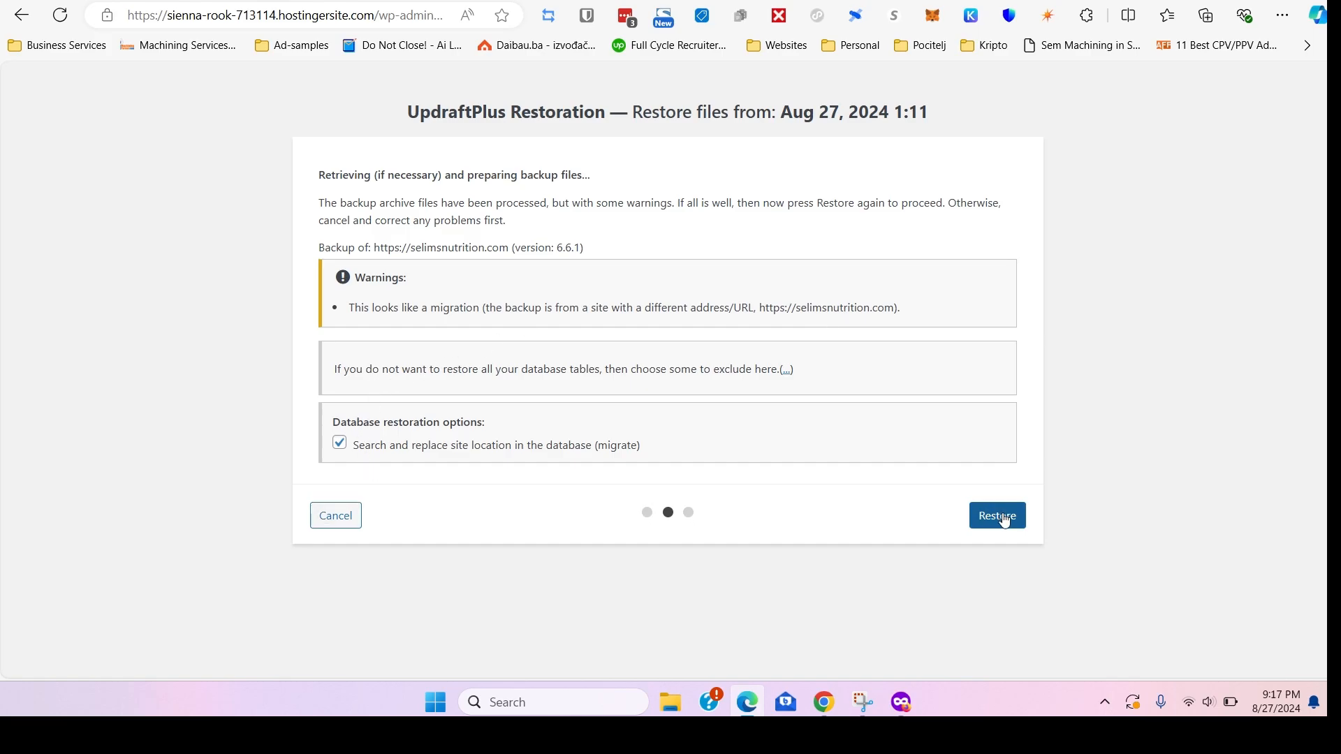
pyautogui.click(997, 515)
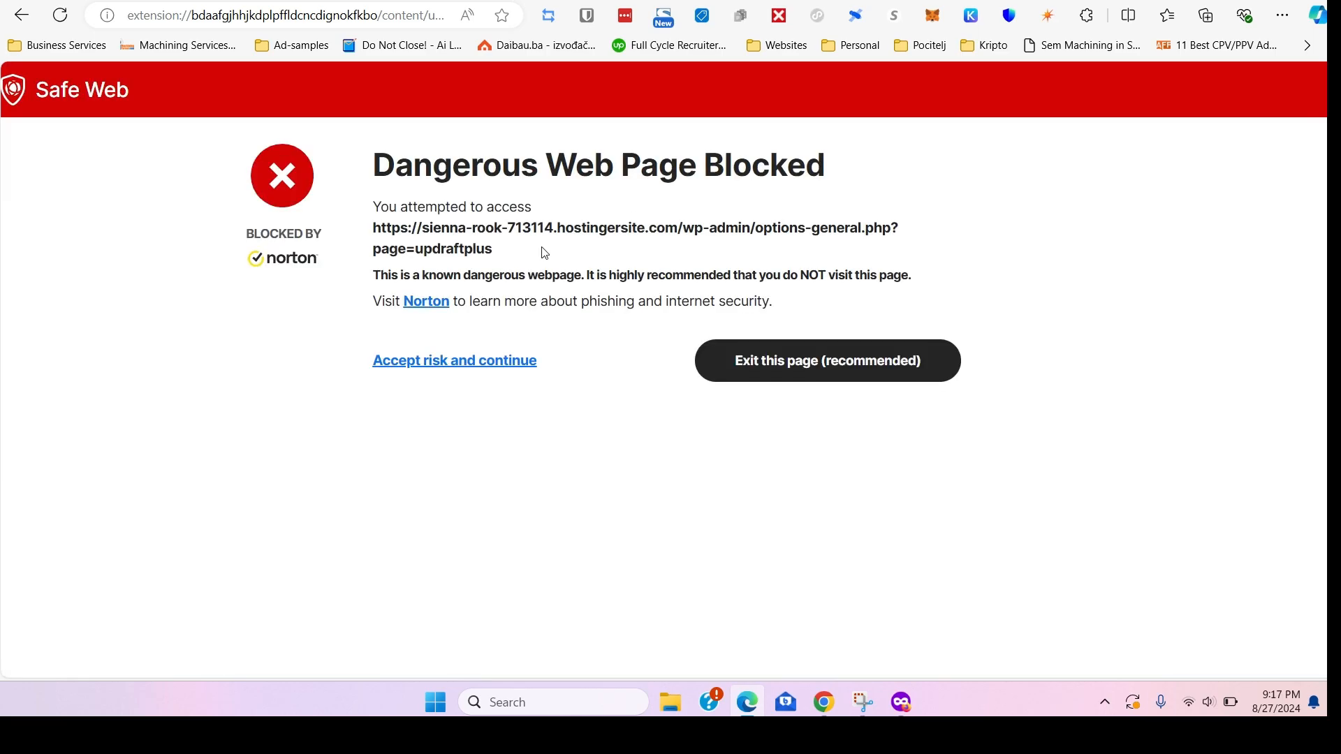
# Pass the Norton block again, add Others to the restore and advance to the prepared-files step
pyautogui.click(456, 360)
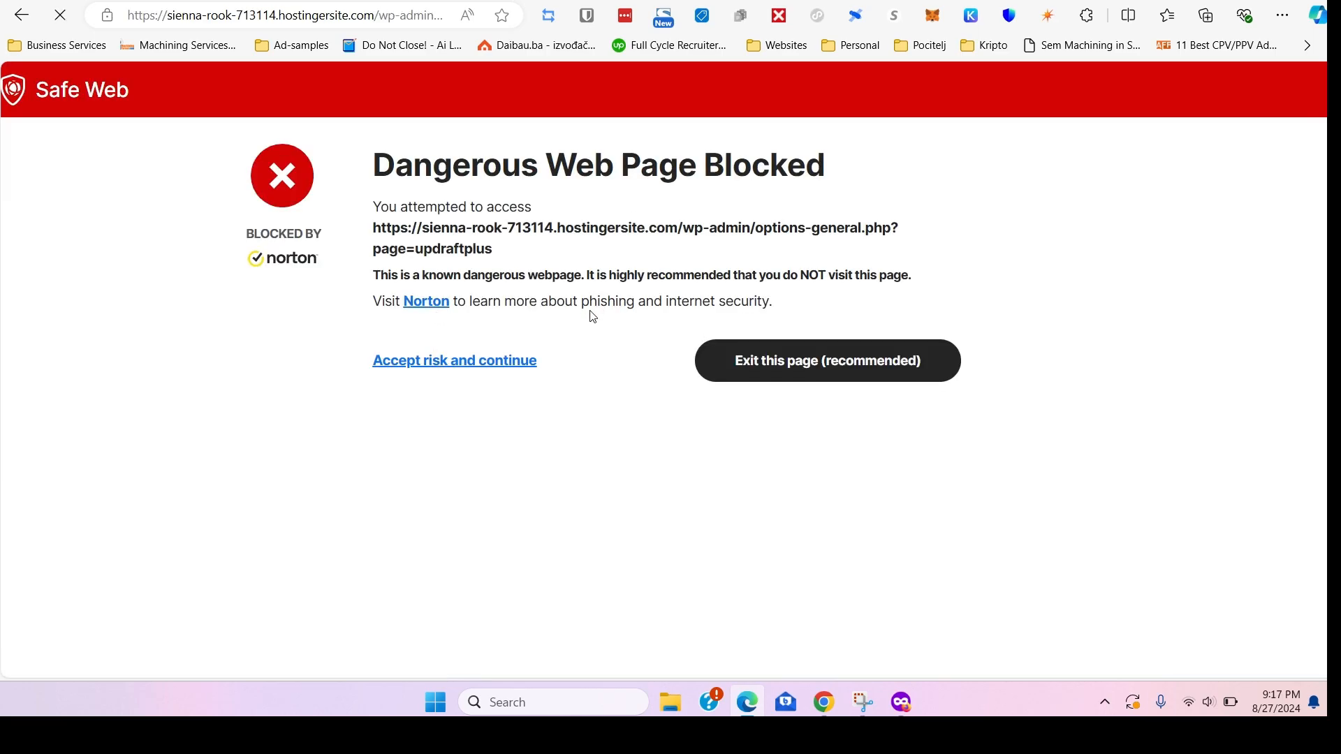
pyautogui.click(455, 360)
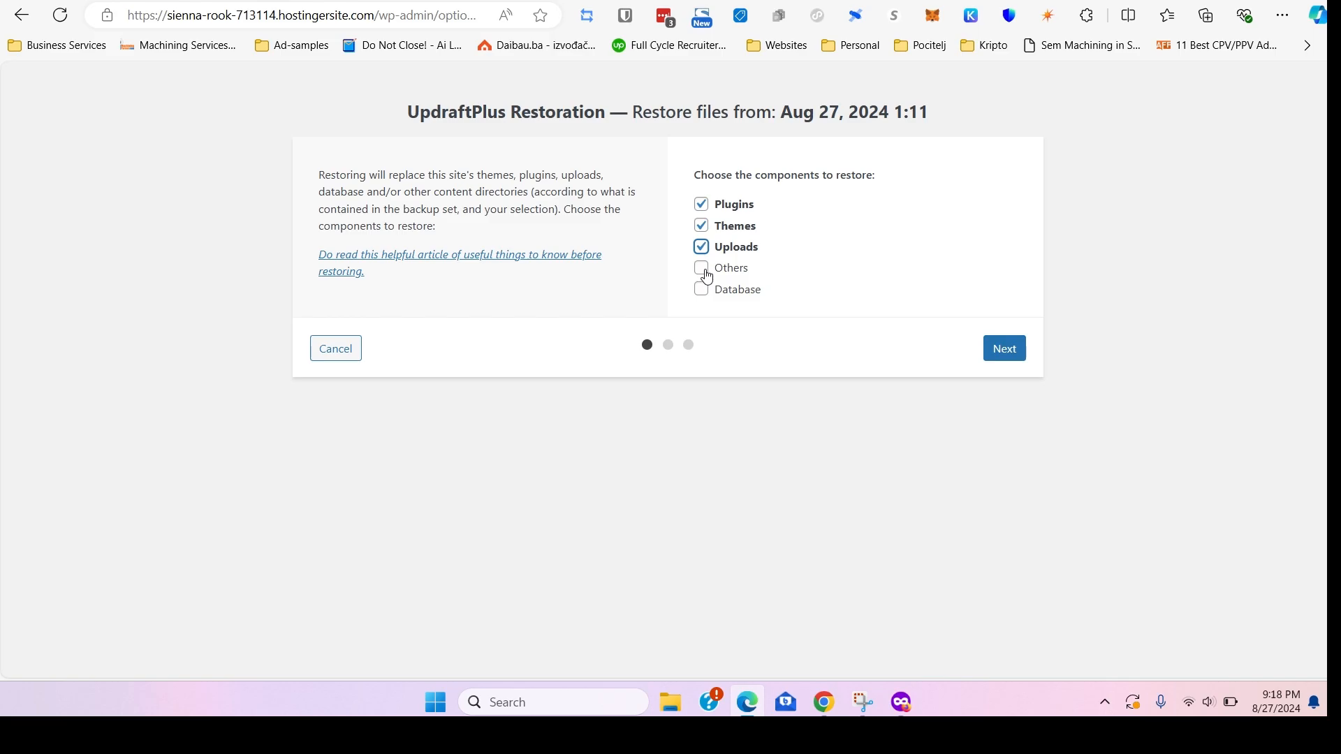
pyautogui.click(1004, 349)
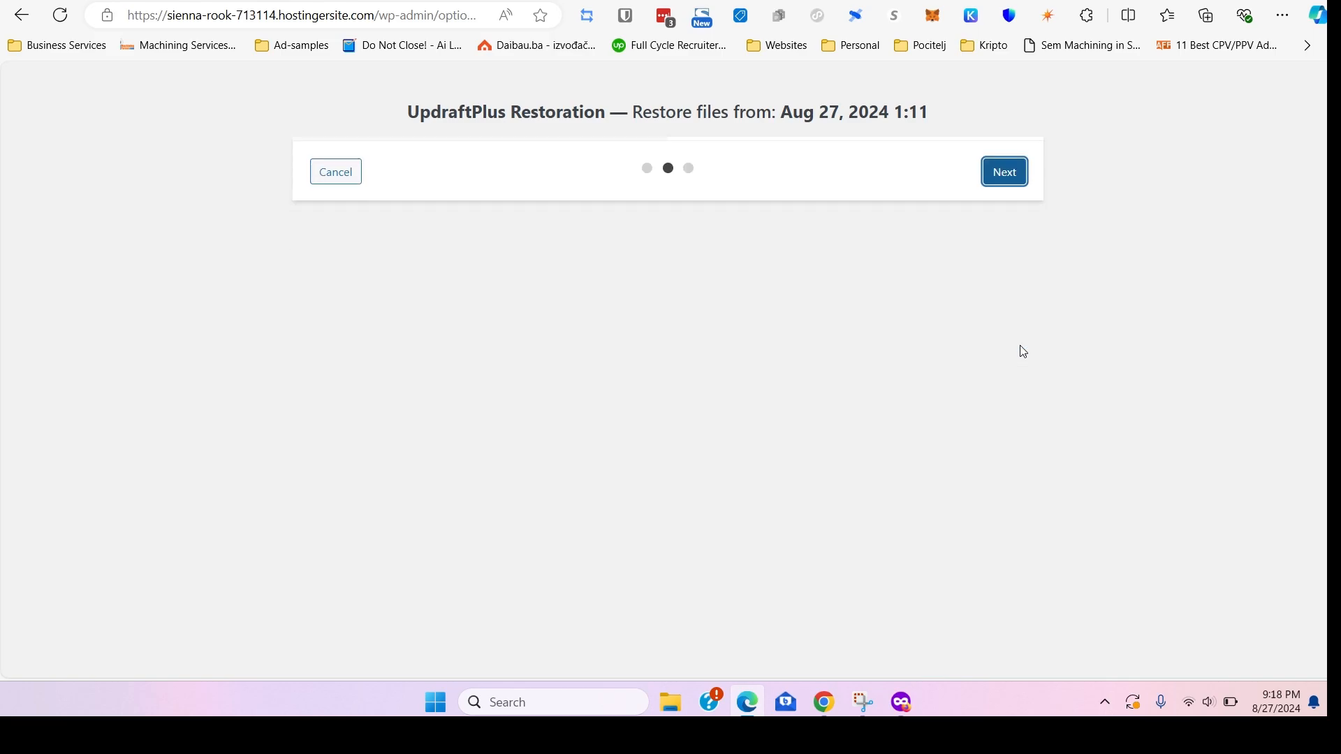
pyautogui.click(1003, 172)
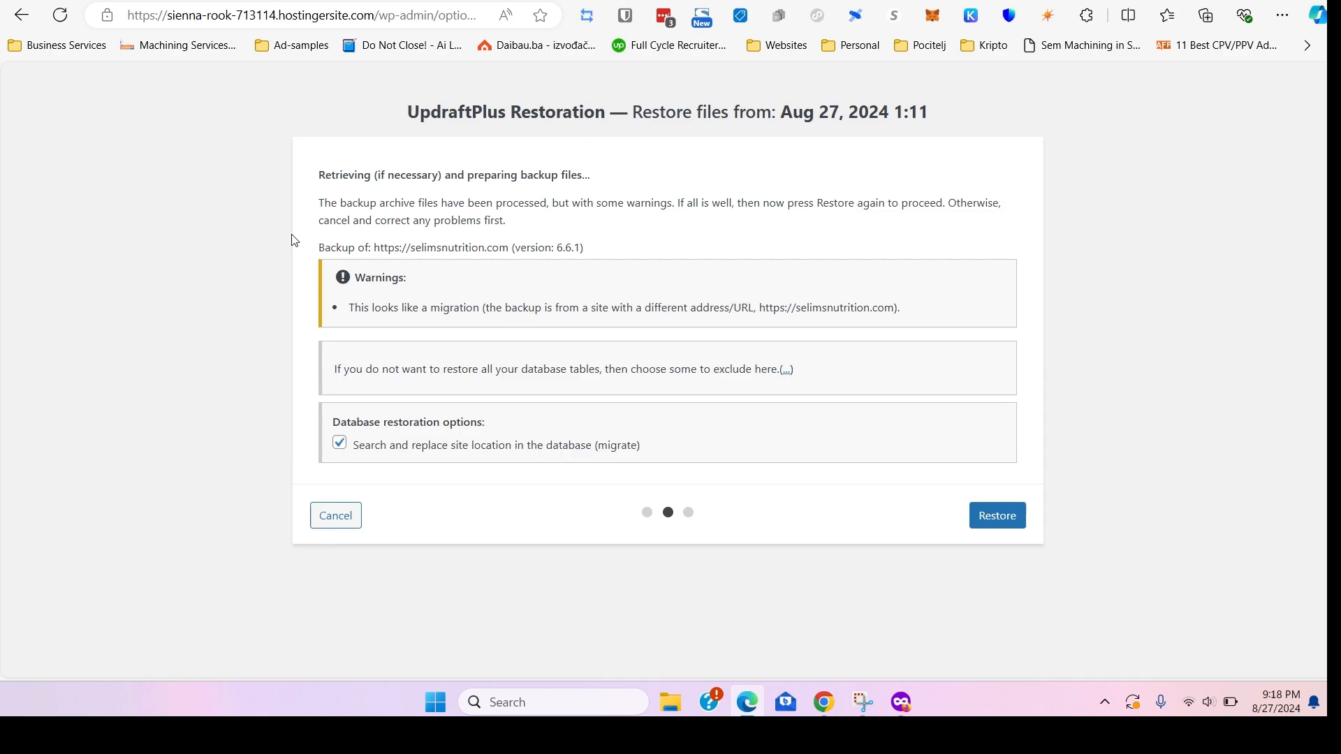
pyautogui.moveTo(528, 218)
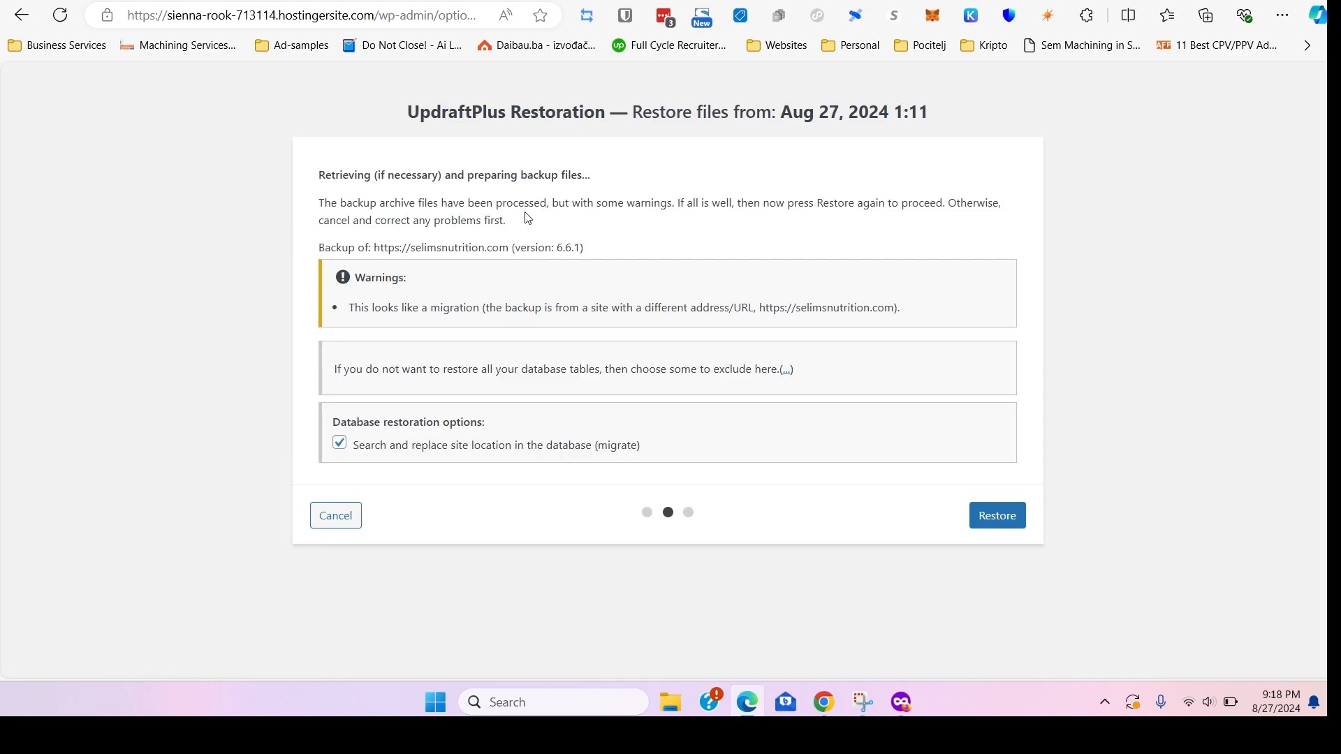
pyautogui.moveTo(366, 217)
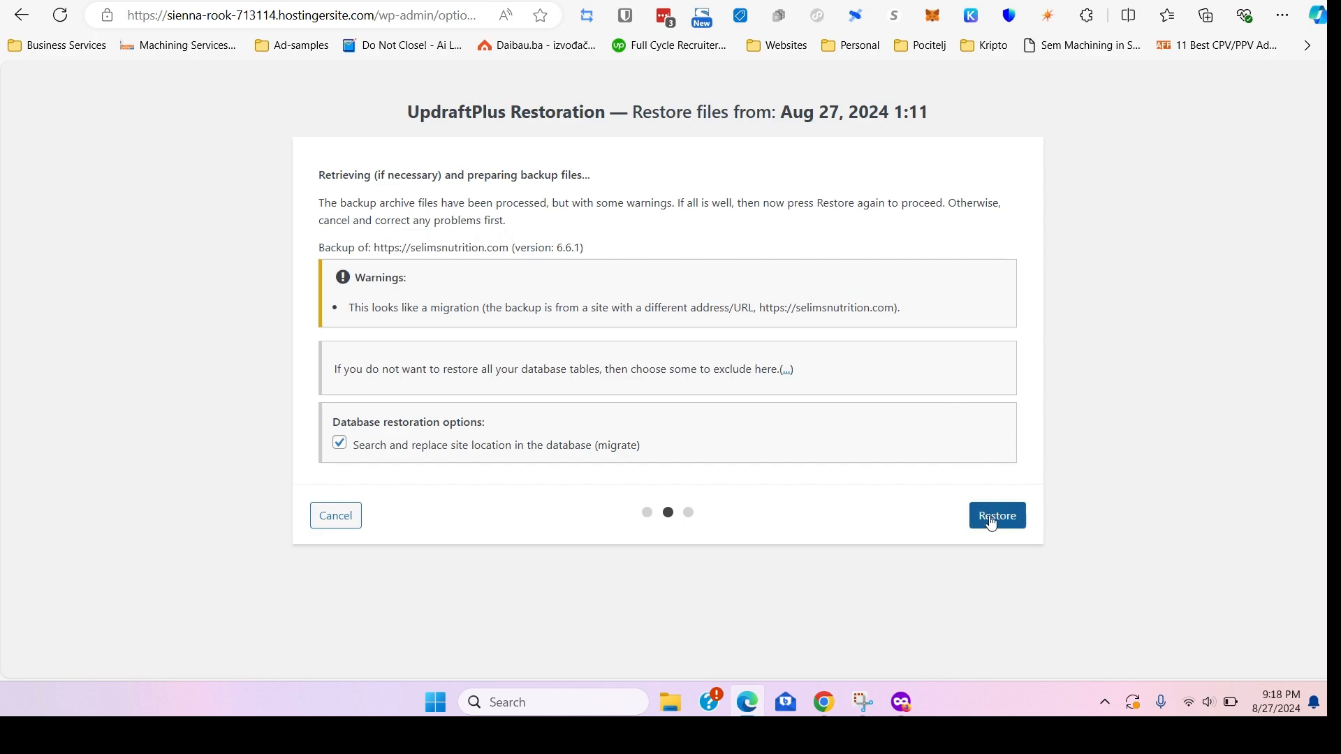
# Restore the Aug 27 Selim's Nutrition backup, then return to the UpdraftPlus configuration
pyautogui.click(997, 515)
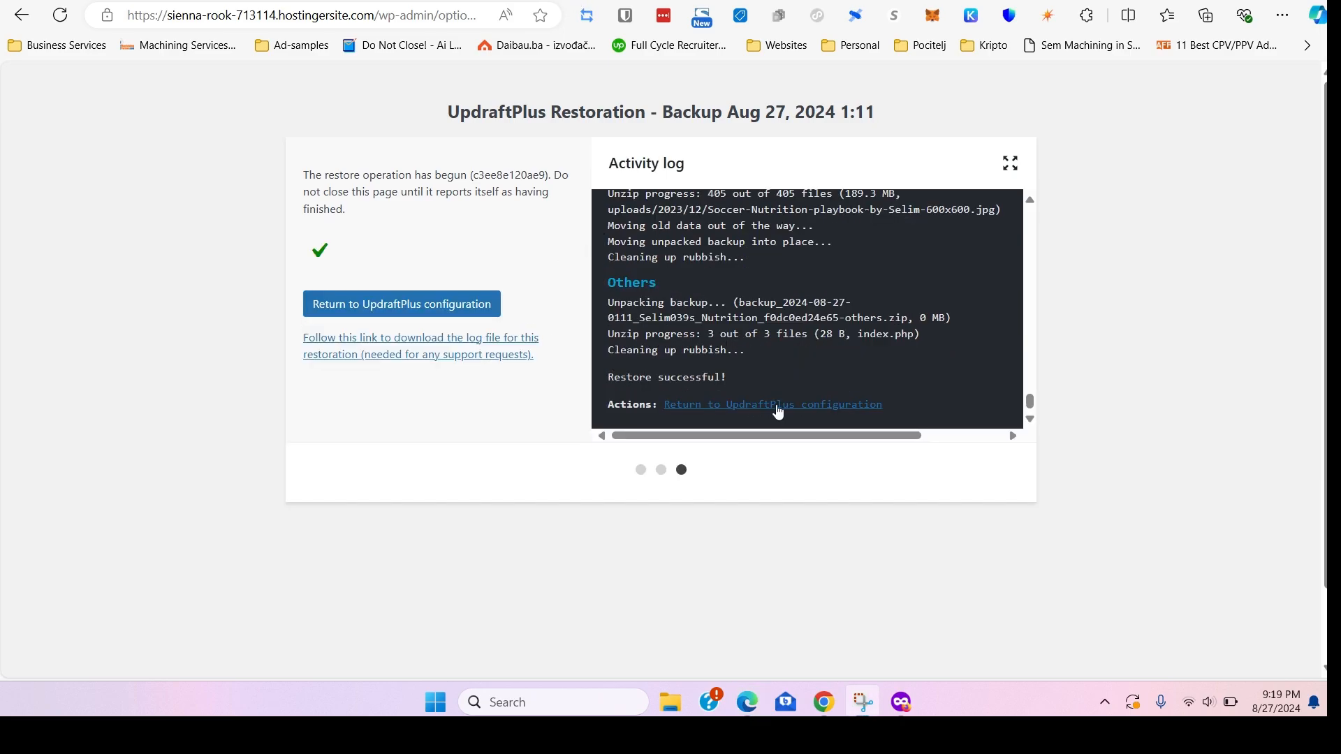
pyautogui.click(401, 304)
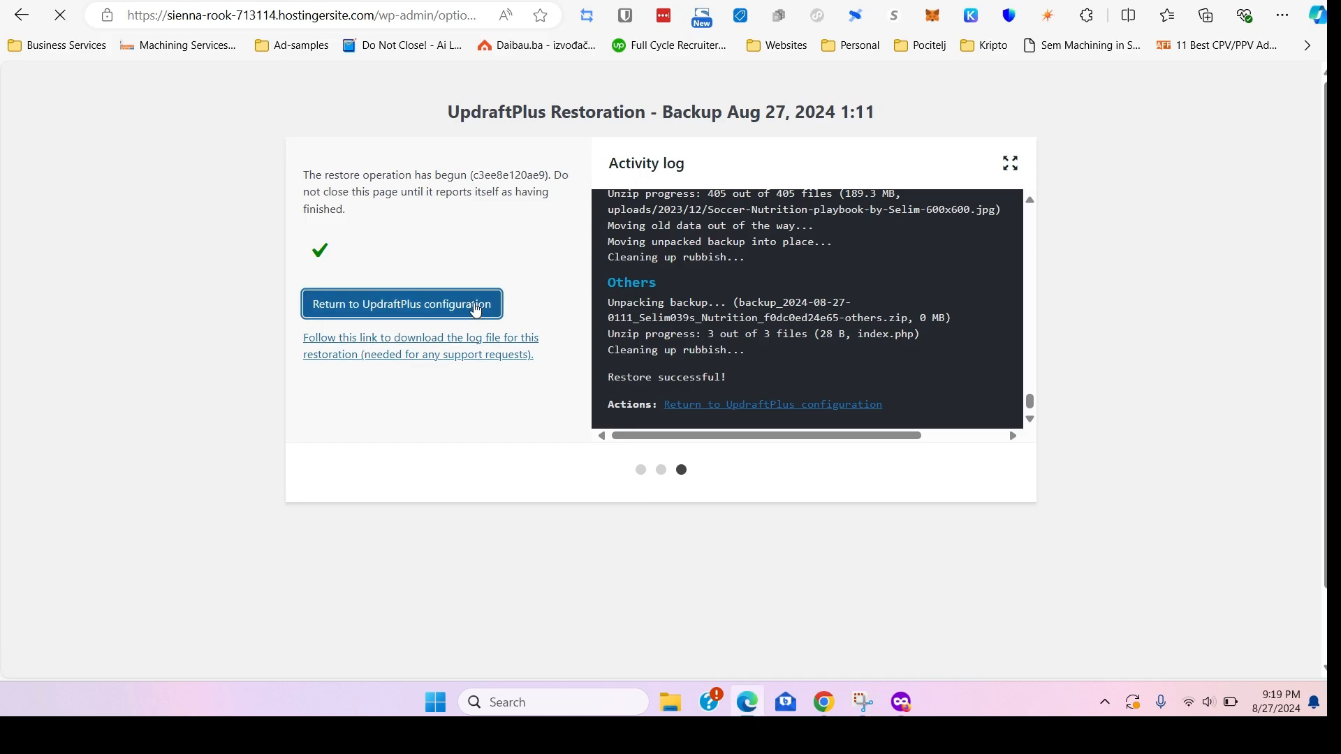
pyautogui.click(401, 305)
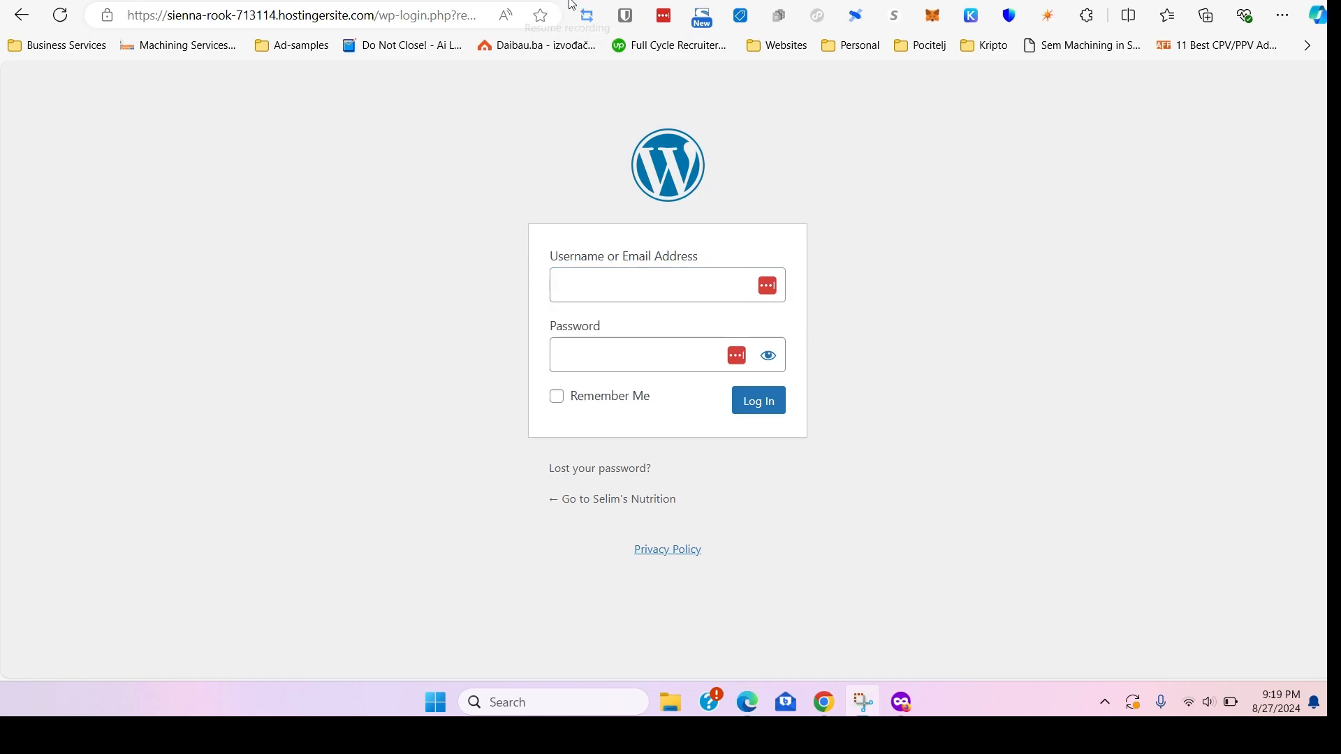
# Log in to the temporary site using the original site's username and password
pyautogui.click(650, 285)
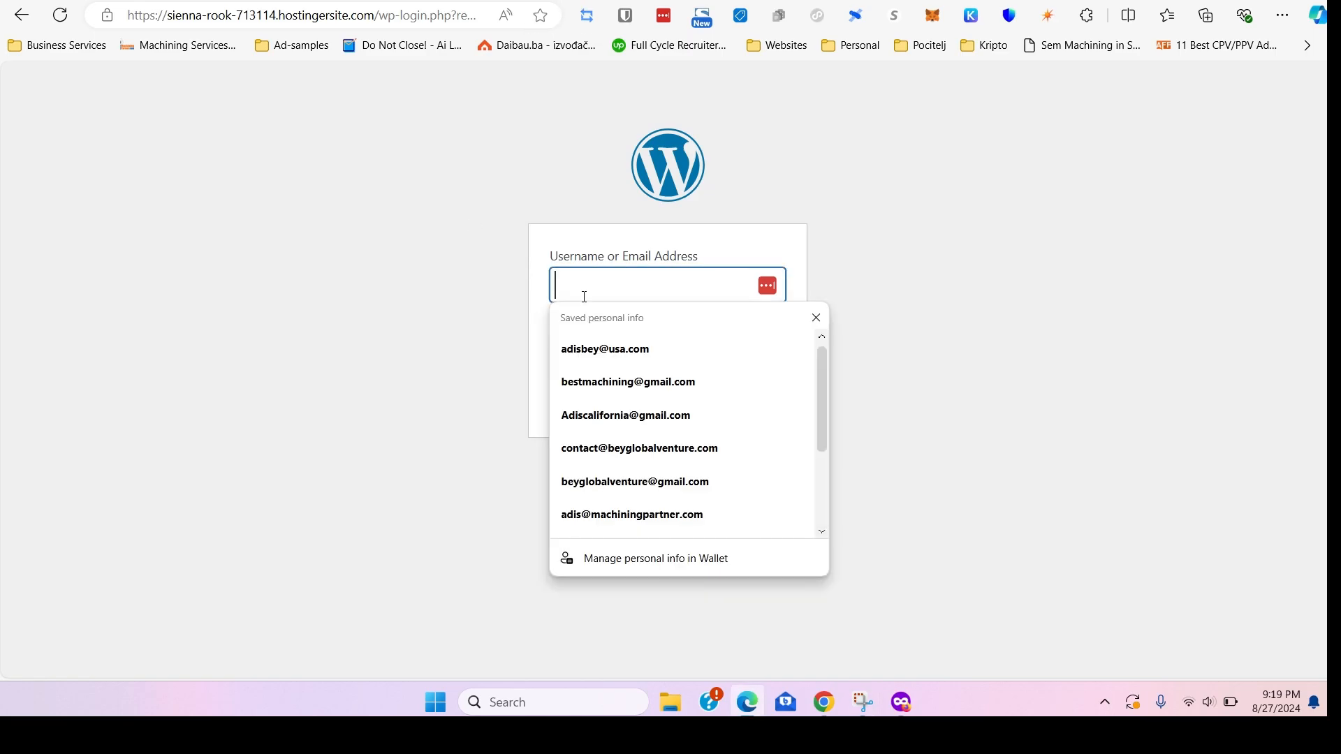
pyautogui.write('enter o')
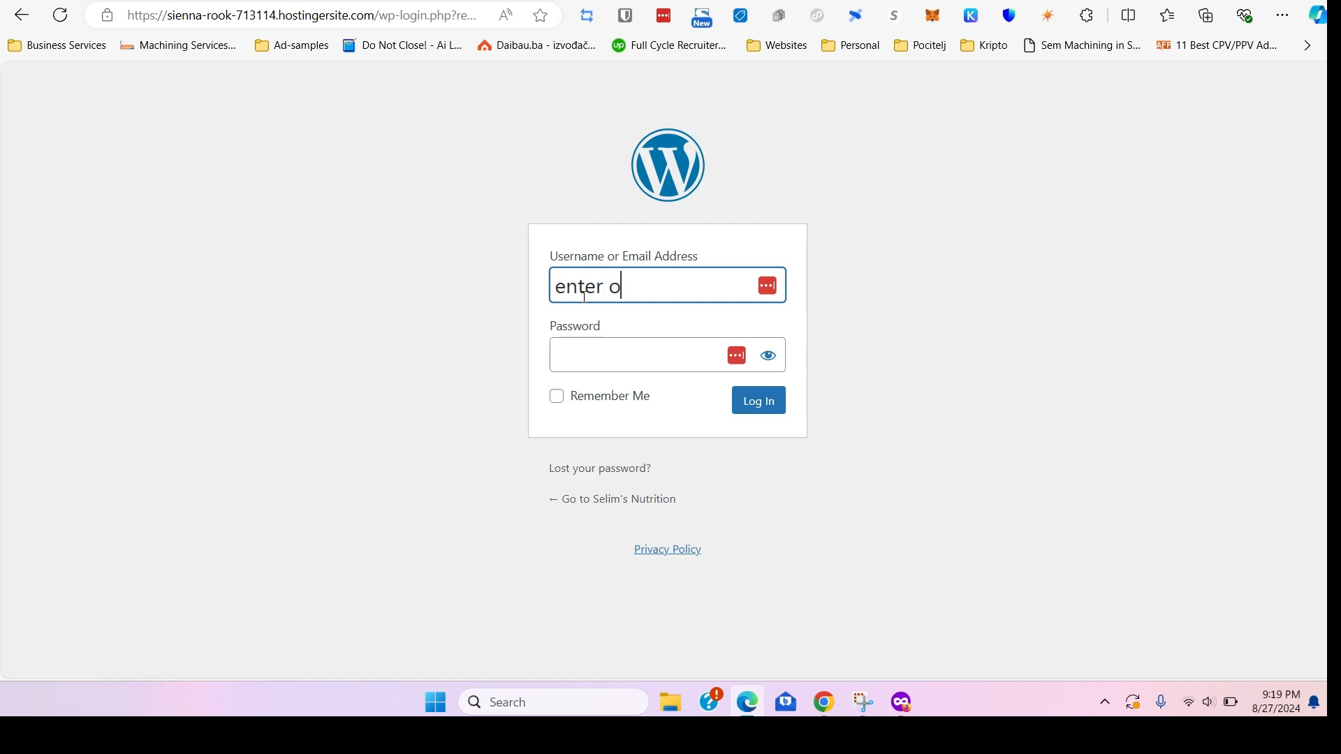
pyautogui.write('riginal')
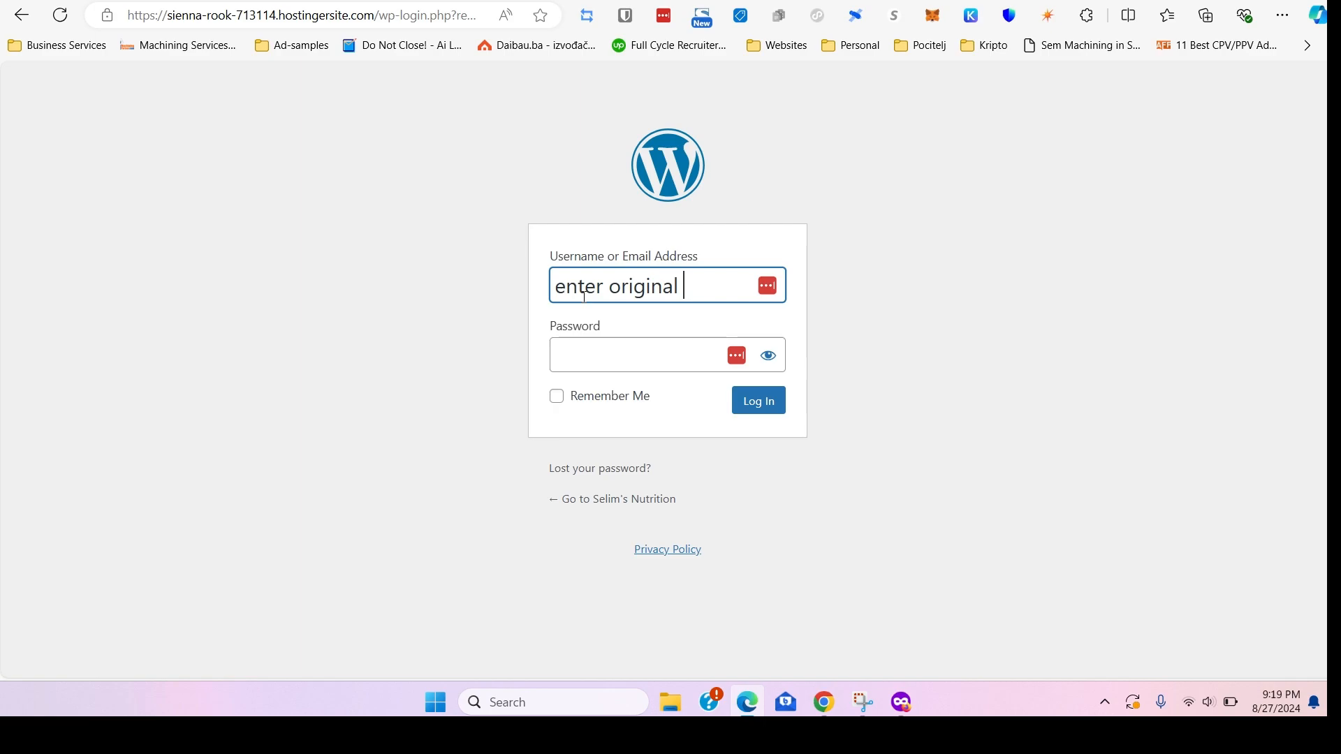
pyautogui.write('login')
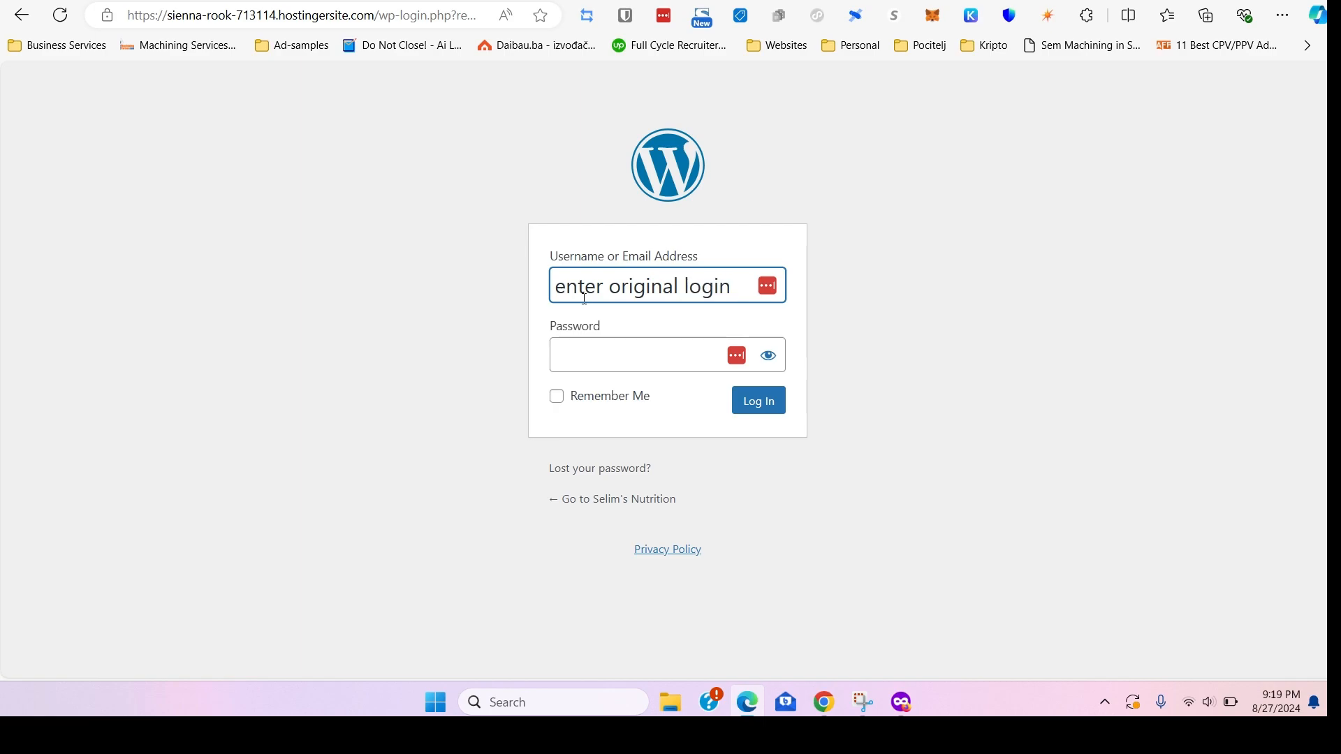
pyautogui.click(637, 355)
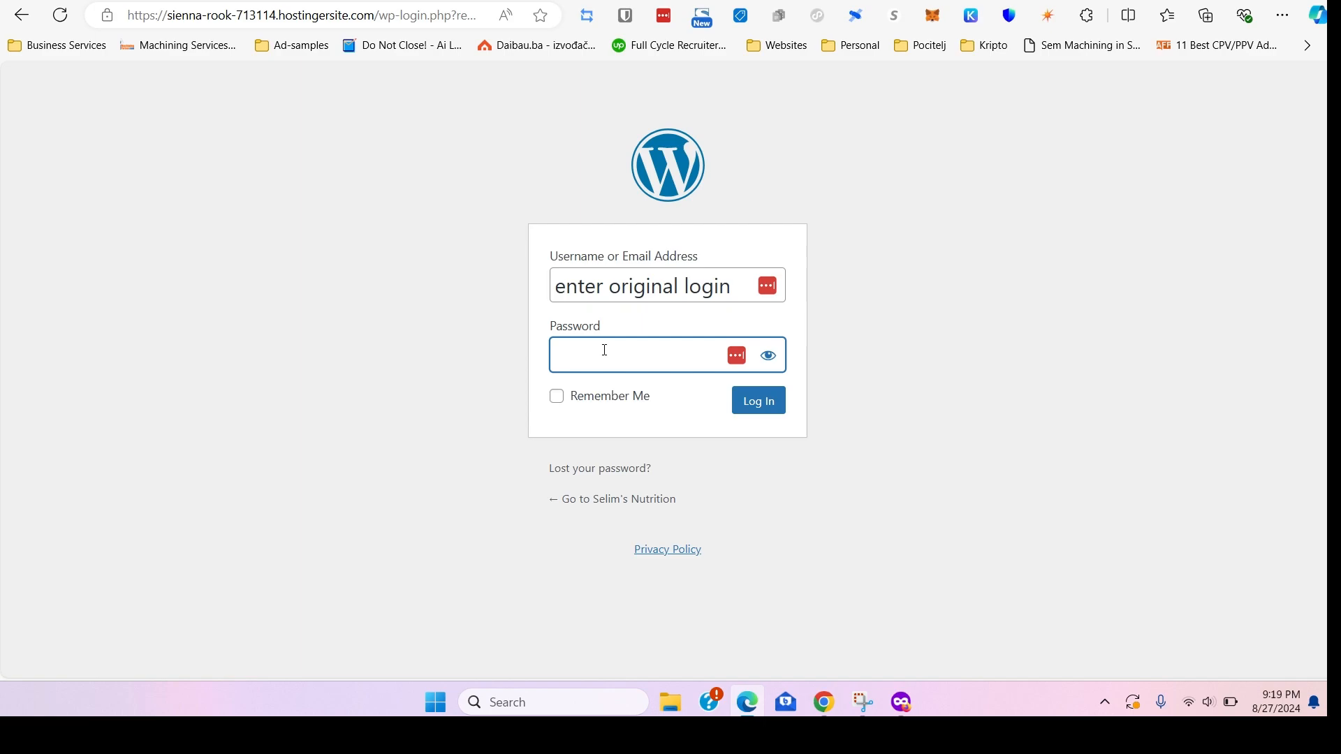
pyautogui.write('password')
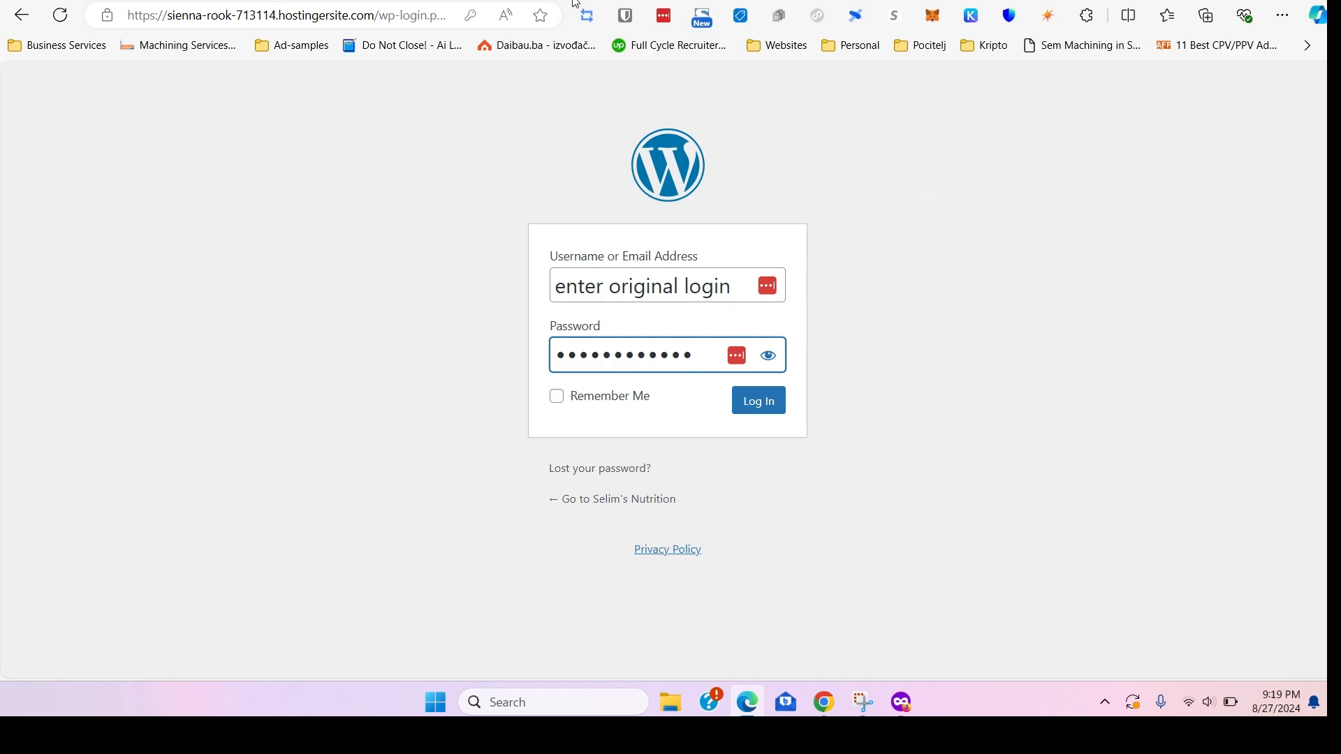
pyautogui.click(759, 400)
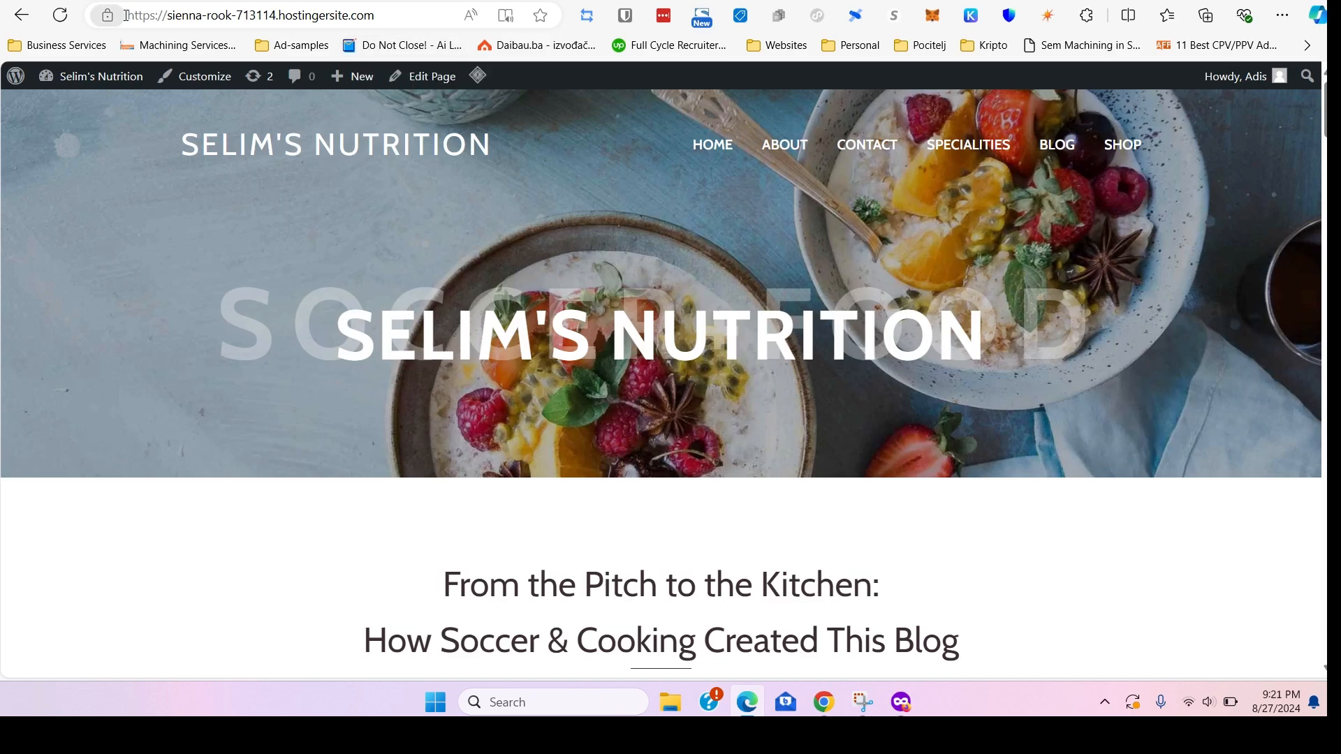
pyautogui.click(249, 15)
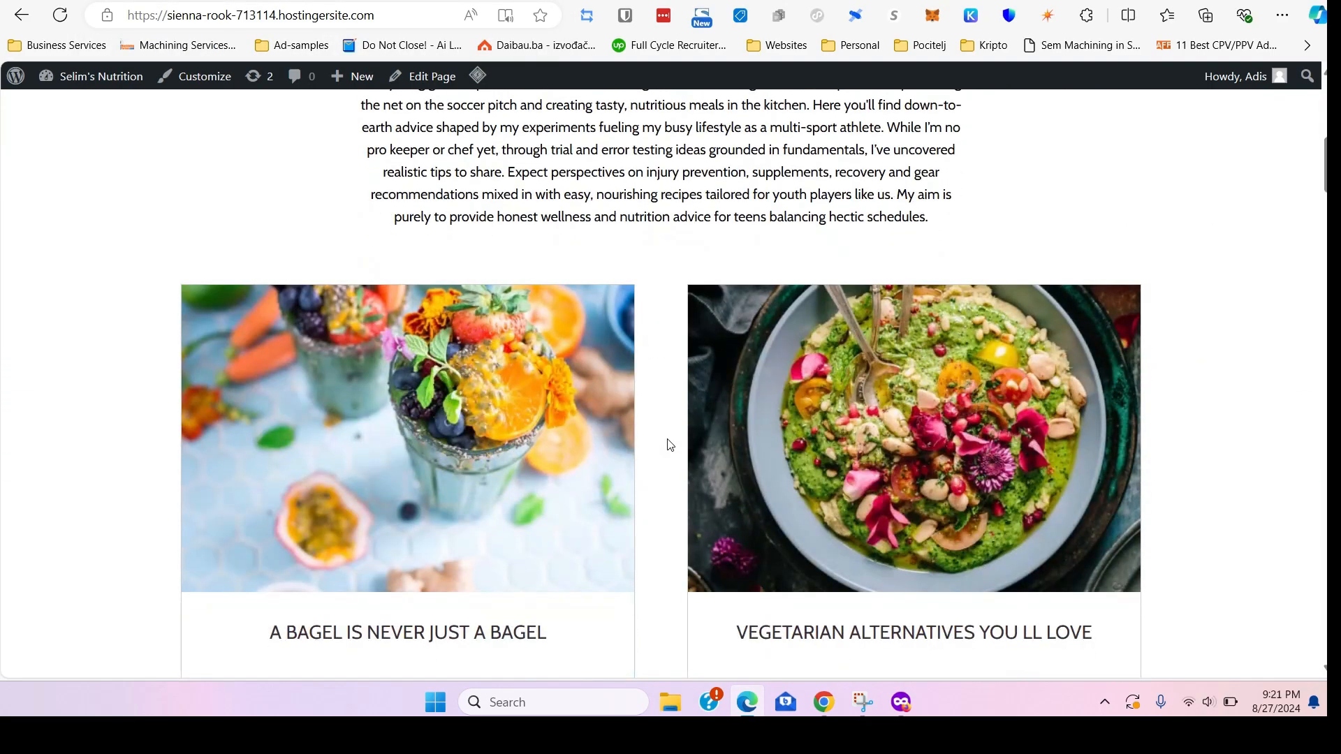
pyautogui.scroll(-3)
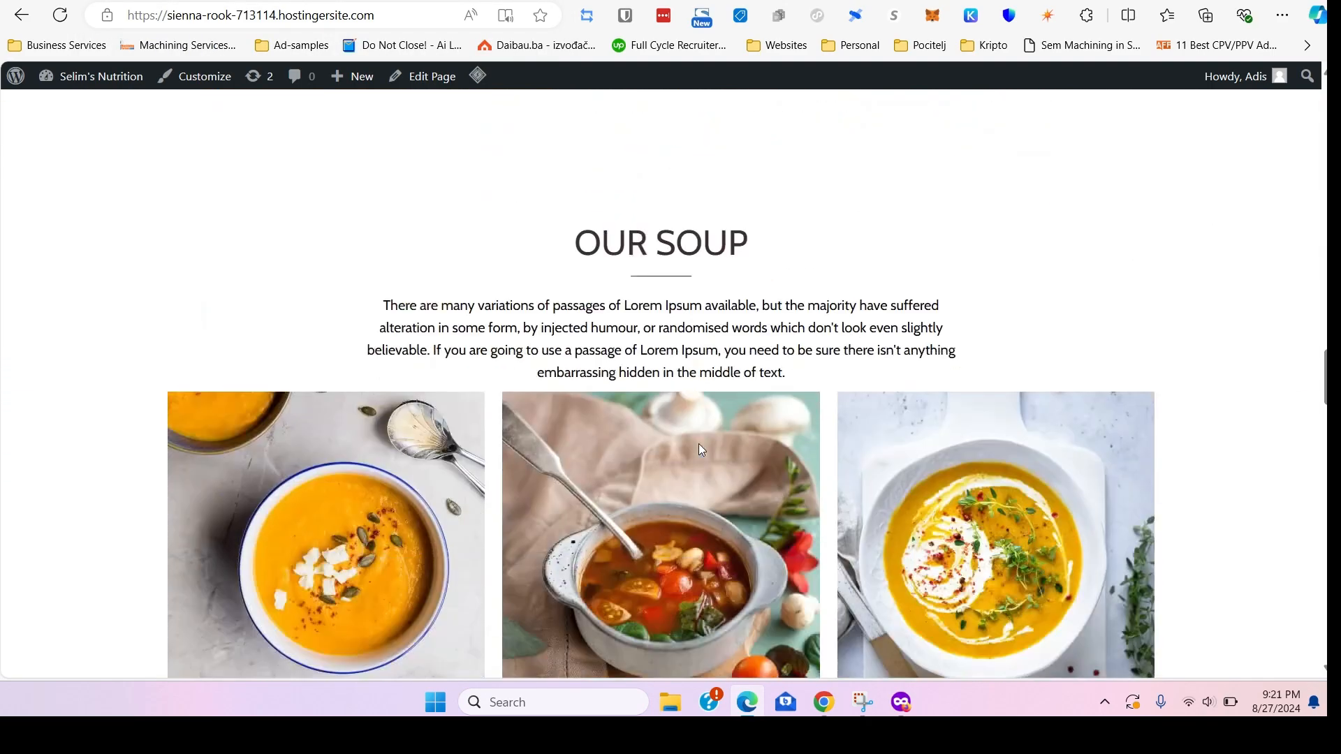
pyautogui.scroll(3)
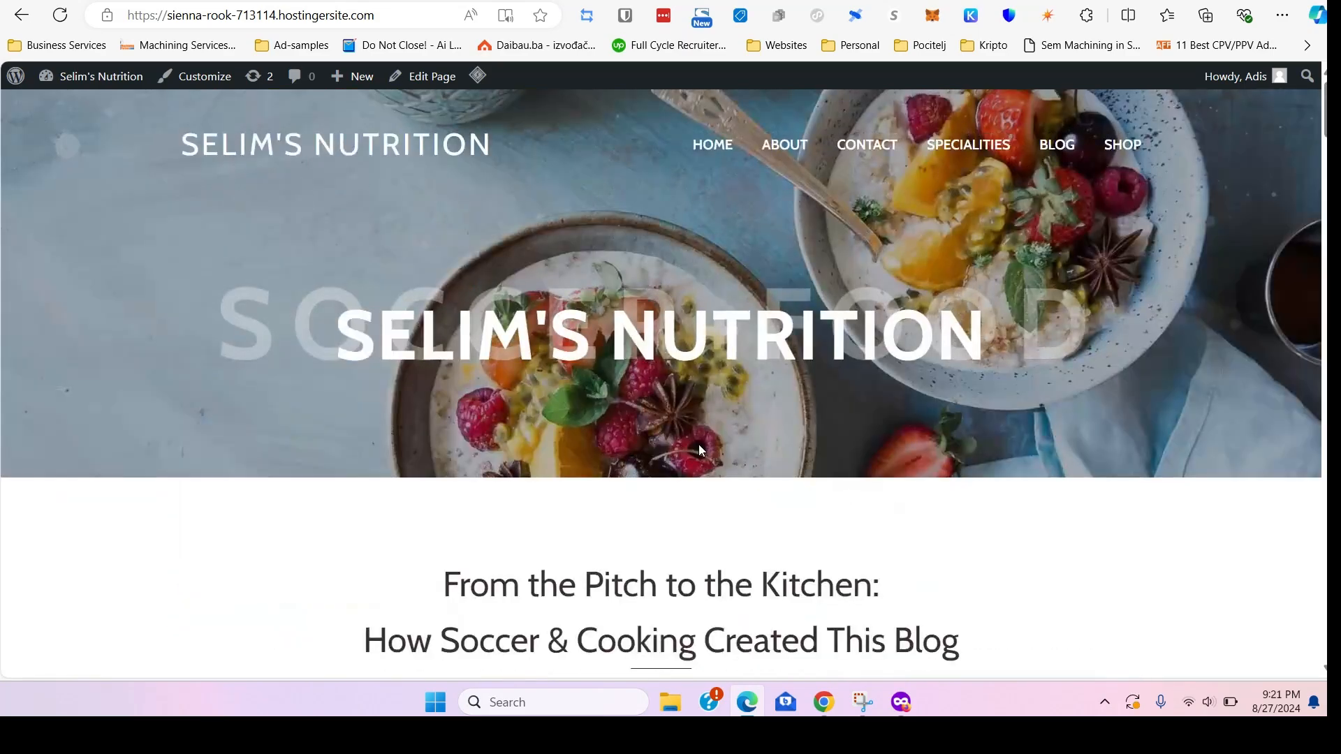
pyautogui.click(786, 144)
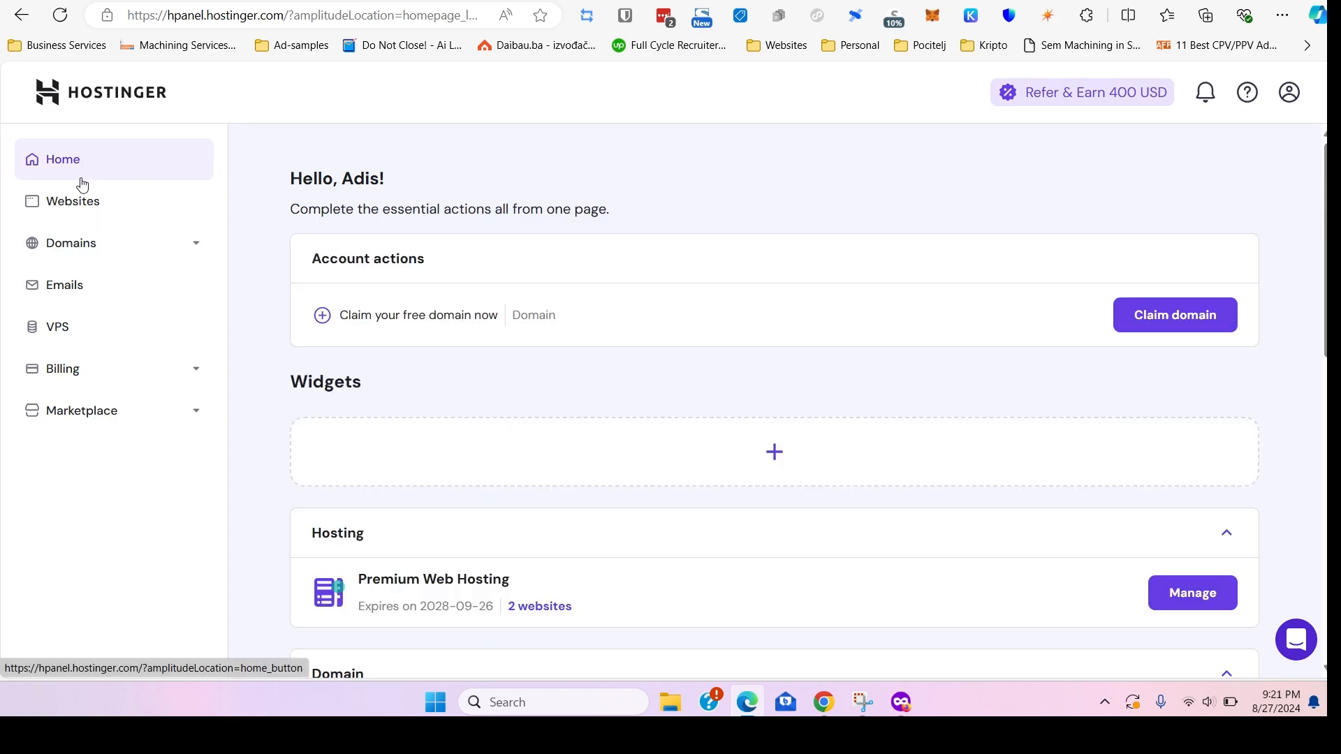
pyautogui.moveTo(304, 427)
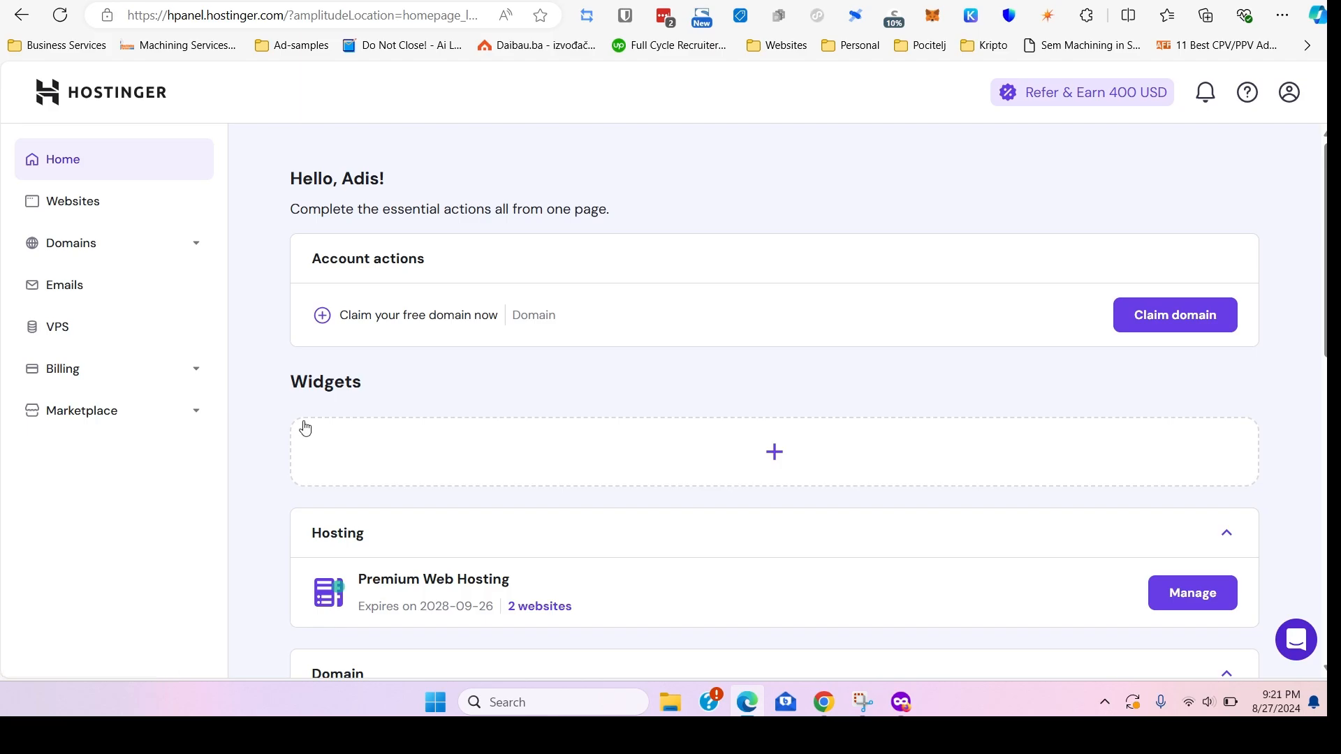
# Show the hosting plan's Websites list and the options menu for sienna-rook-713114.hostingersite.com
pyautogui.scroll(-3)
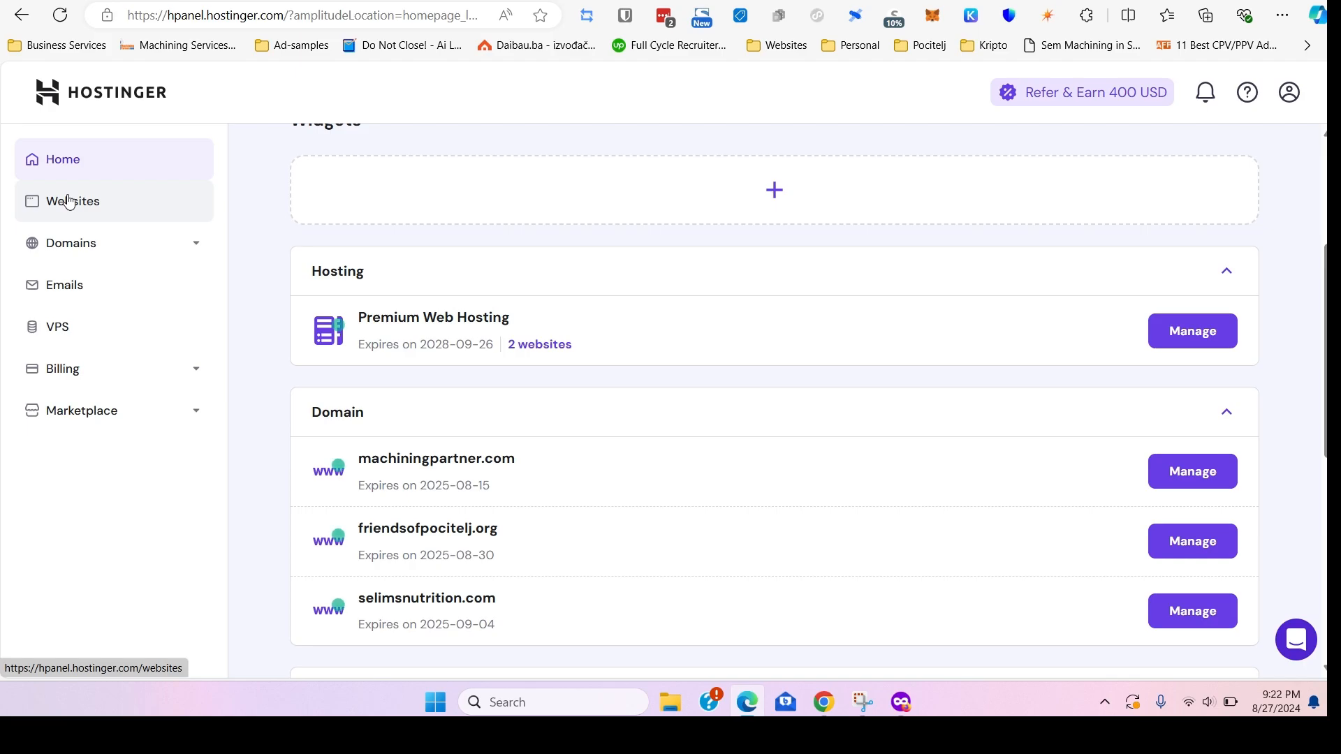
pyautogui.moveTo(556, 350)
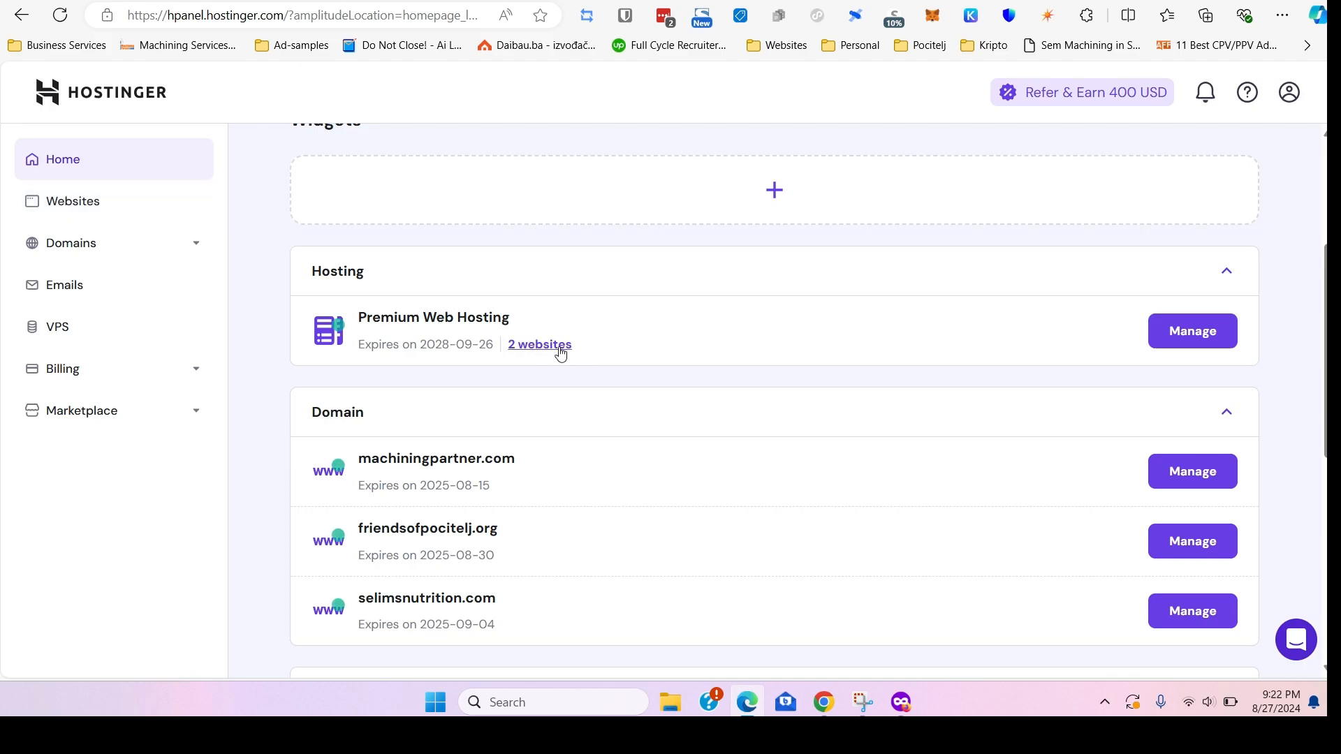
pyautogui.click(540, 343)
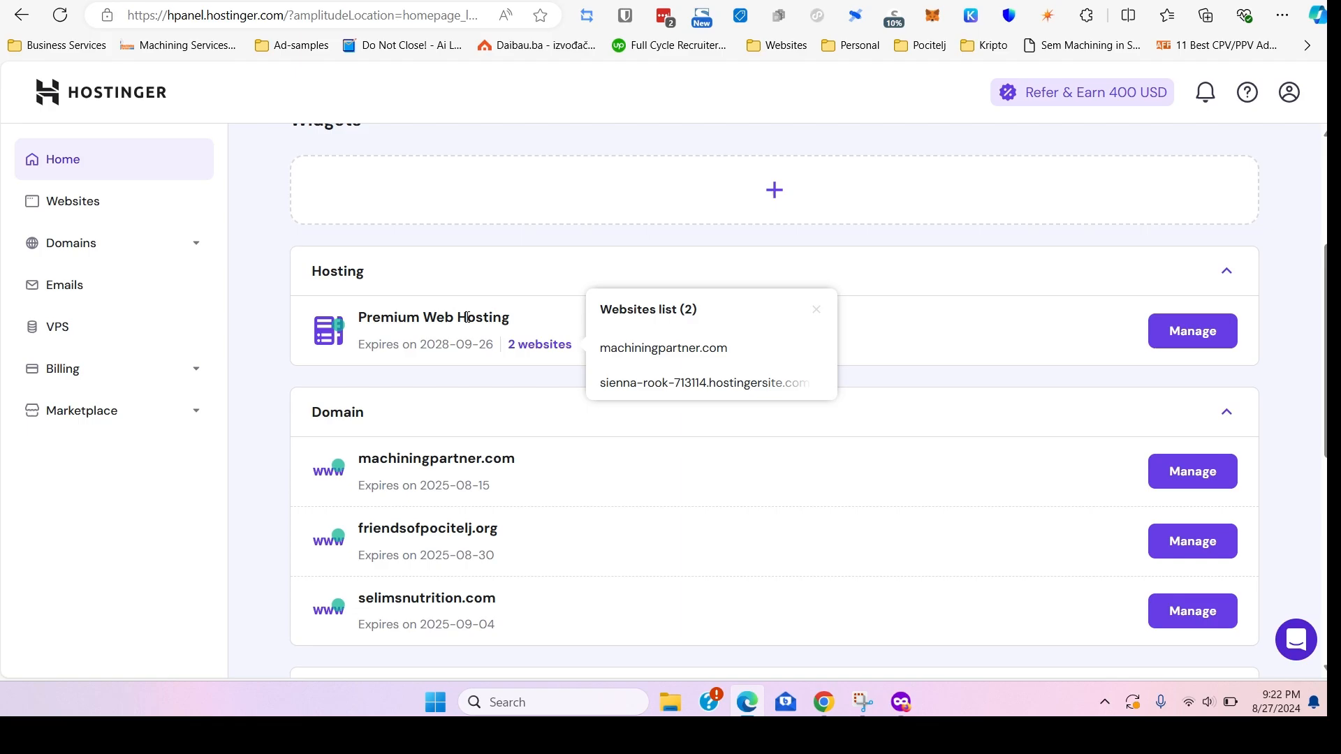
pyautogui.moveTo(91, 209)
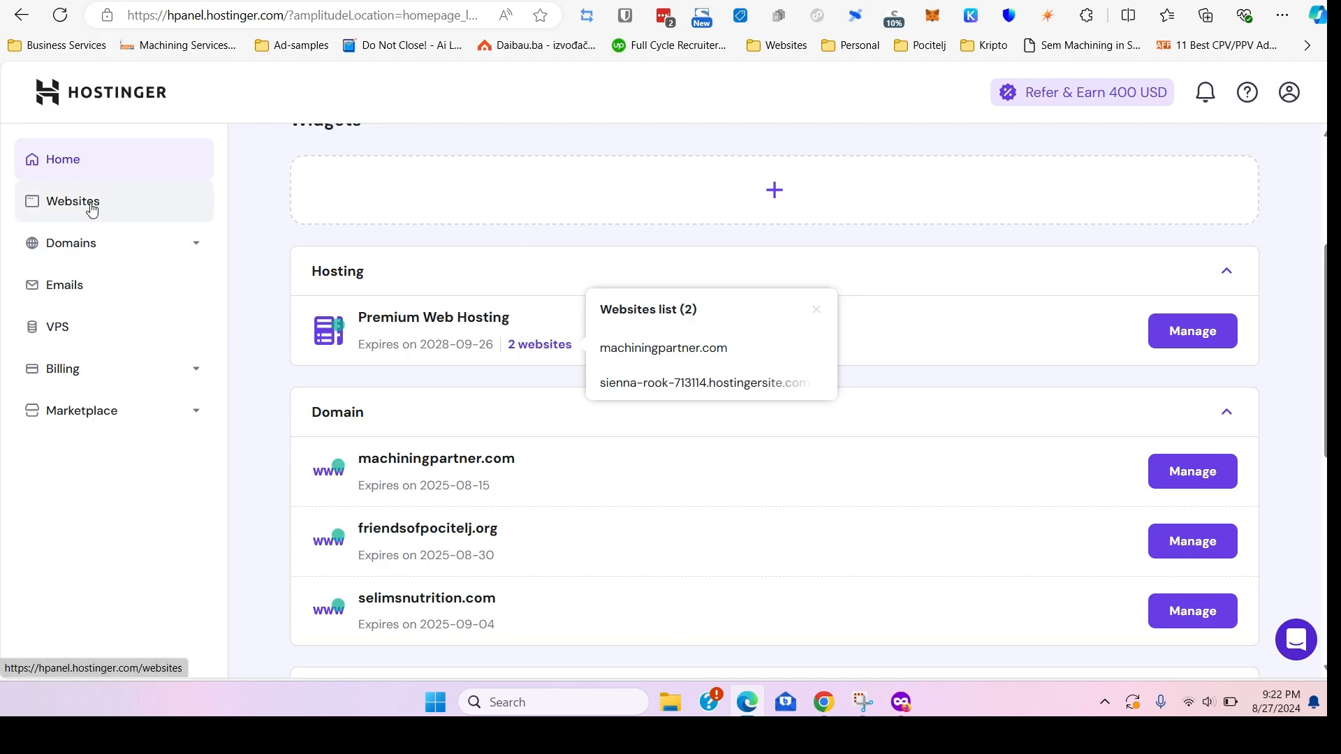
pyautogui.click(73, 201)
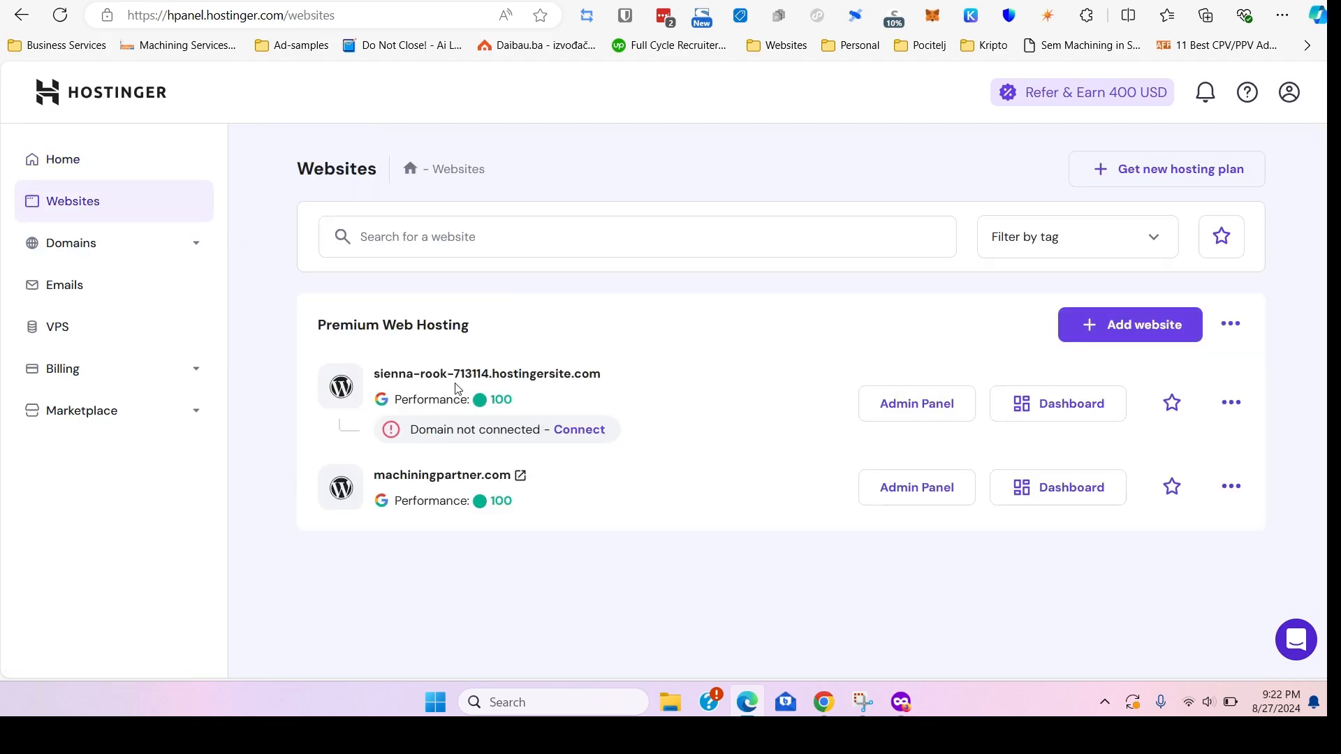
pyautogui.moveTo(1172, 403)
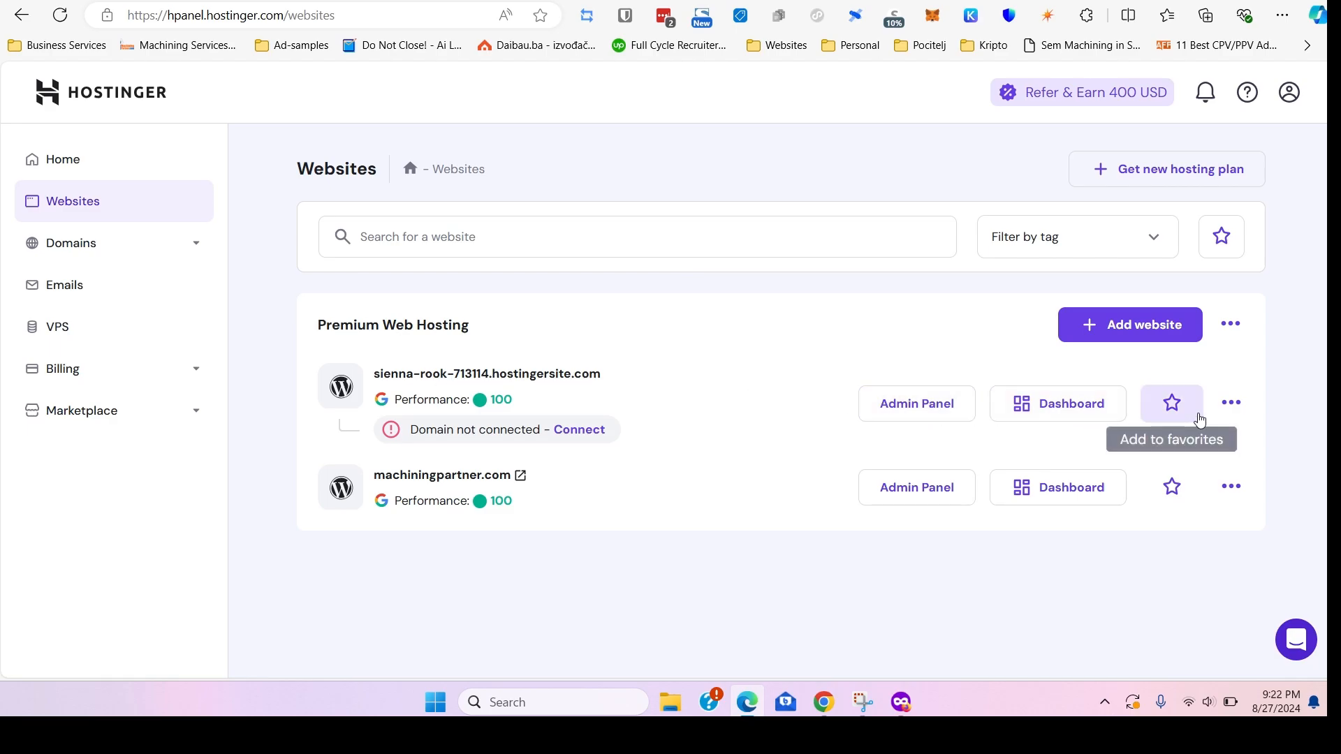
pyautogui.moveTo(1231, 407)
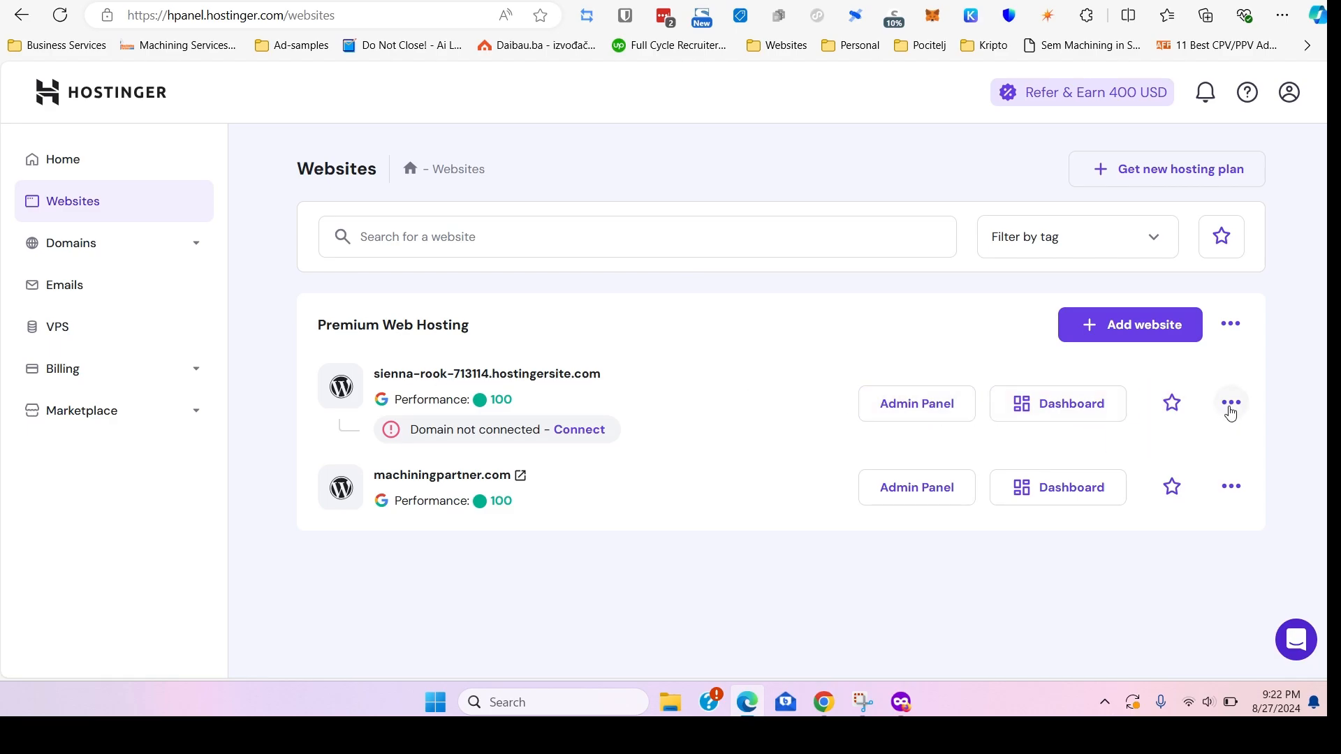
pyautogui.click(1231, 402)
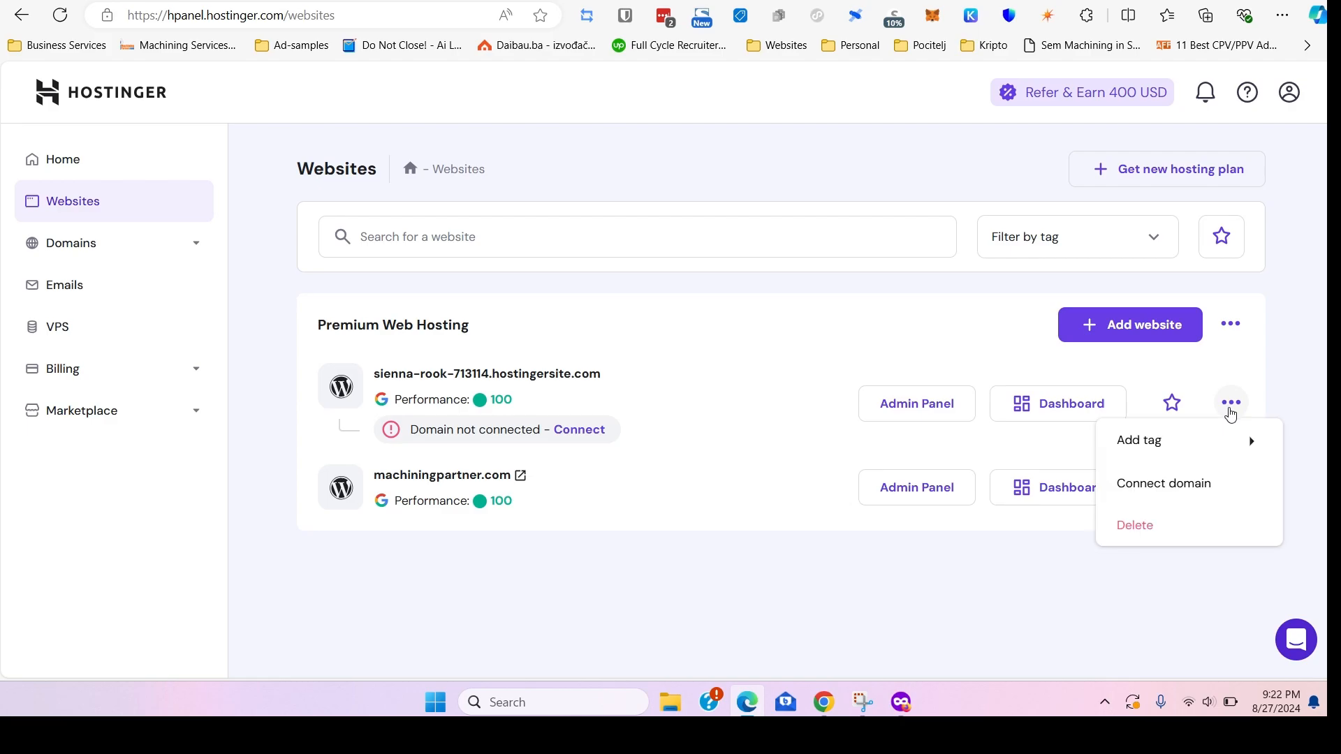
pyautogui.moveTo(1189, 483)
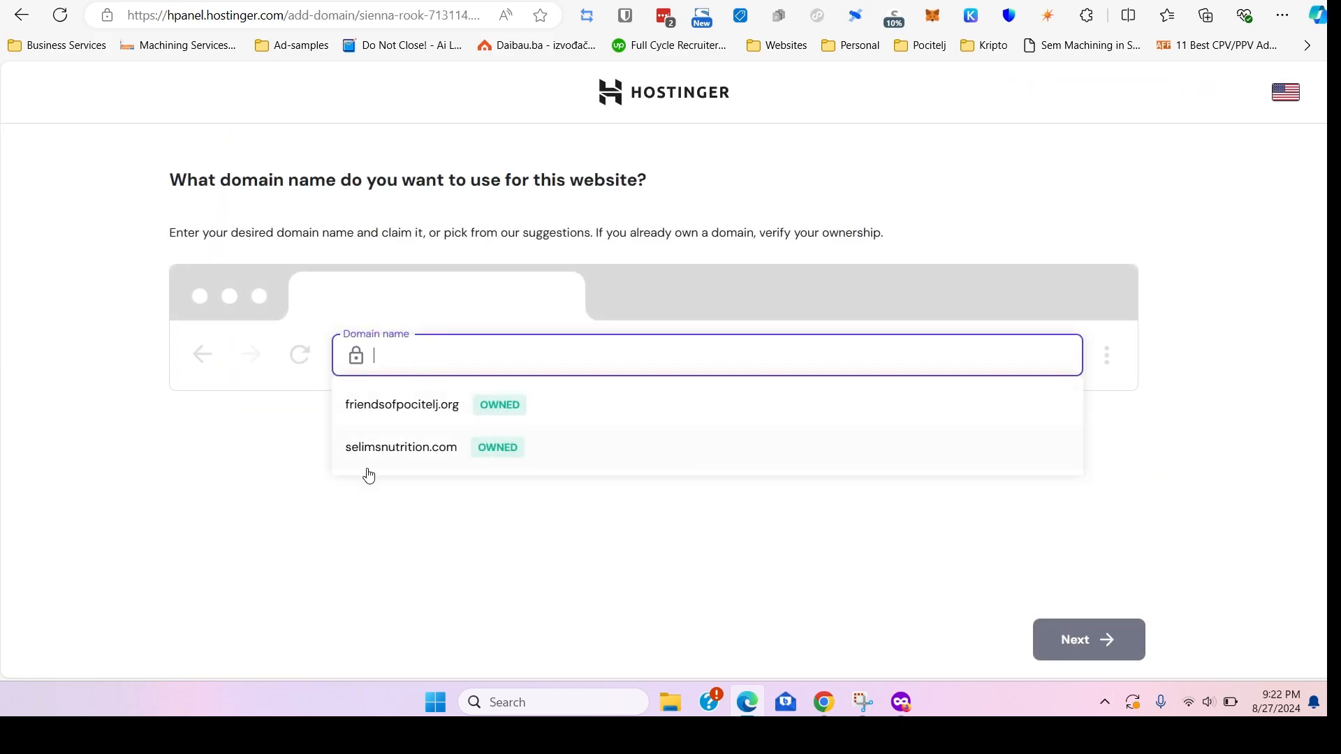
pyautogui.moveTo(403, 449)
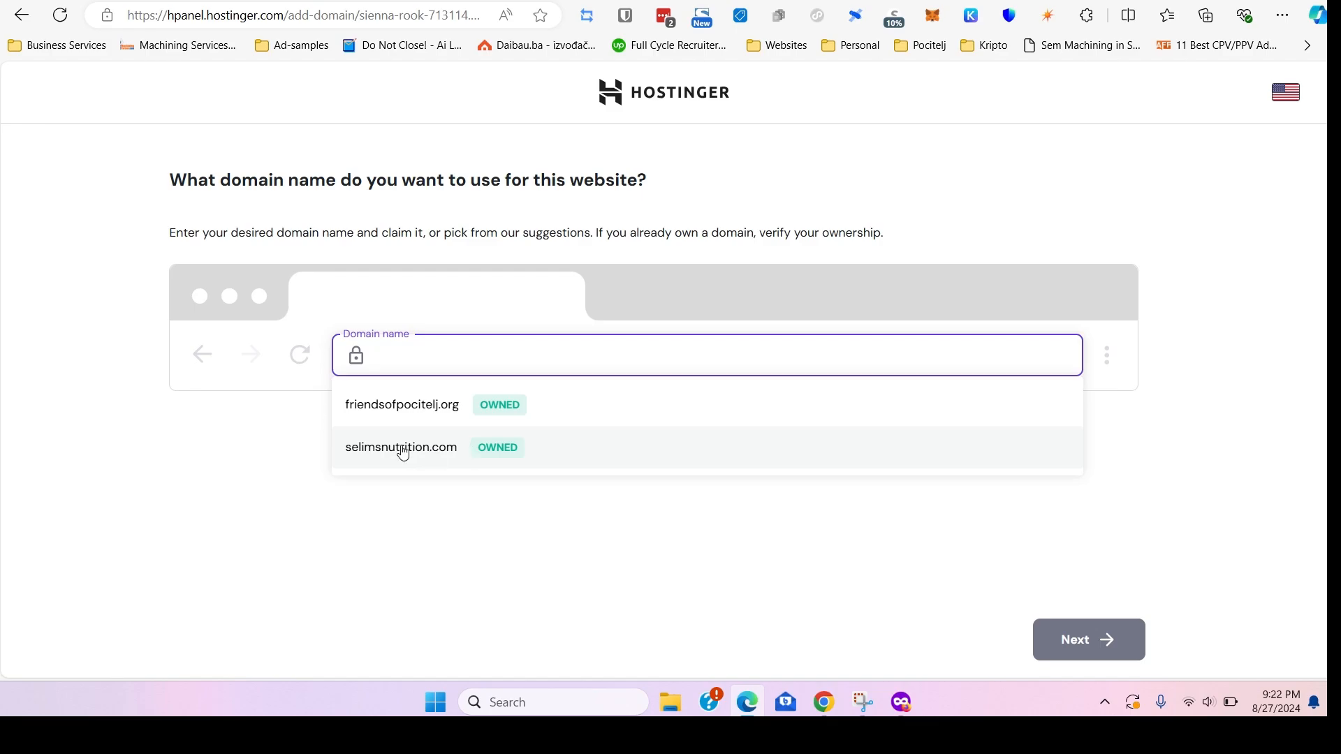
# Connect the owned selimsnutrition.com domain to the temporary site and go back to the Websites list
pyautogui.click(401, 447)
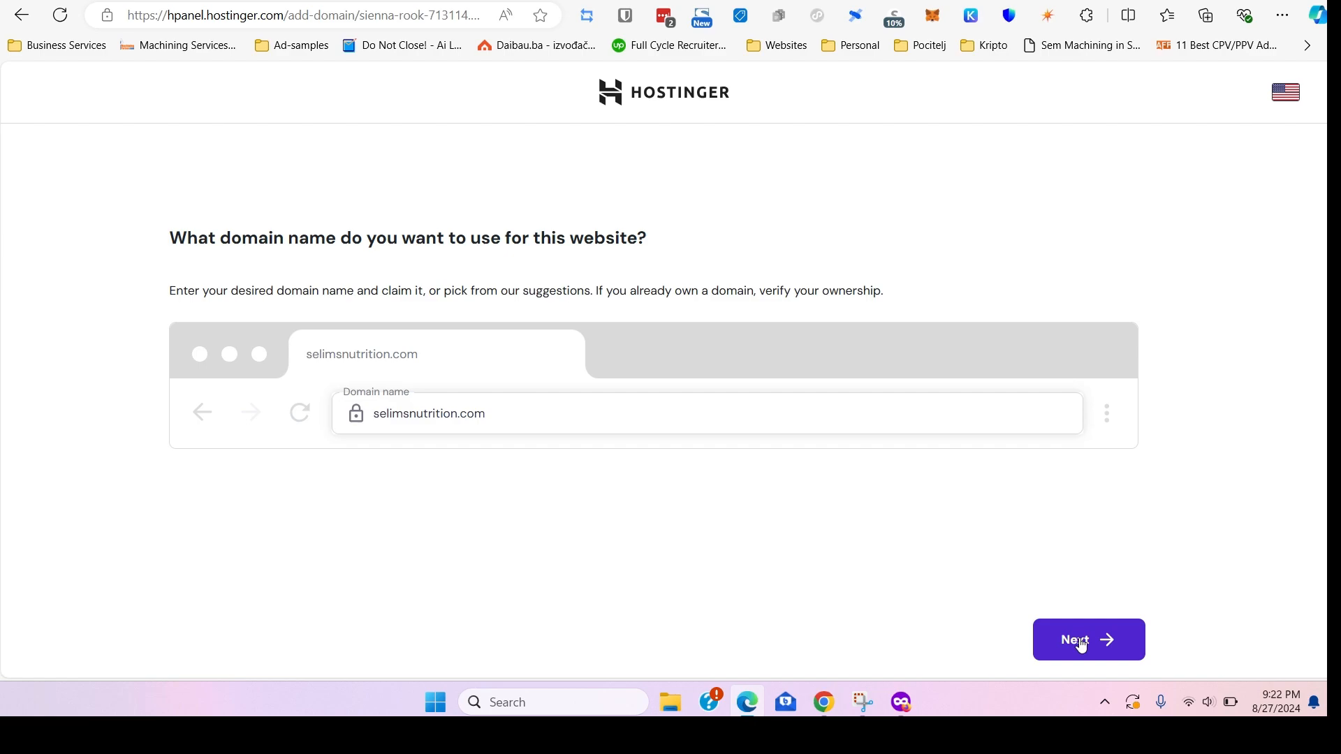
pyautogui.click(1082, 640)
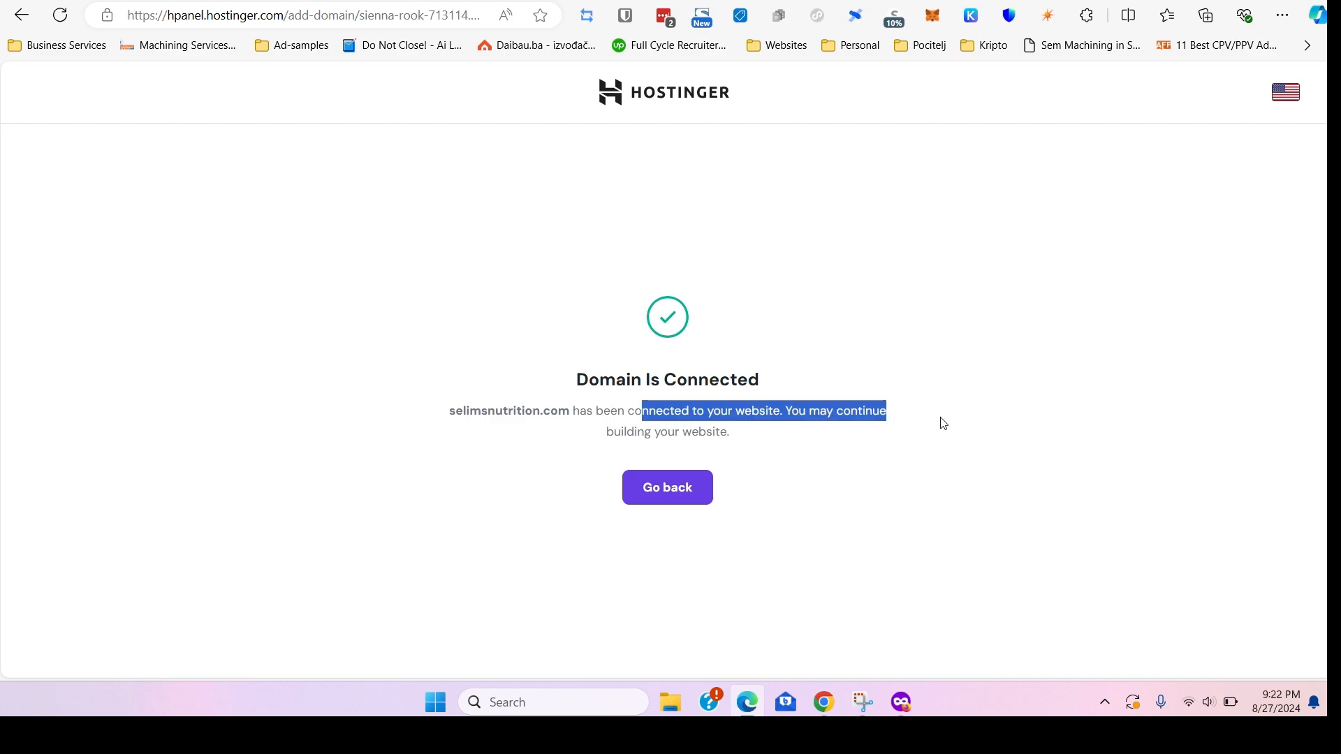
pyautogui.click(668, 488)
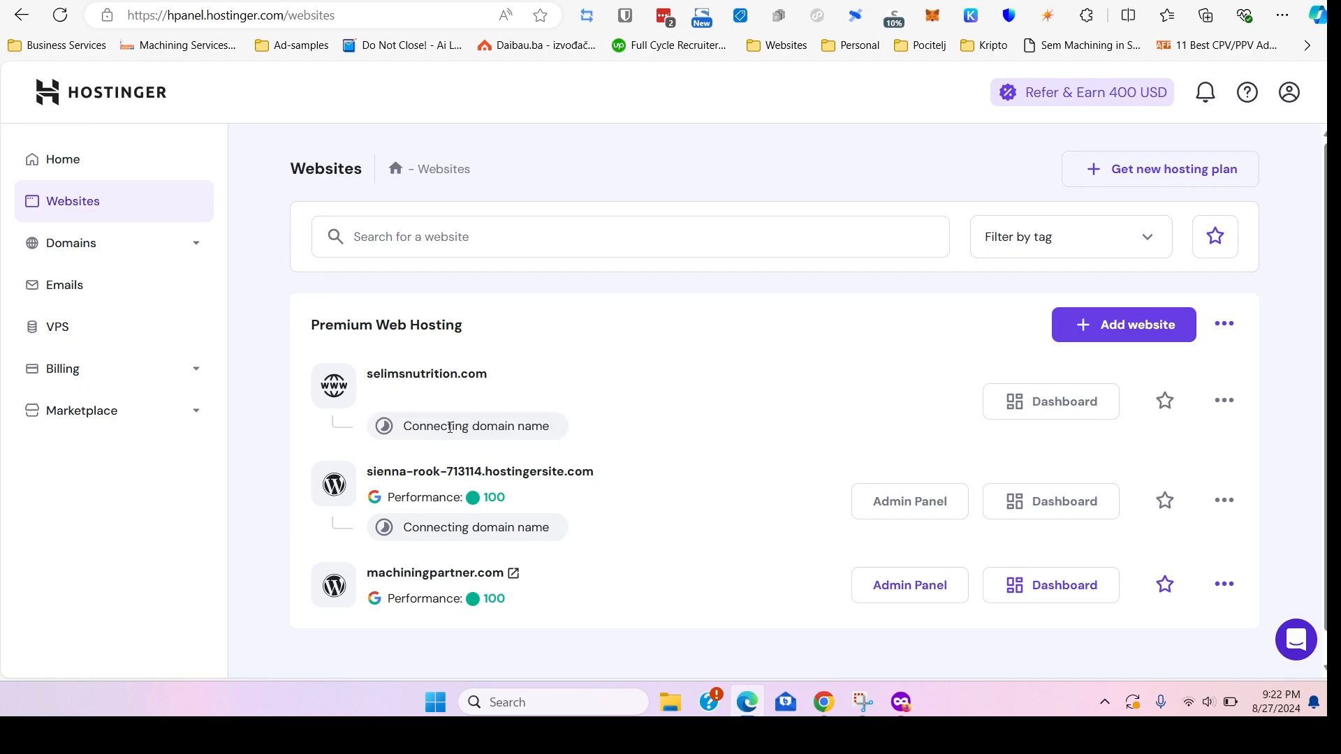
pyautogui.moveTo(299, 556)
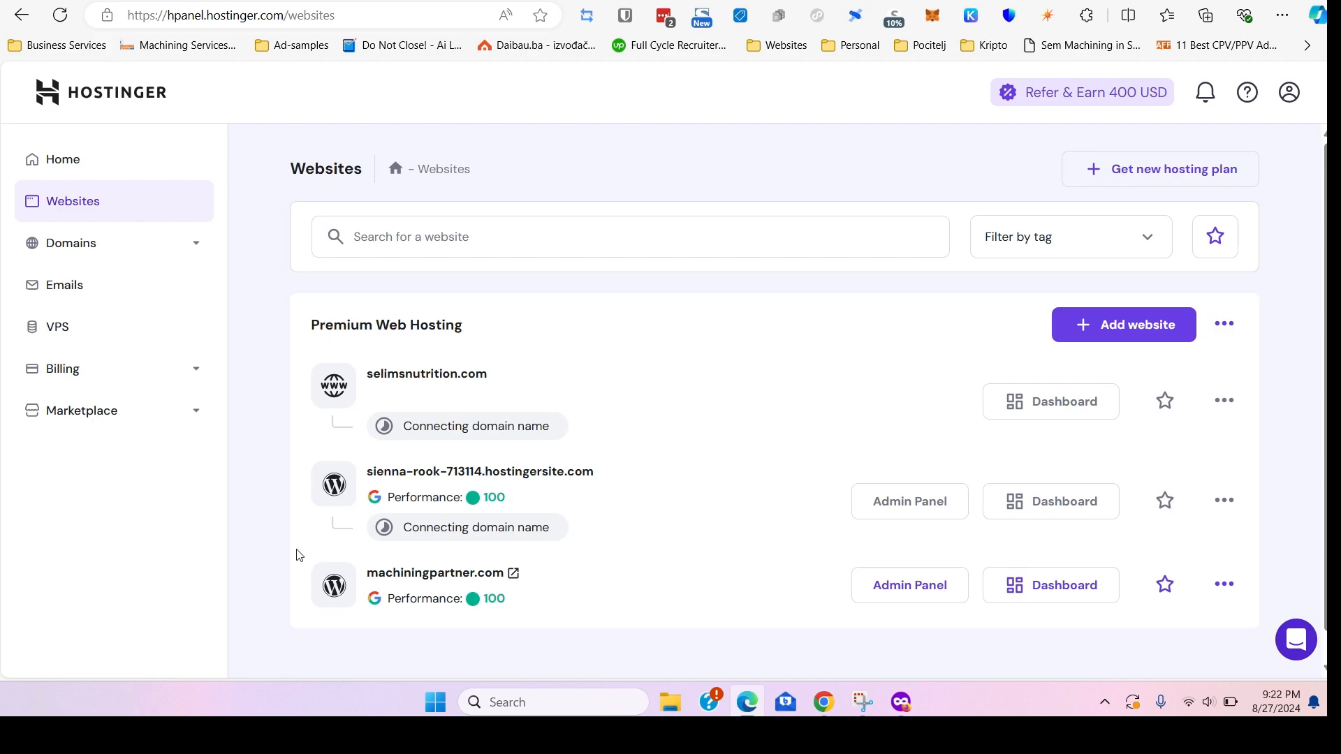
pyautogui.moveTo(726, 433)
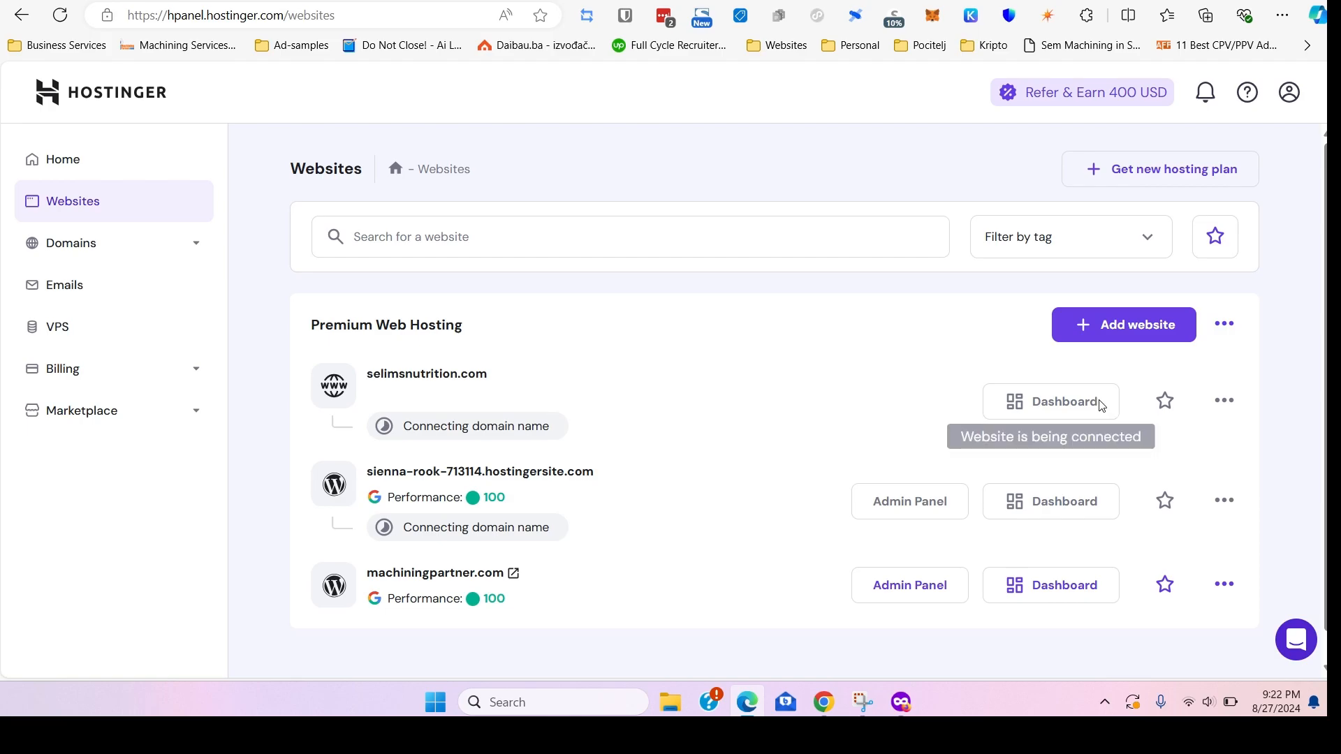
pyautogui.moveTo(1072, 406)
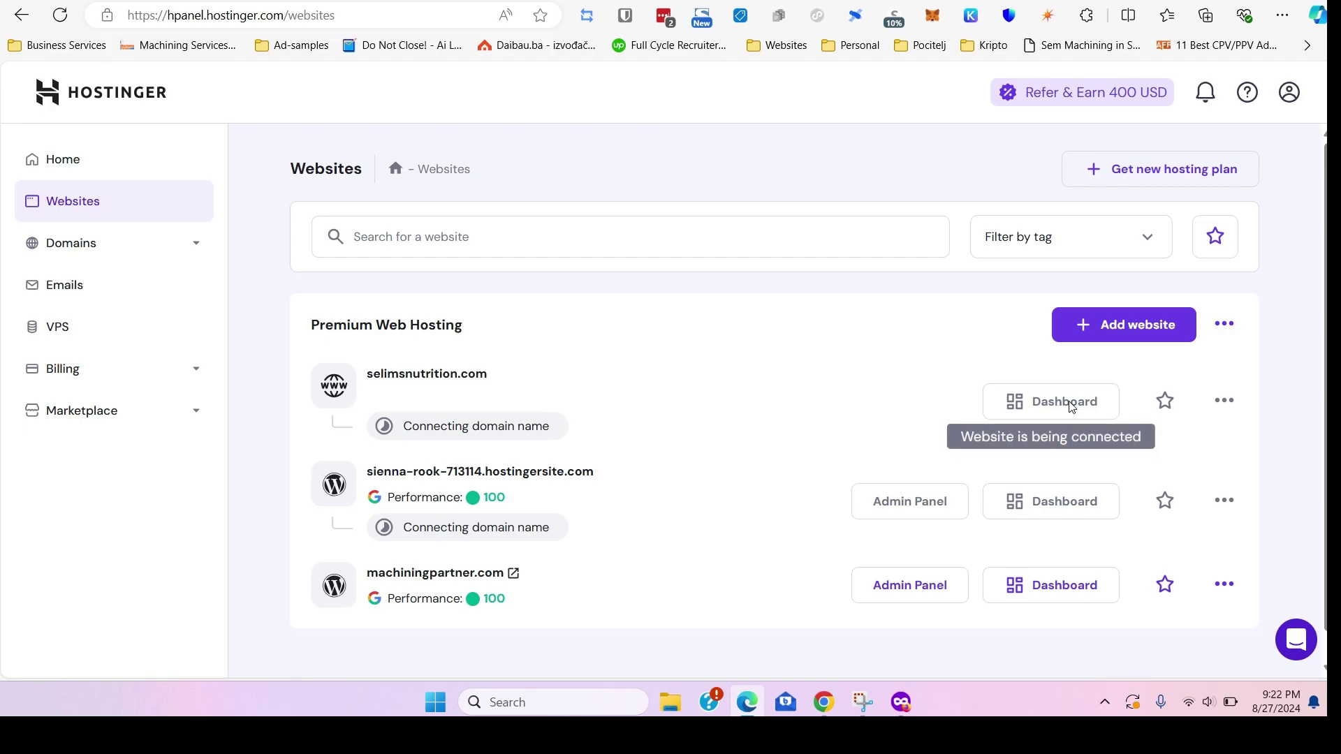
pyautogui.moveTo(570, 7)
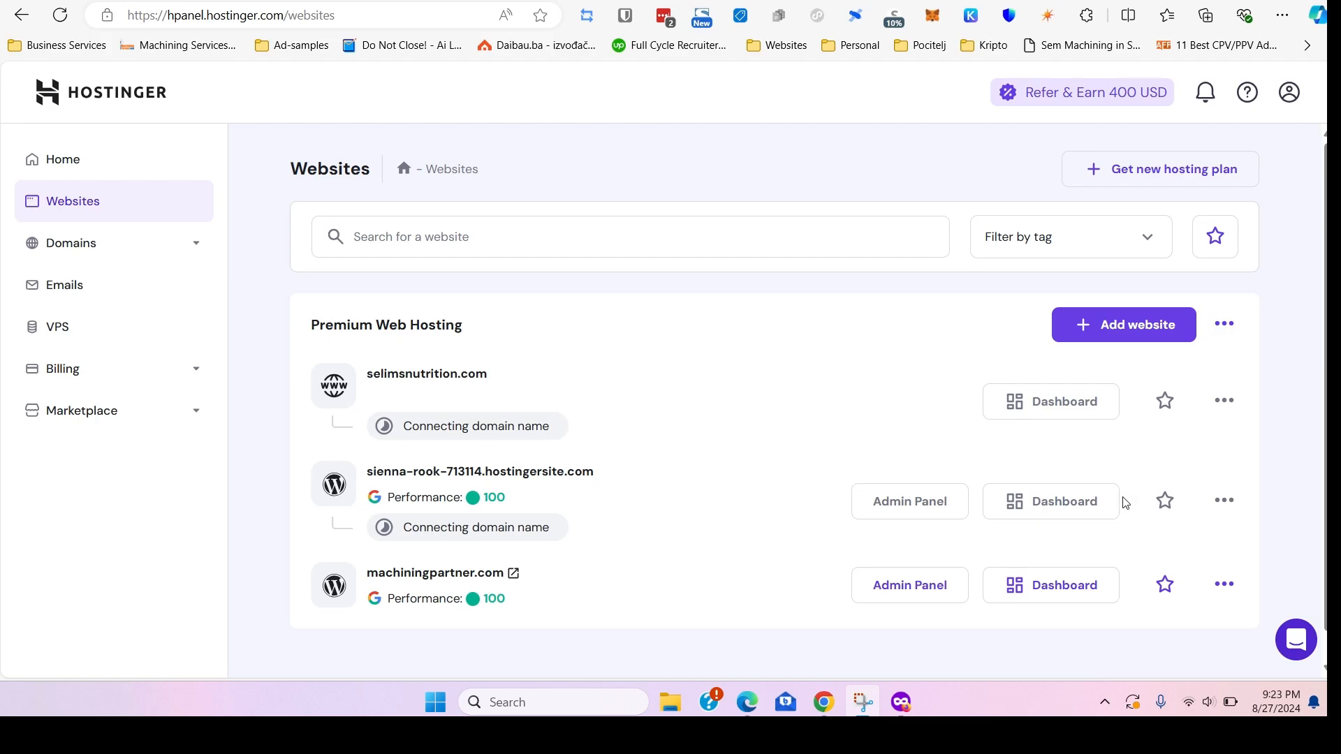
pyautogui.moveTo(1047, 409)
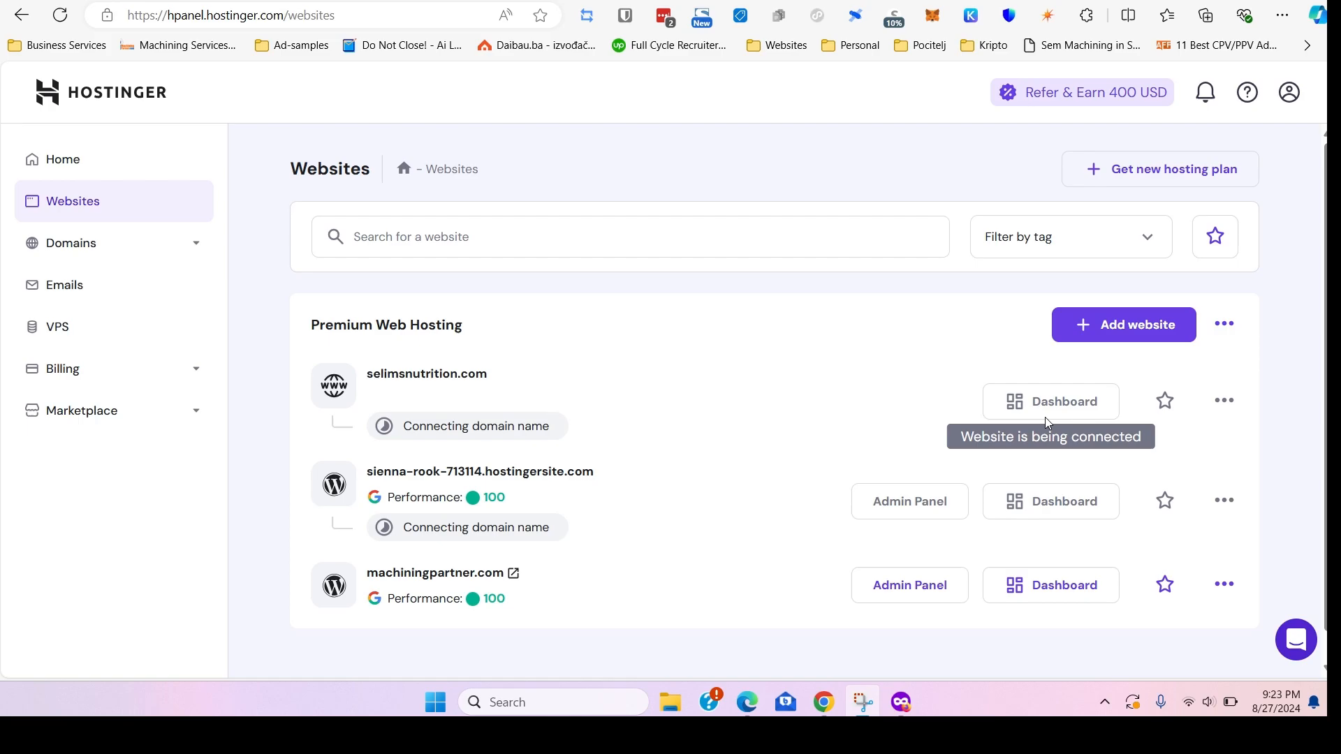
pyautogui.moveTo(712, 176)
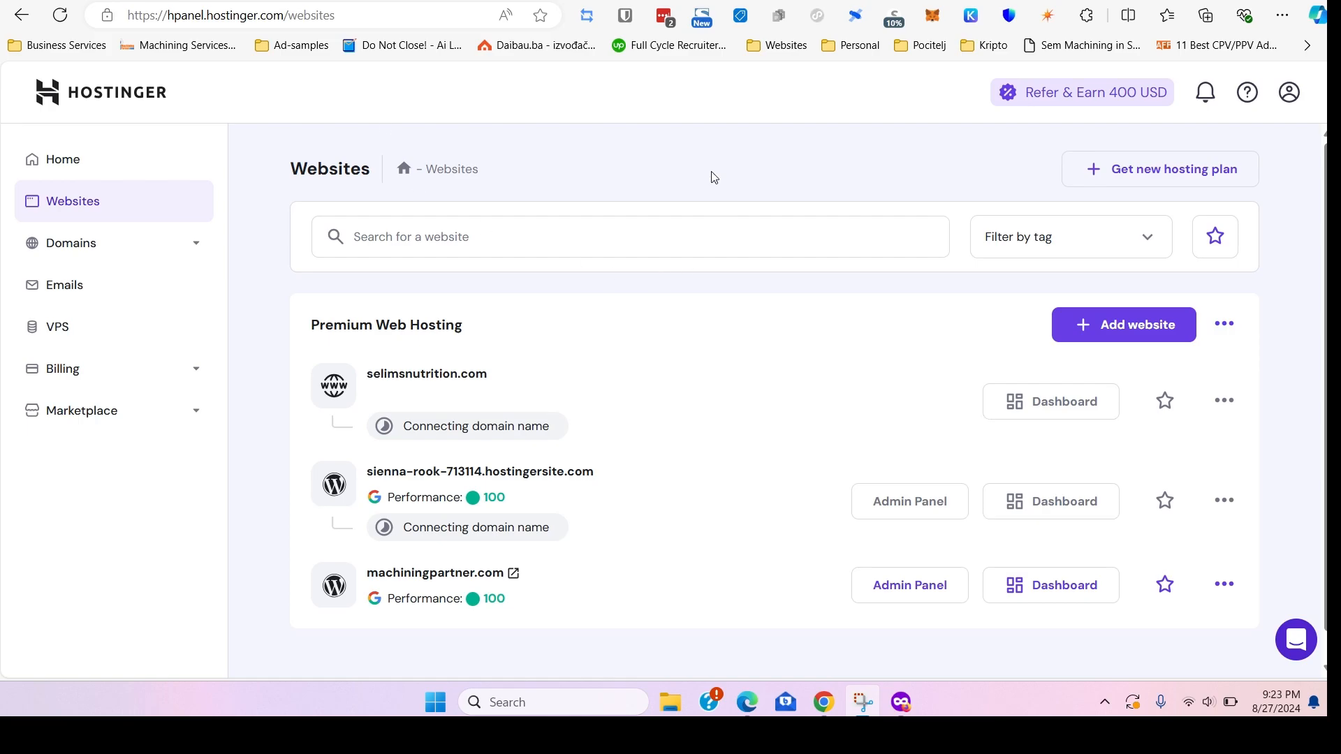
pyautogui.moveTo(551, 92)
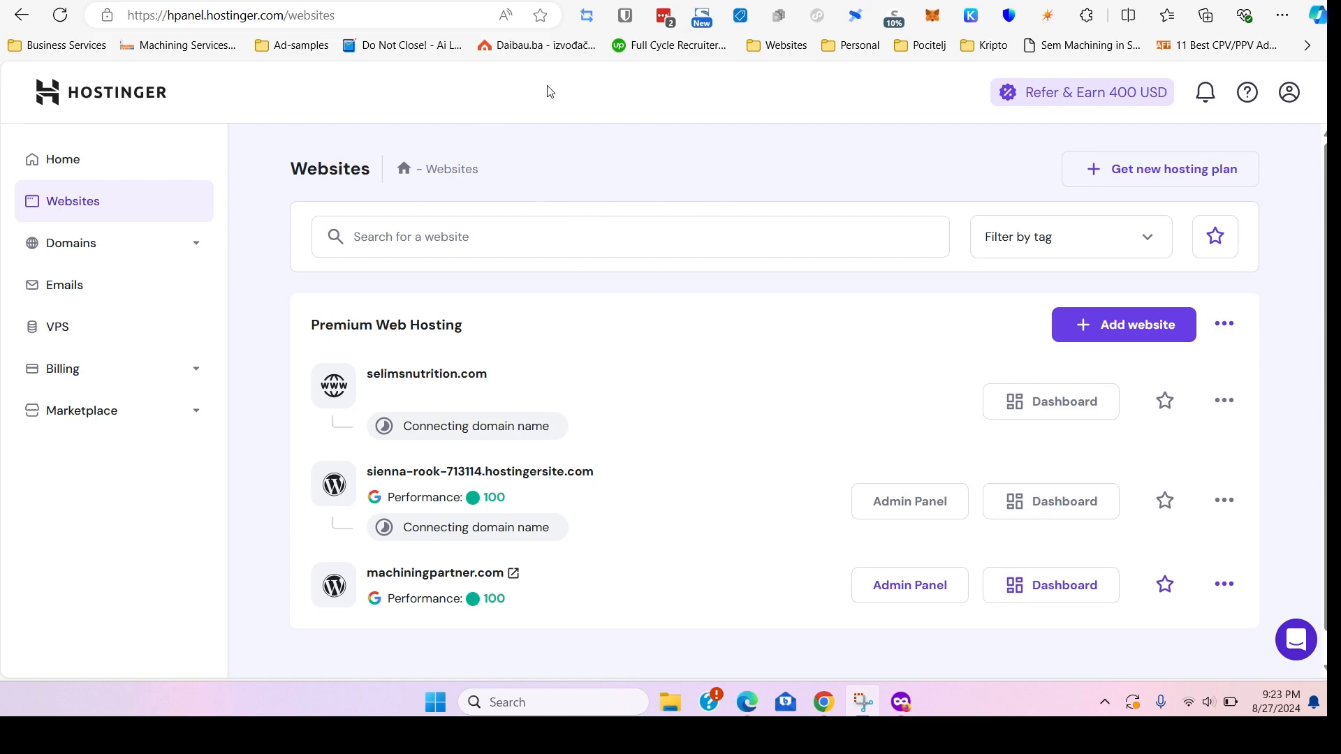
pyautogui.moveTo(654, 76)
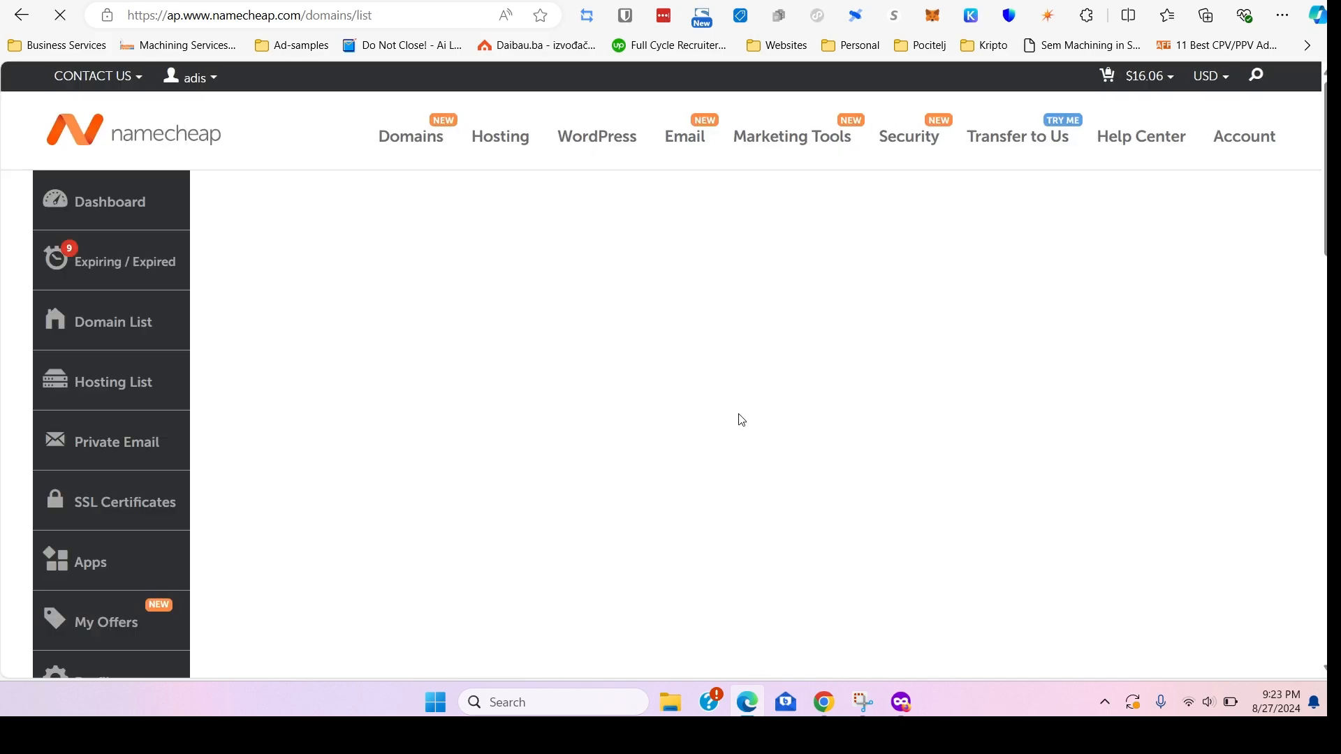
# Browse the Namecheap Domain List down through the registered domains
pyautogui.click(112, 321)
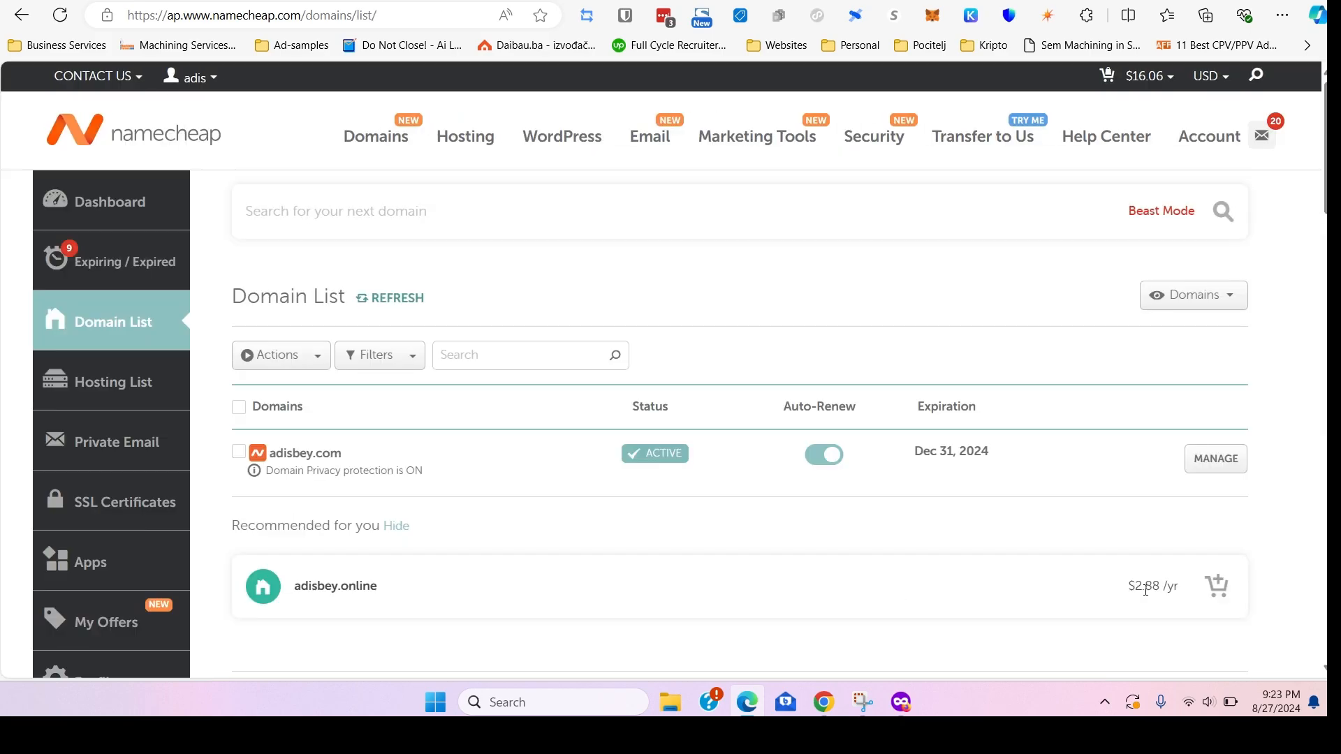
pyautogui.scroll(-3)
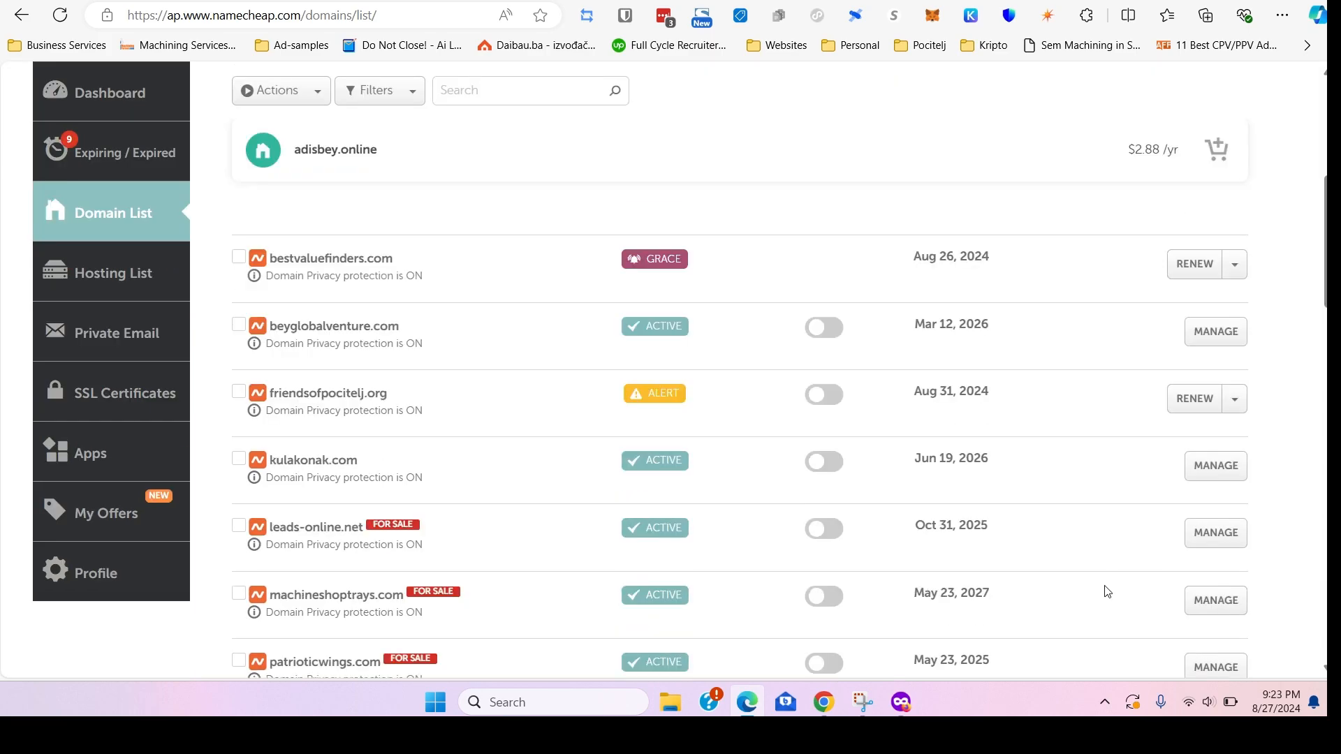
pyautogui.scroll(-3)
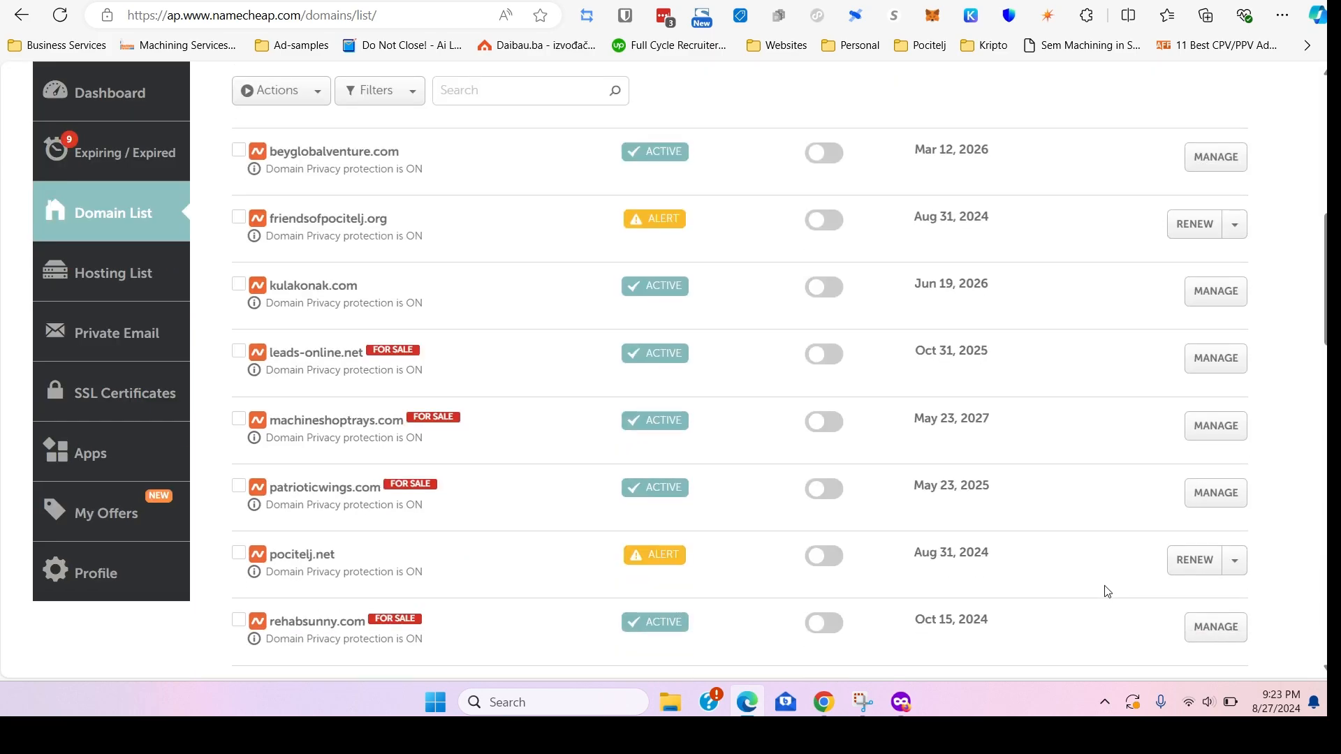
pyautogui.scroll(-3)
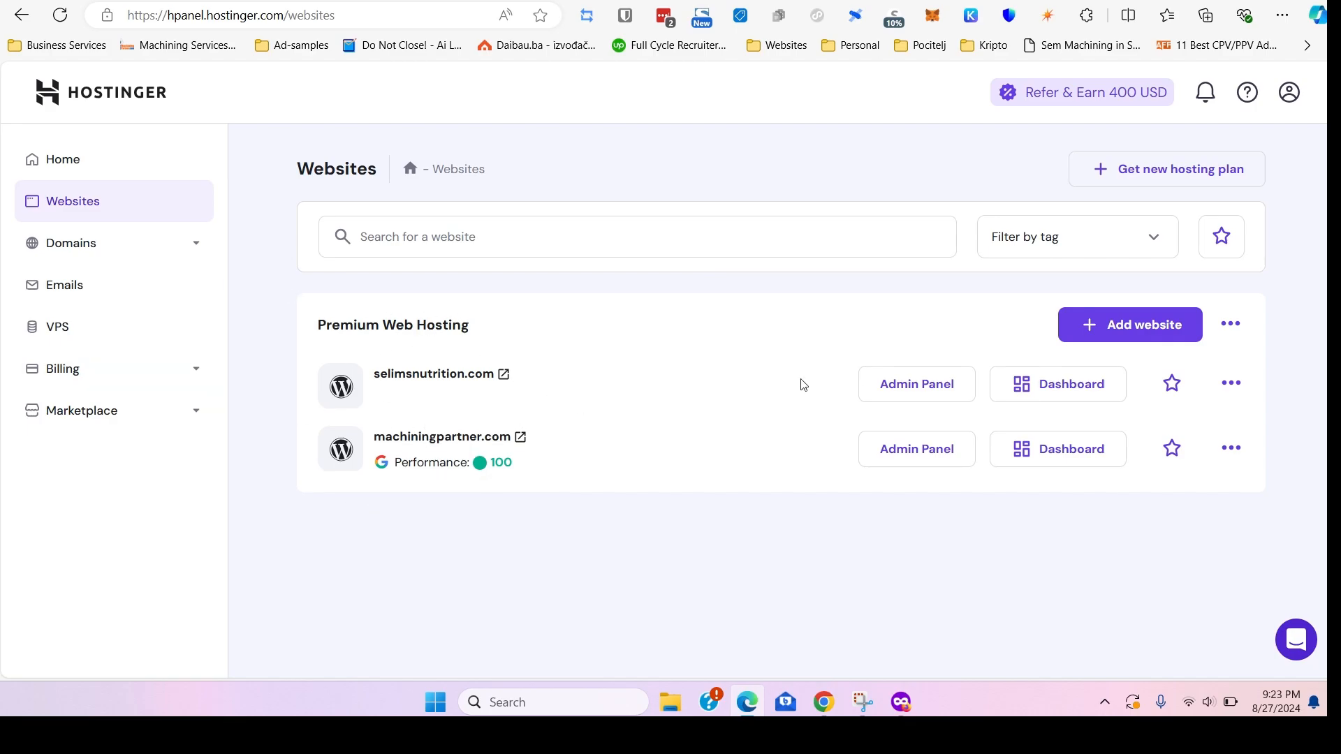
pyautogui.moveTo(1065, 391)
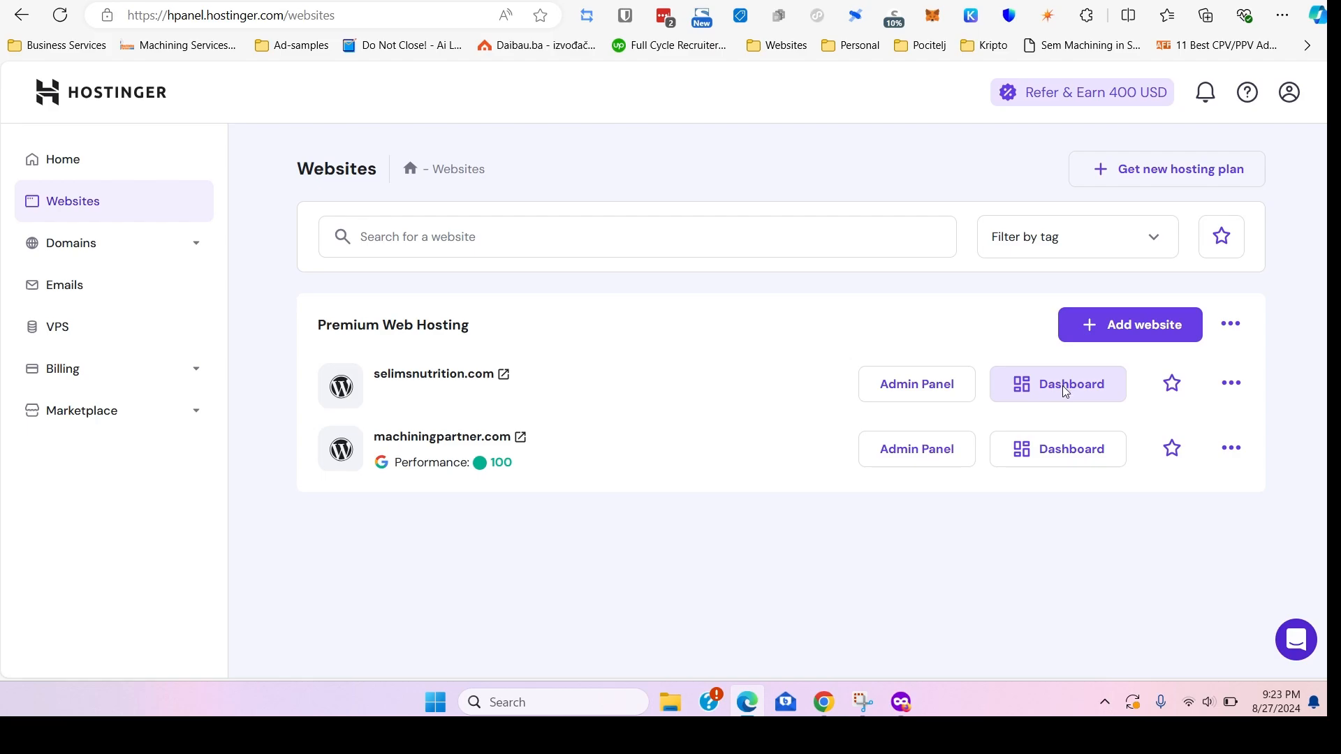
# View selimsnutrition.com's dashboard and its Lifetime SSL certificate that never expires, under Security
pyautogui.click(1058, 383)
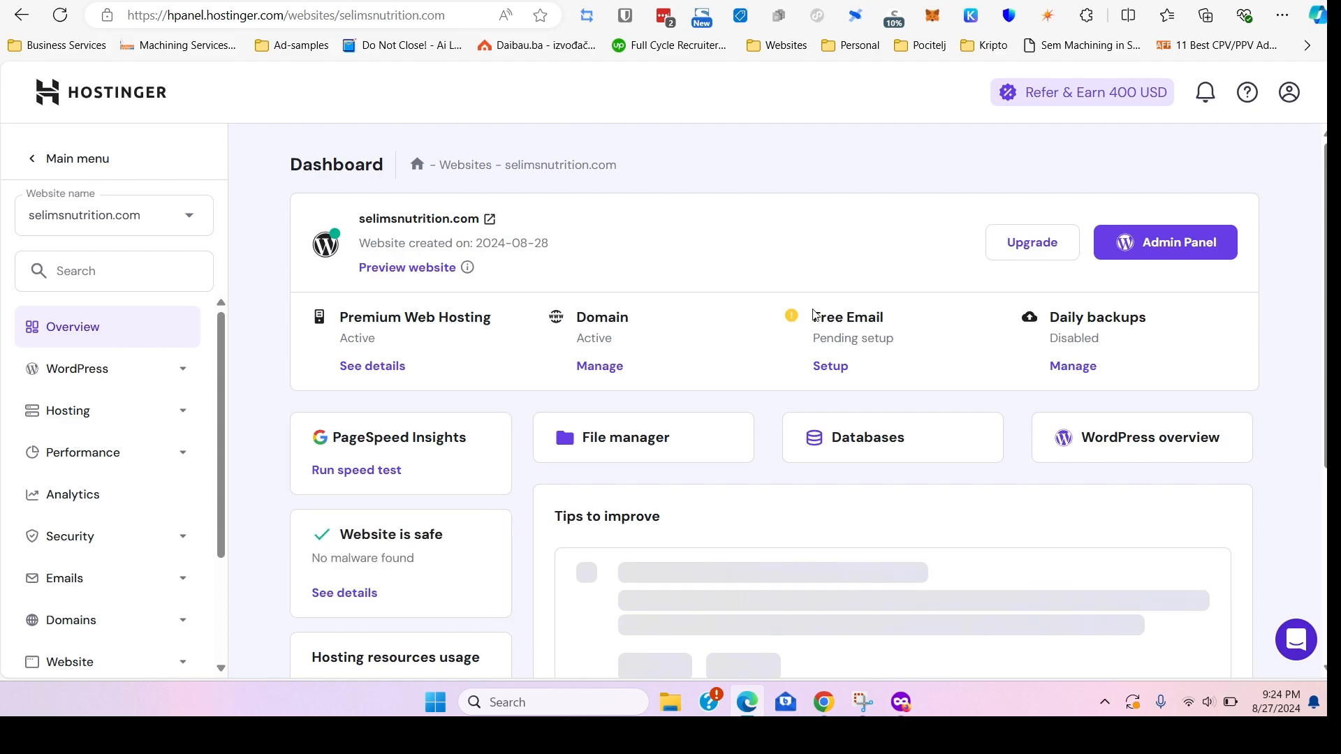
pyautogui.doubleClick(848, 317)
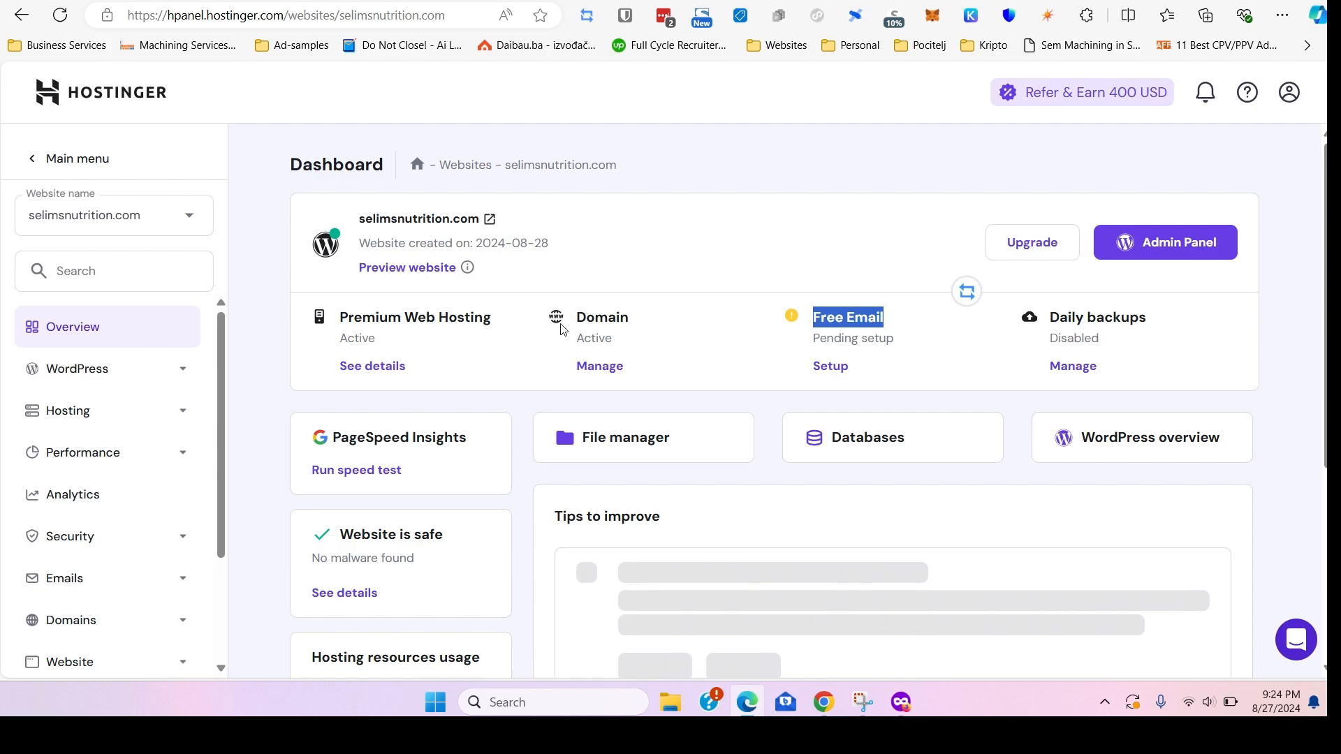
pyautogui.scroll(-3)
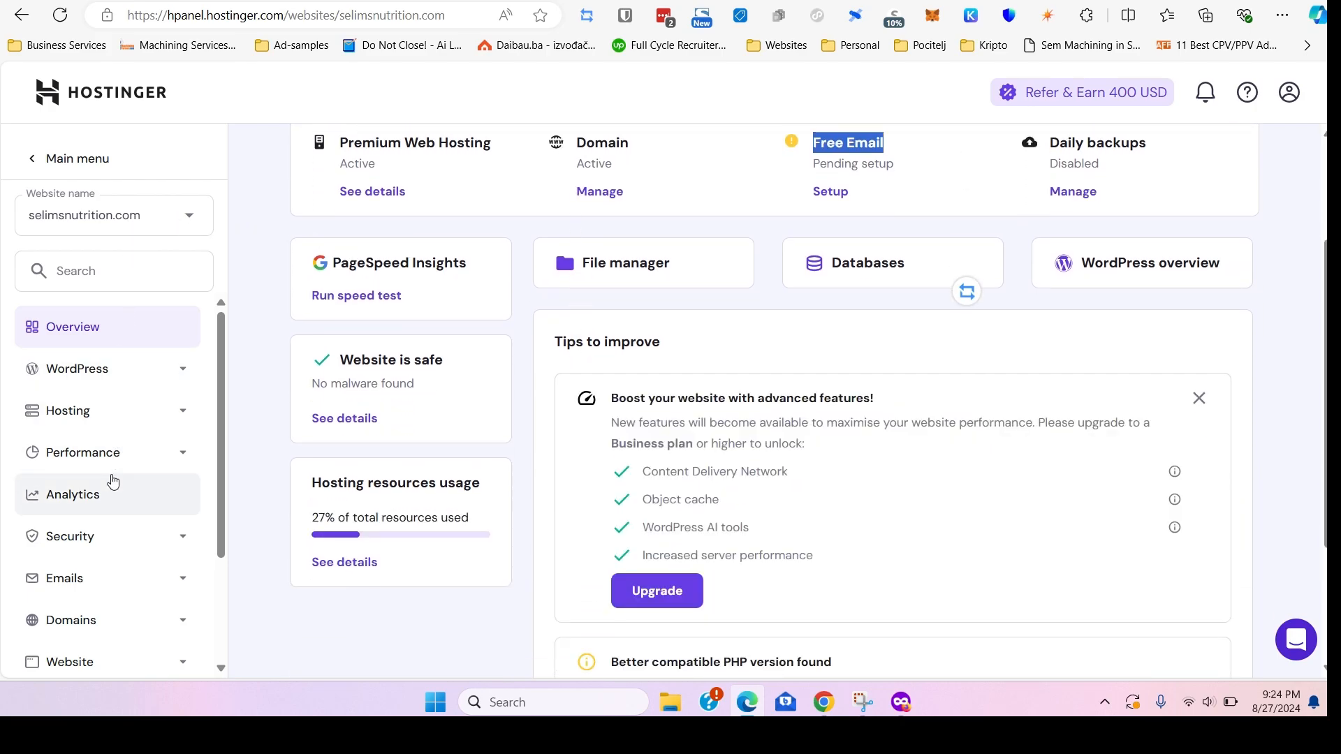
pyautogui.click(70, 536)
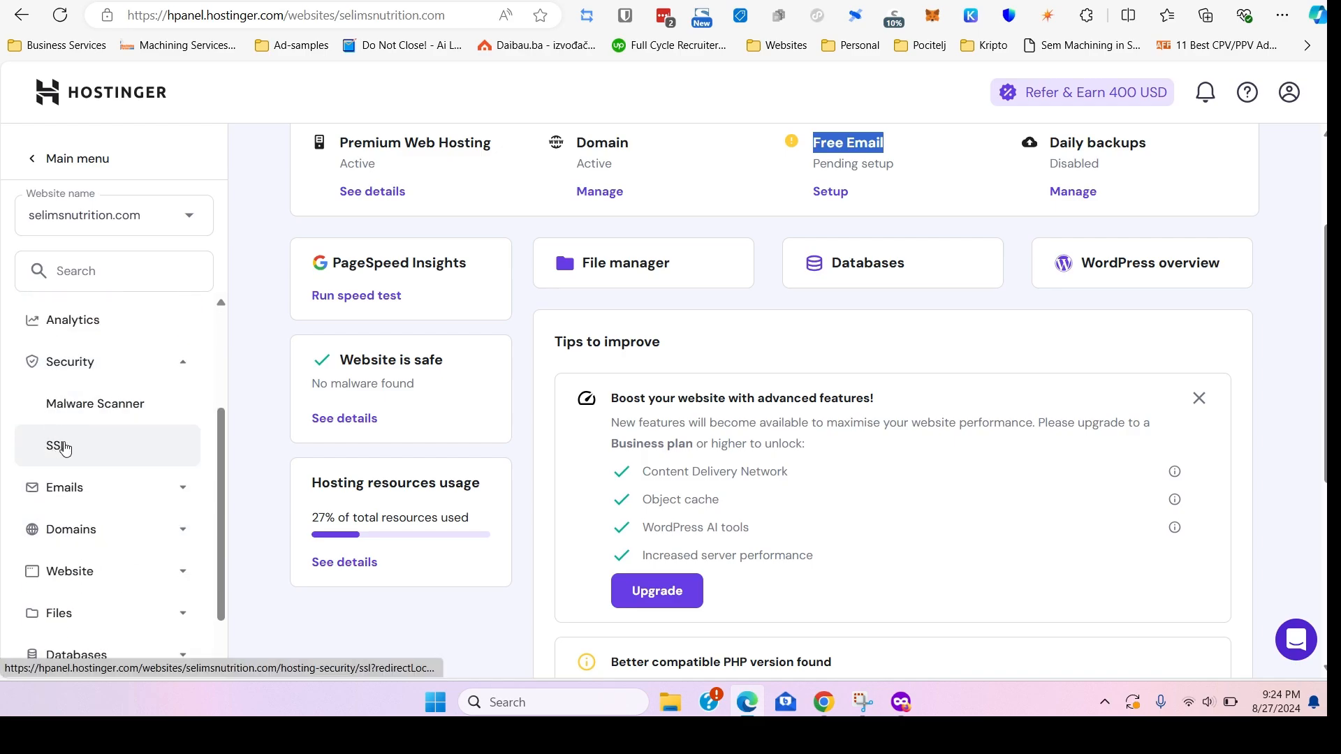
pyautogui.click(53, 446)
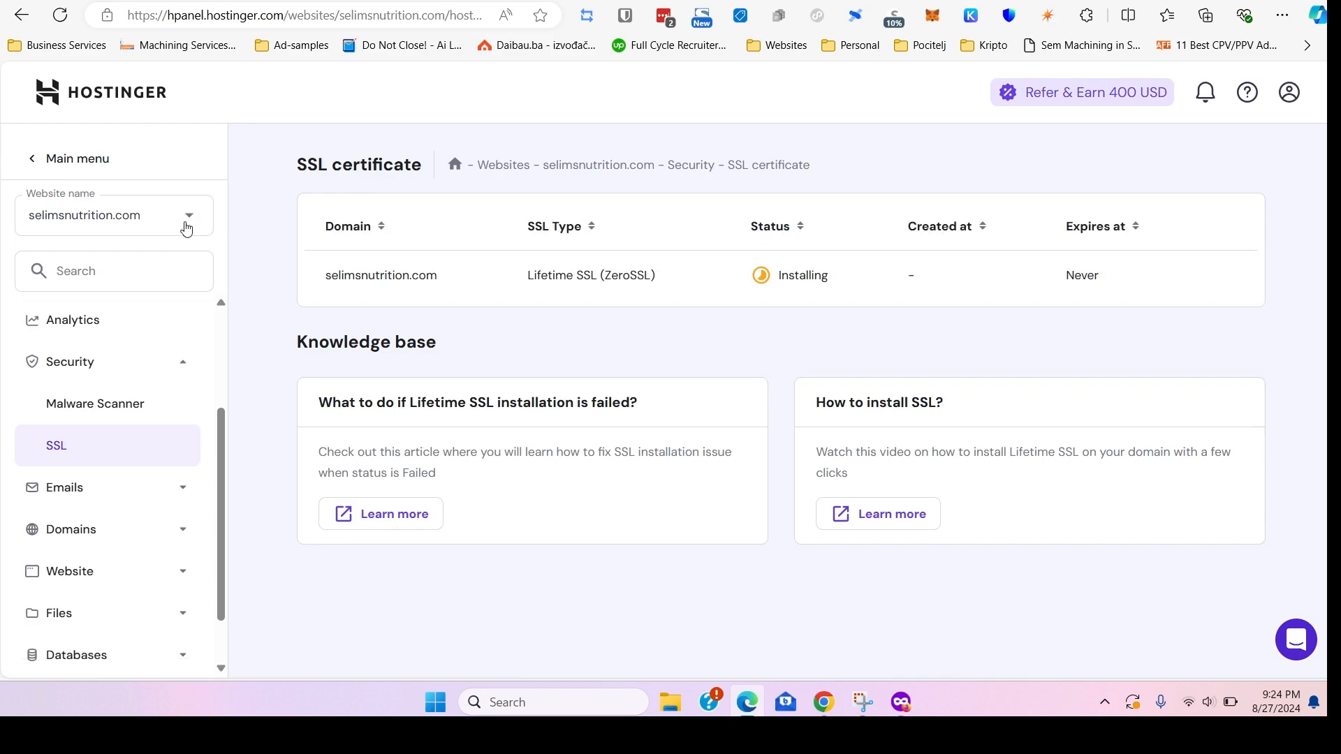
pyautogui.moveTo(778, 282)
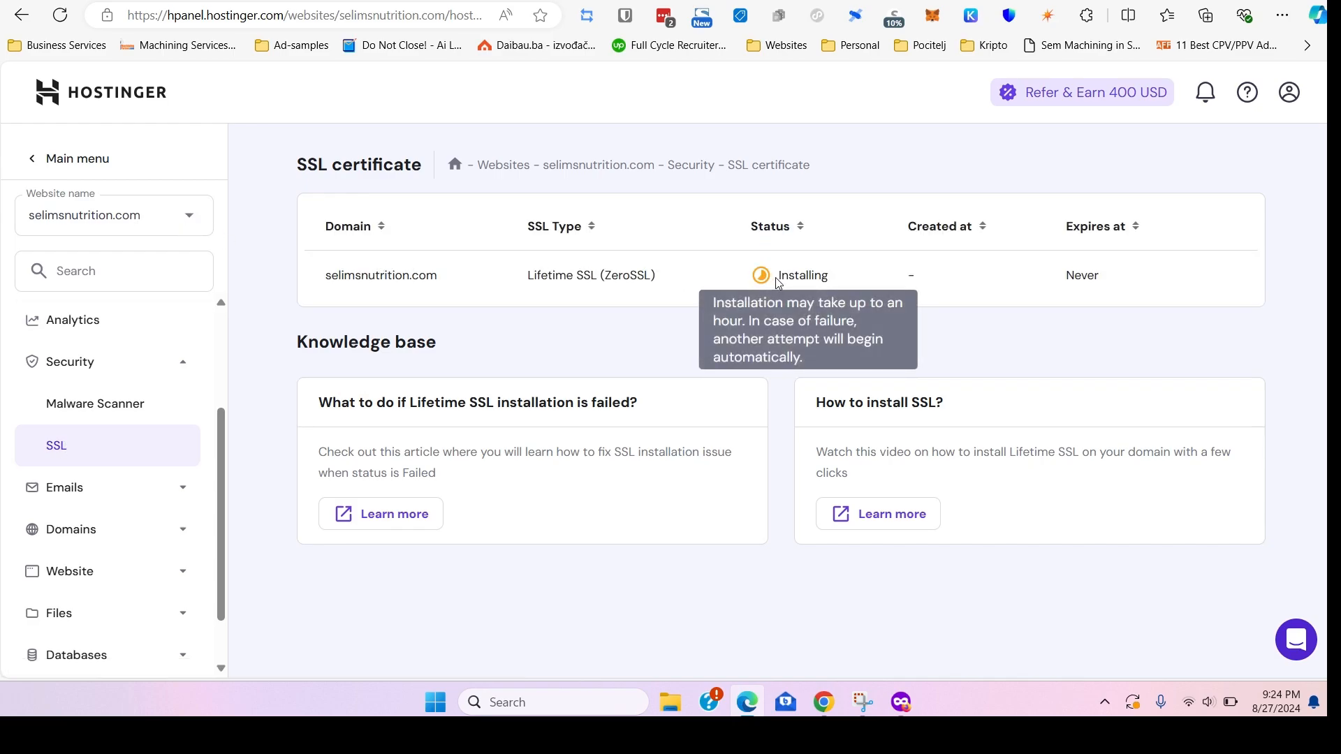
pyautogui.doubleClick(1082, 275)
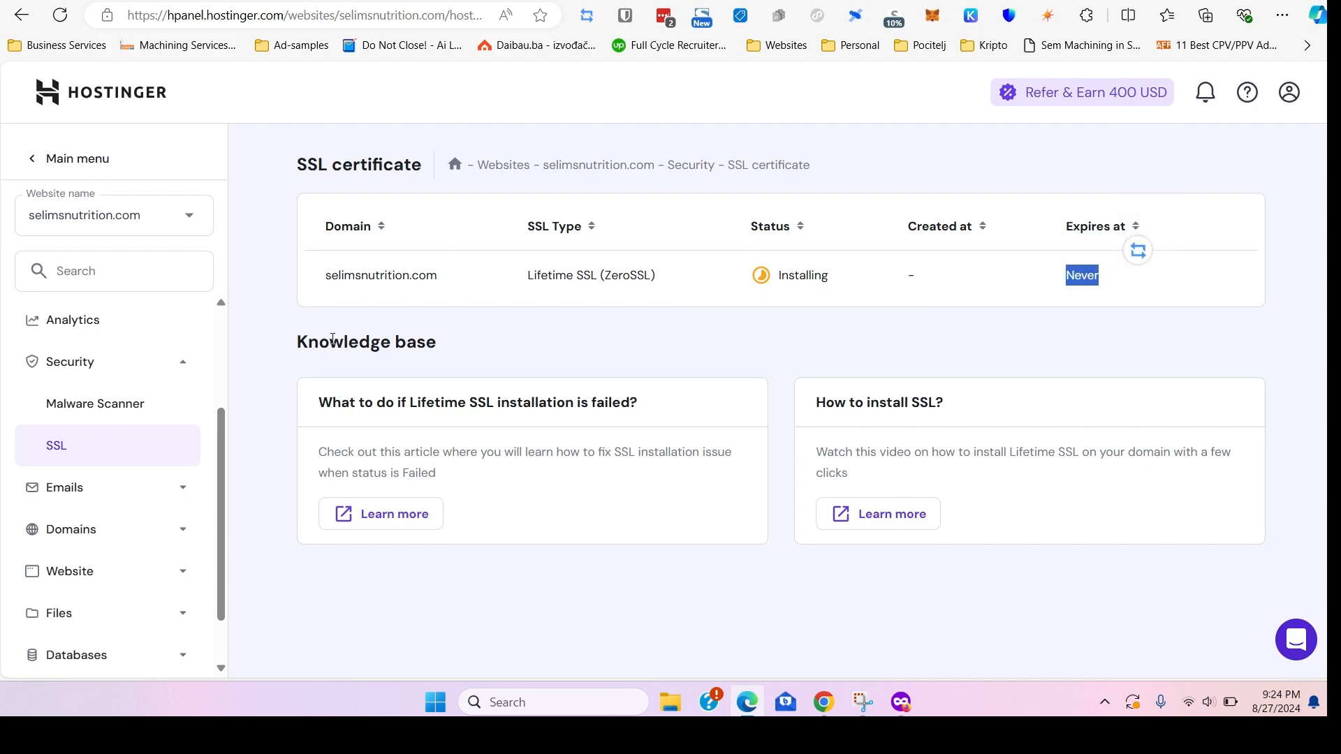
pyautogui.moveTo(800, 388)
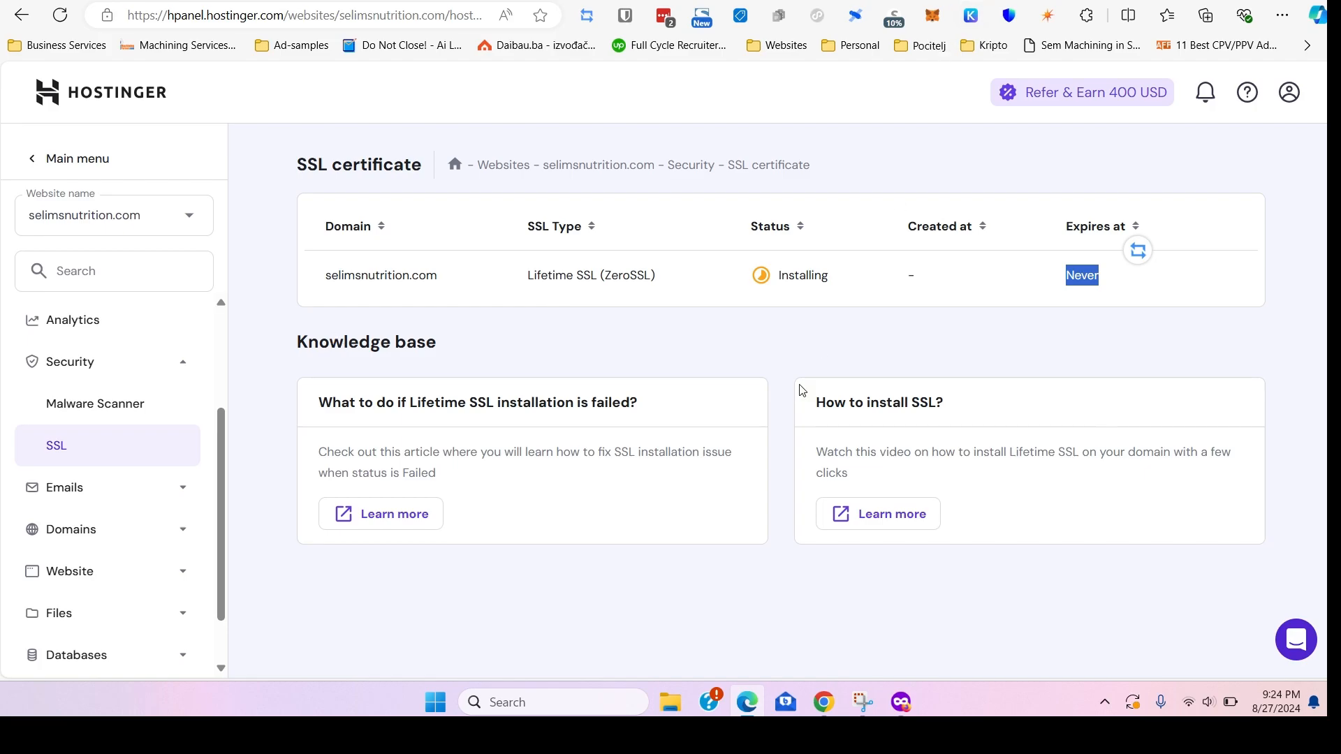
pyautogui.moveTo(825, 719)
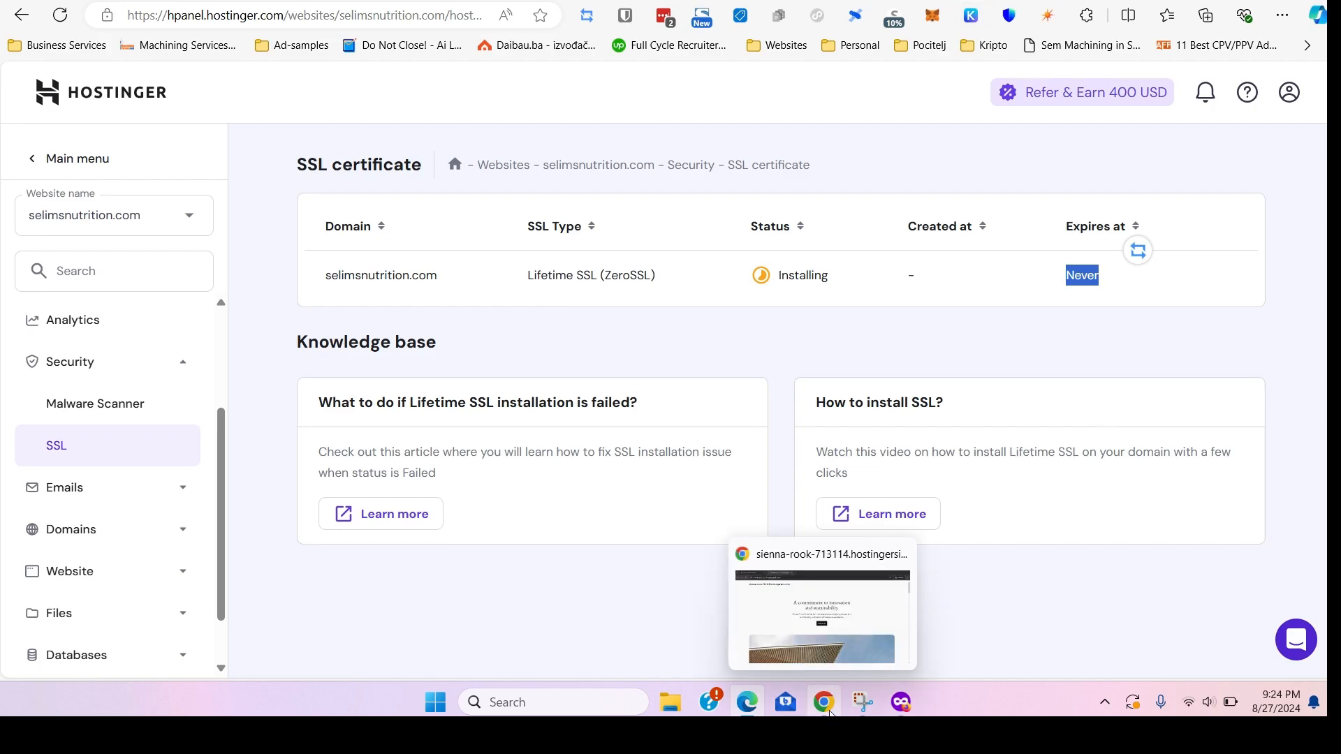
pyautogui.click(821, 614)
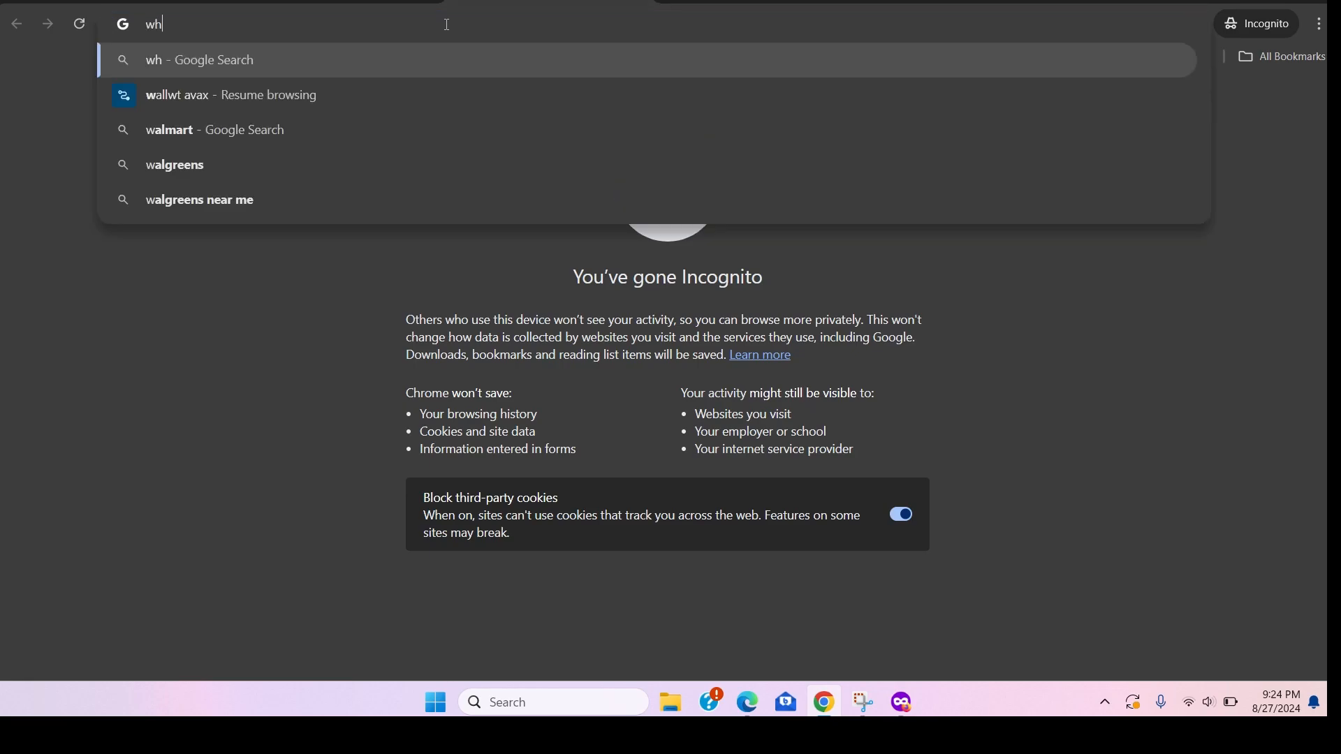
pyautogui.write('who is')
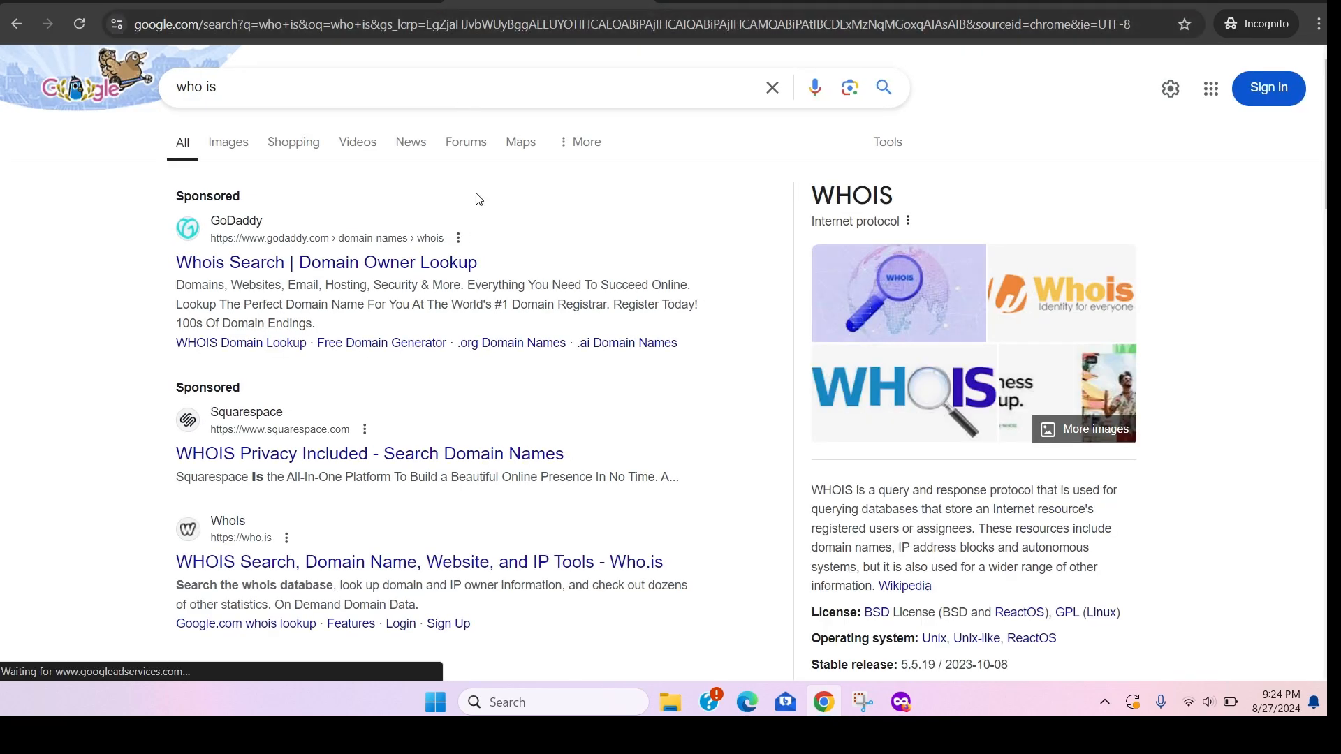
pyautogui.click(325, 263)
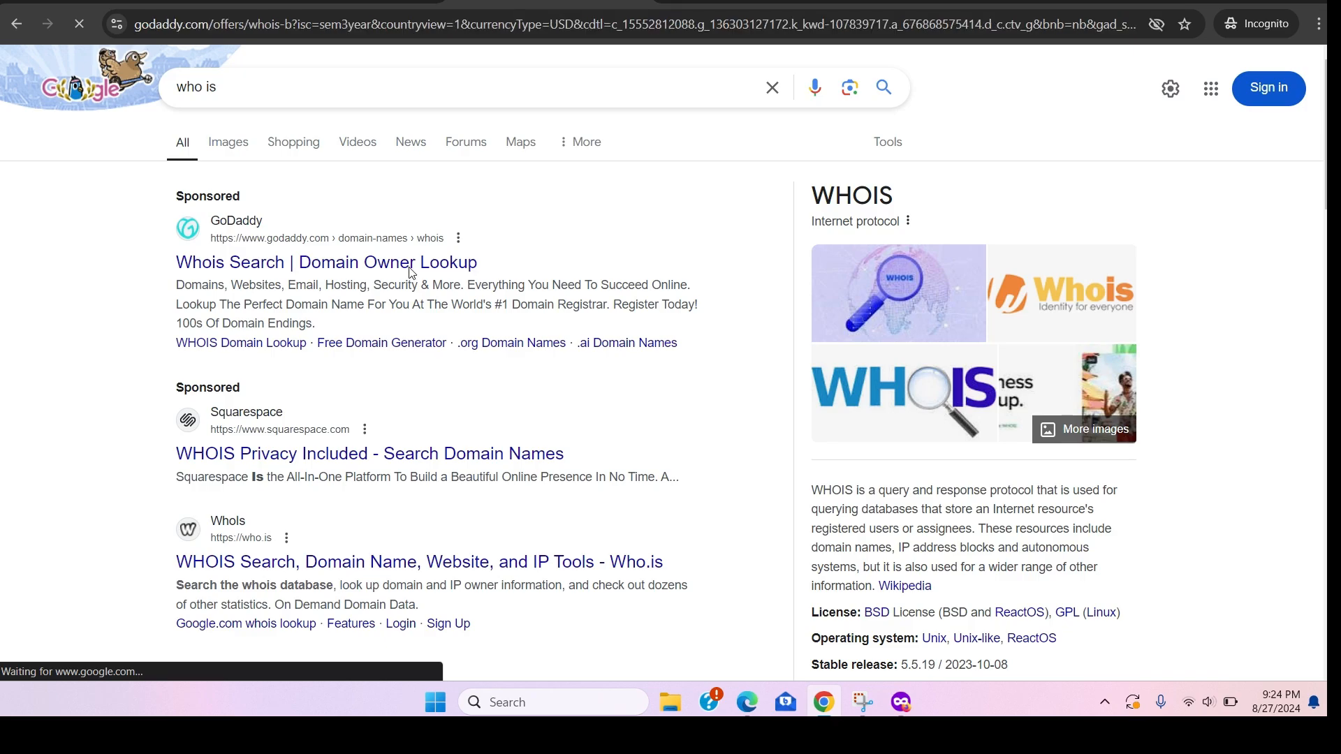
pyautogui.click(326, 263)
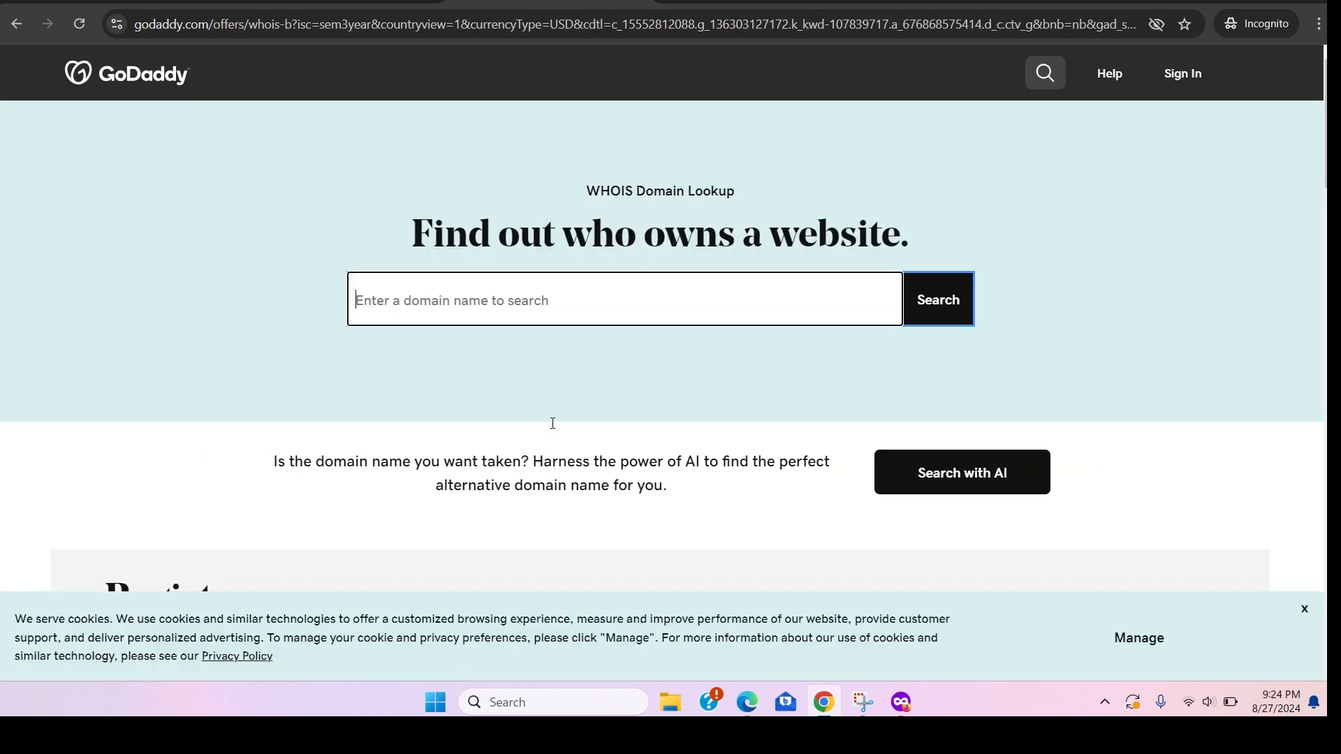
pyautogui.write('https://selimsnutrition.com/')
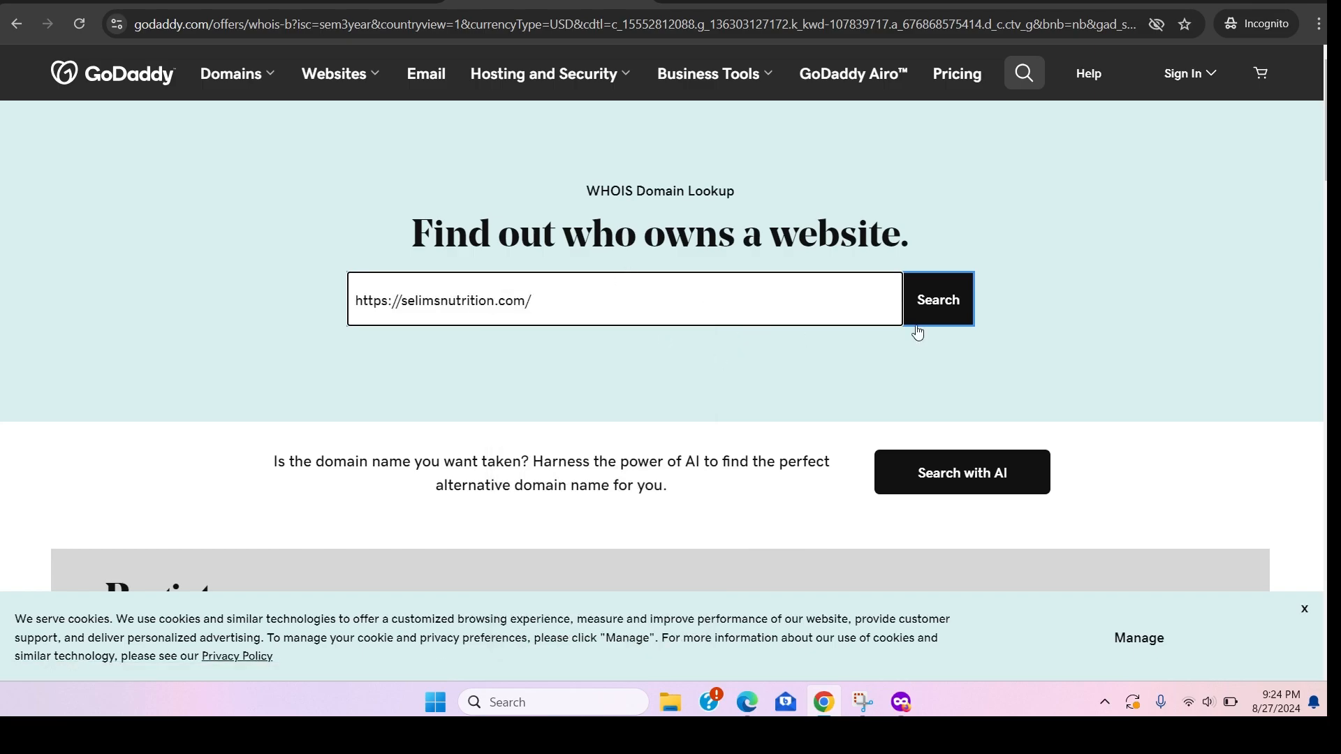
pyautogui.click(939, 299)
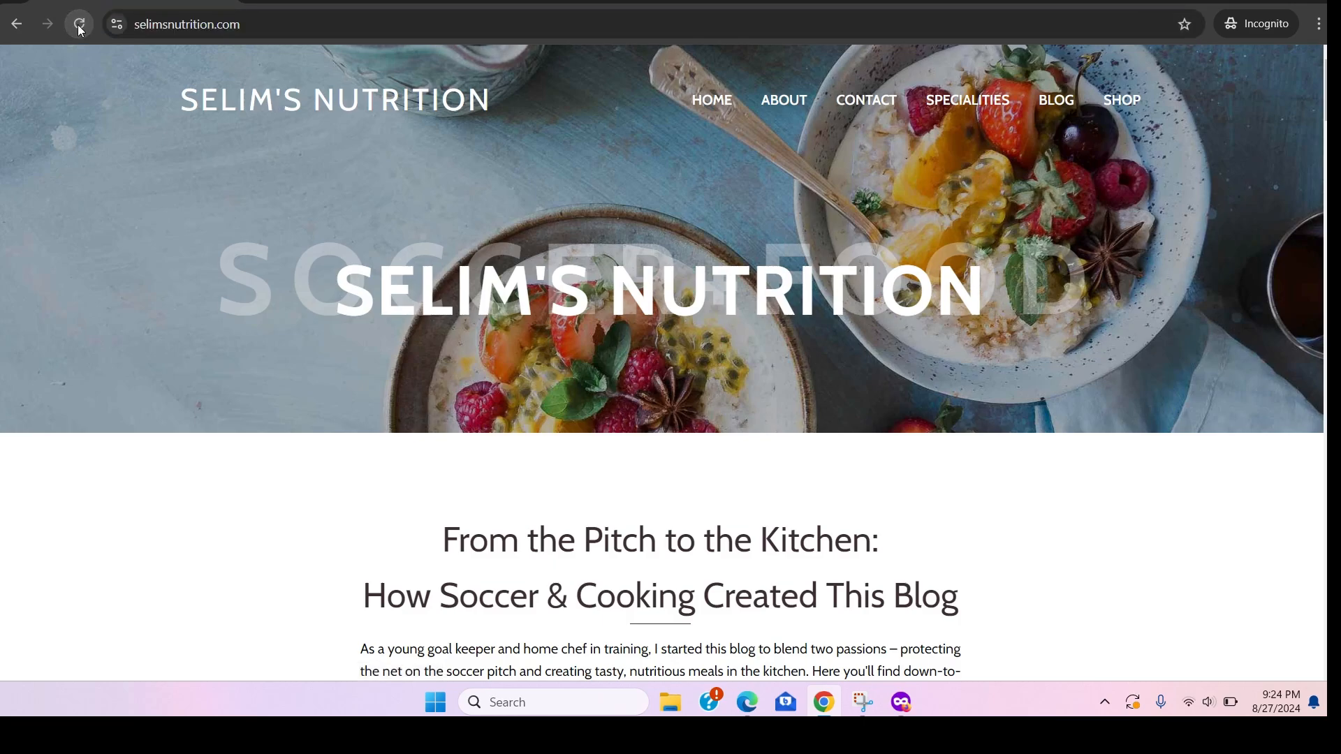
pyautogui.scroll(-3)
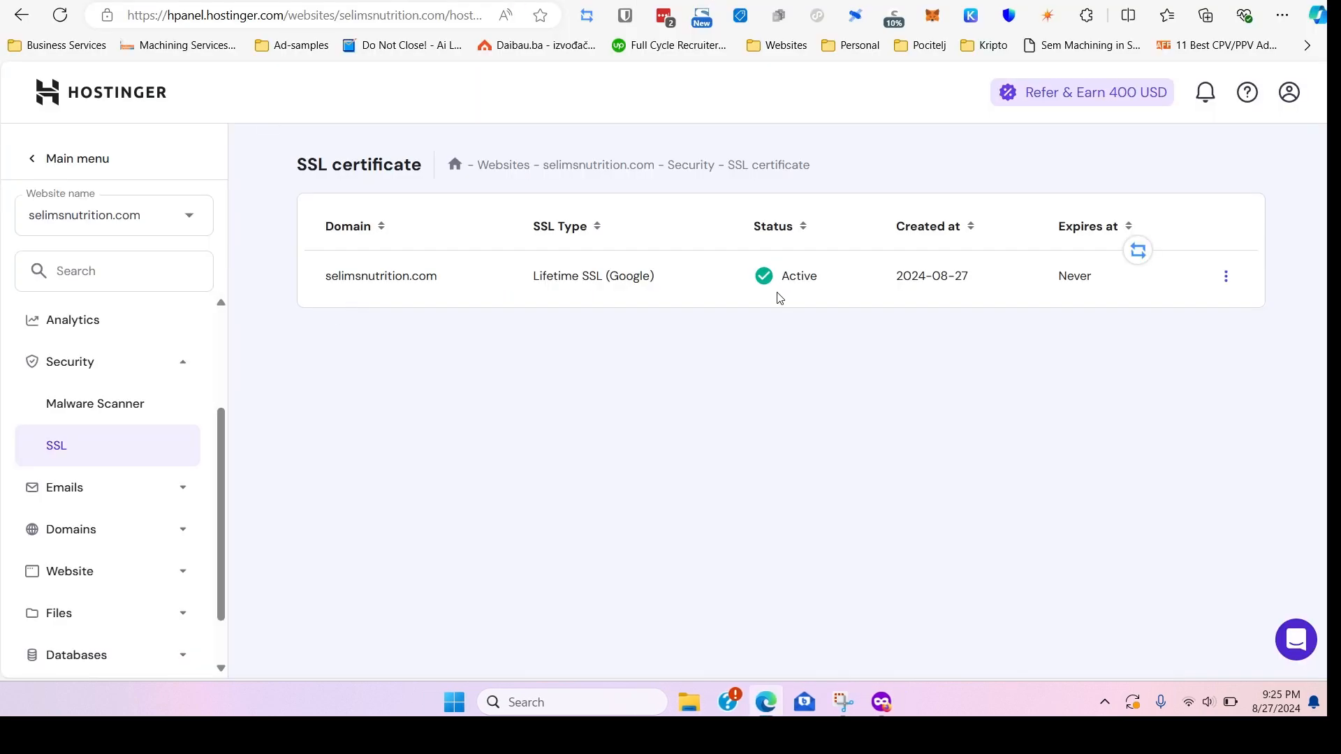
# Show the Analytics page for selimsnutrition.com with its bandwidth and request counts
pyautogui.doubleClick(798, 276)
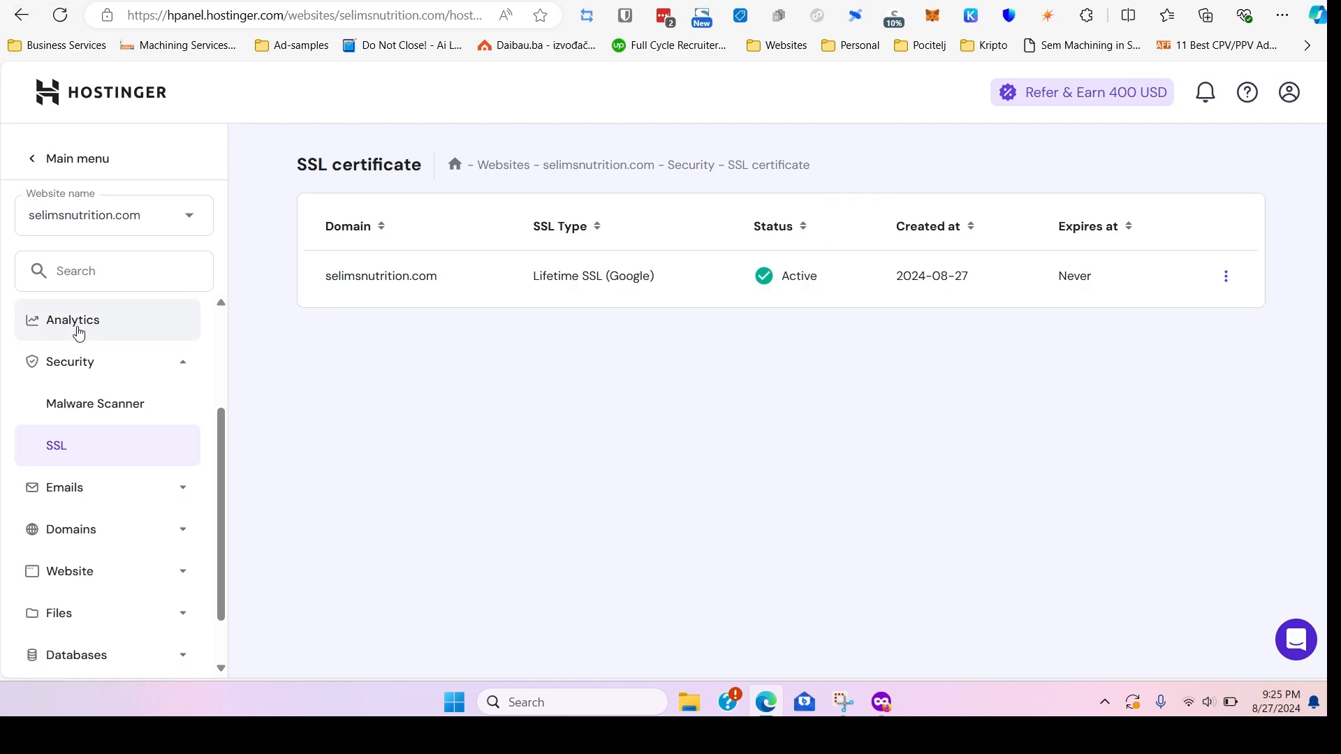
pyautogui.click(73, 320)
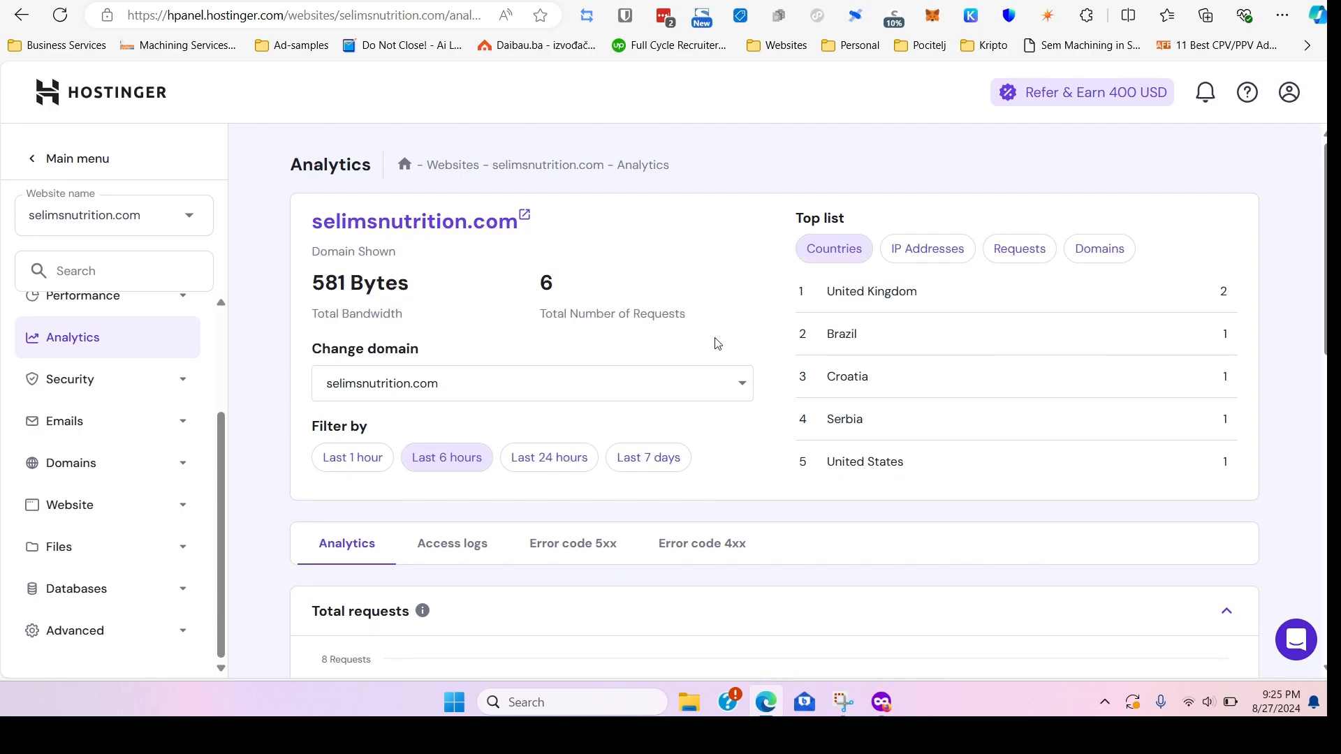
pyautogui.moveTo(698, 285)
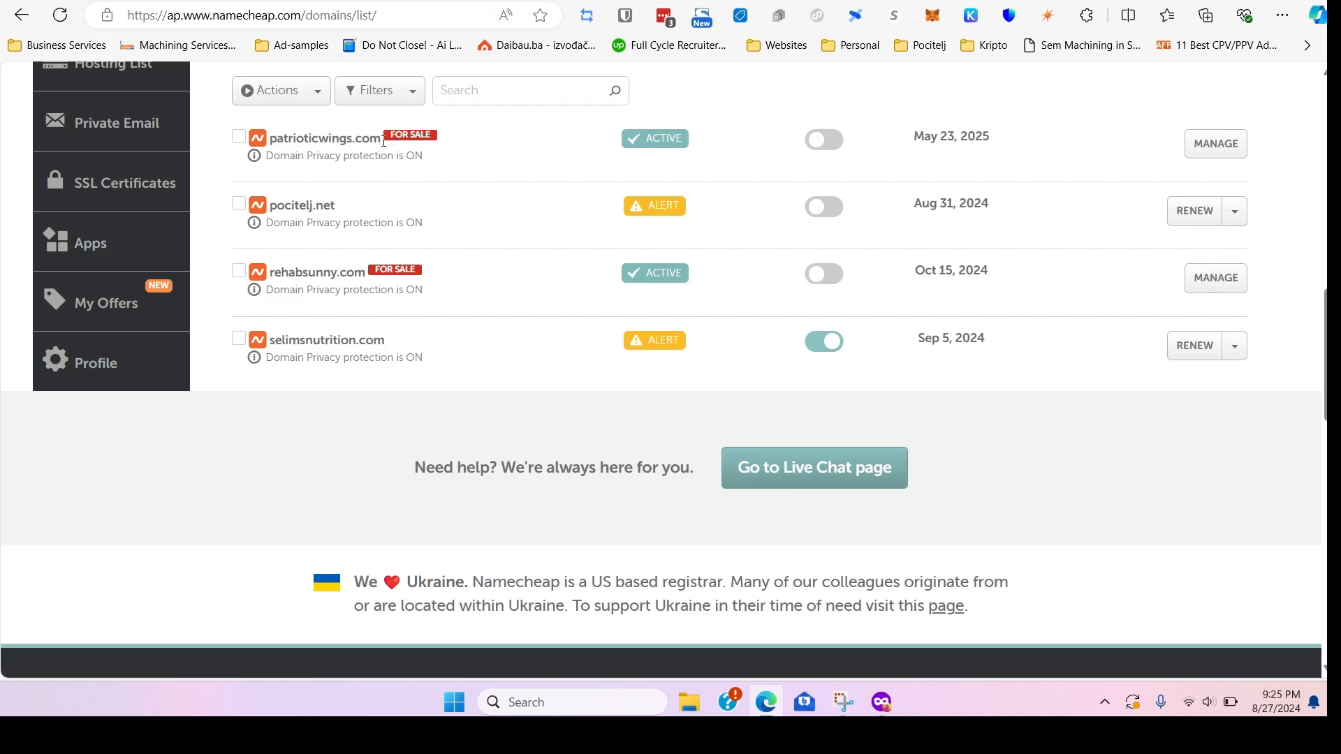
pyautogui.moveTo(382, 144)
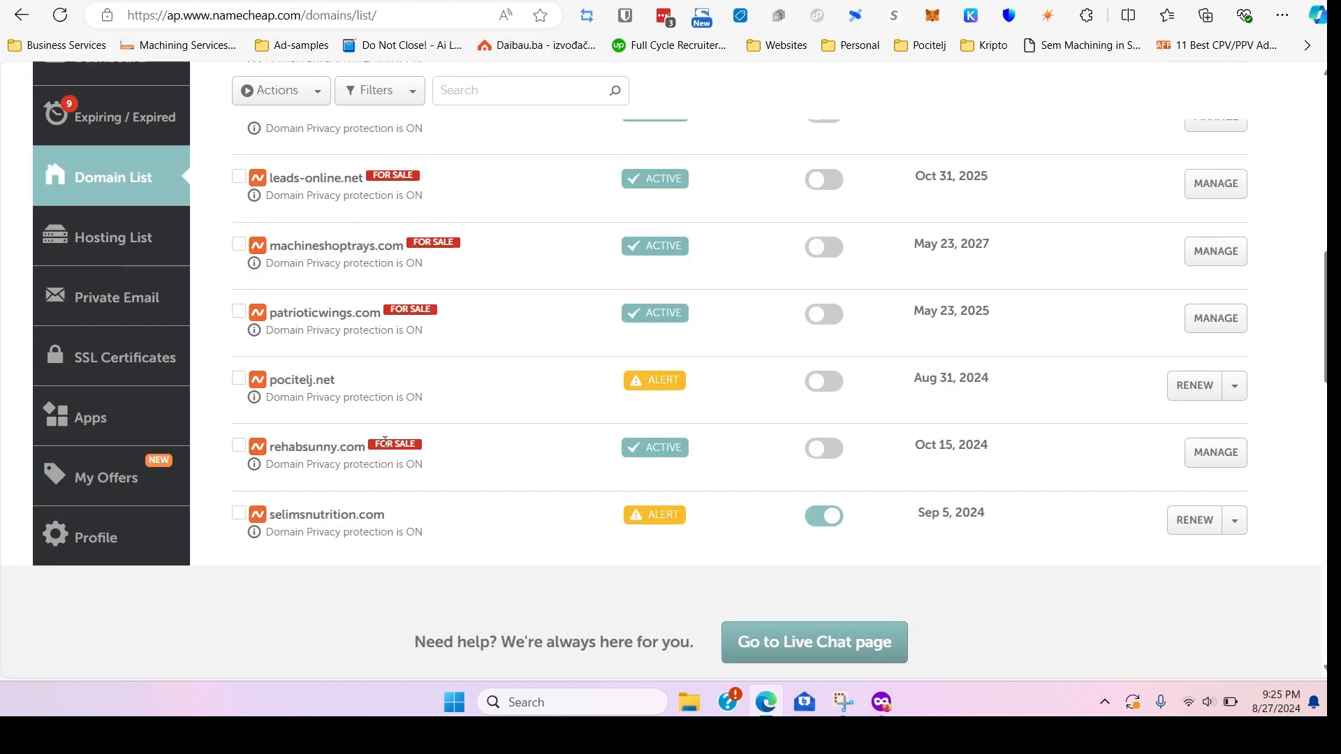
# Highlight leads-online.net and machineshoptrays.com in the Namecheap Domain List
pyautogui.rightClick(318, 447)
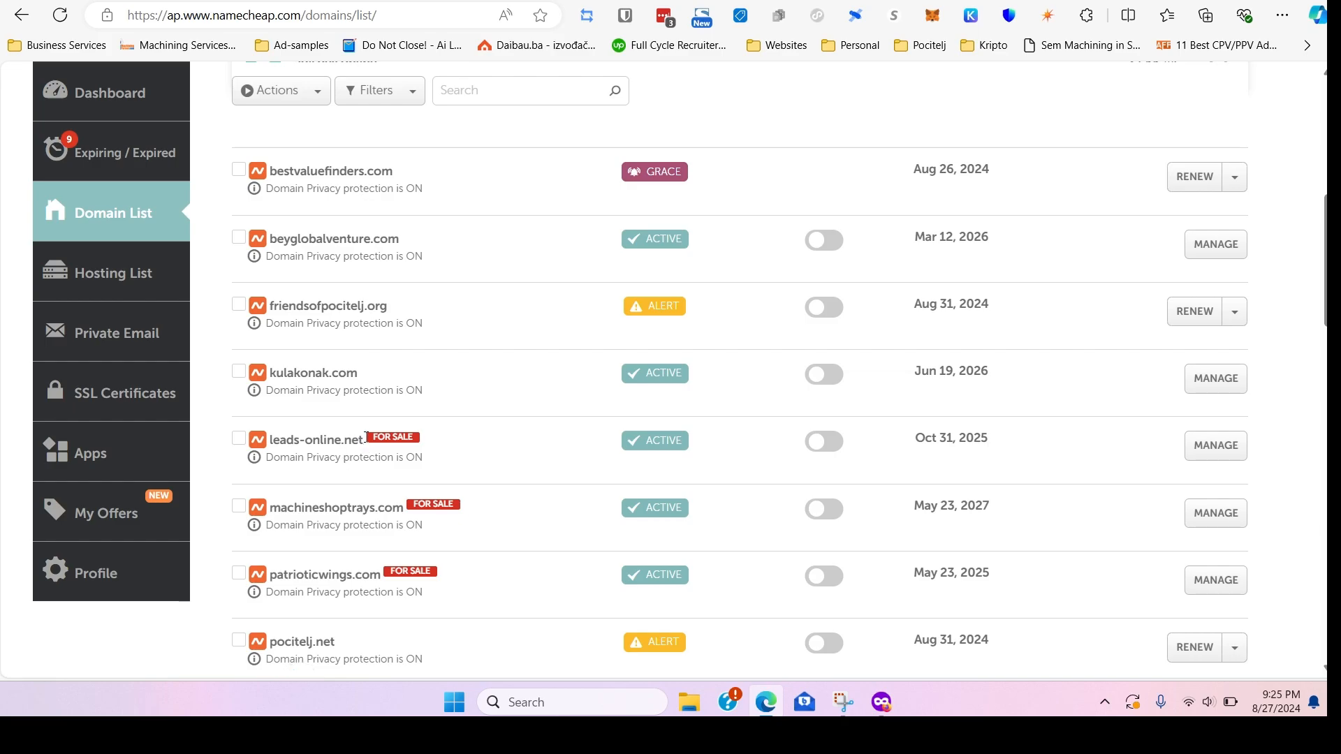
pyautogui.rightClick(316, 439)
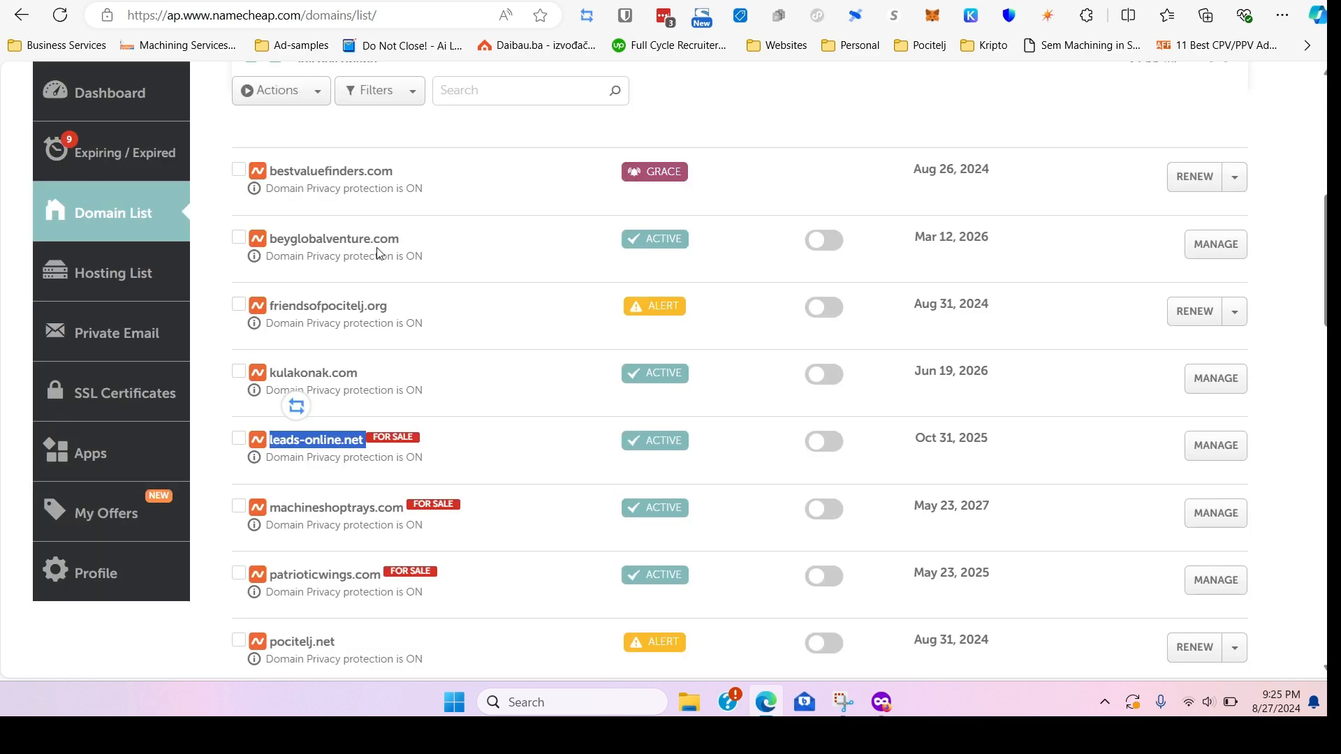
pyautogui.rightClick(330, 305)
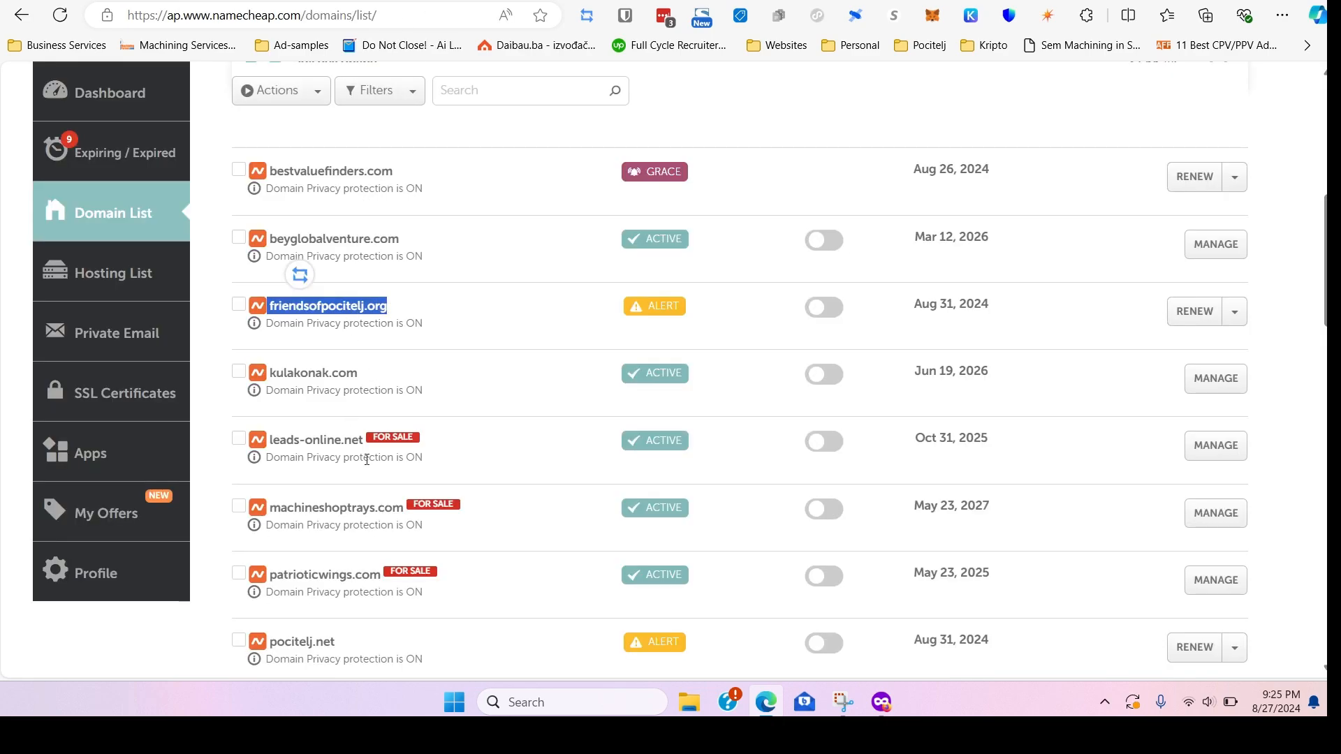
pyautogui.scroll(-3)
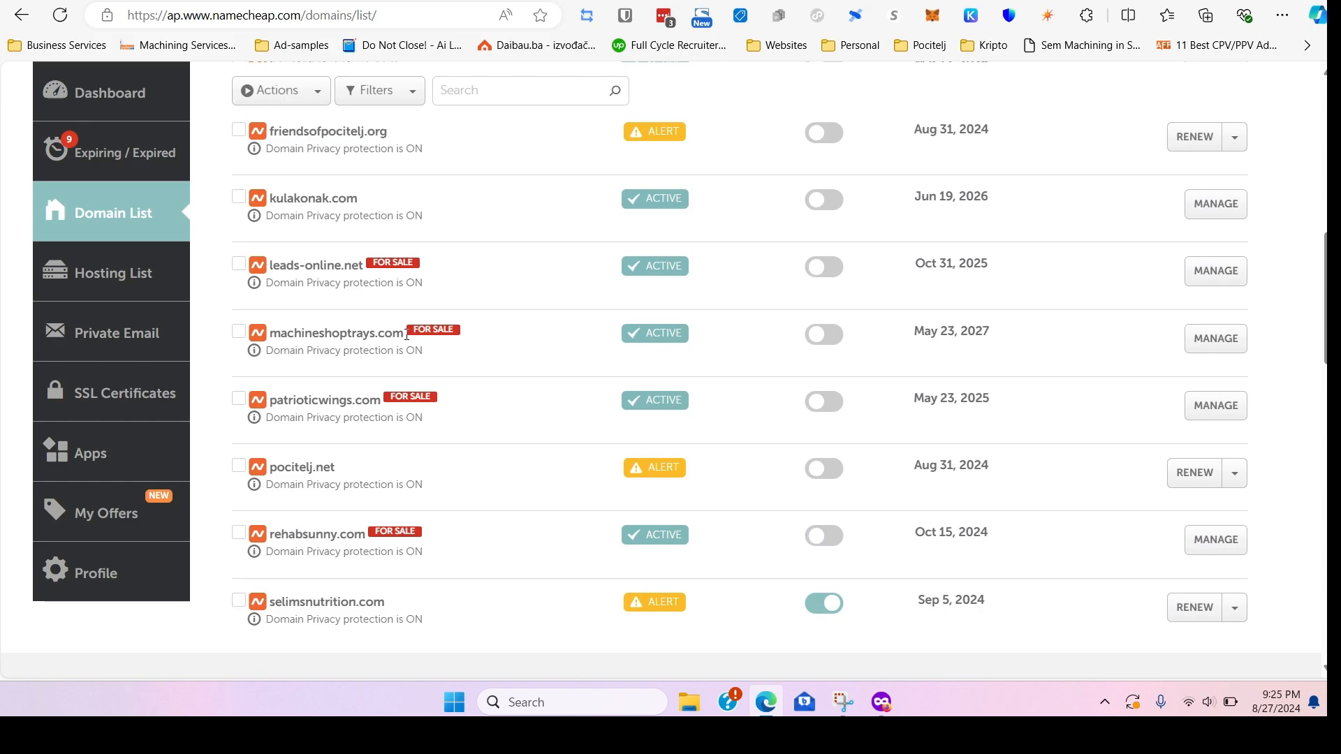
pyautogui.doubleClick(334, 333)
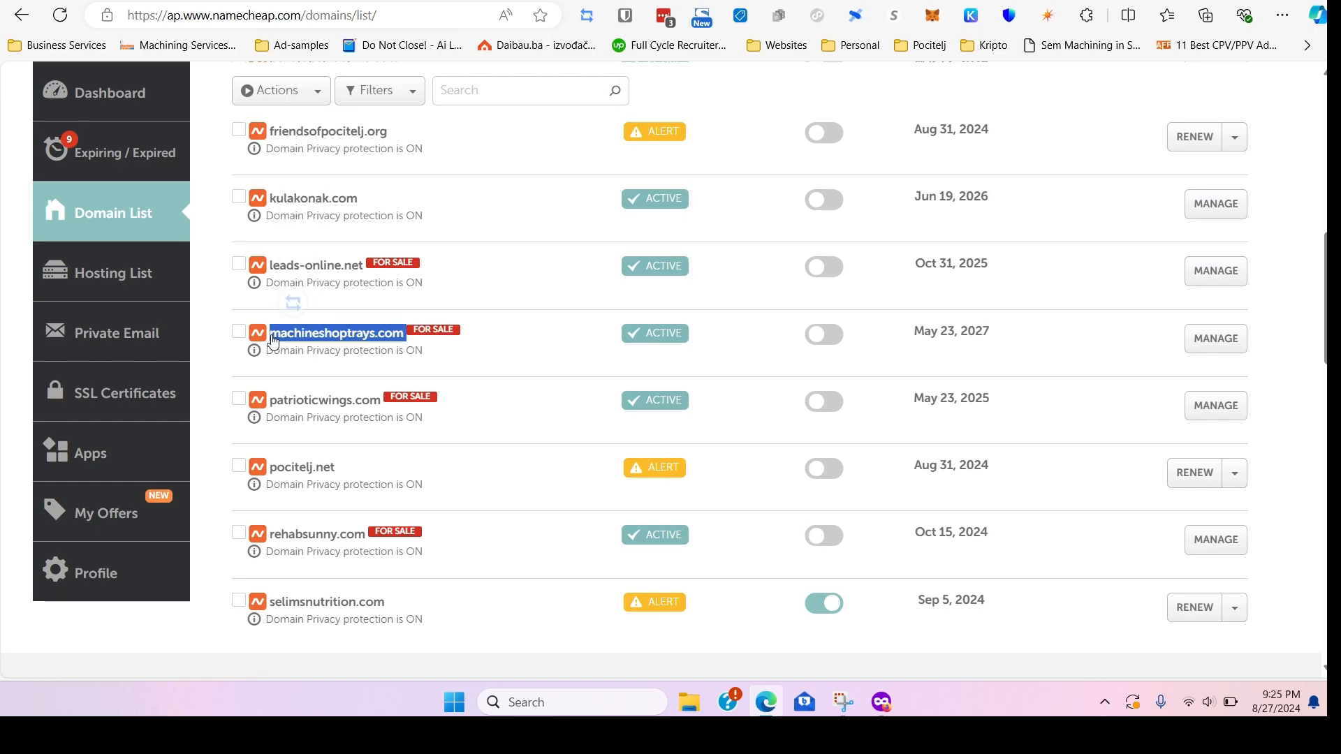
pyautogui.click(335, 332)
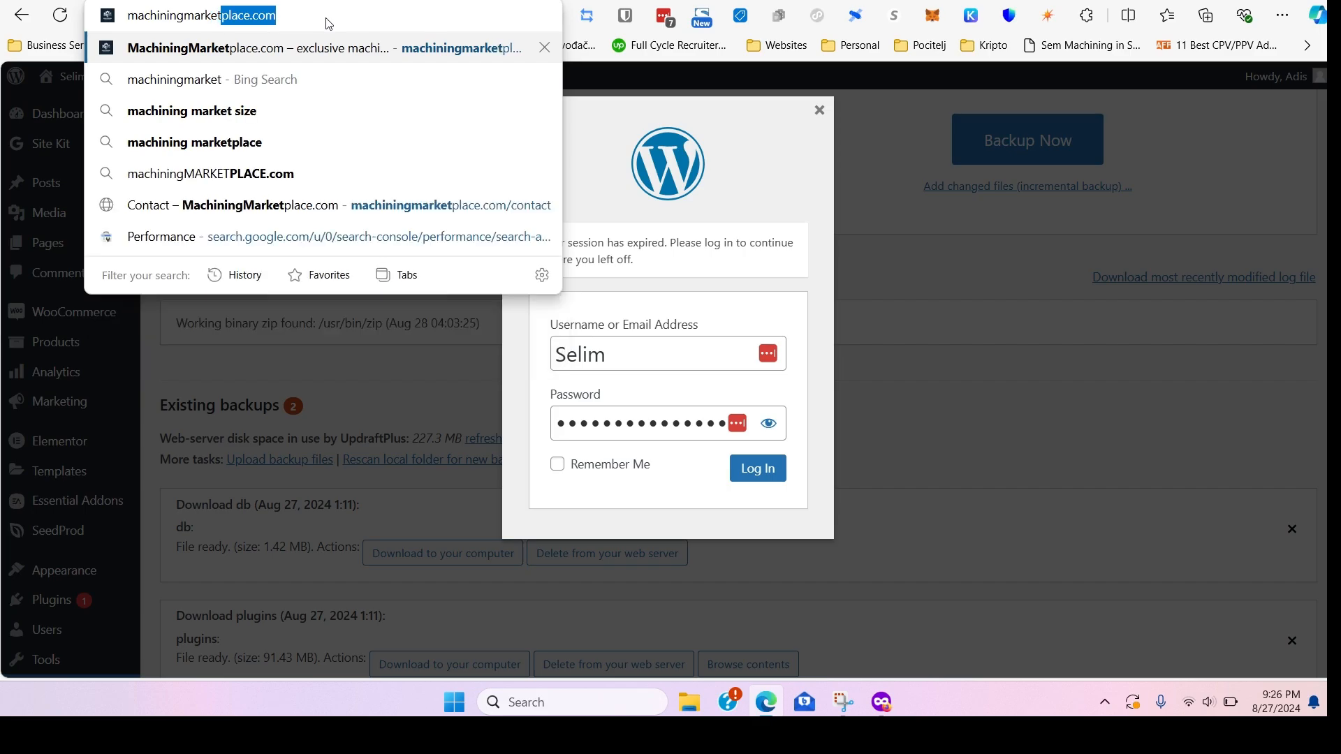
# Load machiningmarketplace.com and scroll its homepage down to the freelancers' brand logos
pyautogui.press('Enter')
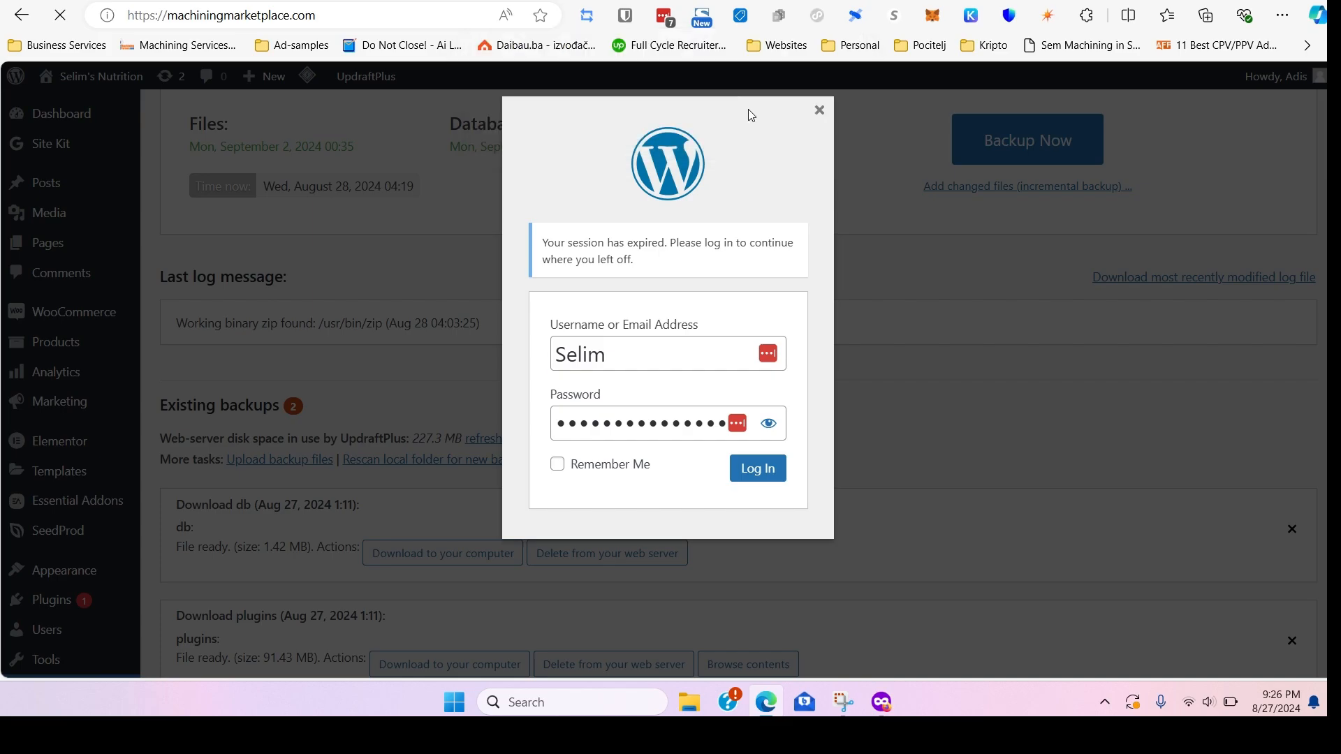
pyautogui.click(654, 353)
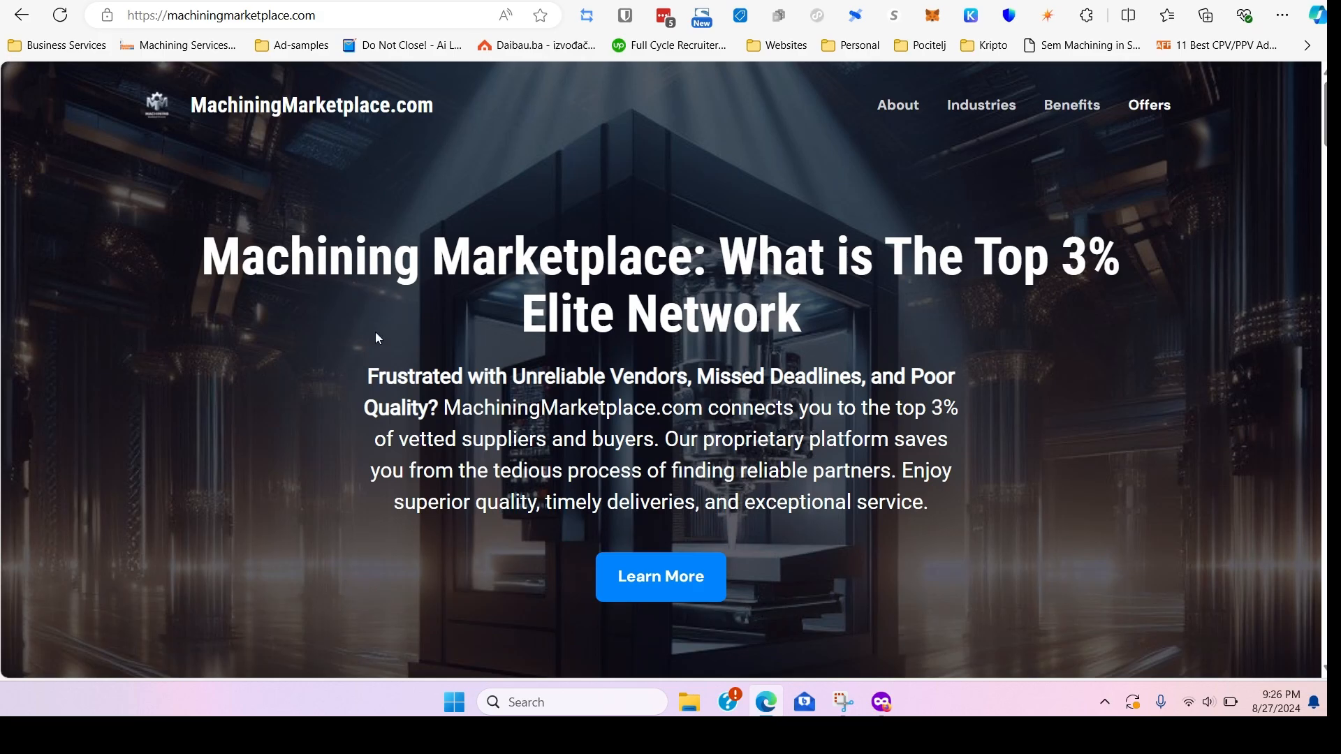
pyautogui.scroll(-3)
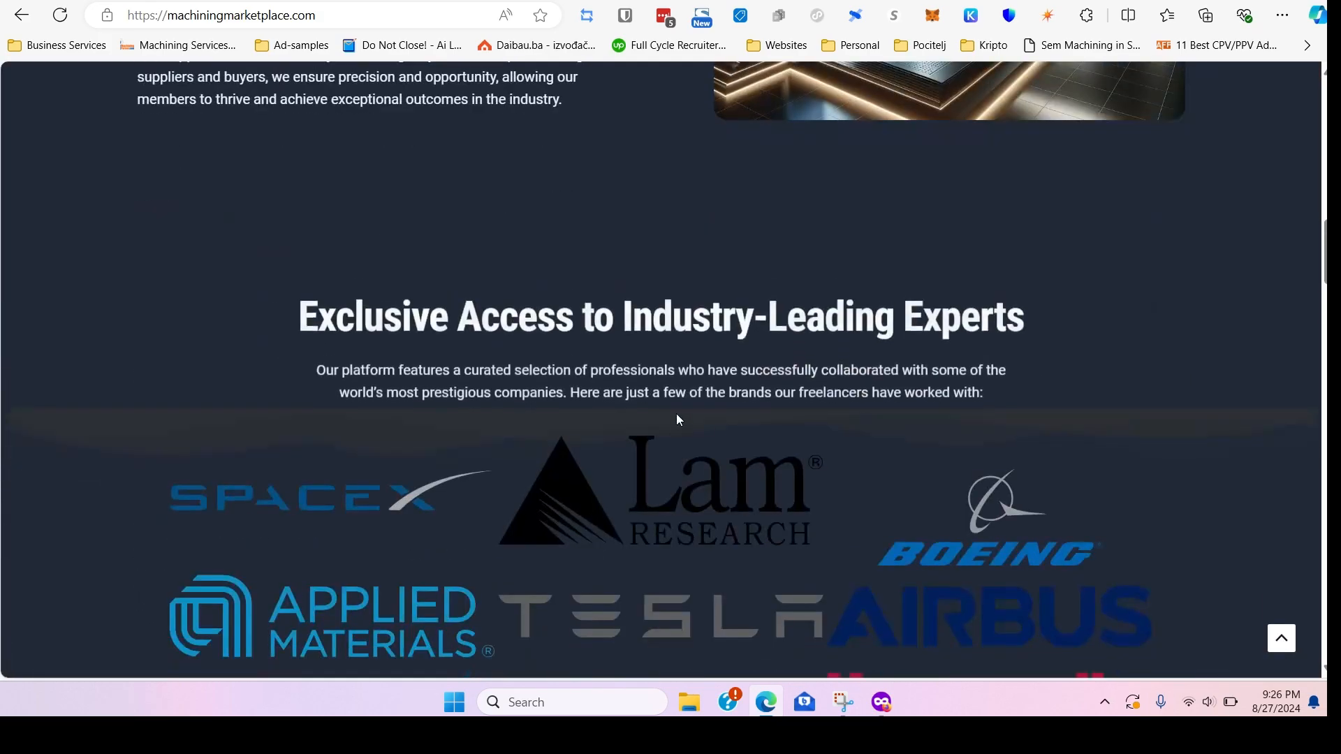
pyautogui.scroll(3)
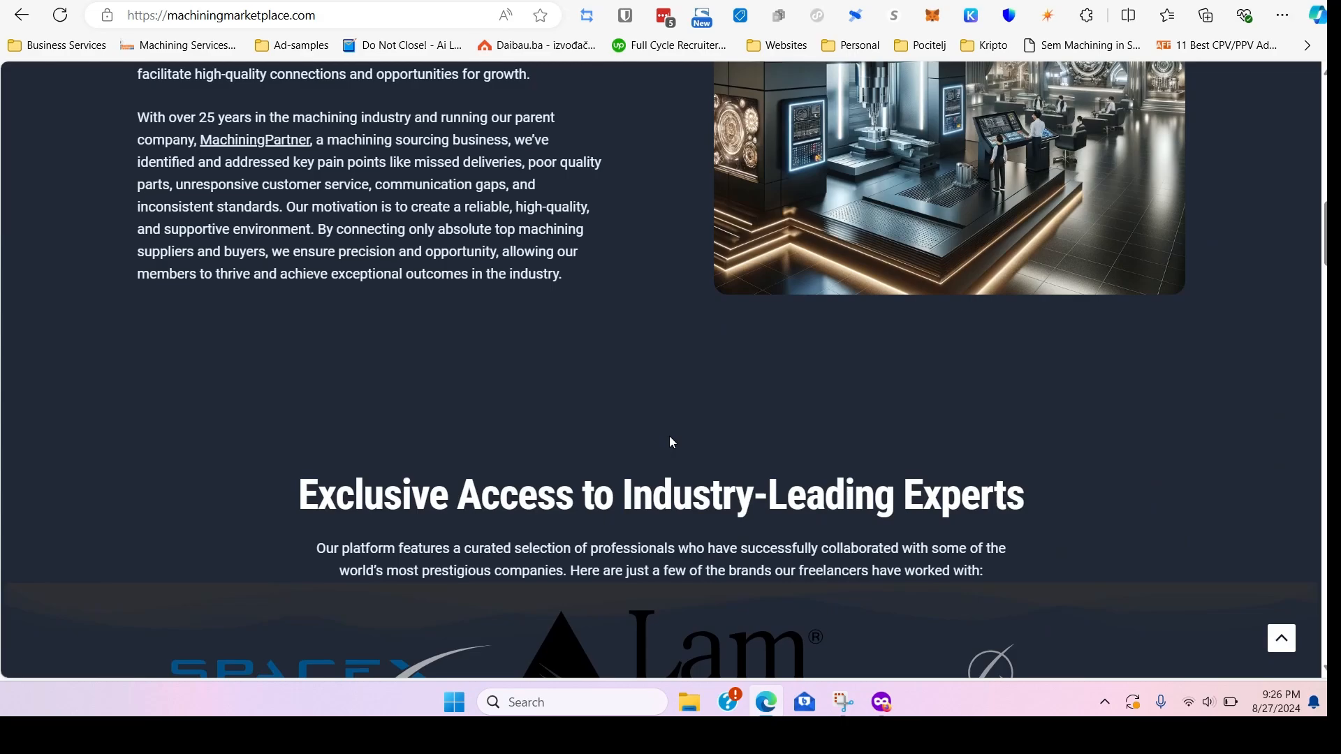
pyautogui.scroll(-3)
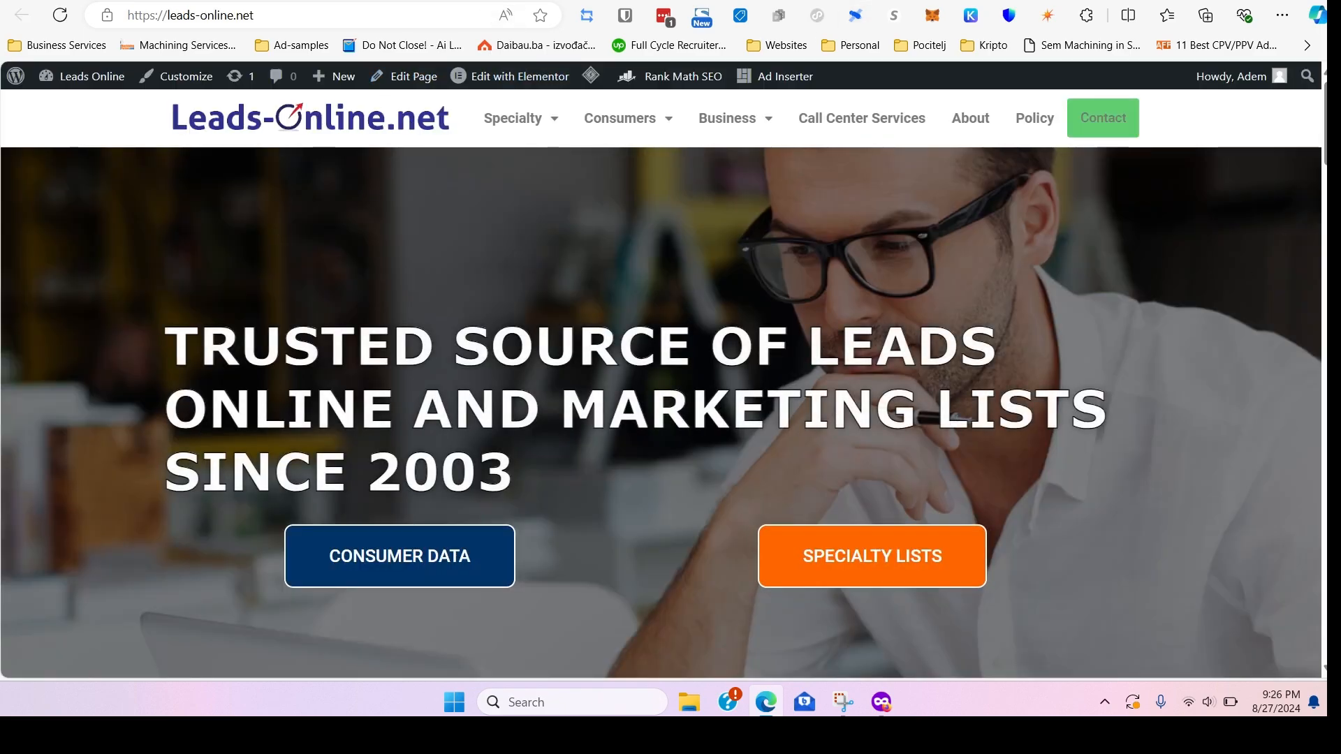
# Scroll the Leads-Online.net homepage and start entering the machiningpartner.com address
pyautogui.scroll(-3)
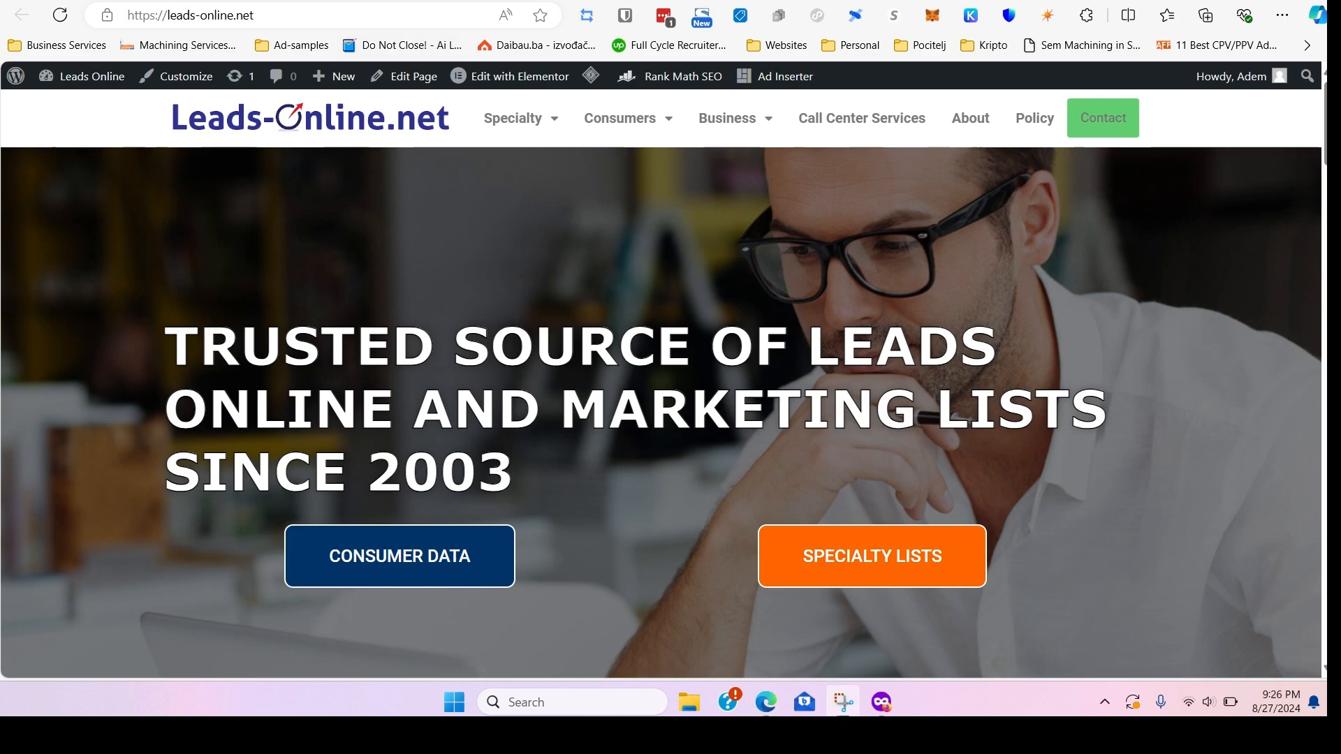
pyautogui.click(190, 15)
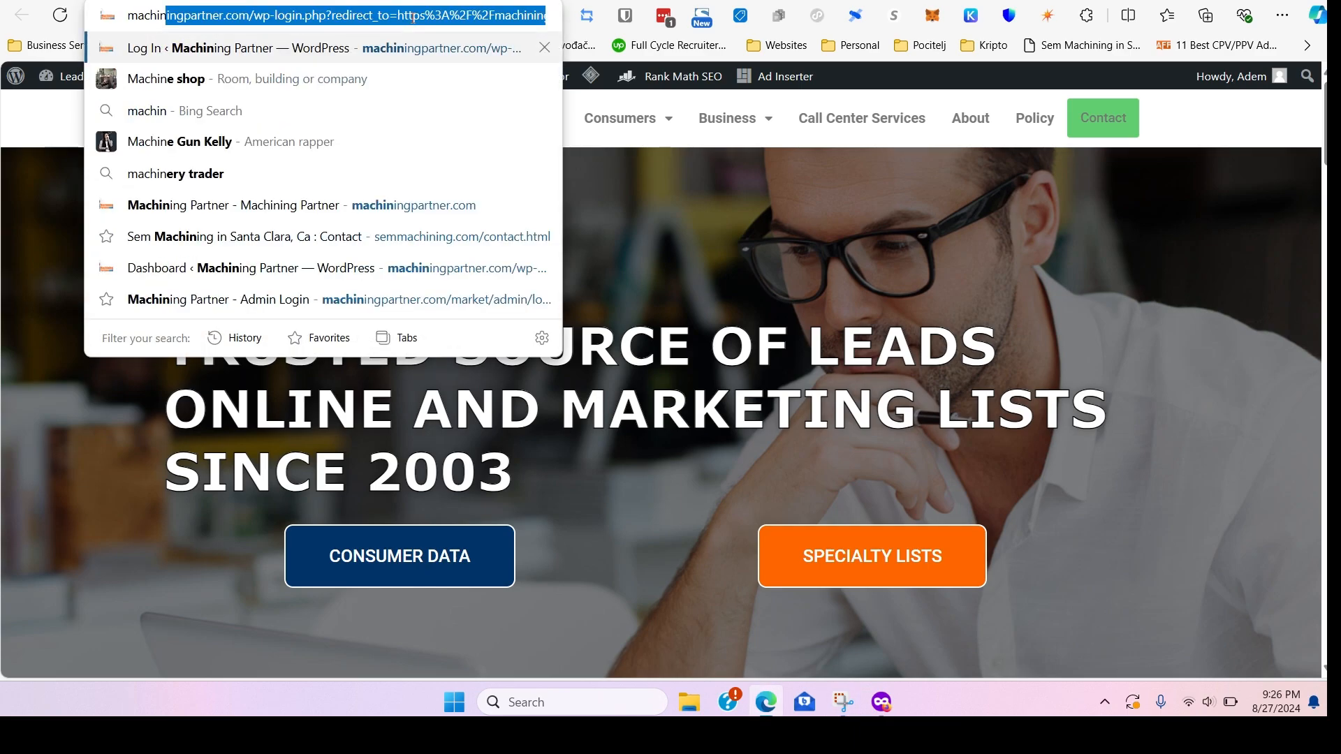
pyautogui.moveTo(180, 271)
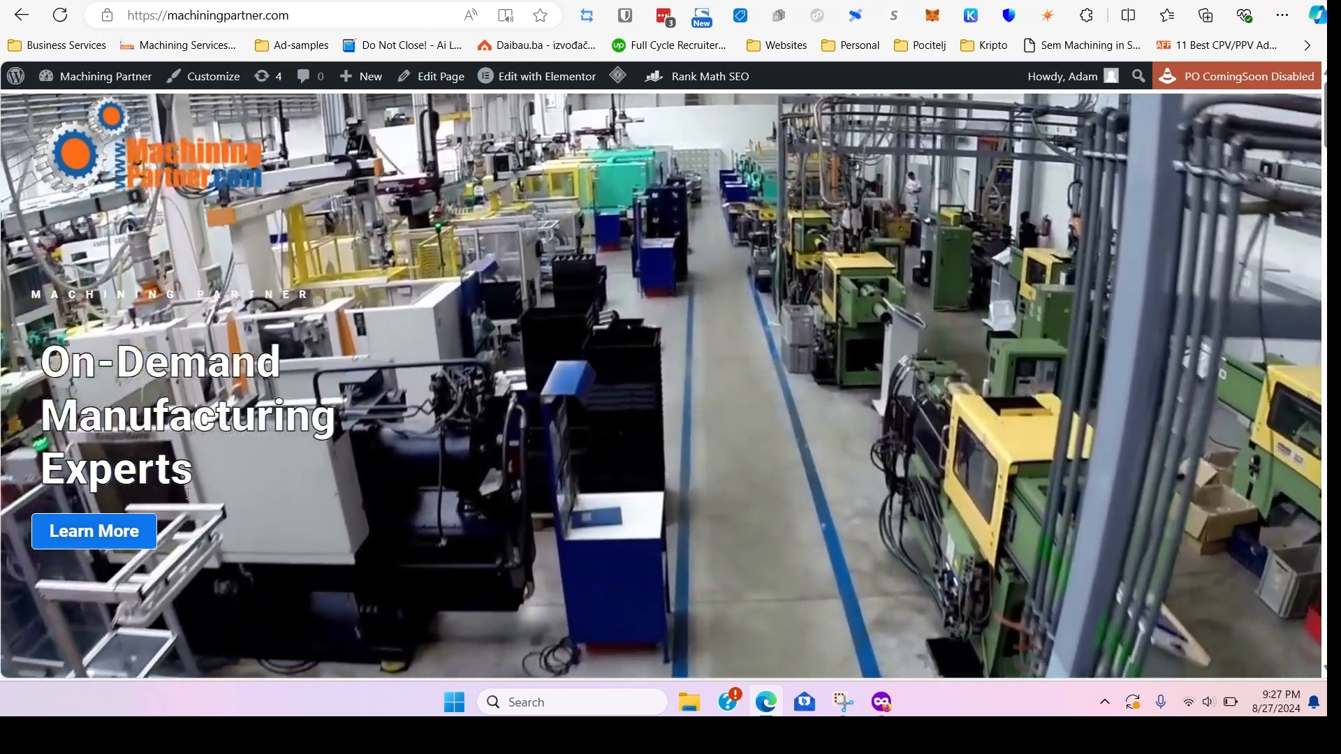
# Browse down through the machiningpartner.com service cards and back up
pyautogui.scroll(-3)
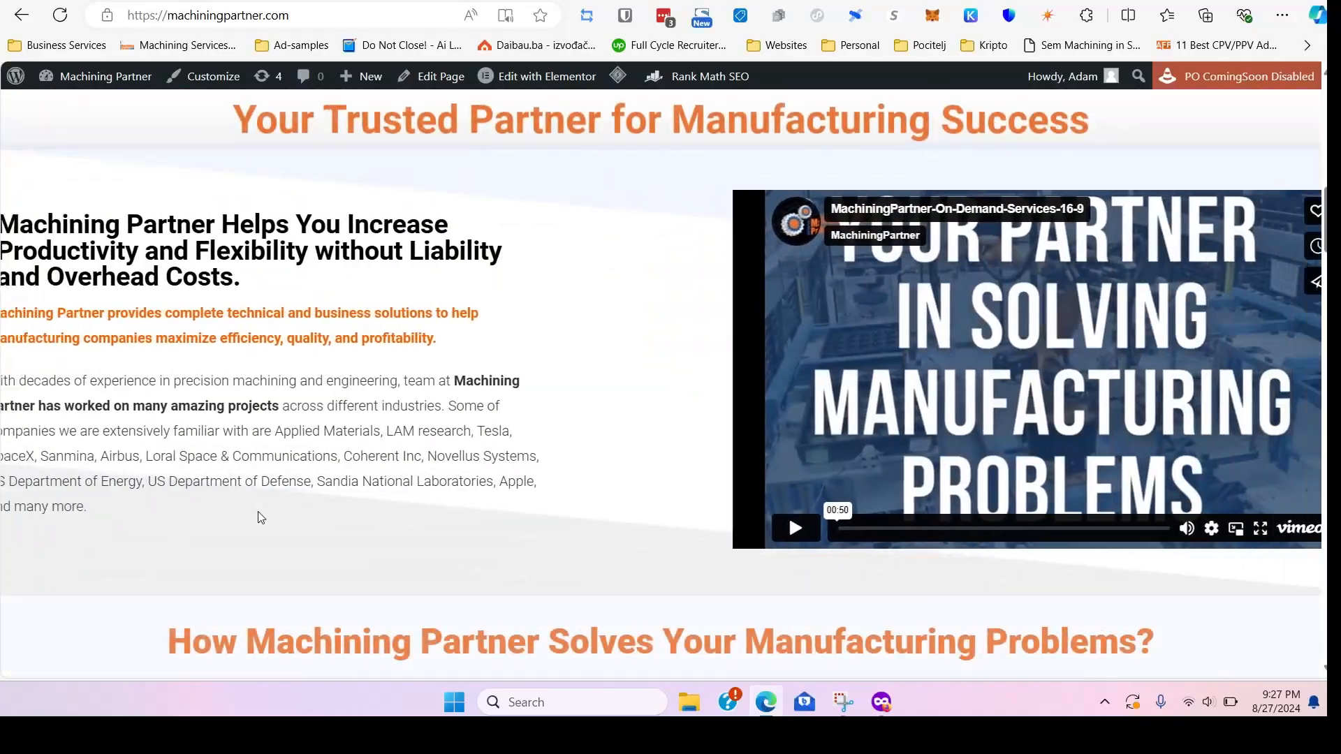
pyautogui.scroll(-3)
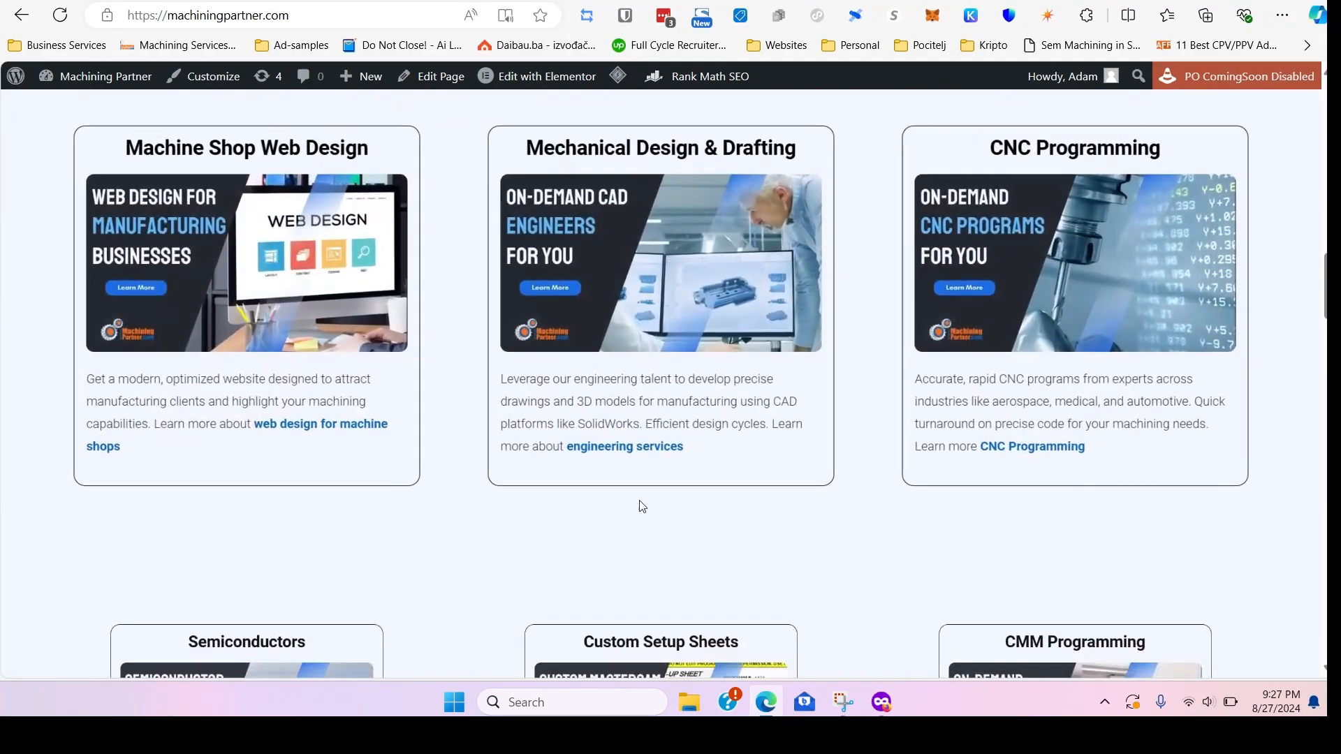
pyautogui.scroll(-3)
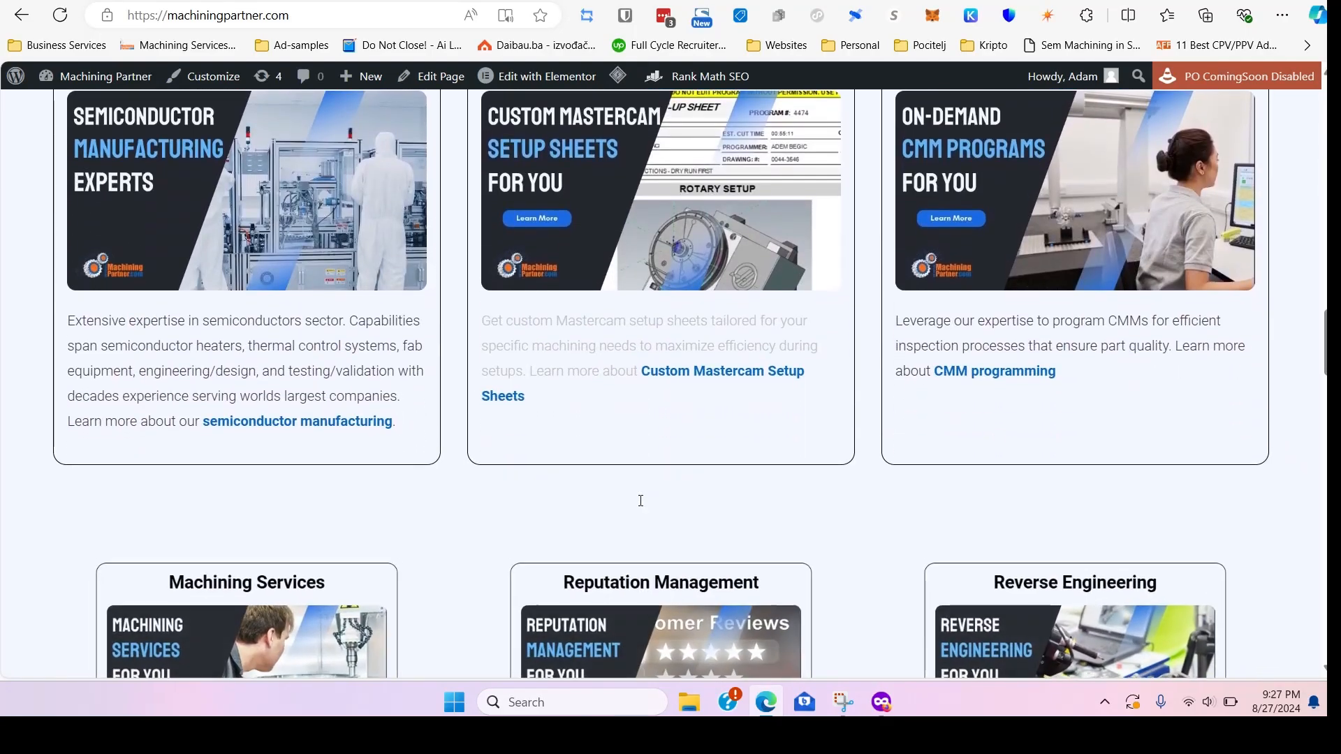
pyautogui.scroll(-3)
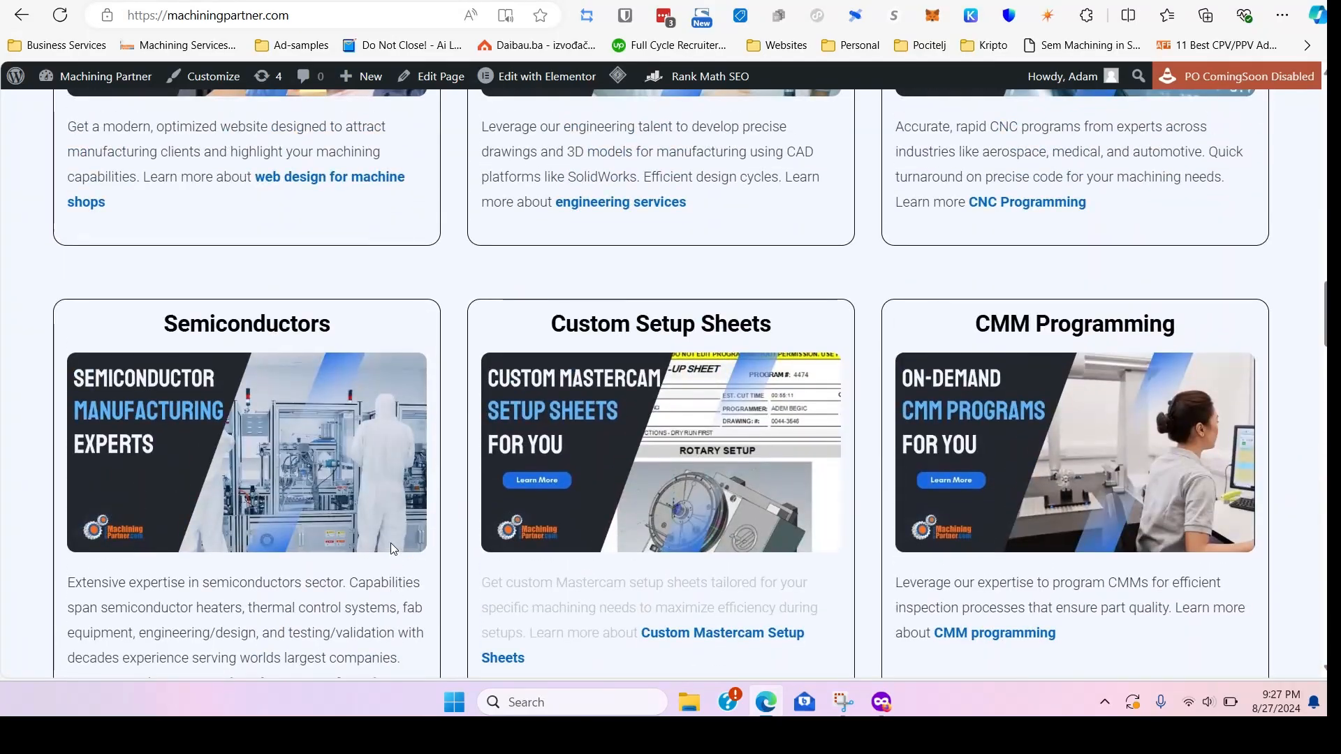
pyautogui.scroll(3)
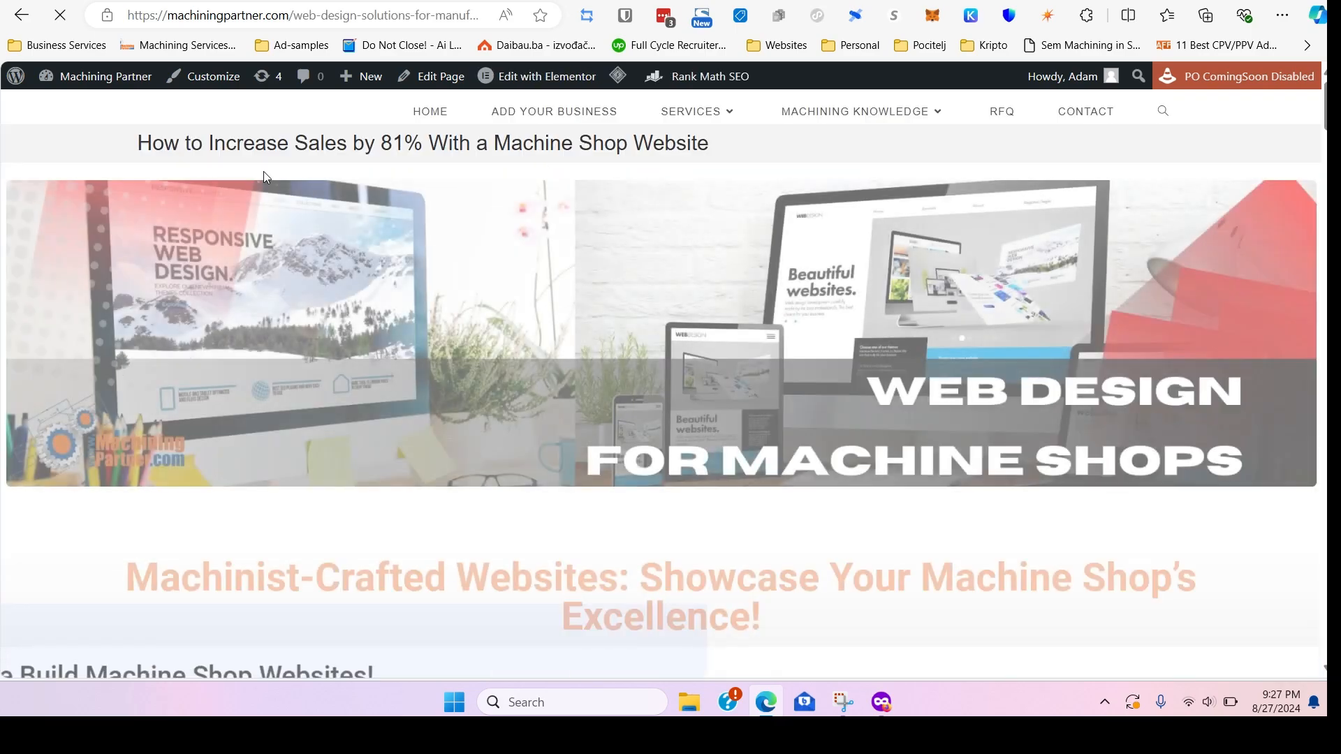
# Scroll through the web design for machine shops page
pyautogui.scroll(-3)
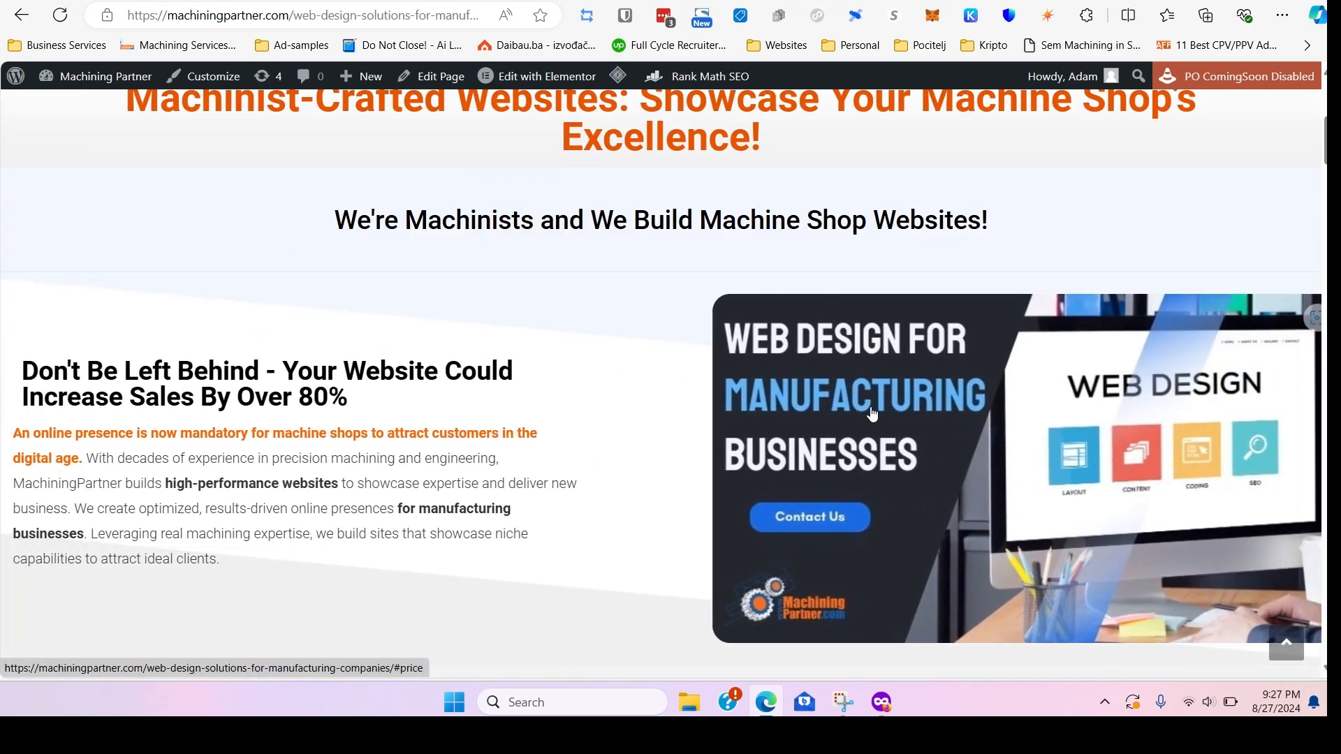
pyautogui.scroll(-3)
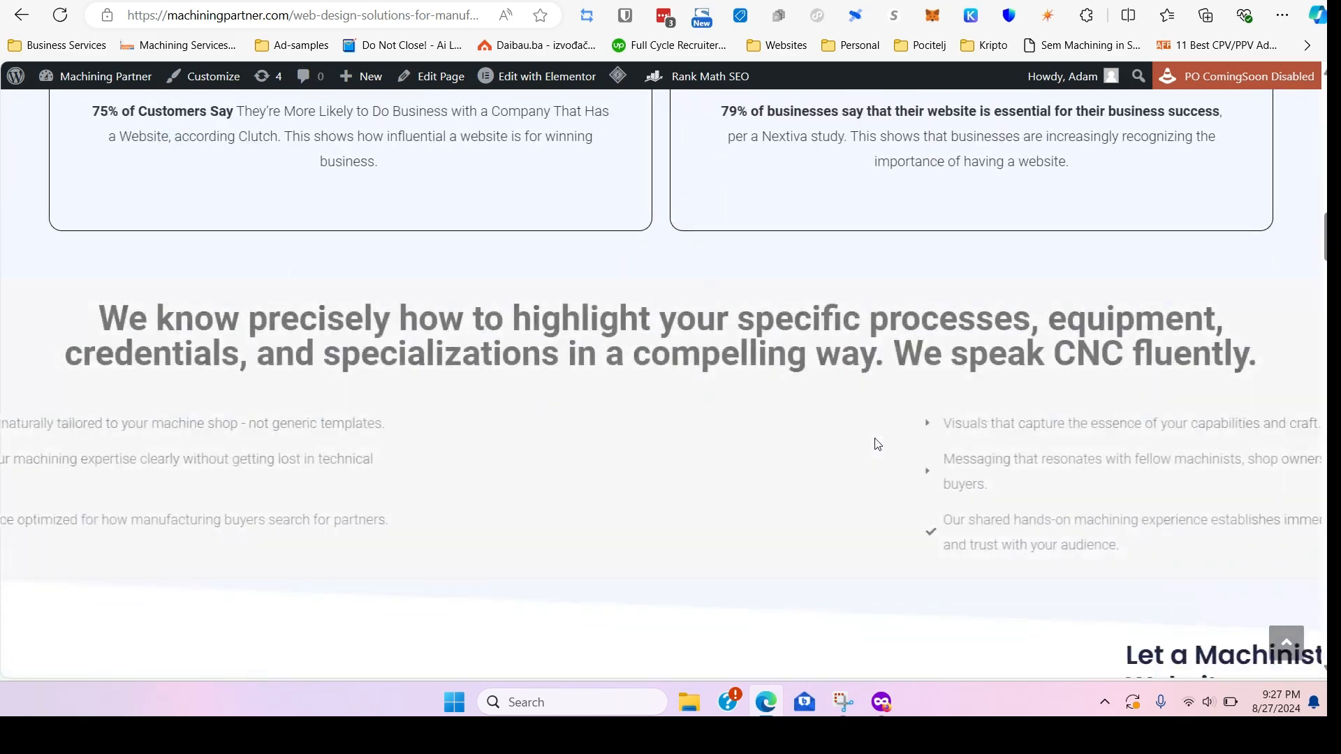
pyautogui.scroll(-3)
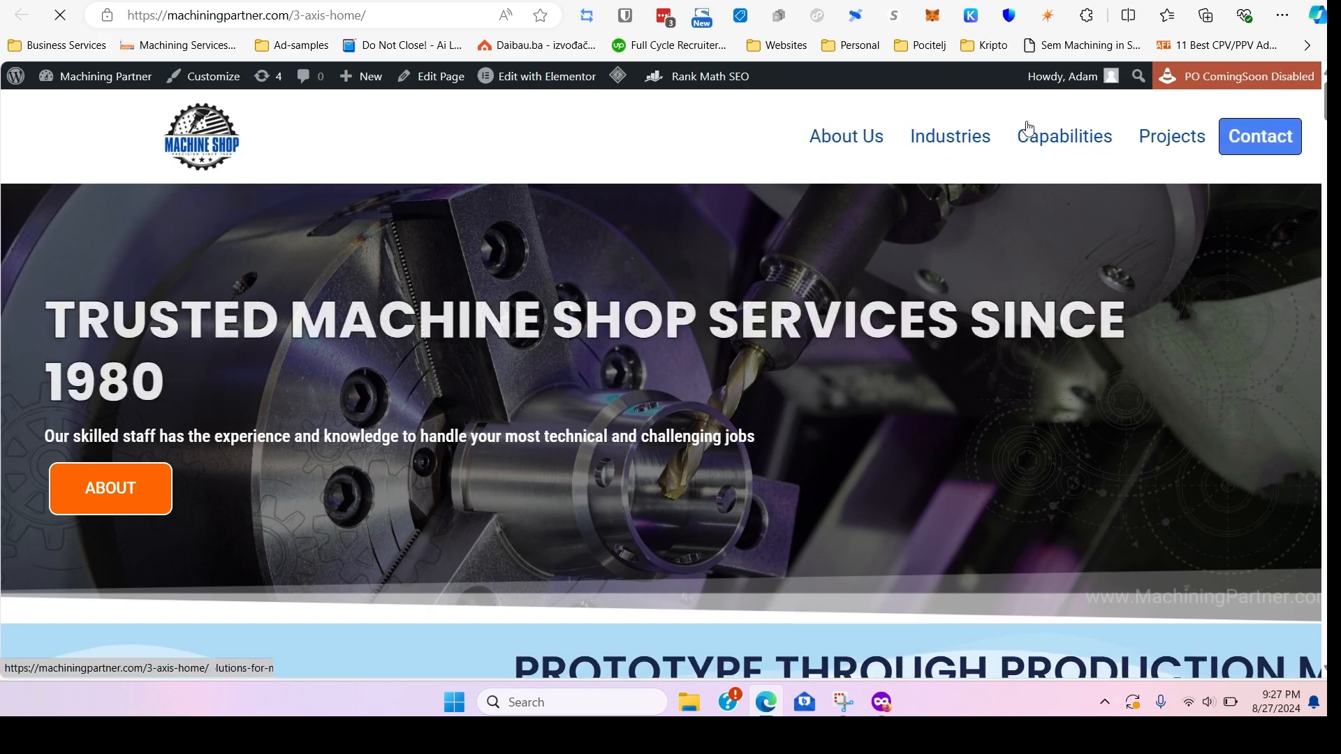
# Scroll the 3-axis-home demo page down to Industries, back up, then head to the next website
pyautogui.scroll(-3)
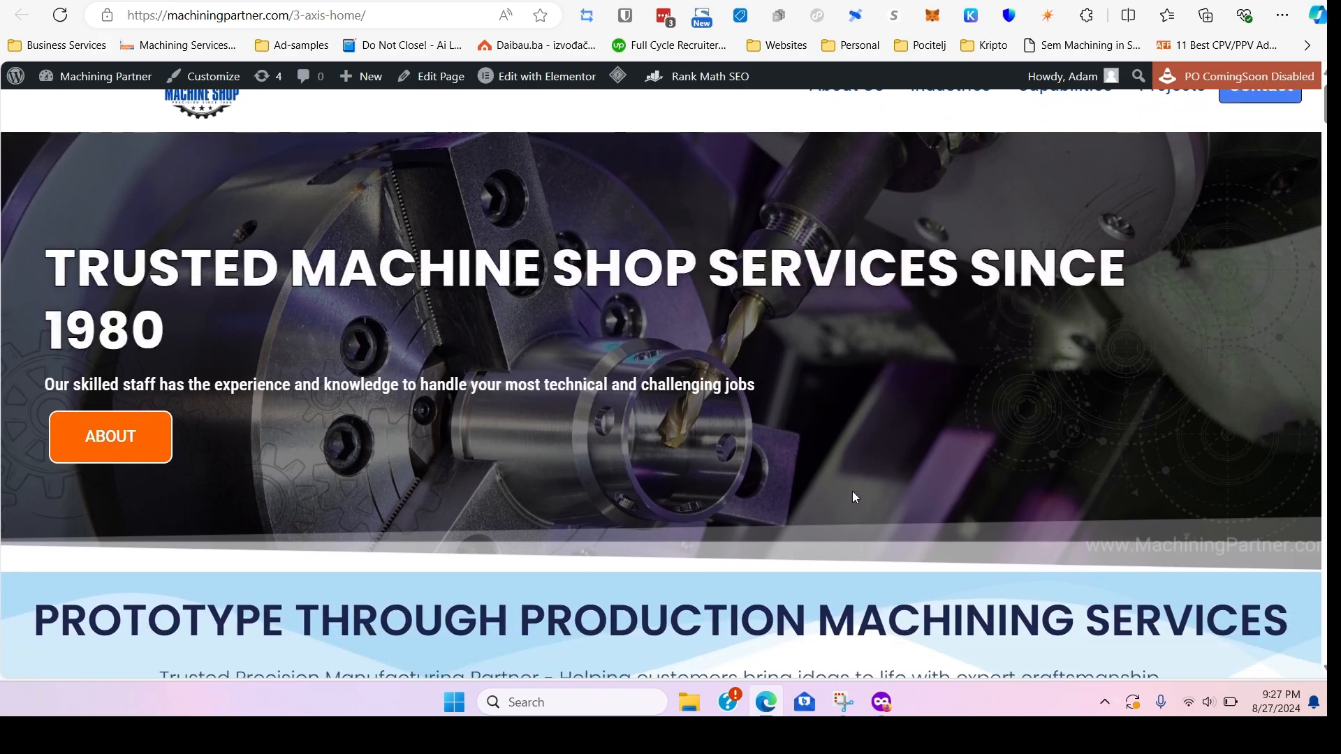
pyautogui.scroll(-3)
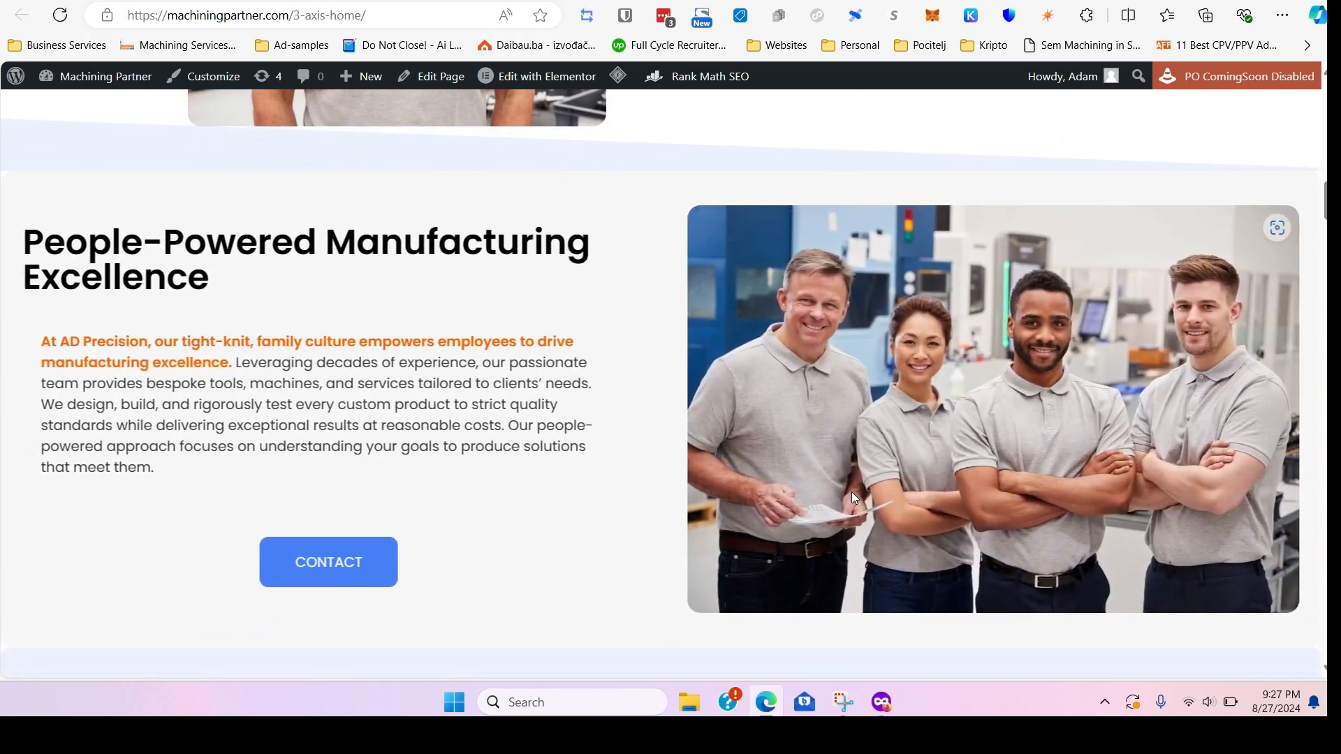
pyautogui.scroll(-3)
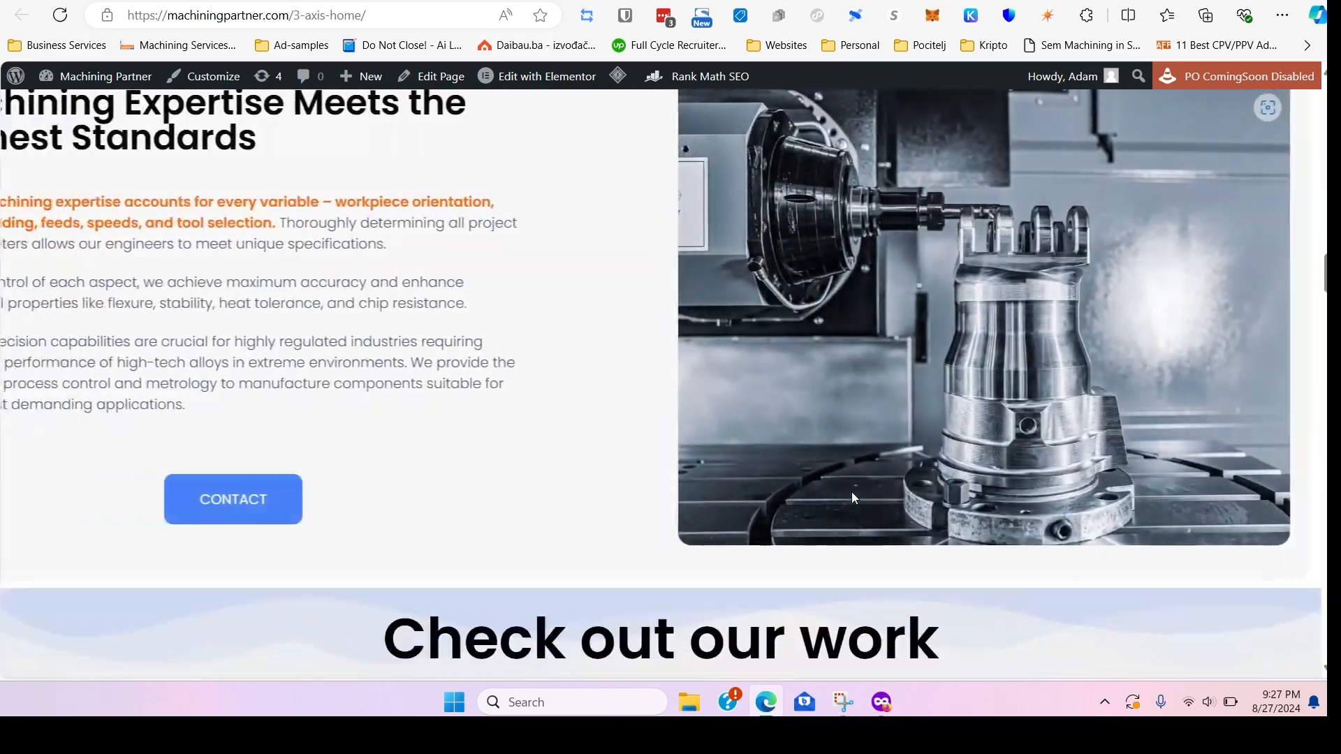
pyautogui.scroll(-3)
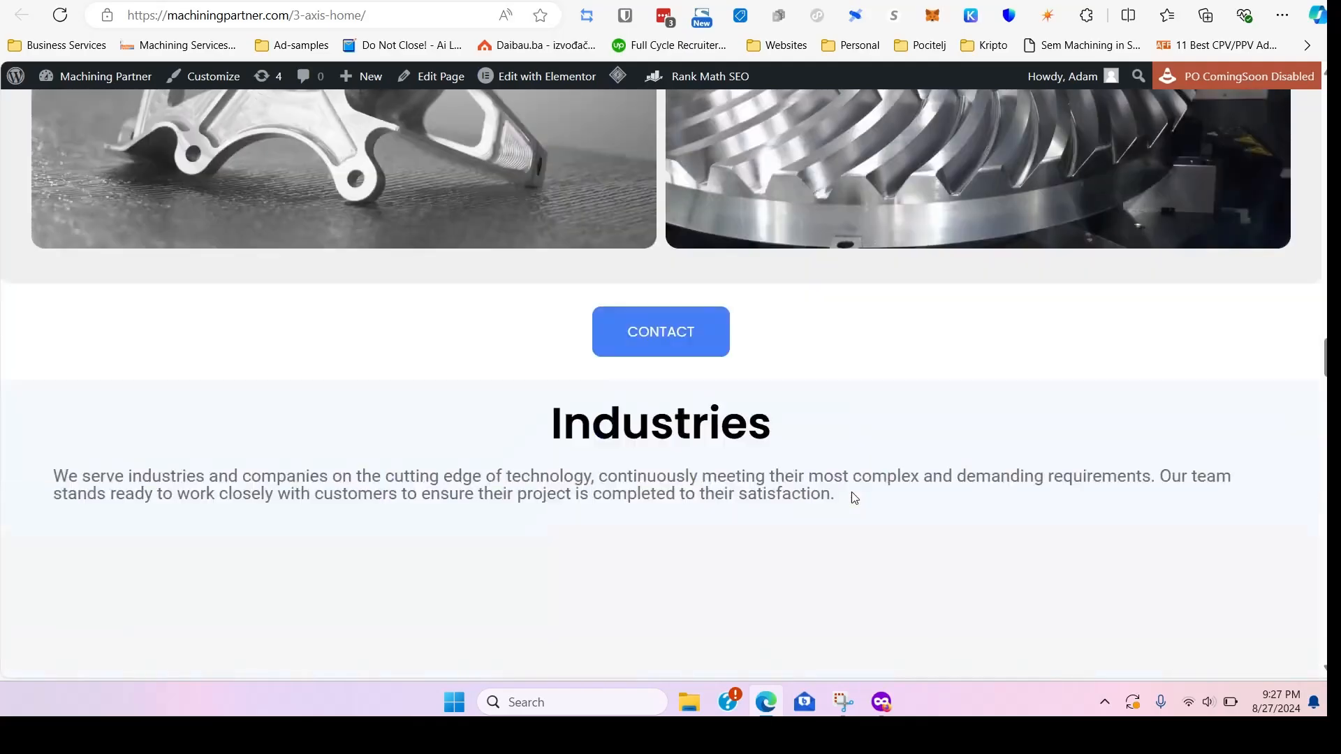
pyautogui.scroll(3)
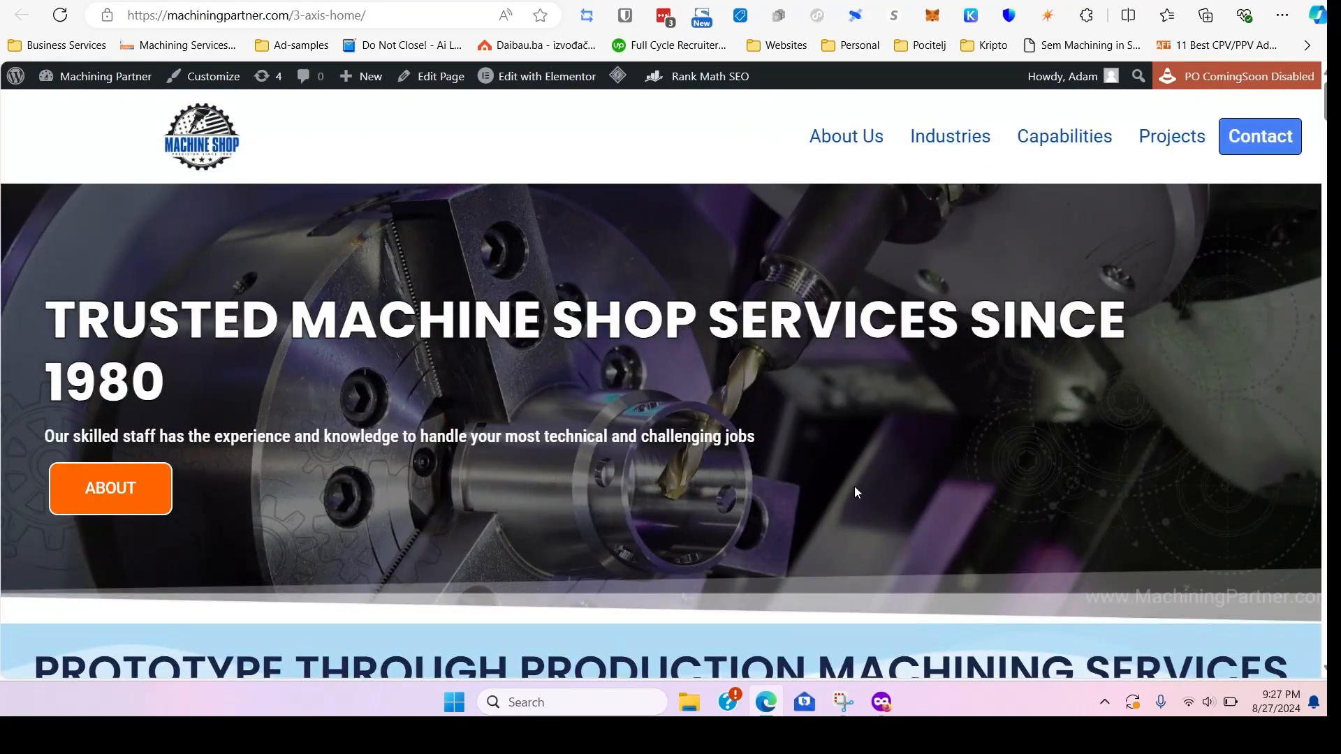
pyautogui.click(249, 14)
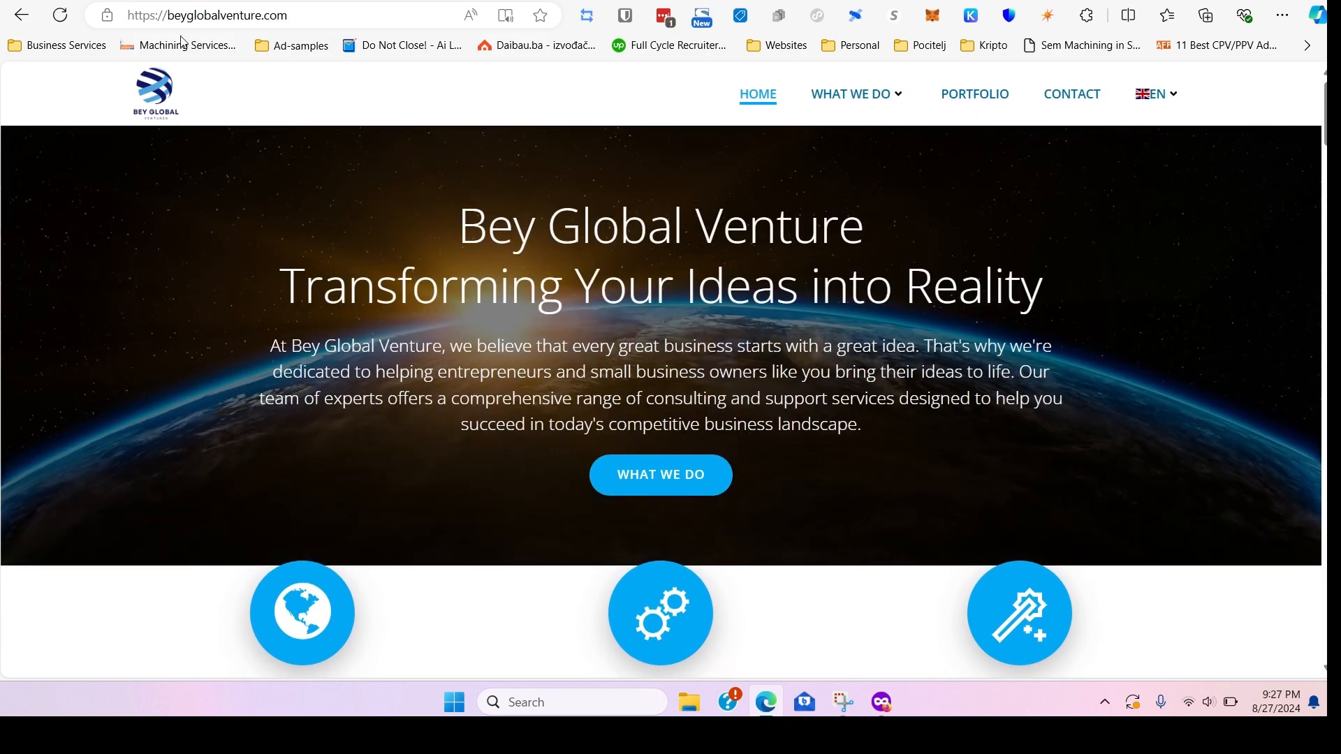
# Select the Bey Global Venture headline "Transforming Your Ideas into Reality"
pyautogui.moveTo(458, 225); pyautogui.dragTo(1041, 288)
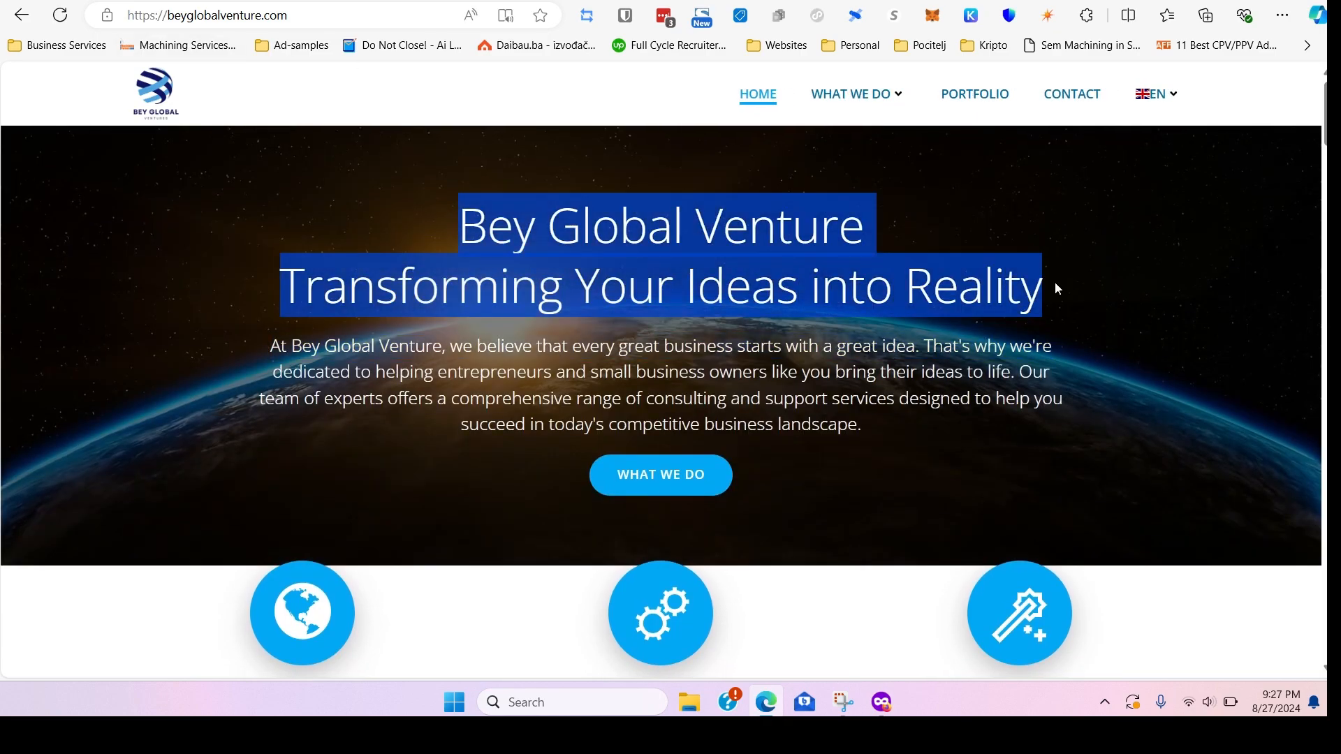